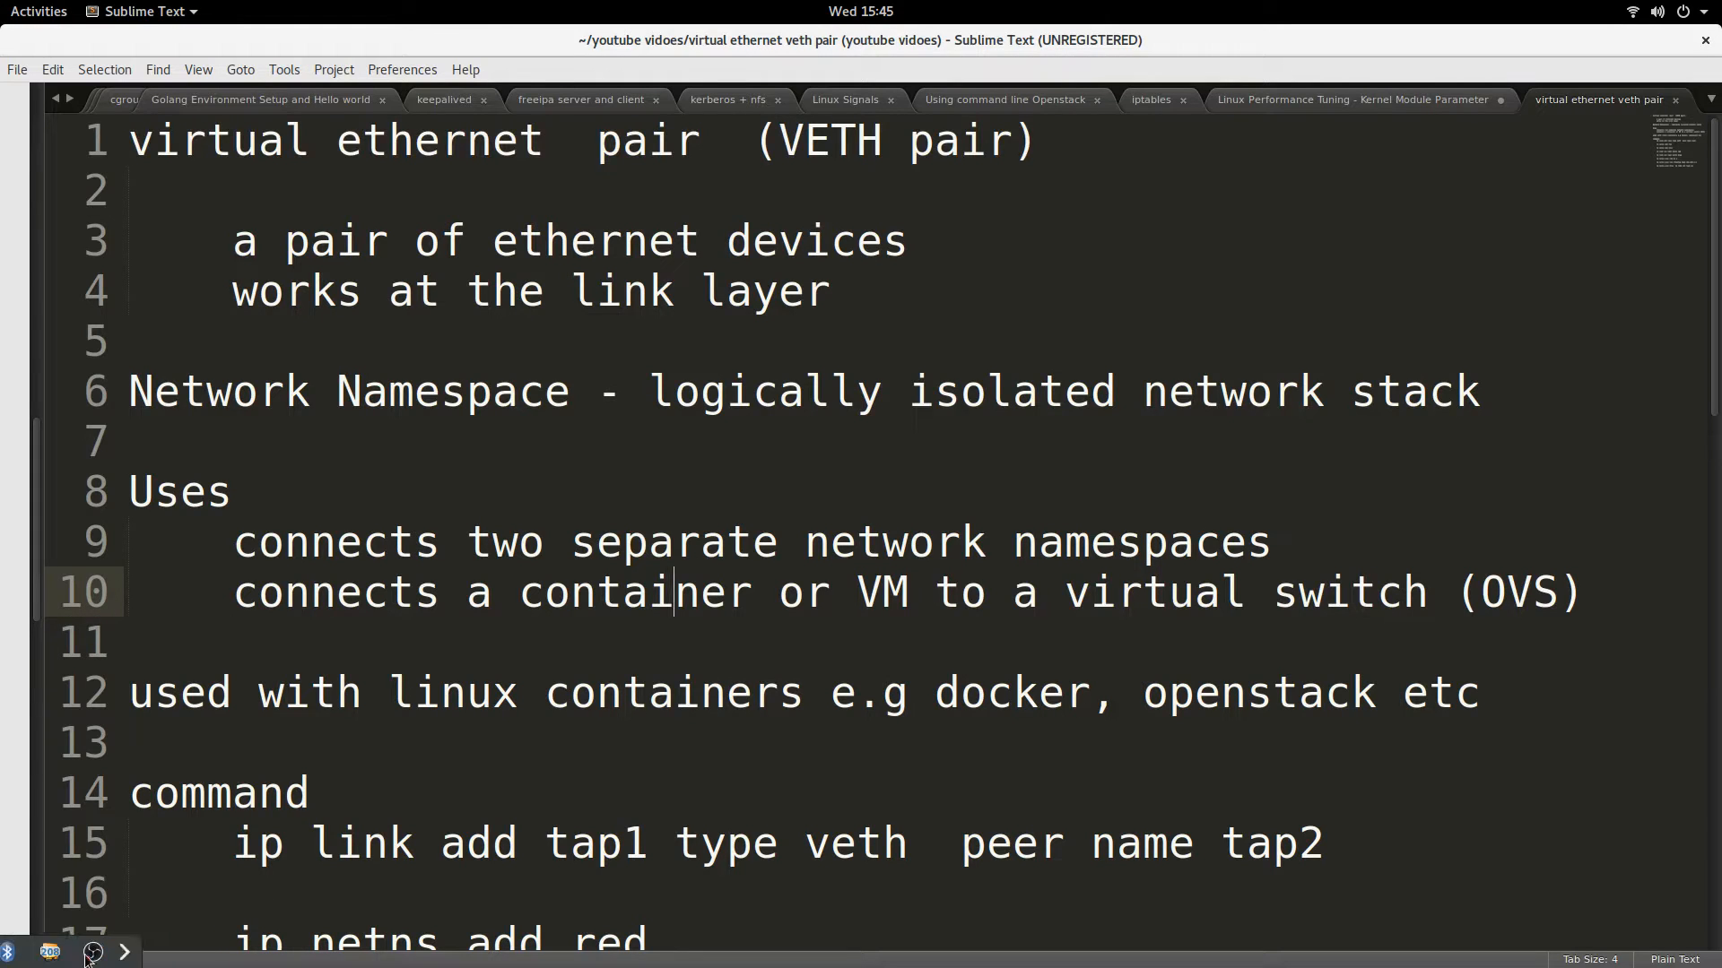
- Highlight 'VETH pair' in the title and the 'pair of ethernet devices' definition in the notes
{"action": "left_click", "coordinate": [577, 592]}
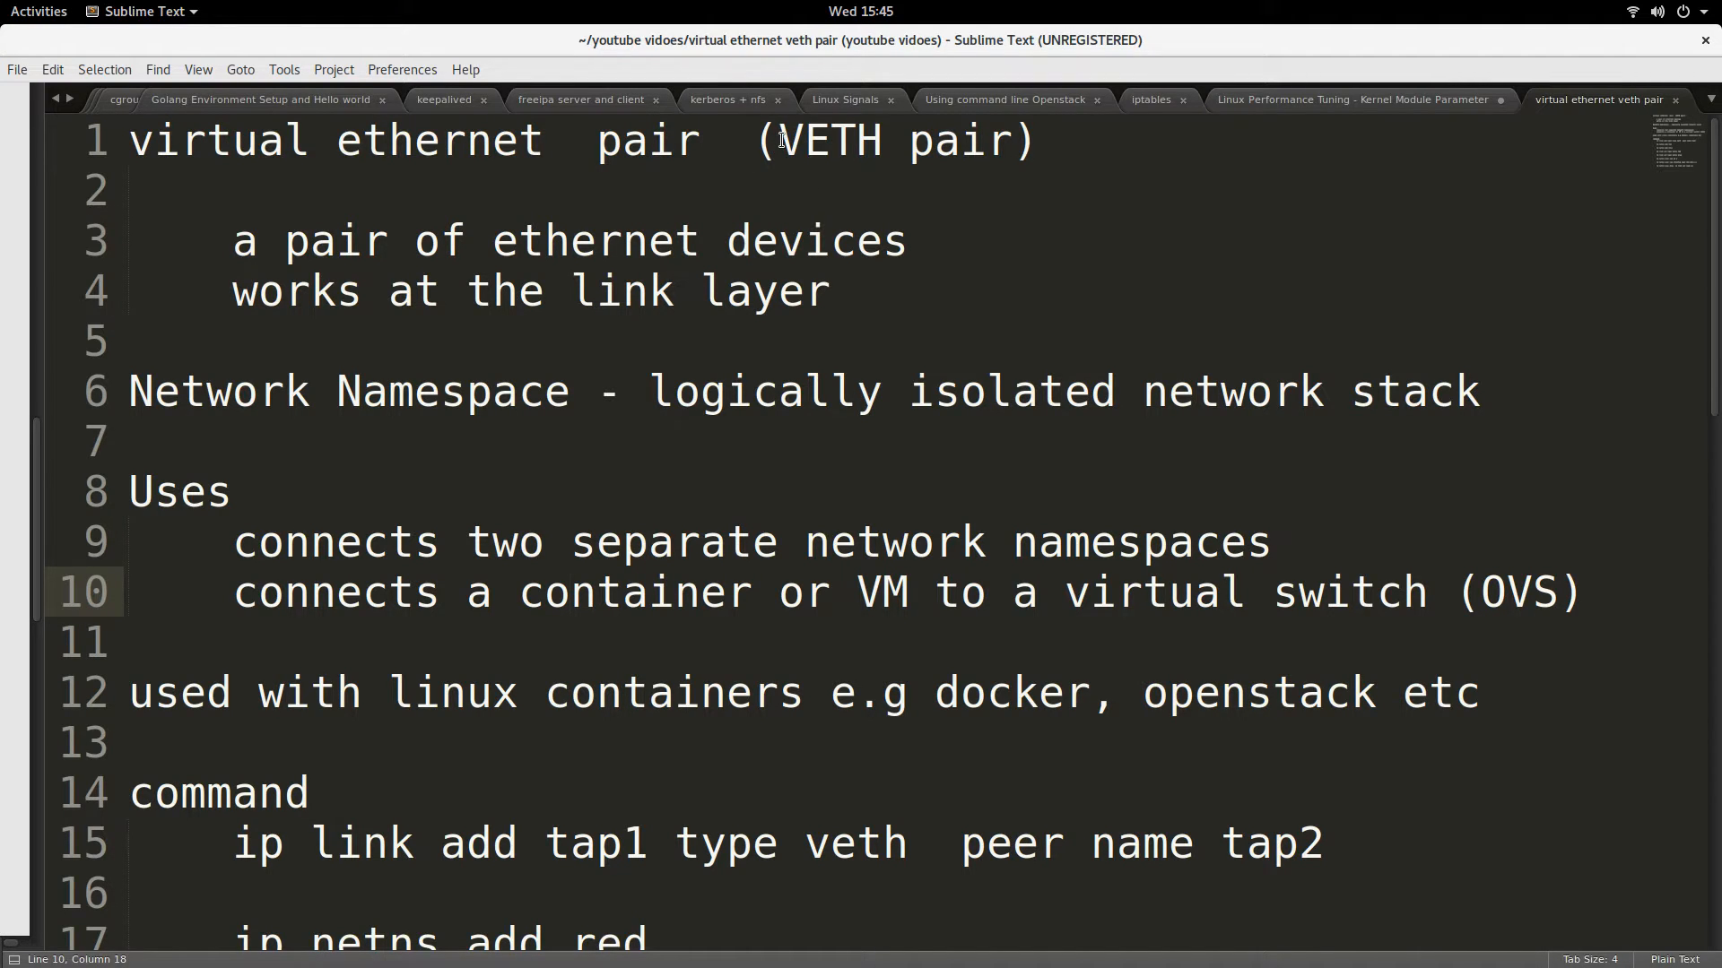
{"action": "left_click_drag", "start_coordinate": [780, 140], "coordinate": [1009, 140]}
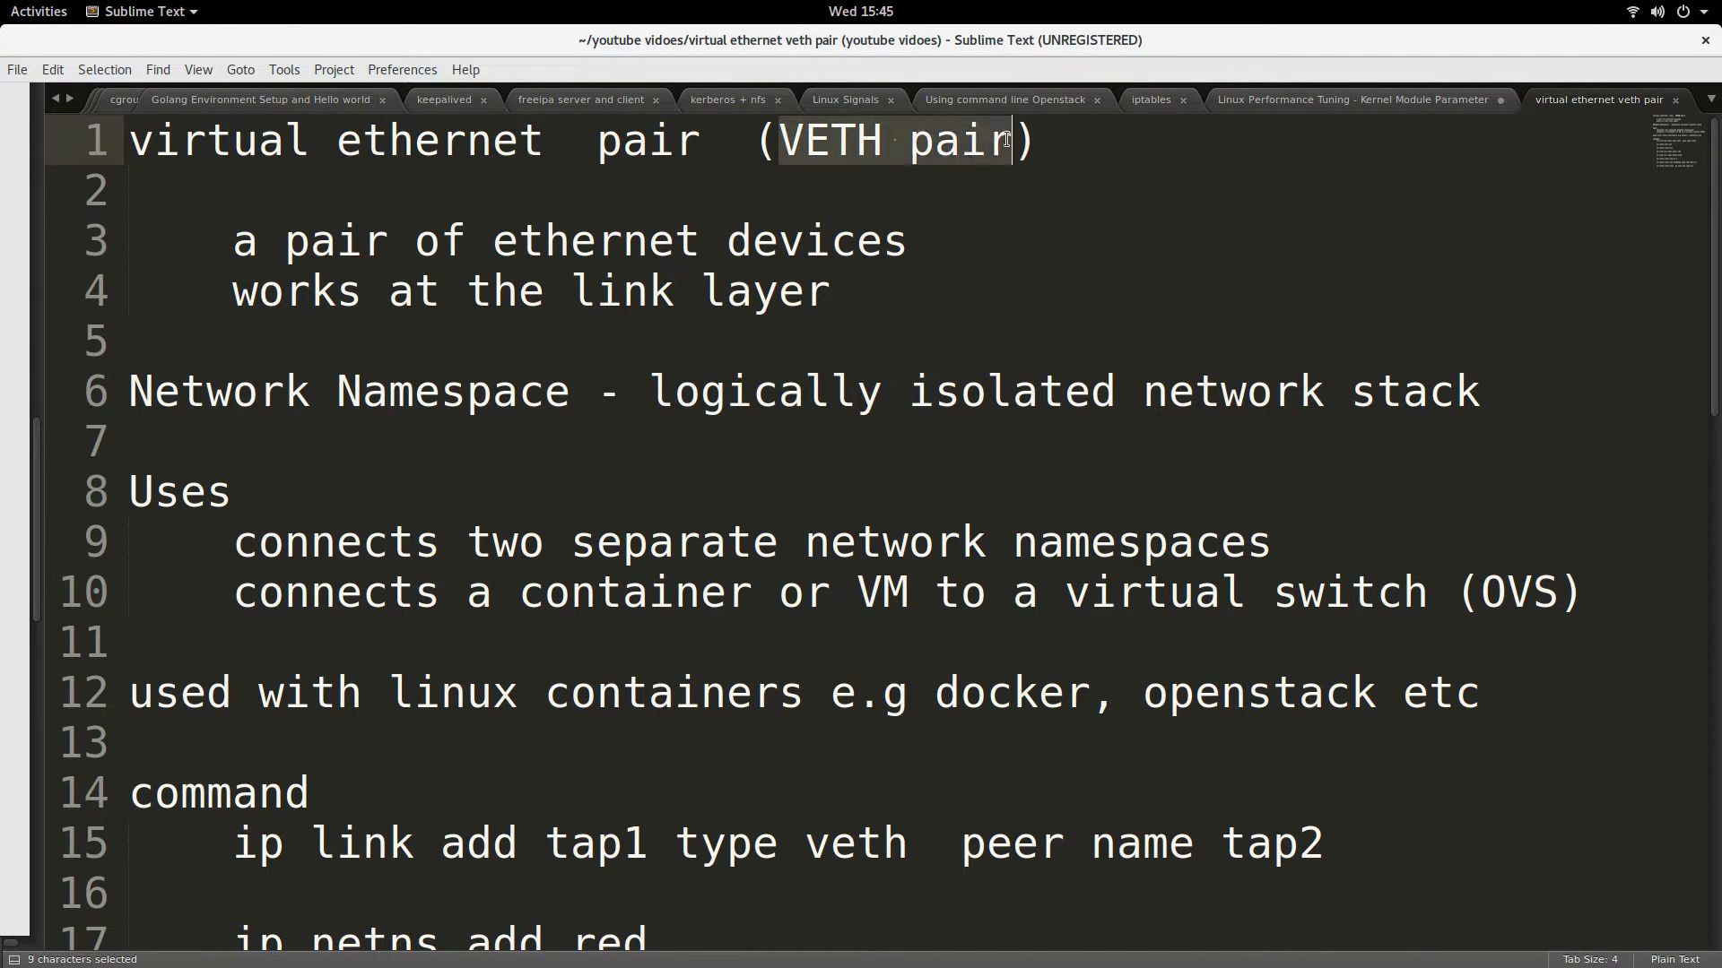
{"action": "left_click", "coordinate": [384, 290]}
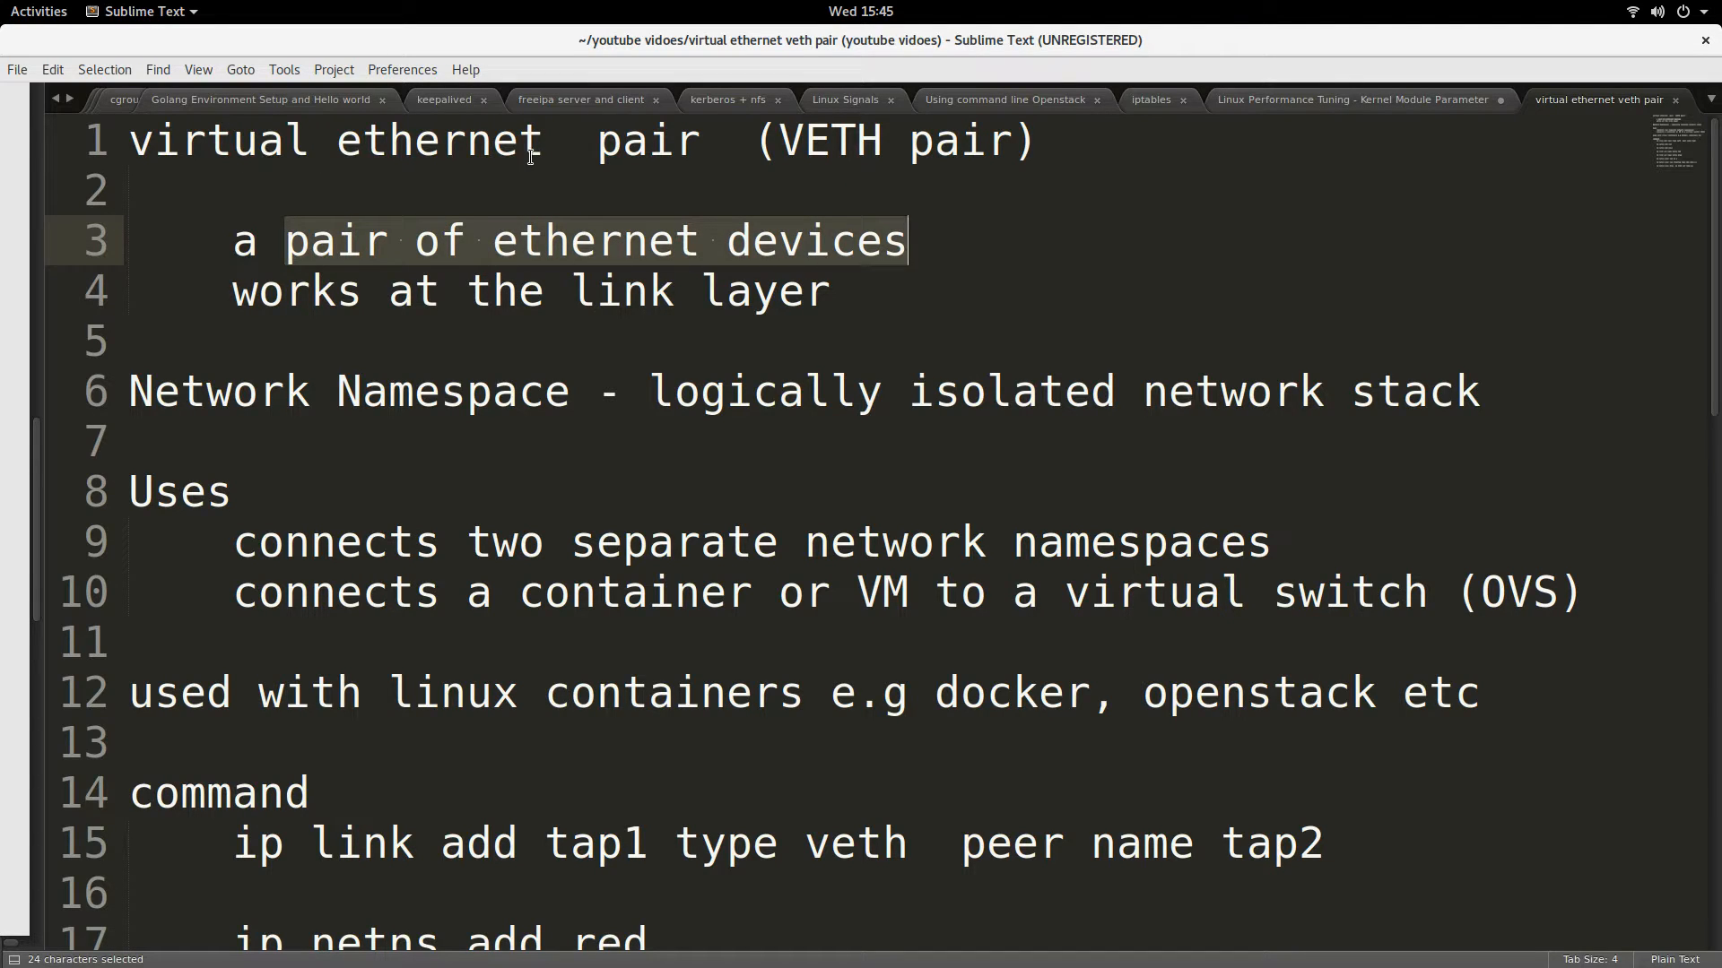
{"action": "mouse_move", "coordinate": [760, 301]}
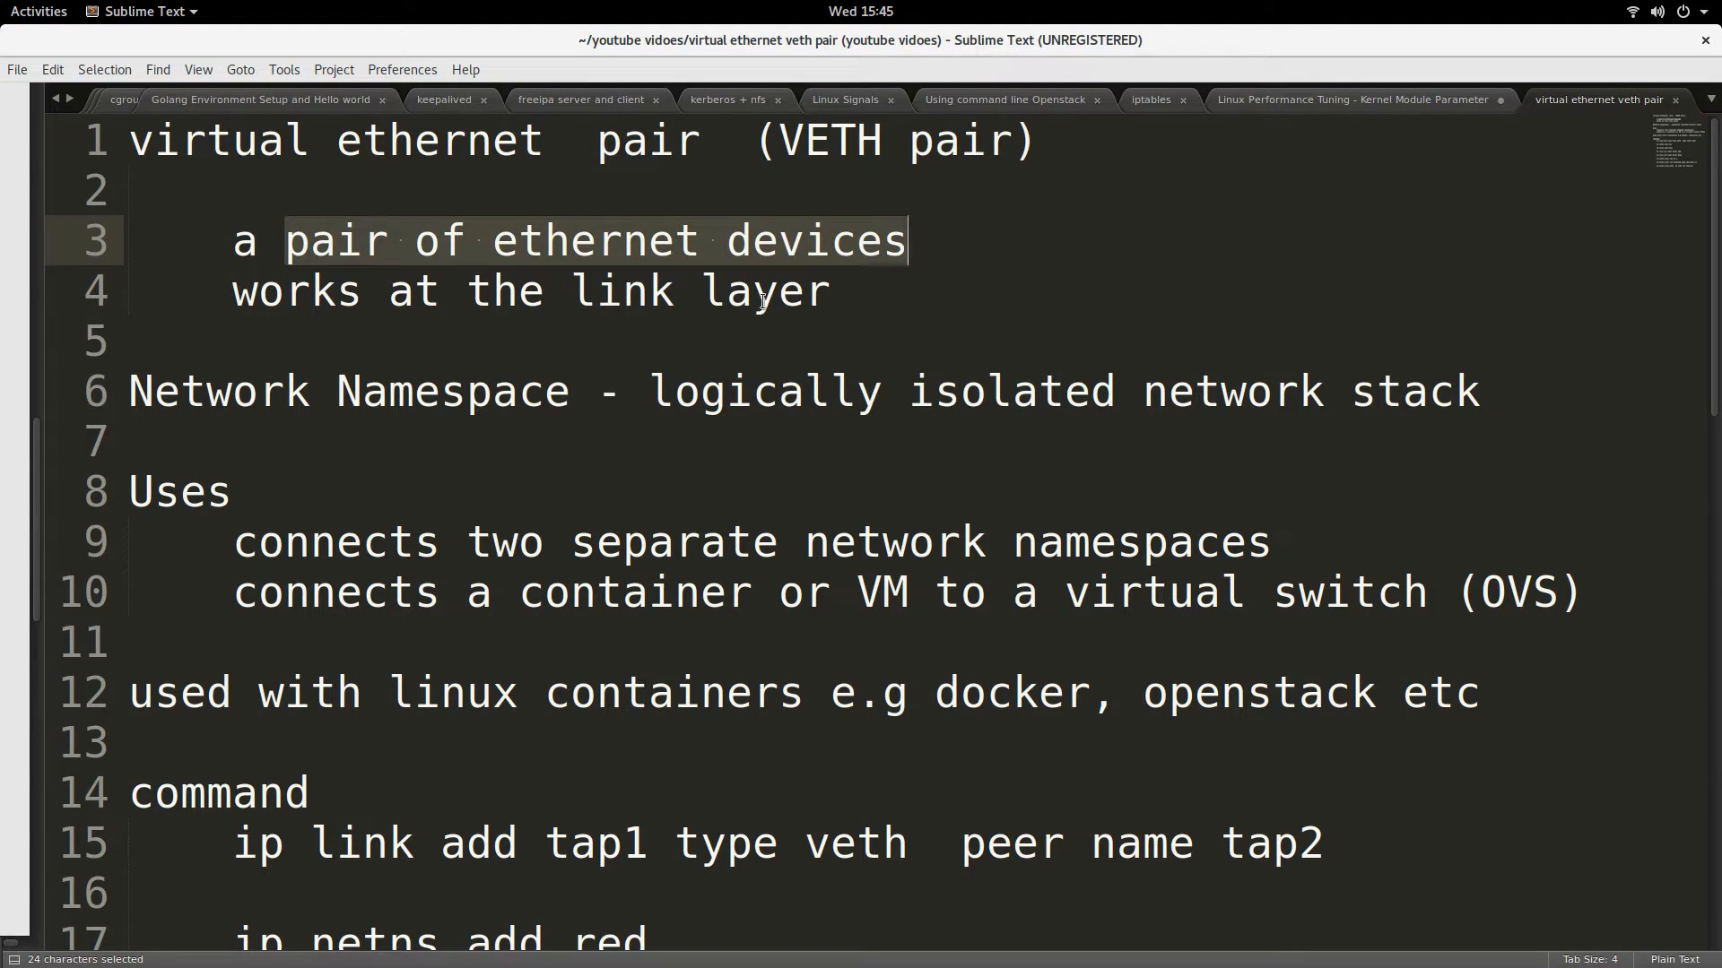
{"action": "mouse_move", "coordinate": [336, 302]}
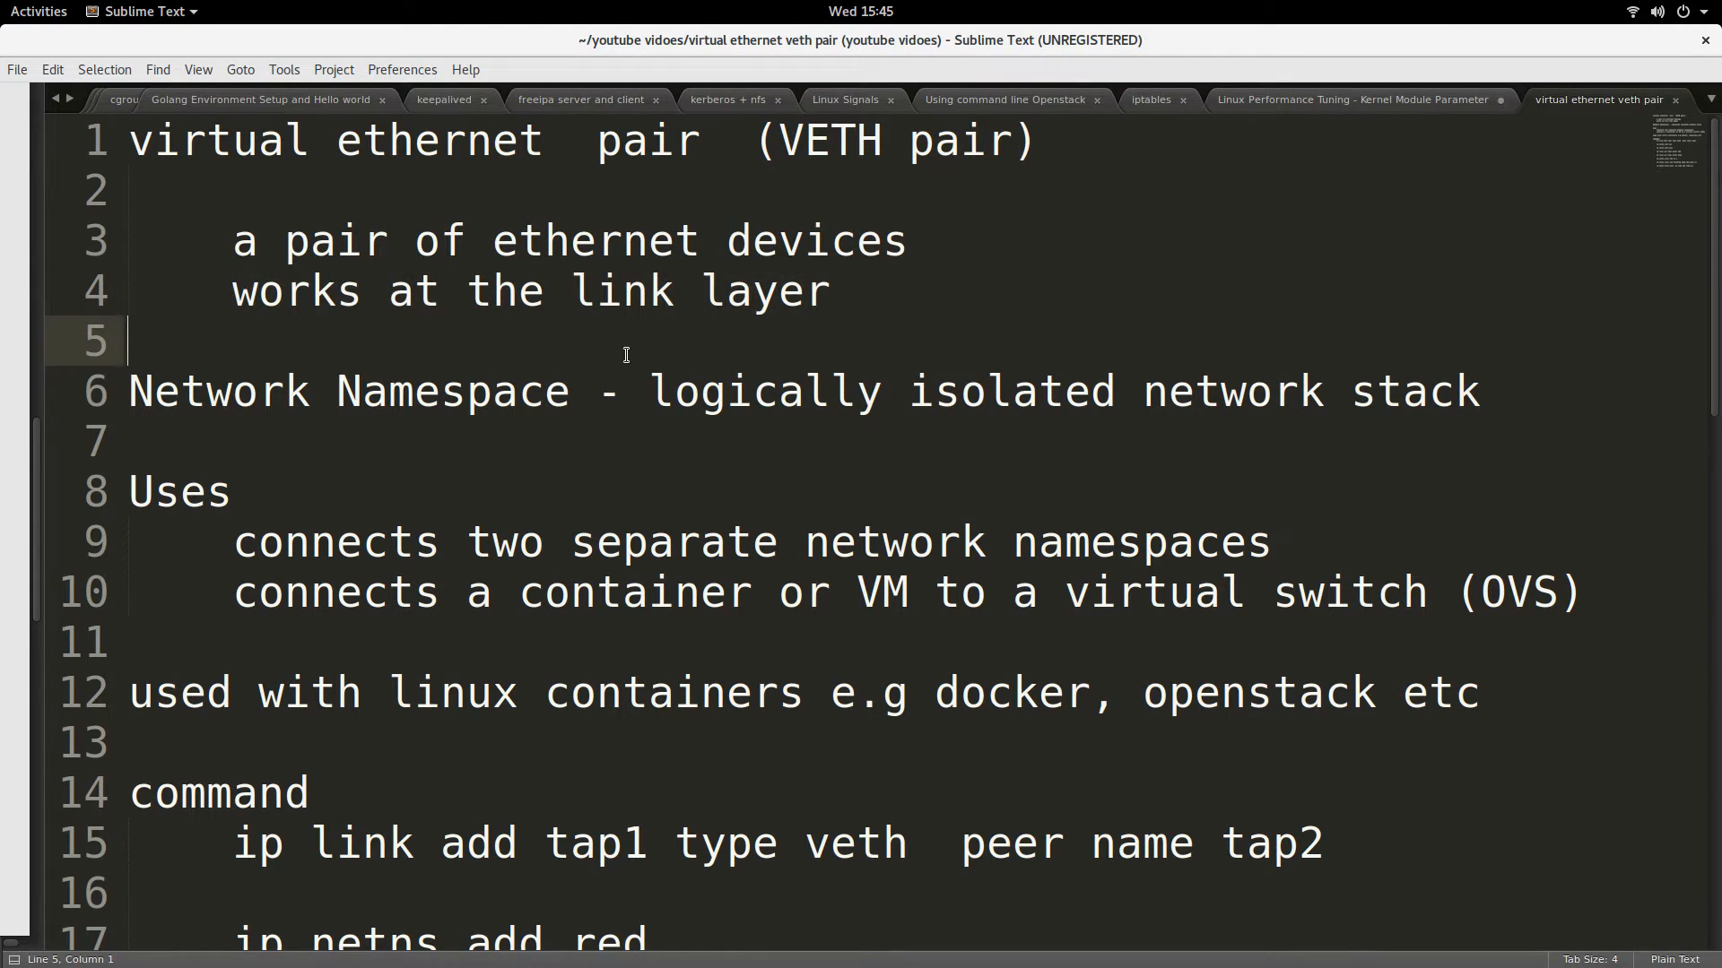
{"action": "mouse_move", "coordinate": [556, 427]}
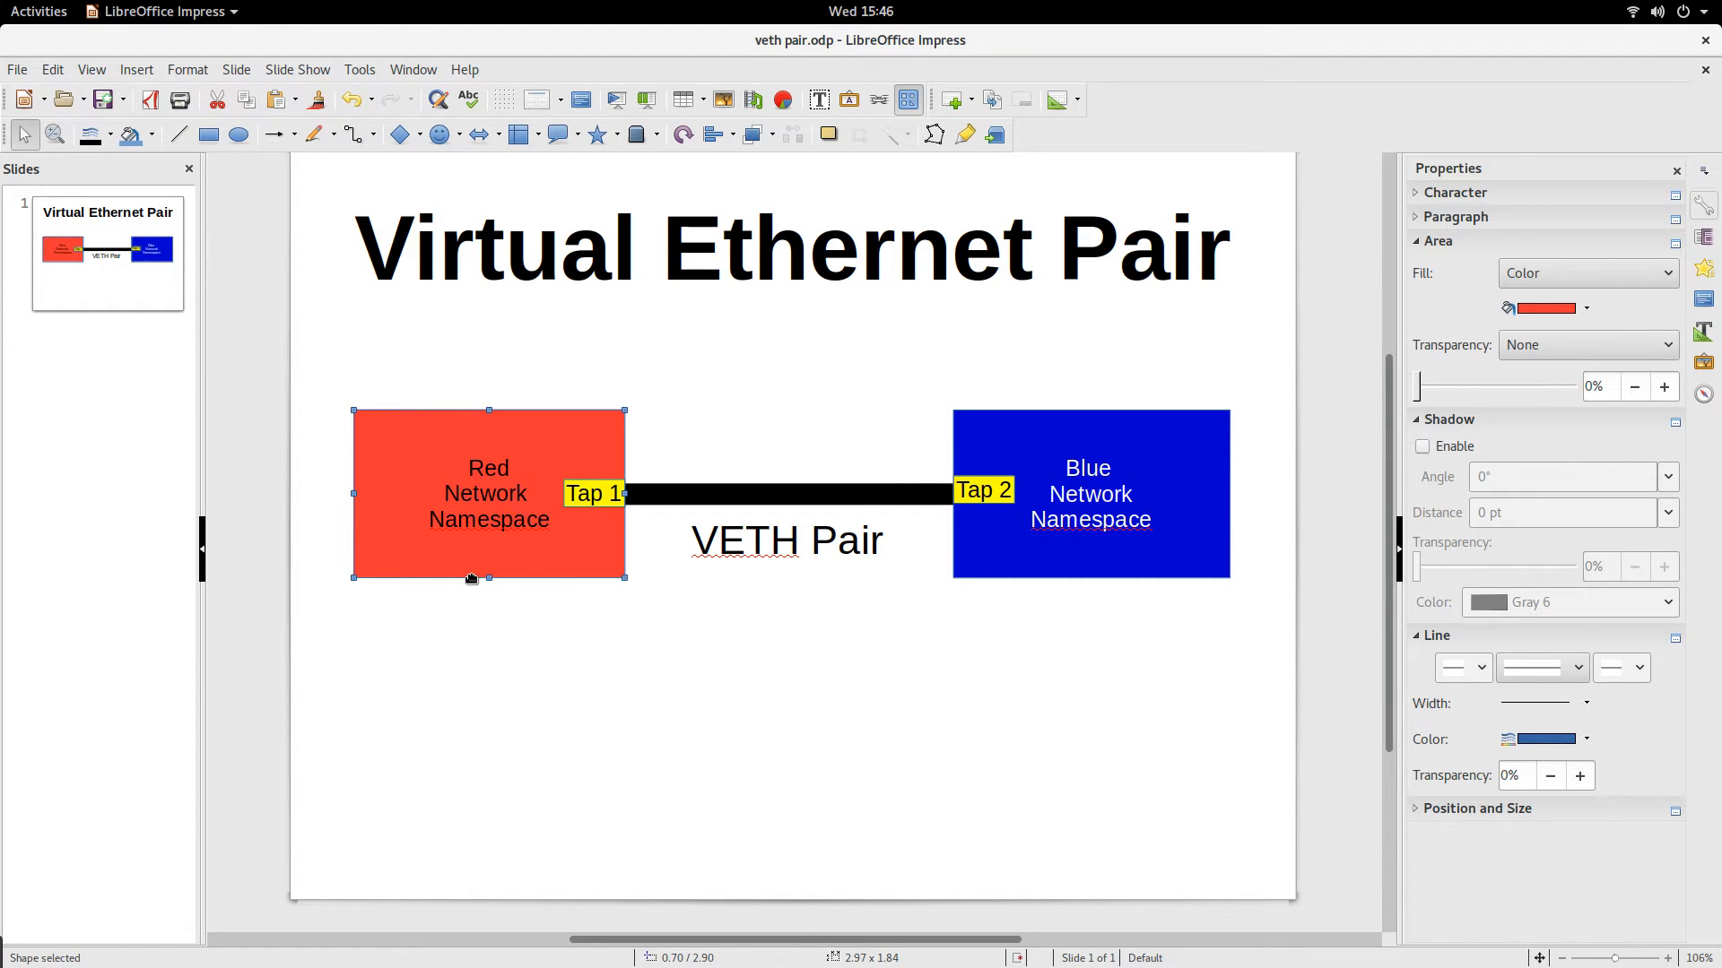
- Point out the Red Network Namespace box on the veth pair diagram
{"action": "left_click", "coordinate": [1091, 494]}
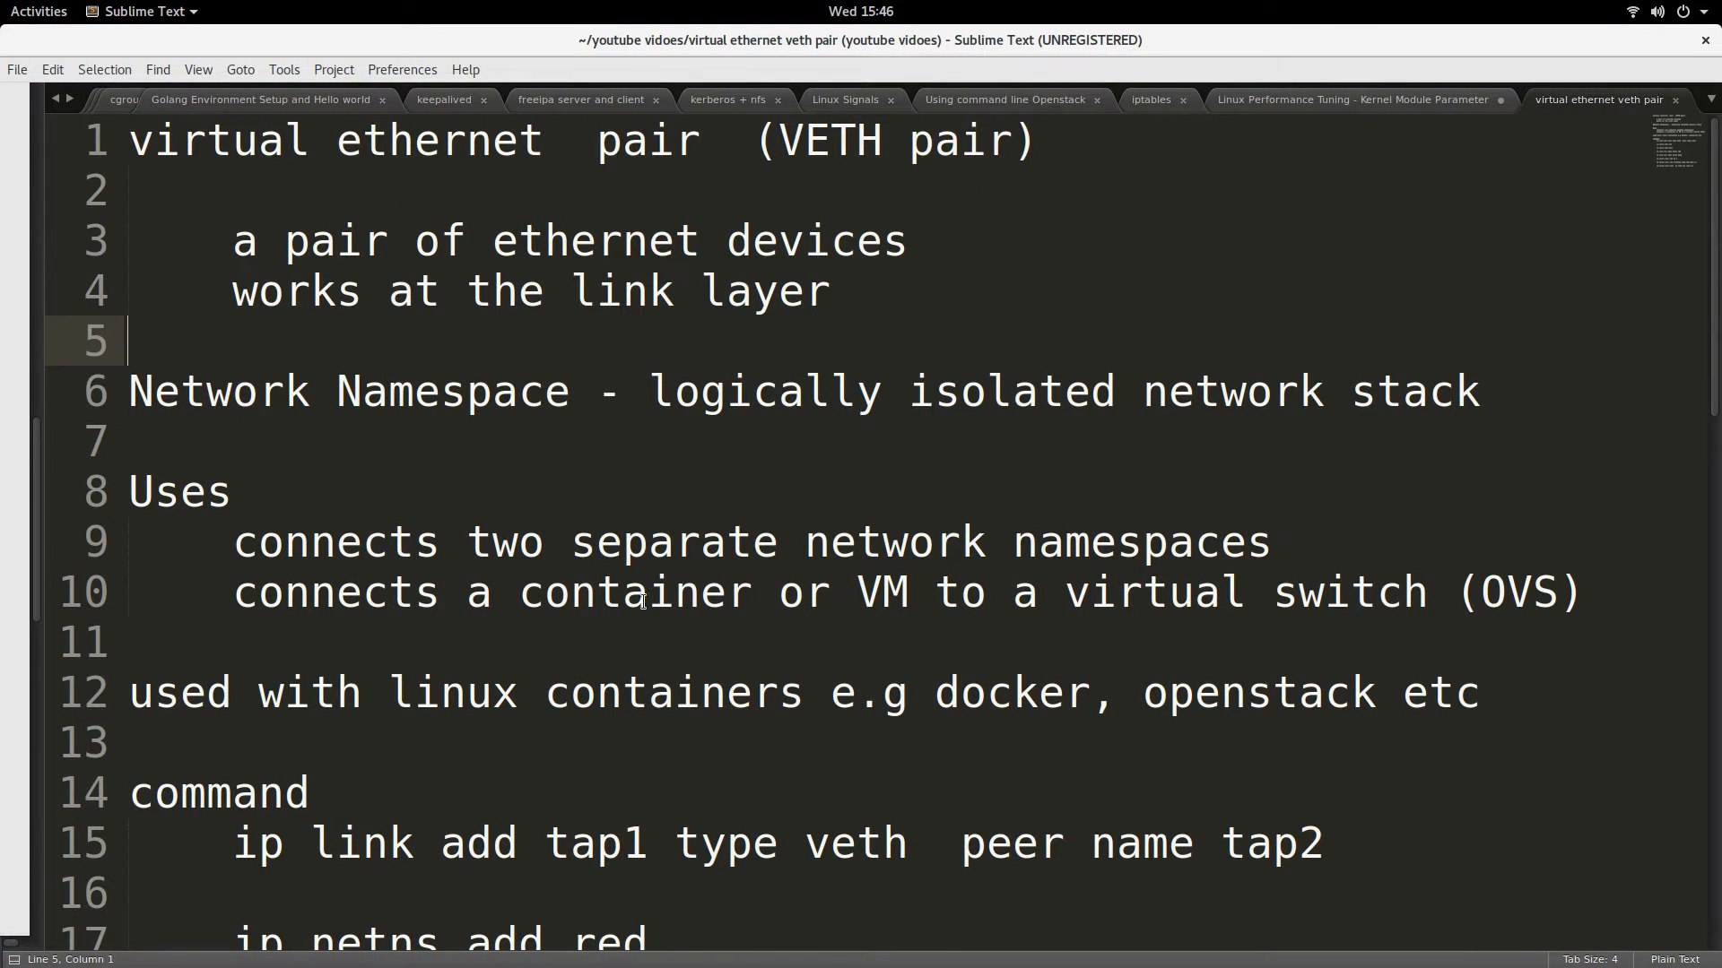
{"action": "mouse_move", "coordinate": [893, 635]}
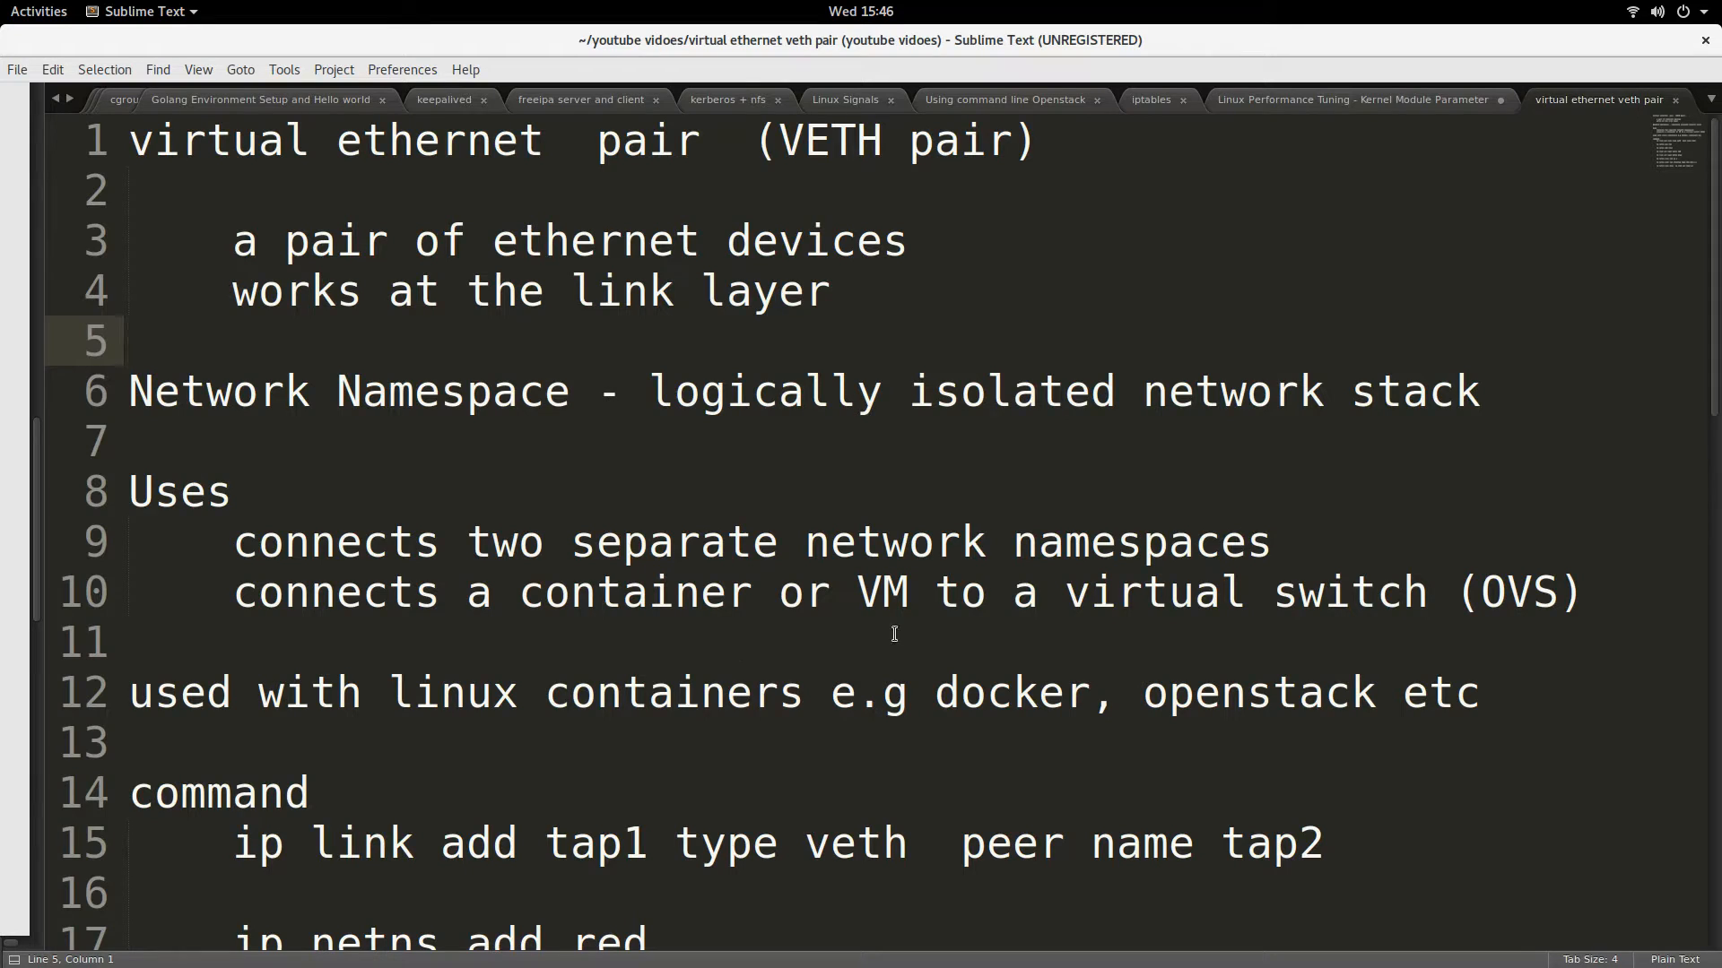
{"action": "mouse_move", "coordinate": [759, 694]}
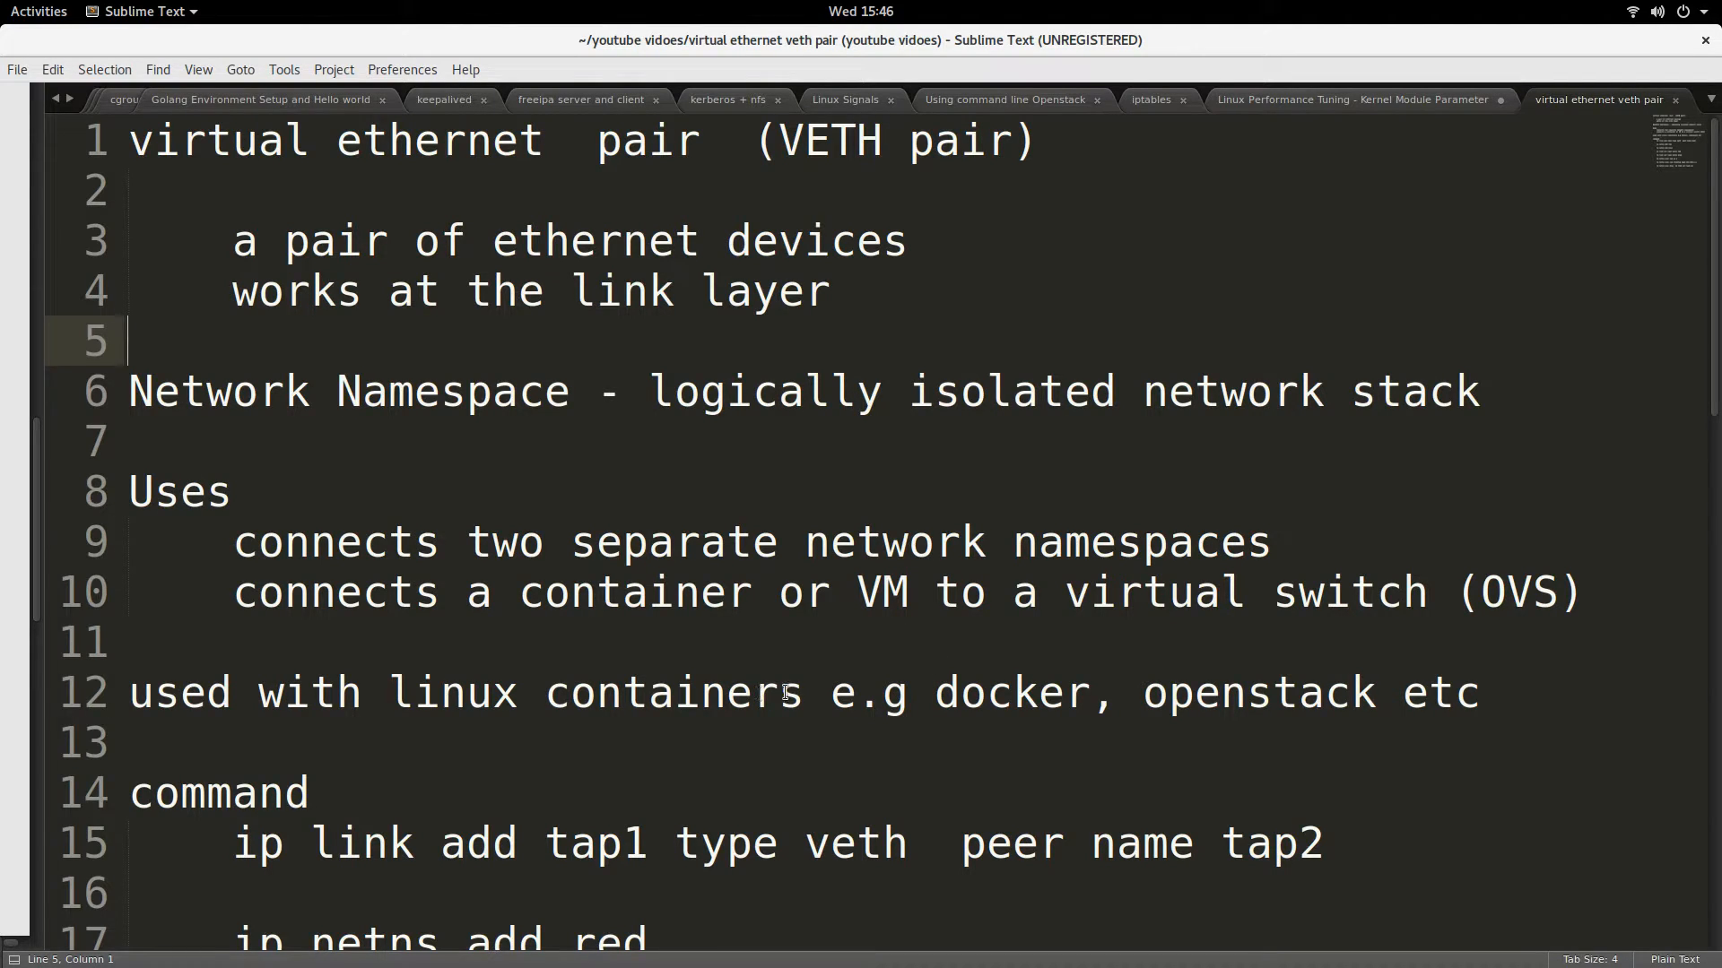
{"action": "mouse_move", "coordinate": [834, 671]}
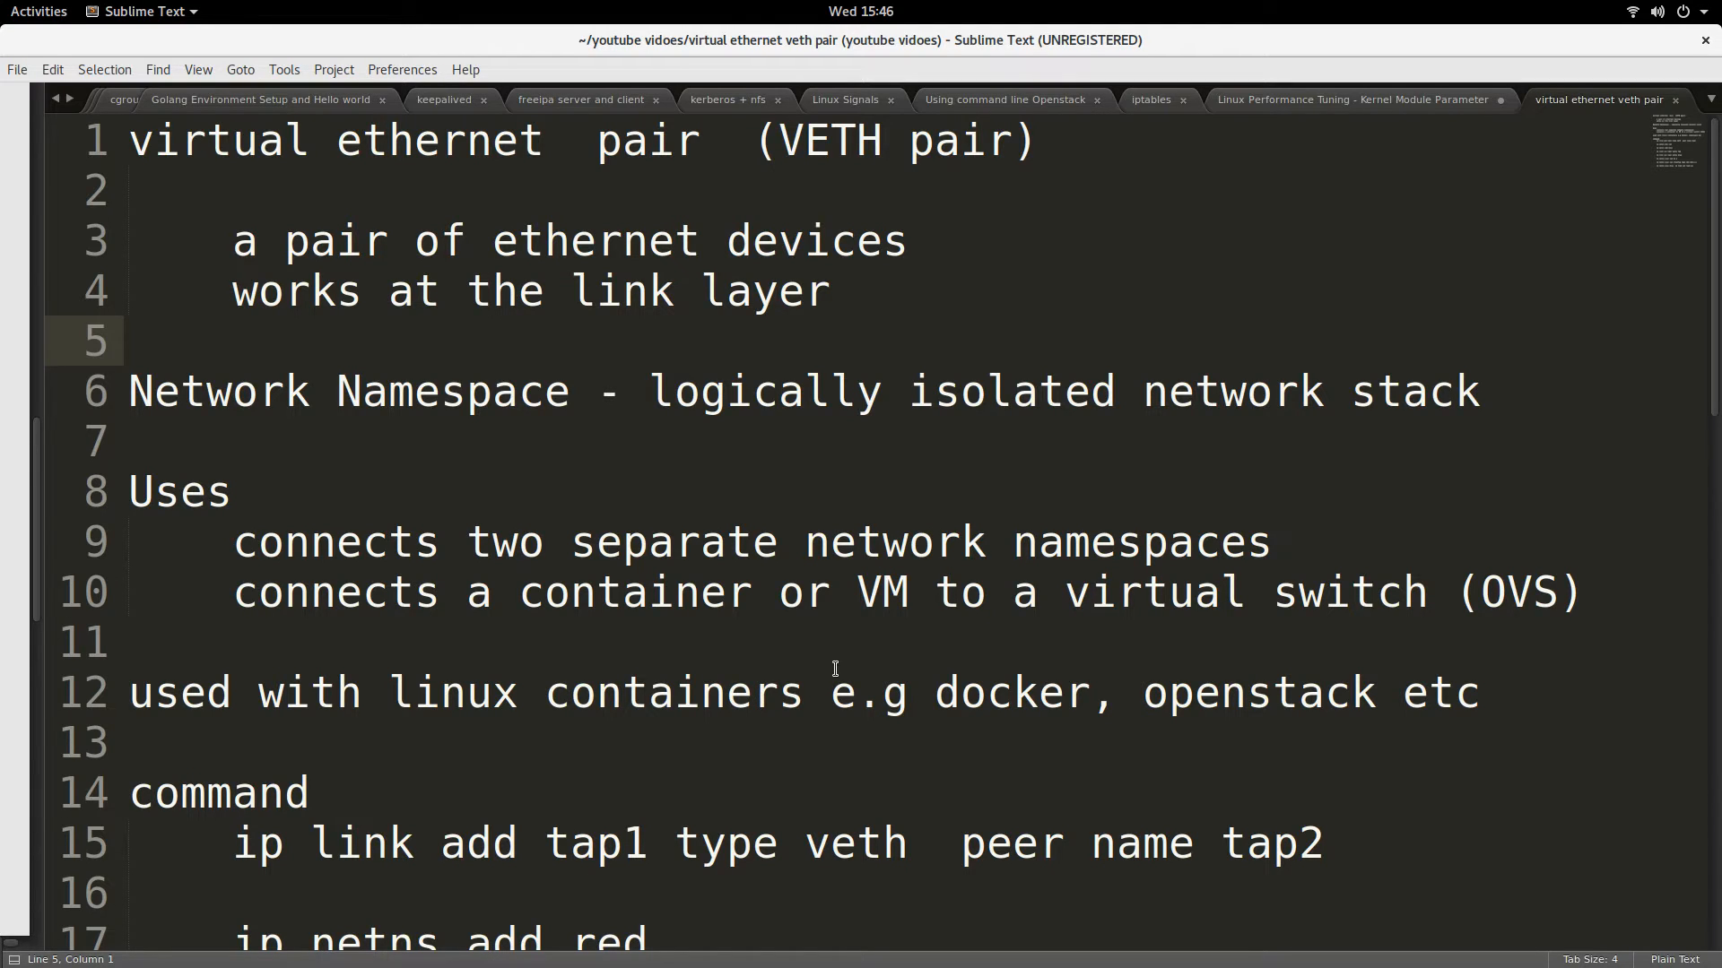
{"action": "mouse_move", "coordinate": [1031, 653]}
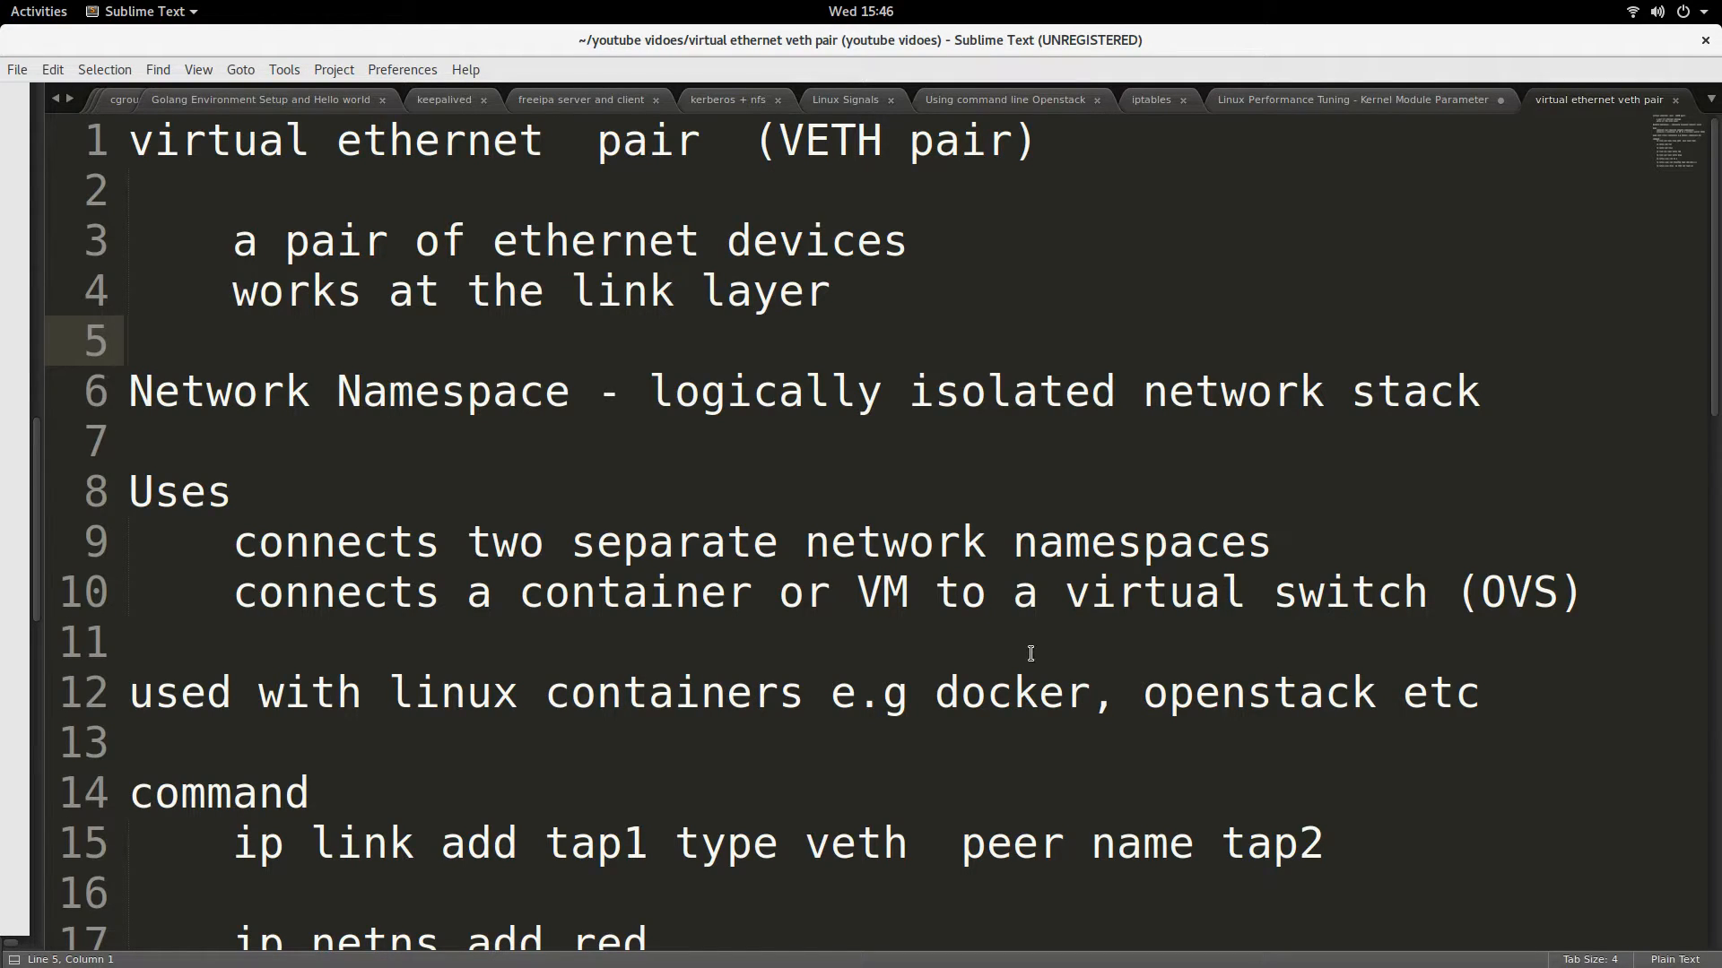
{"action": "mouse_move", "coordinate": [578, 609]}
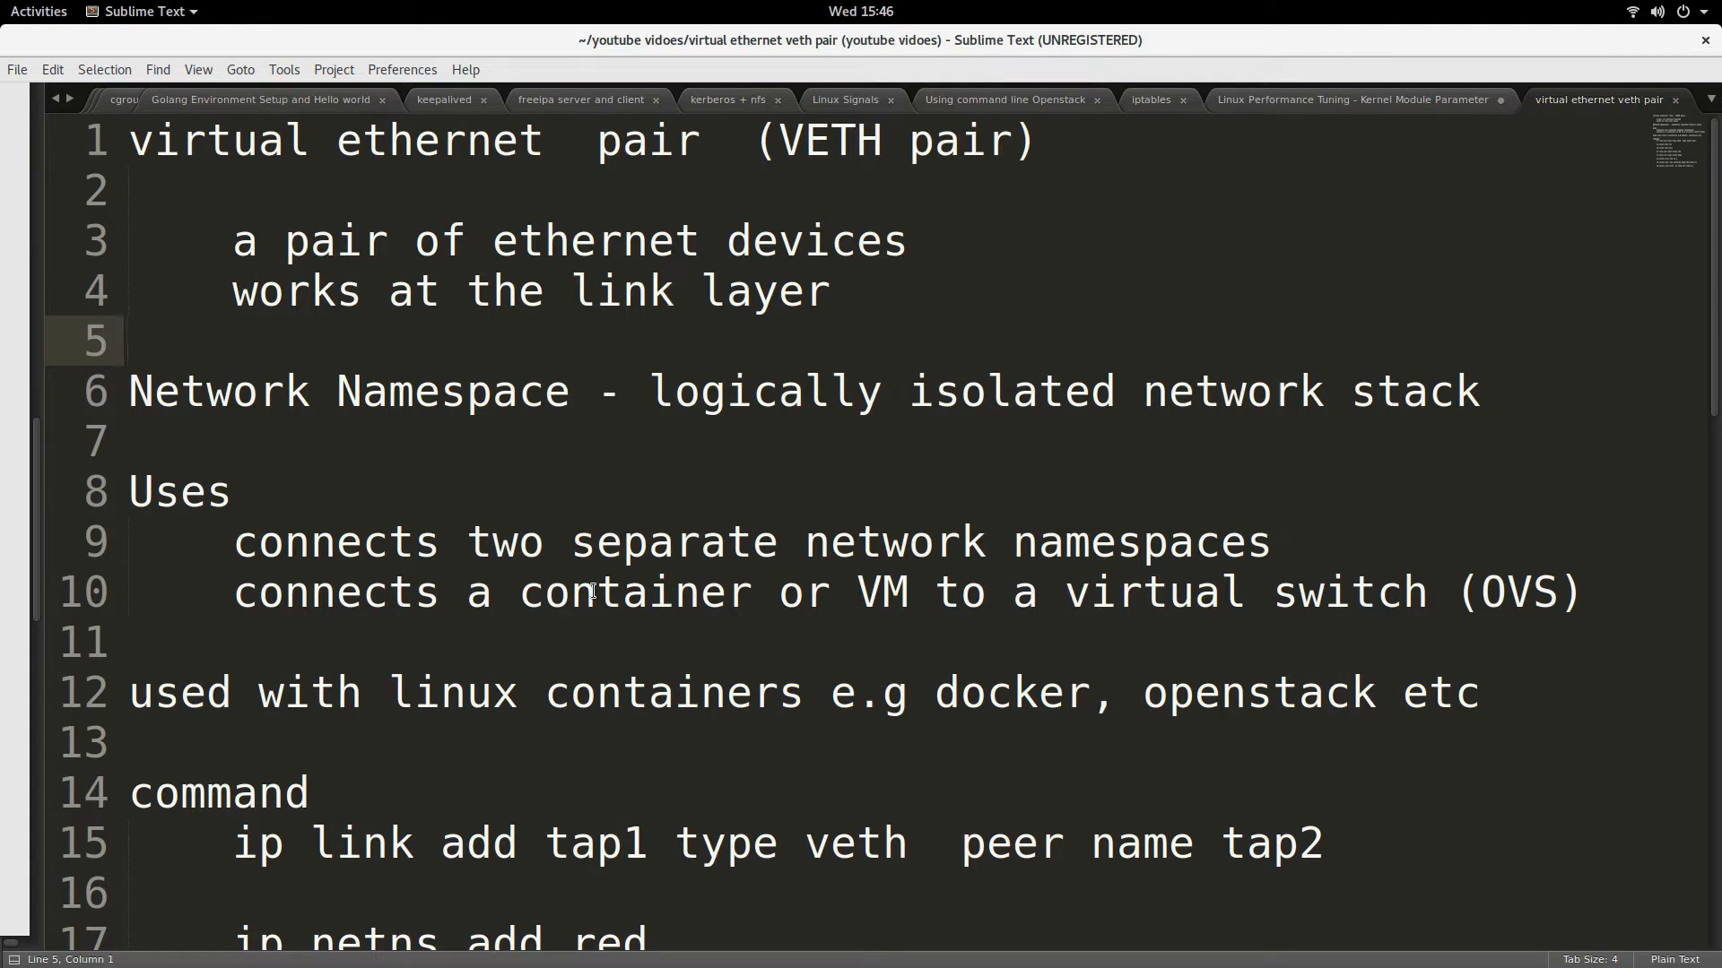
{"action": "mouse_move", "coordinate": [606, 538]}
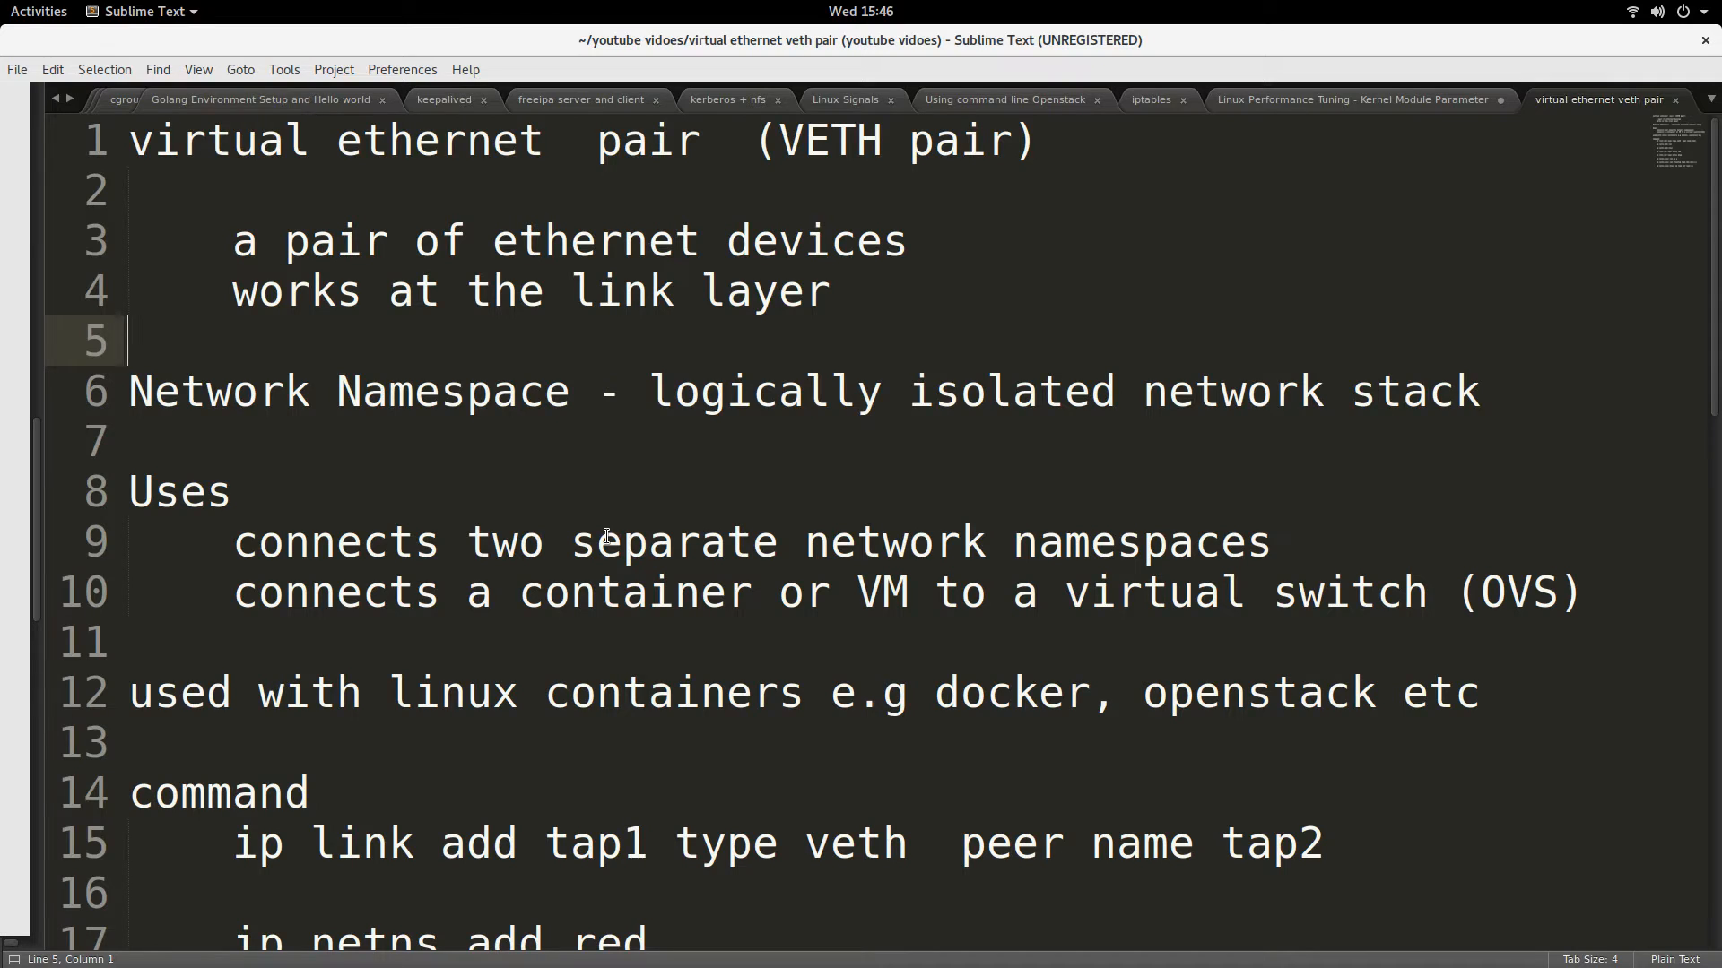
{"action": "mouse_move", "coordinate": [751, 573]}
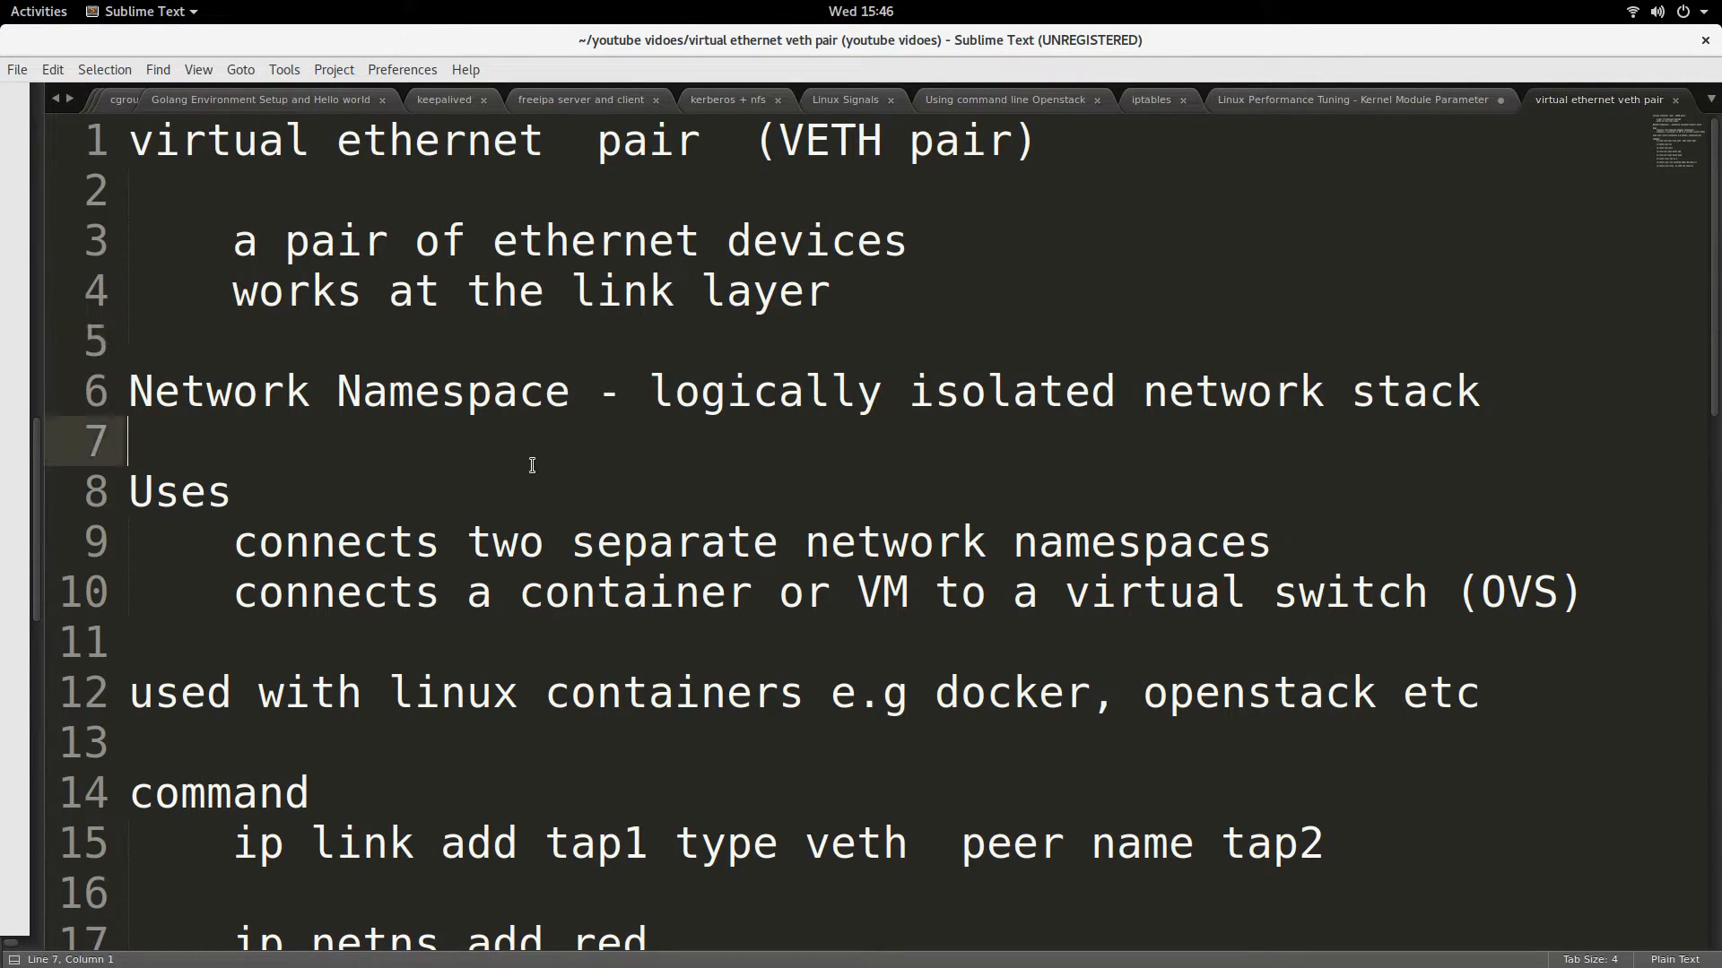
- Highlight the veth use cases: two separate namespaces and the container or VM link
{"action": "double_click", "coordinate": [180, 492]}
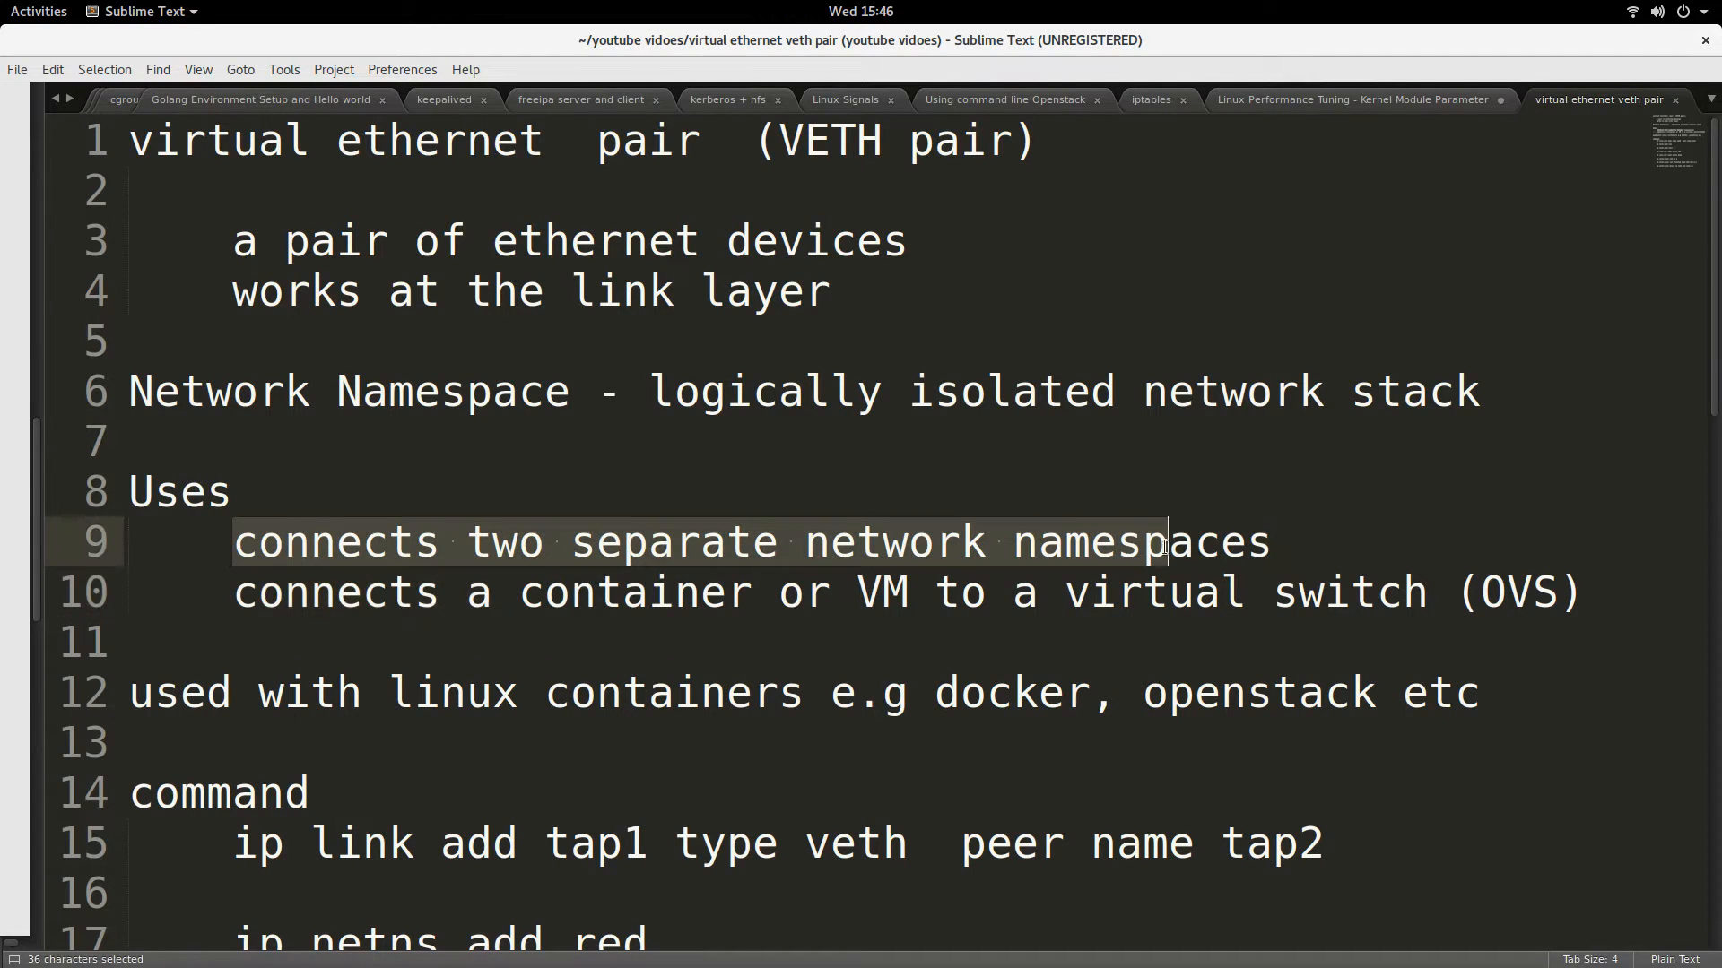
{"action": "left_click_drag", "start_coordinate": [1158, 540], "coordinate": [1284, 540]}
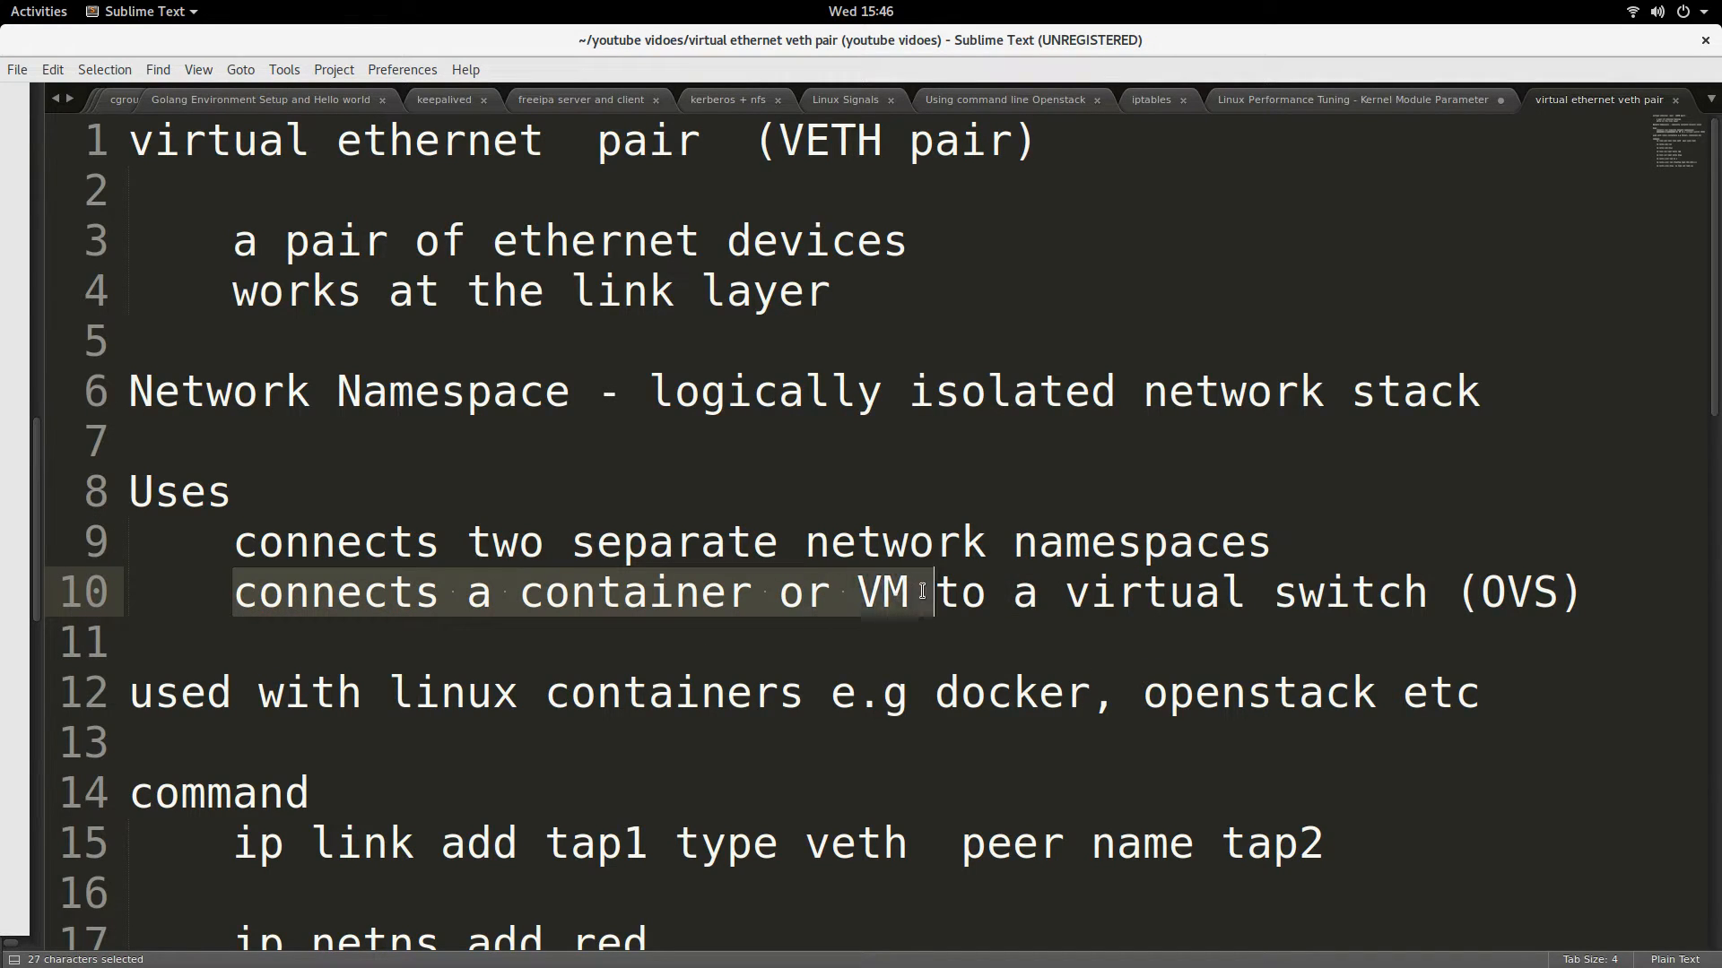
{"action": "left_click_drag", "start_coordinate": [922, 594], "coordinate": [1582, 594]}
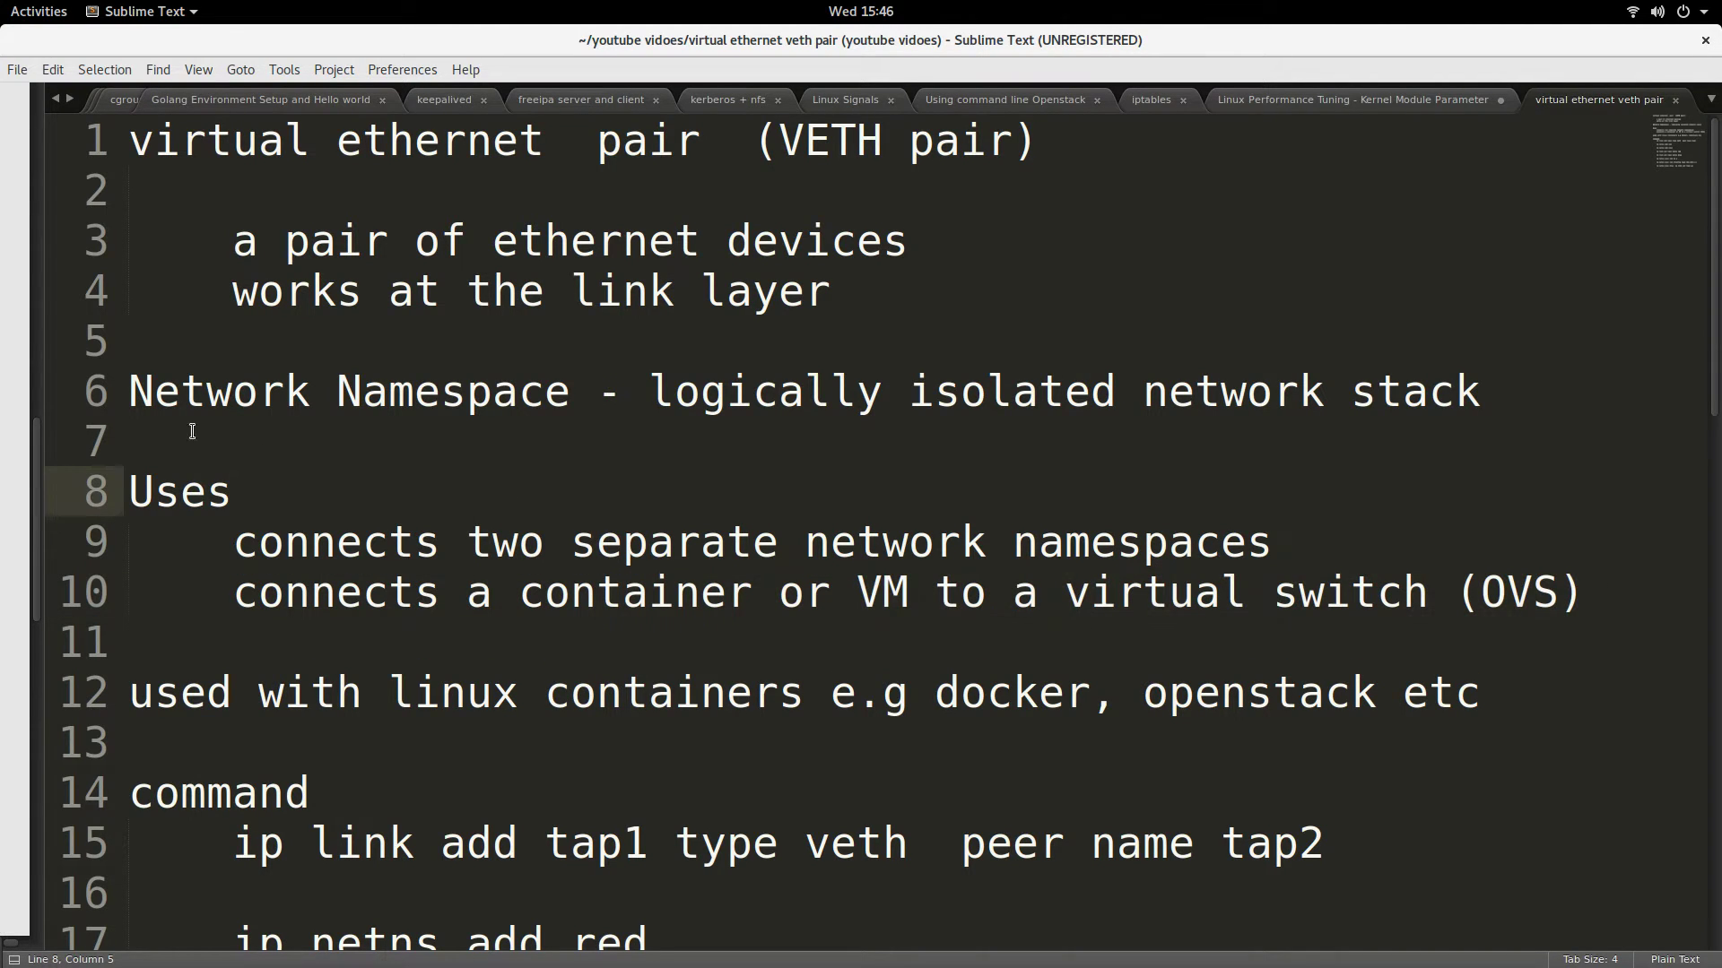
- Highlight the Network Namespace definition line, clear it, and return to the diagram slide
{"action": "left_click", "coordinate": [134, 391]}
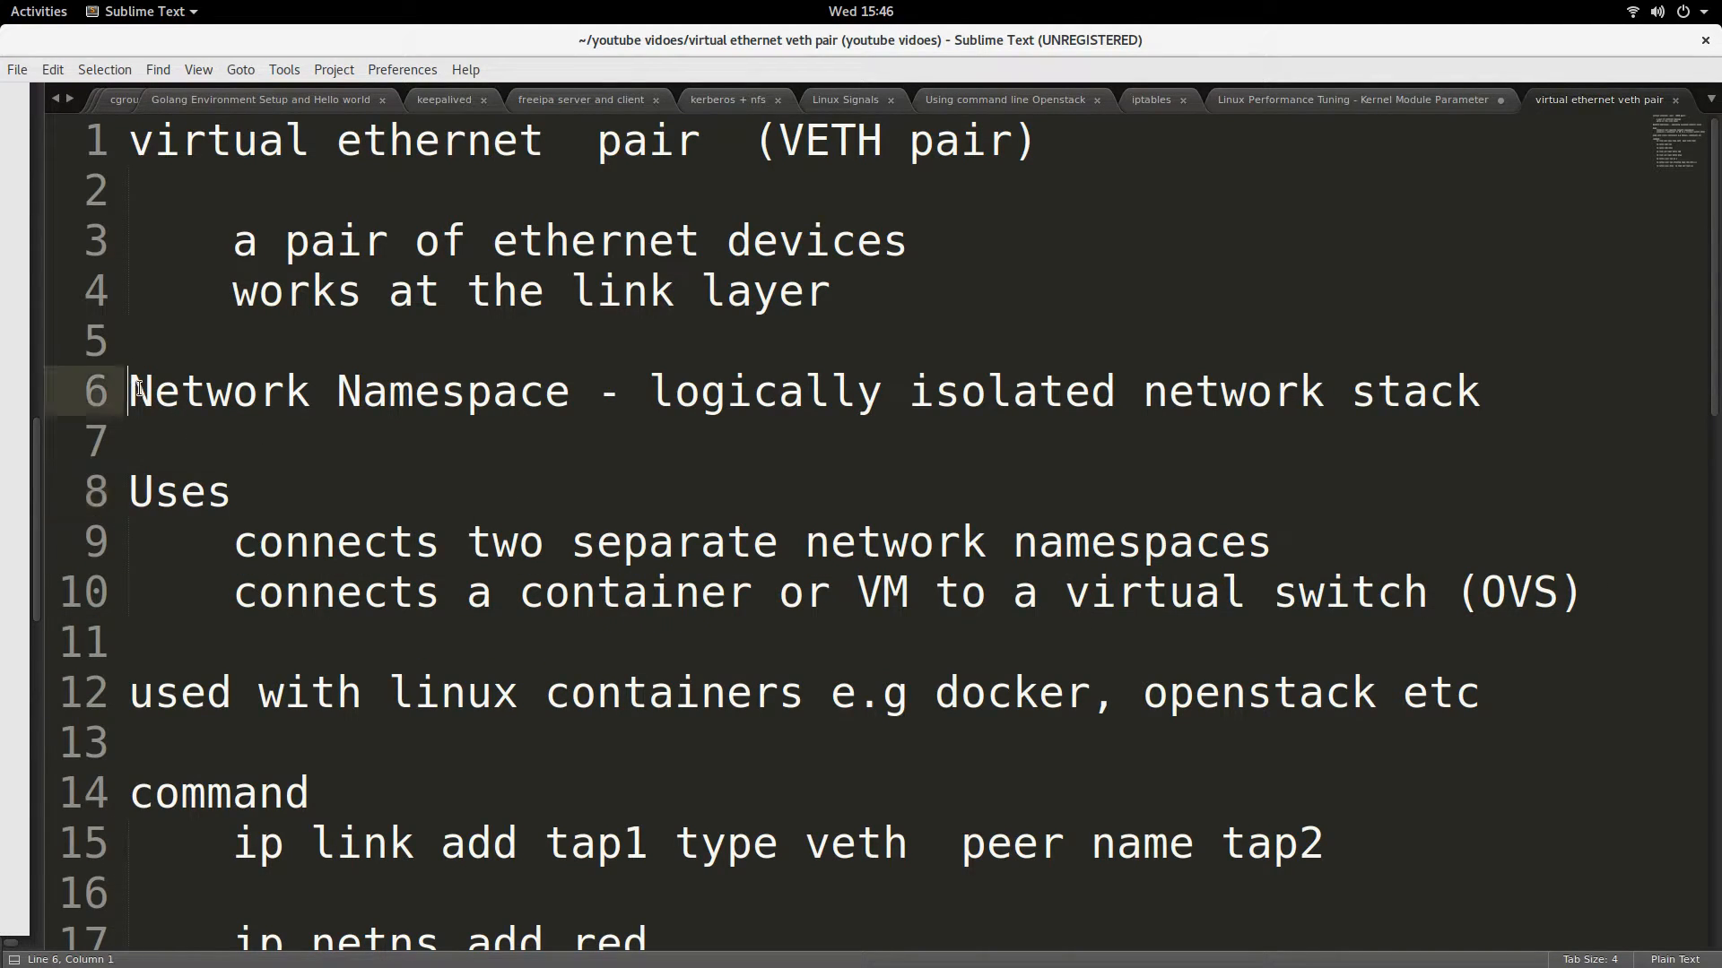
{"action": "left_click_drag", "start_coordinate": [129, 391], "coordinate": [570, 391]}
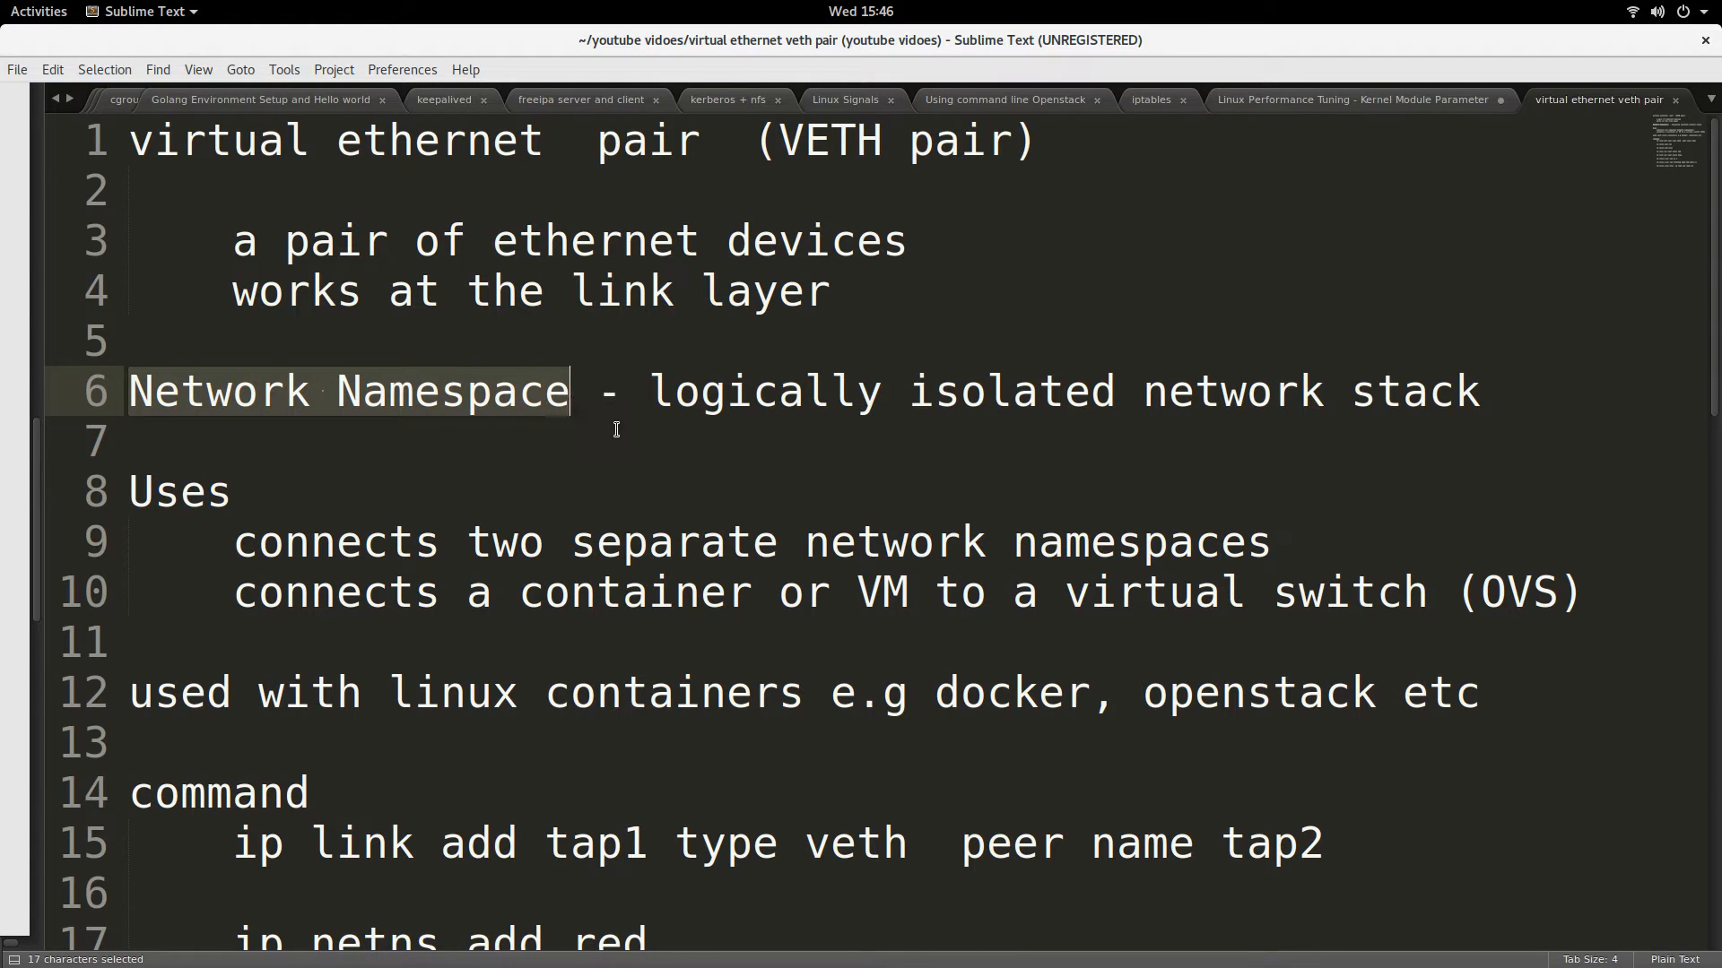
{"action": "mouse_move", "coordinate": [552, 436]}
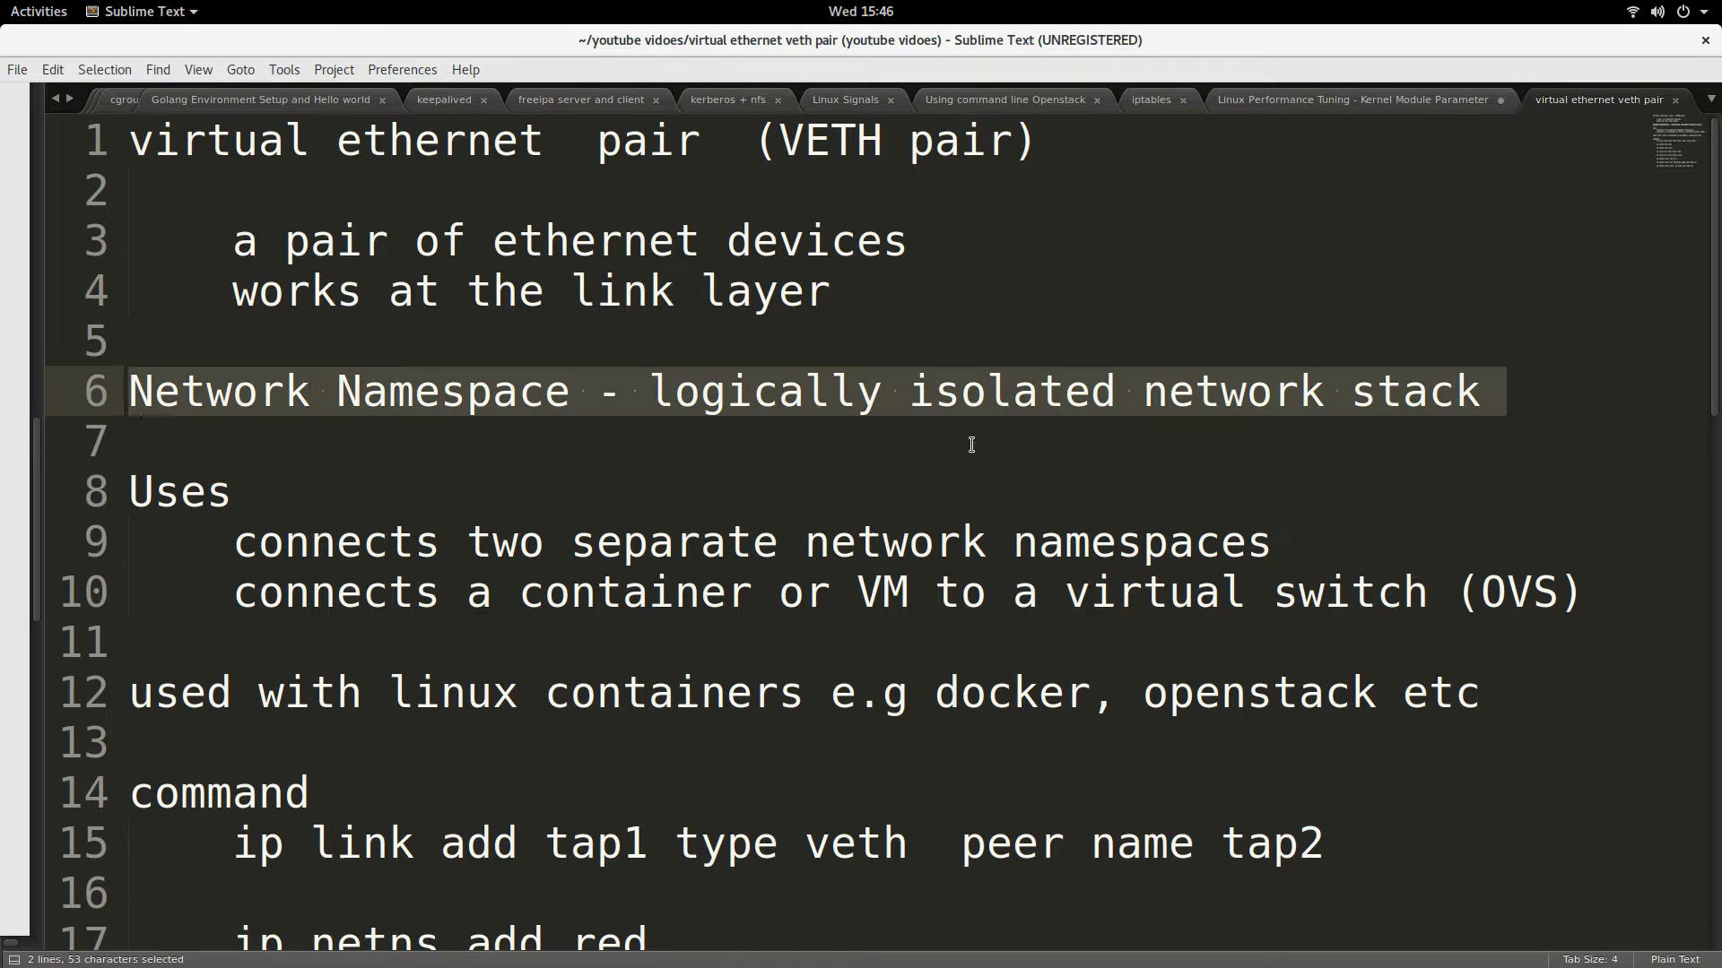
{"action": "mouse_move", "coordinate": [1166, 437]}
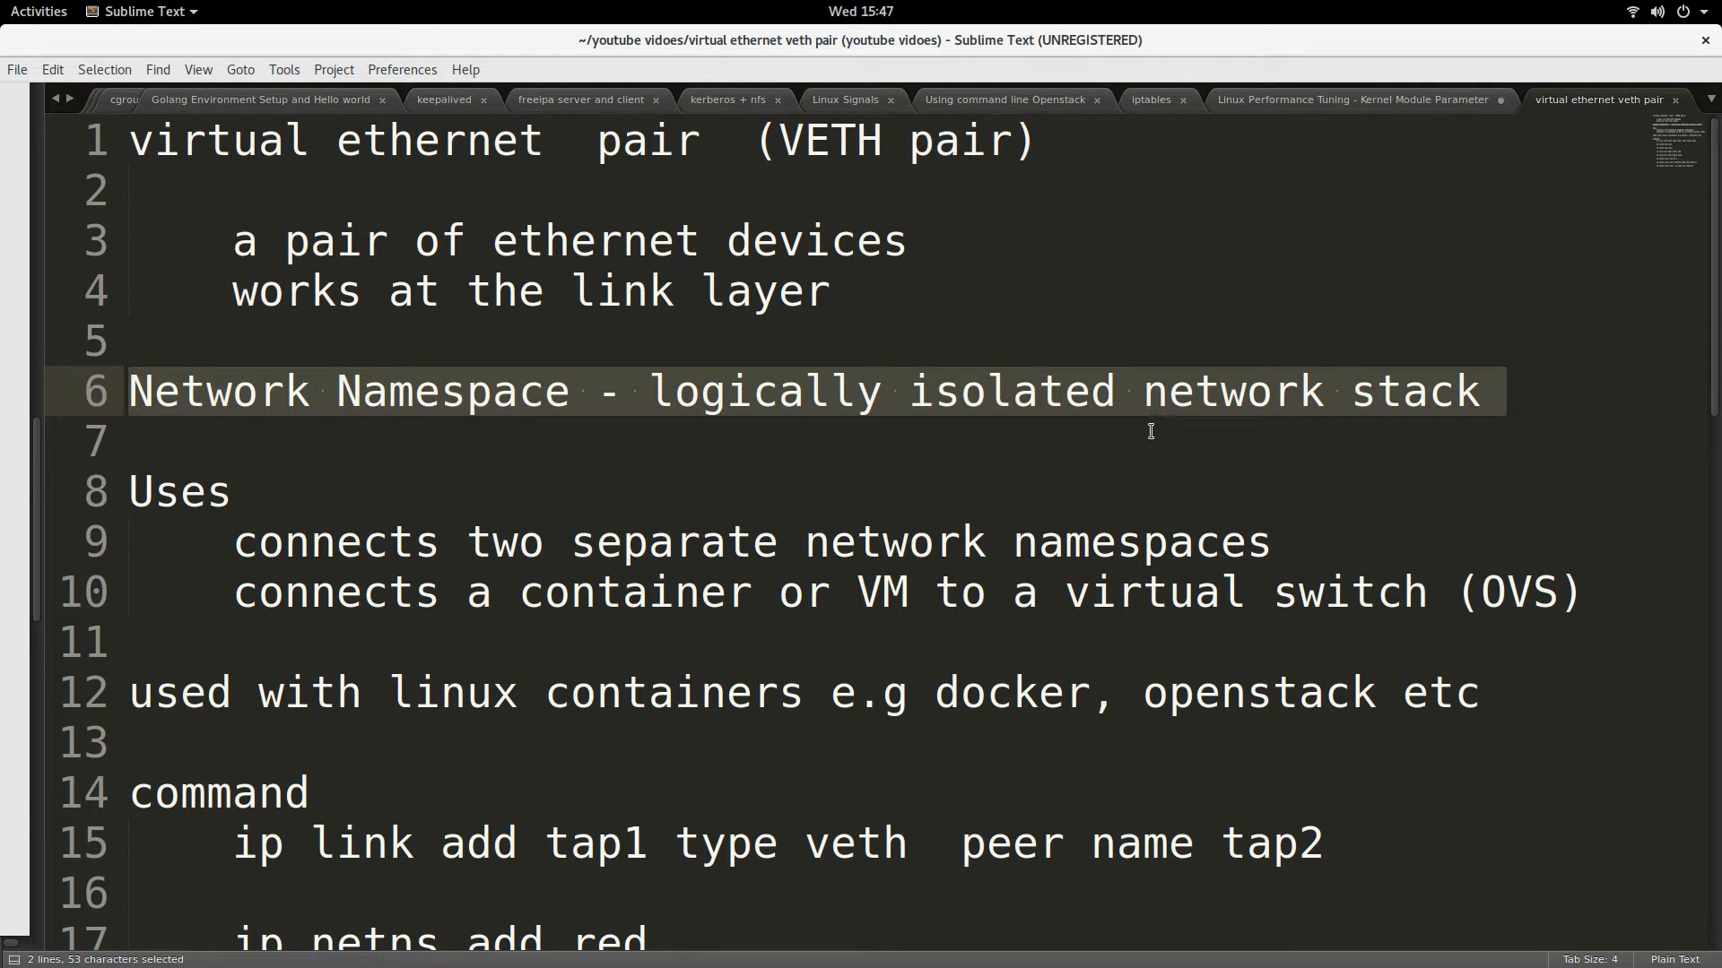
{"action": "left_click", "coordinate": [230, 491]}
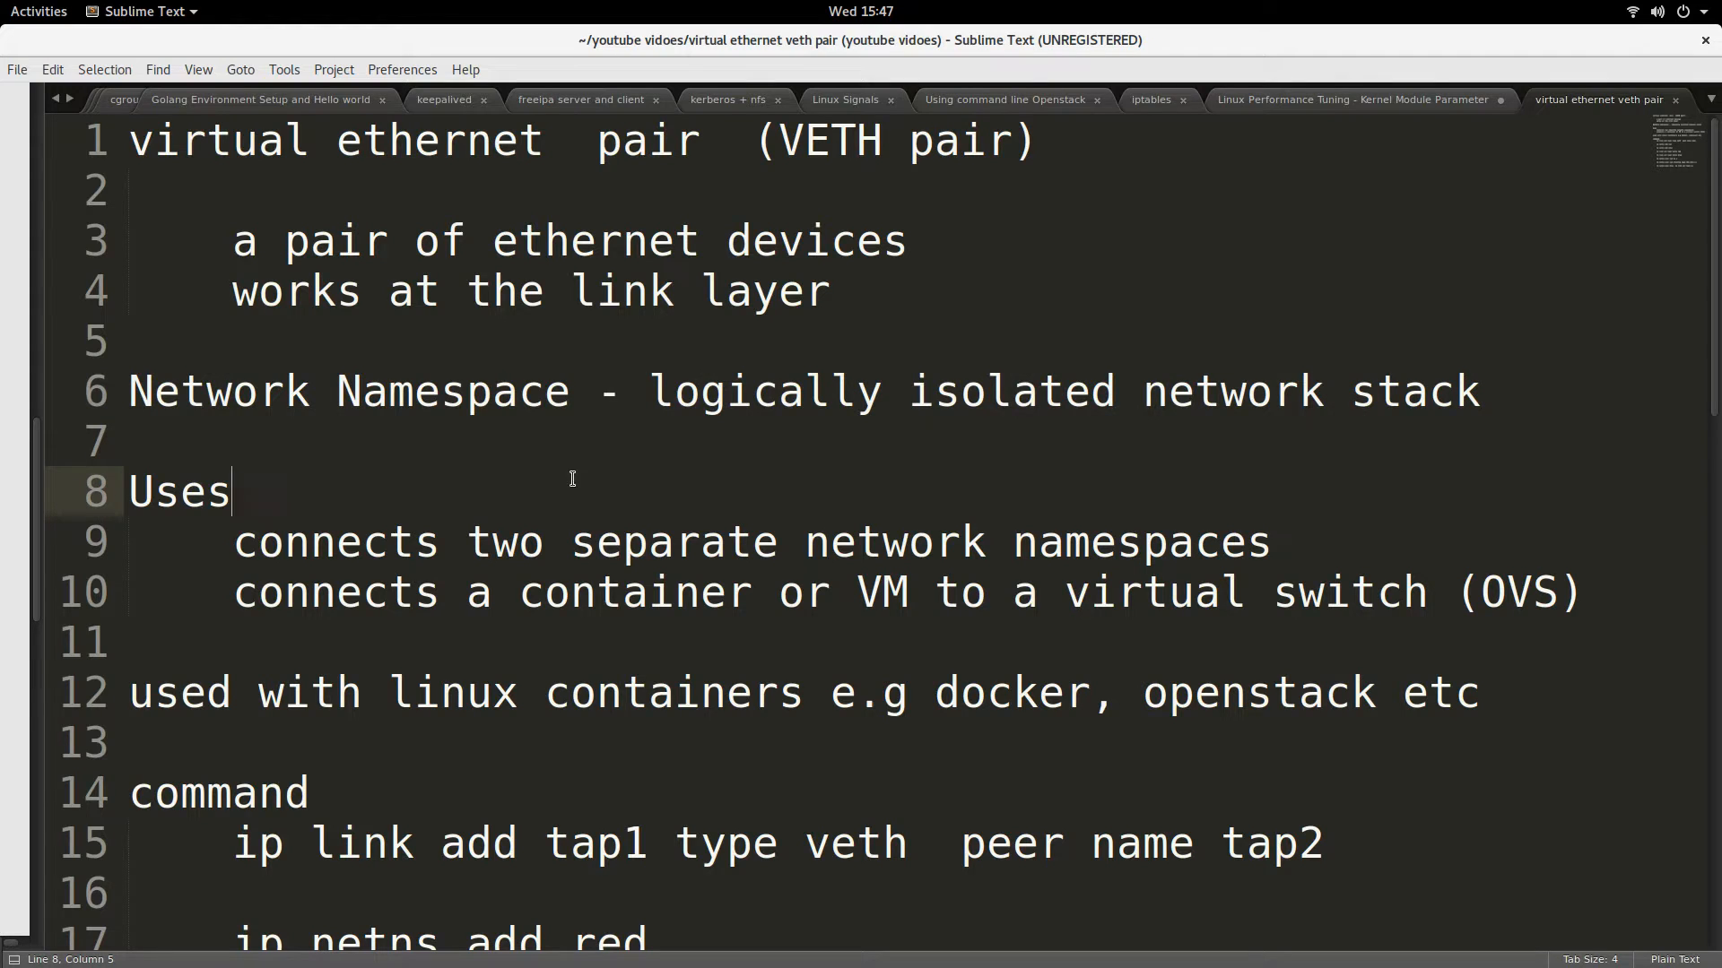
{"action": "mouse_move", "coordinate": [520, 468]}
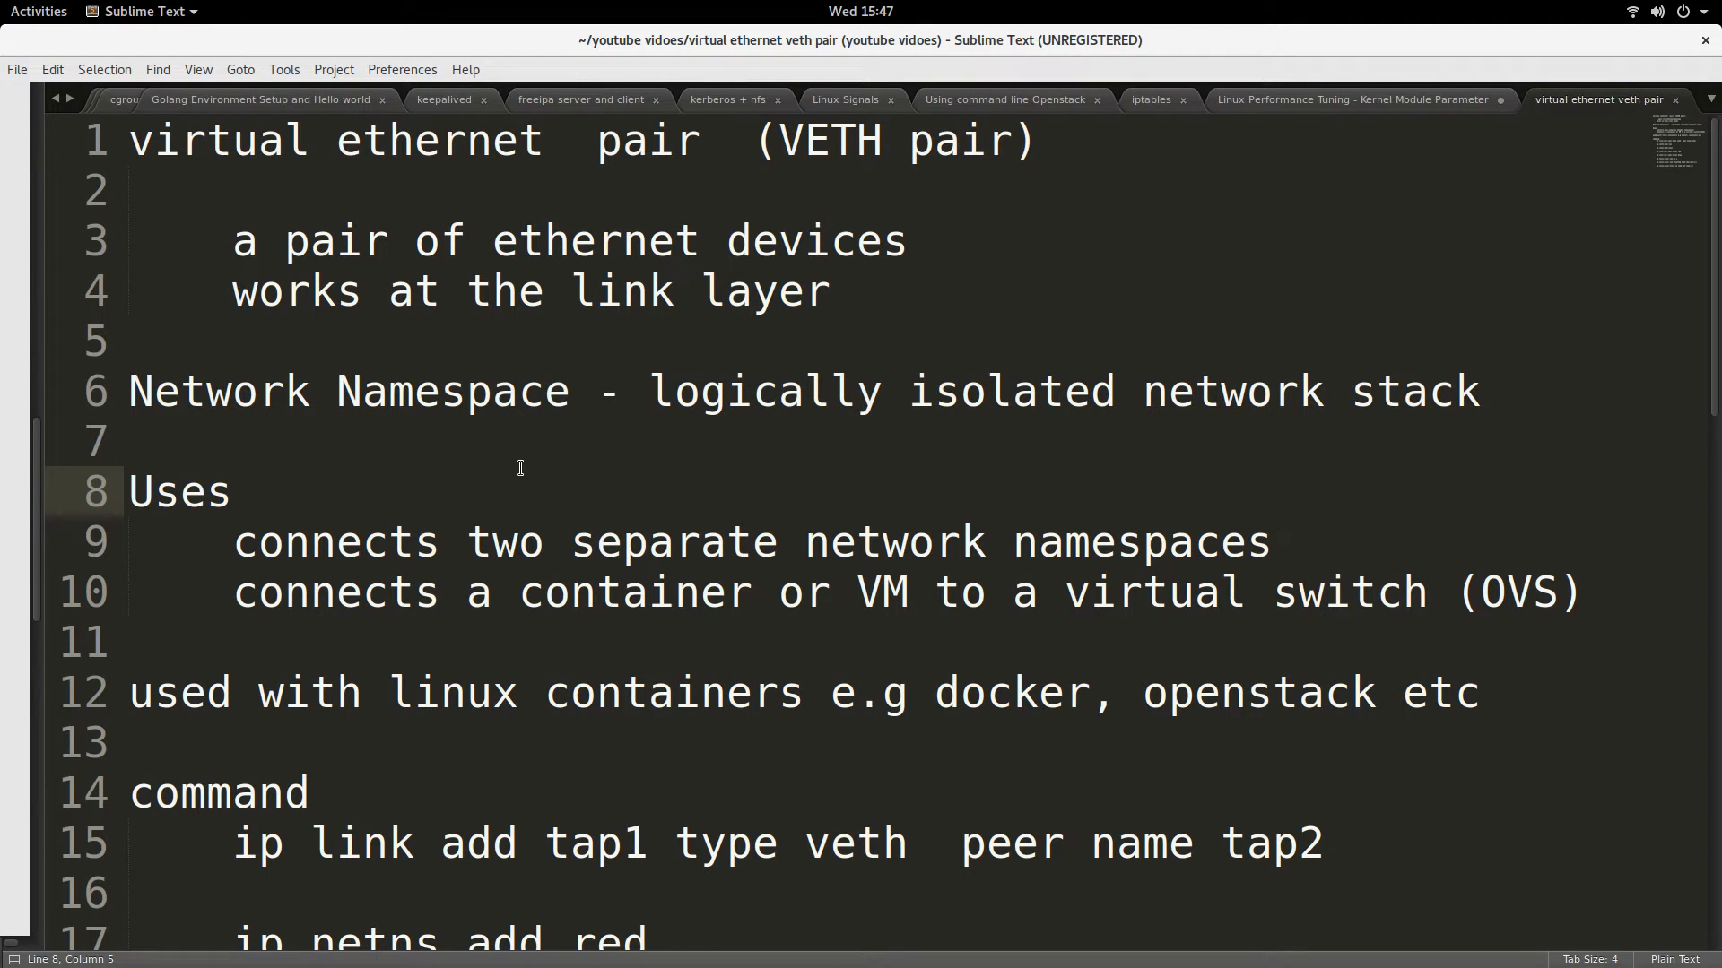
{"action": "left_click", "coordinate": [232, 492]}
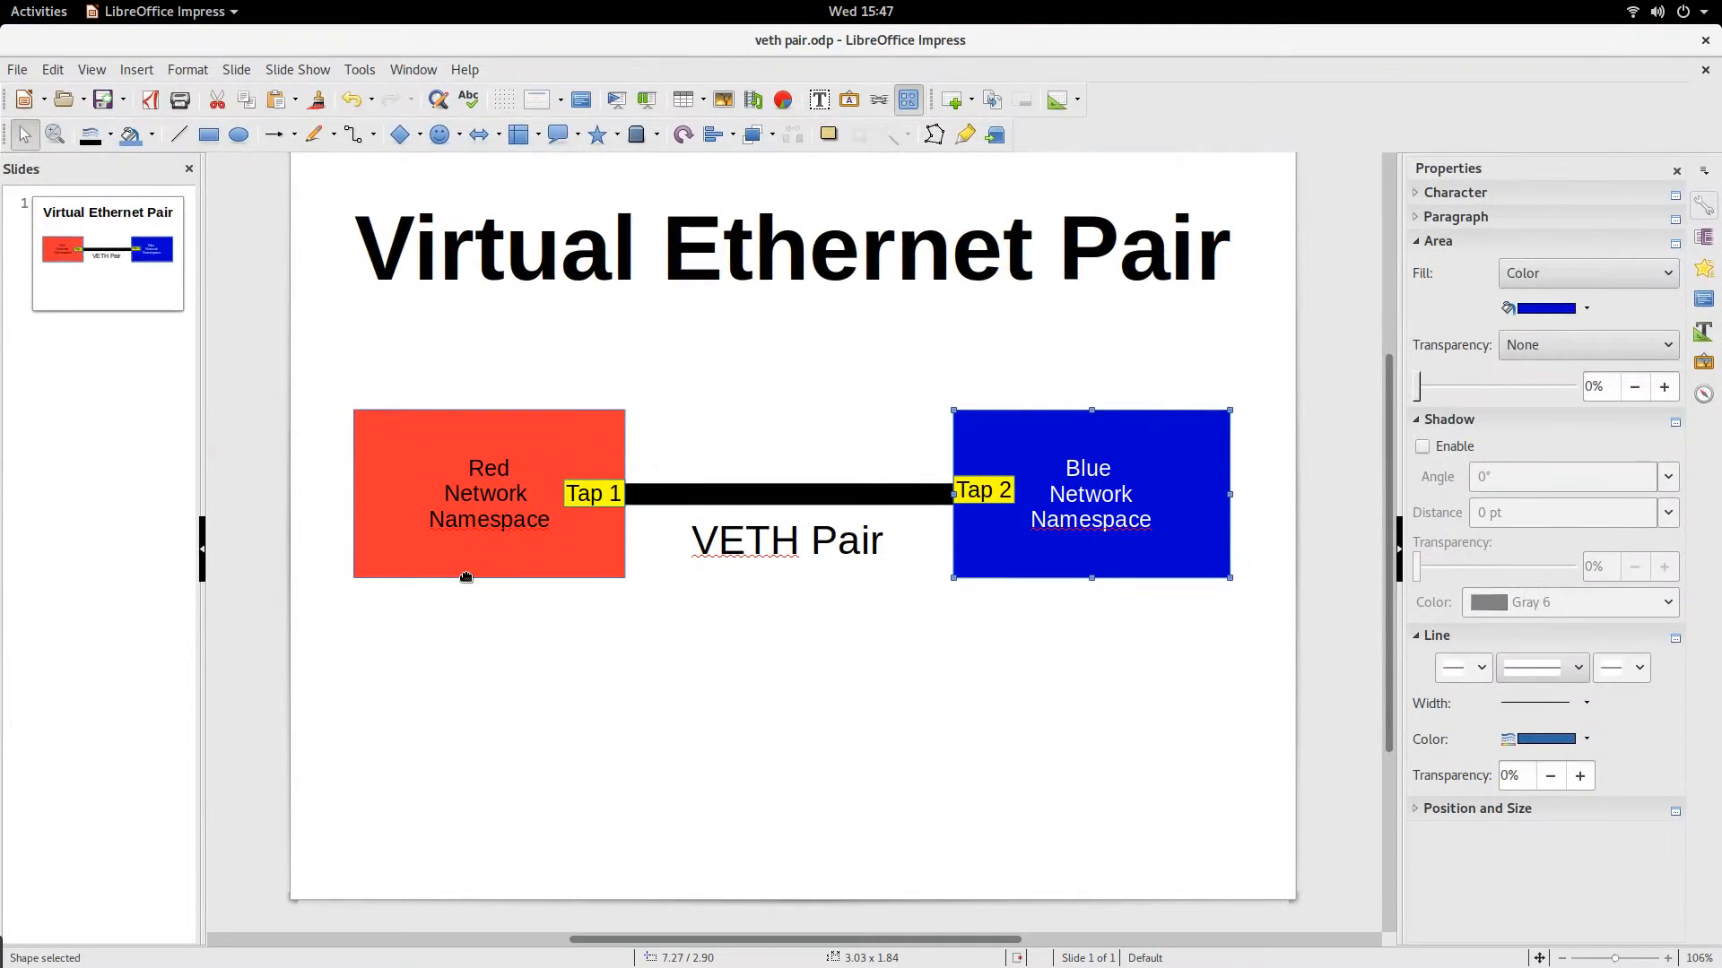
{"action": "mouse_move", "coordinate": [574, 573]}
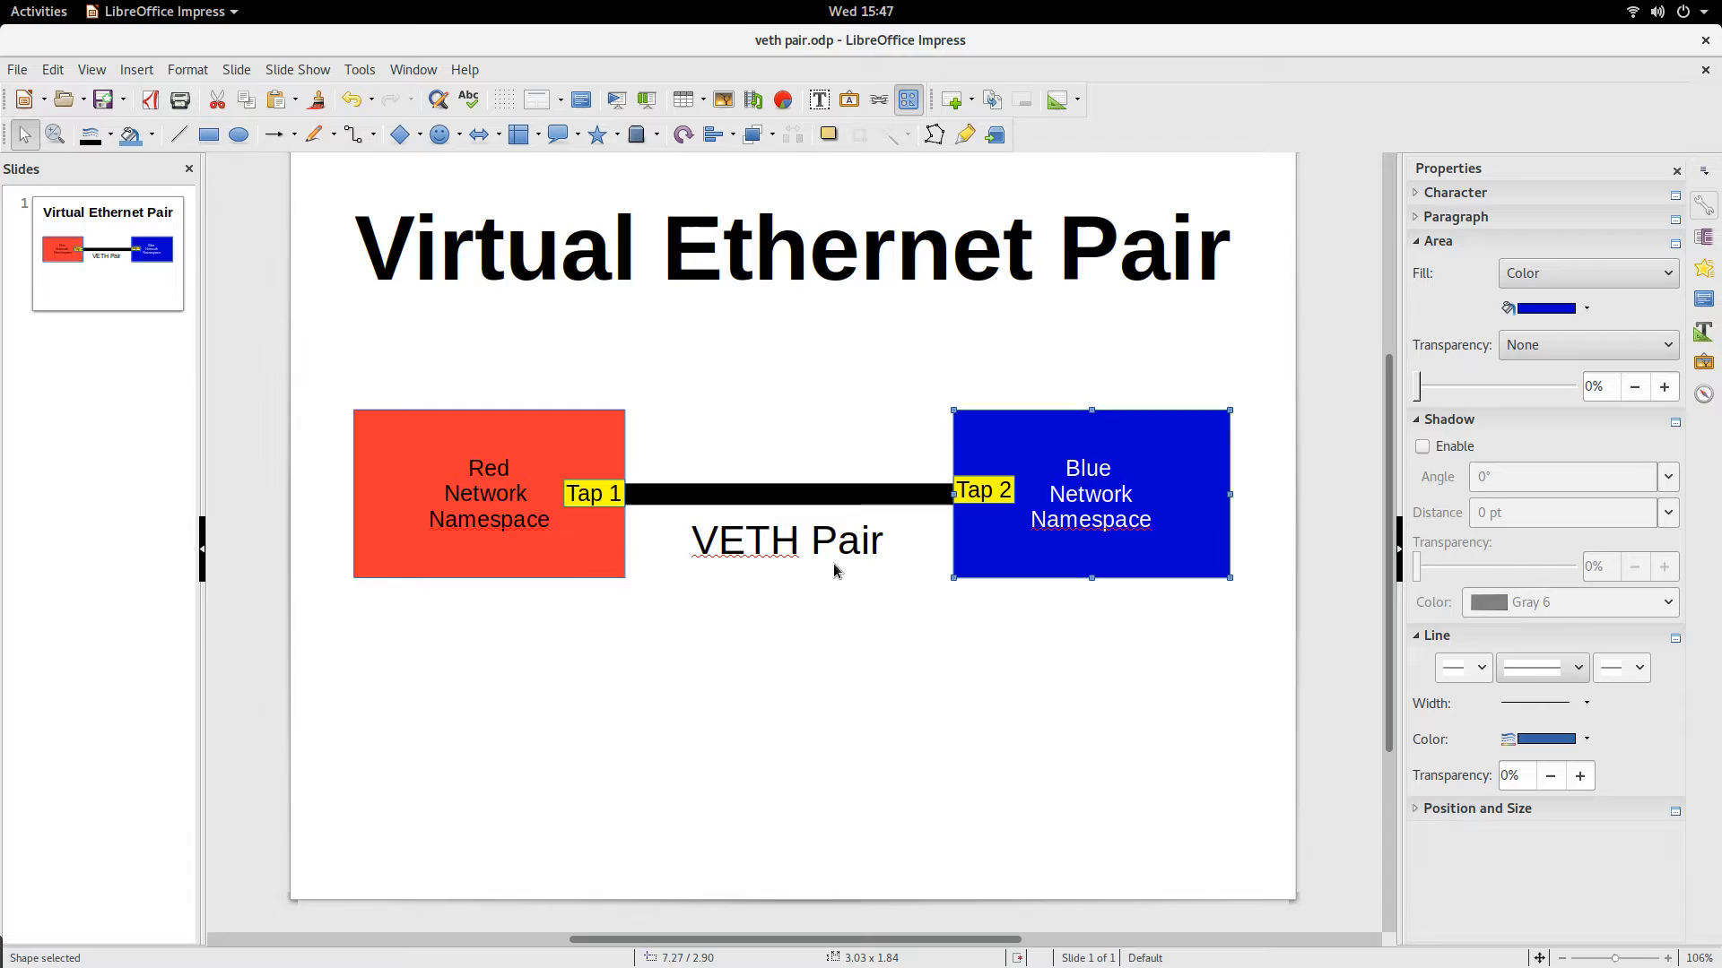
{"action": "mouse_move", "coordinate": [699, 585]}
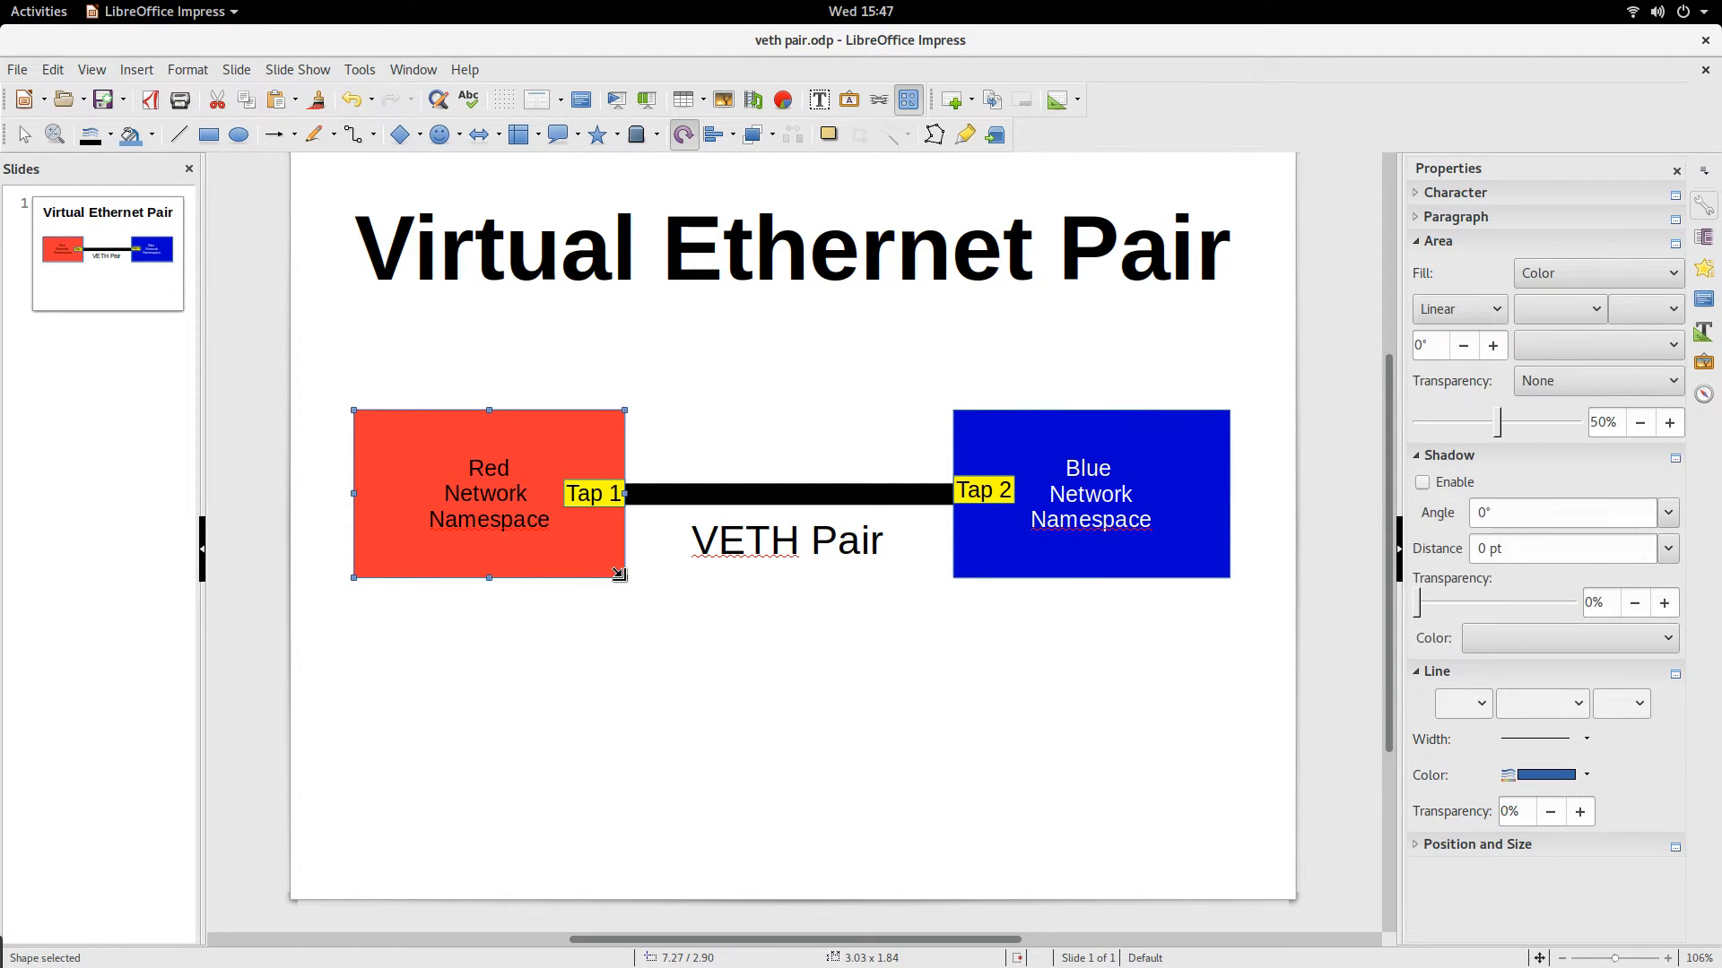
- Point out the Tap 1 and Tap 2 endpoints and namespace boxes on the Screen 4:3 slide
{"action": "double_click", "coordinate": [746, 540]}
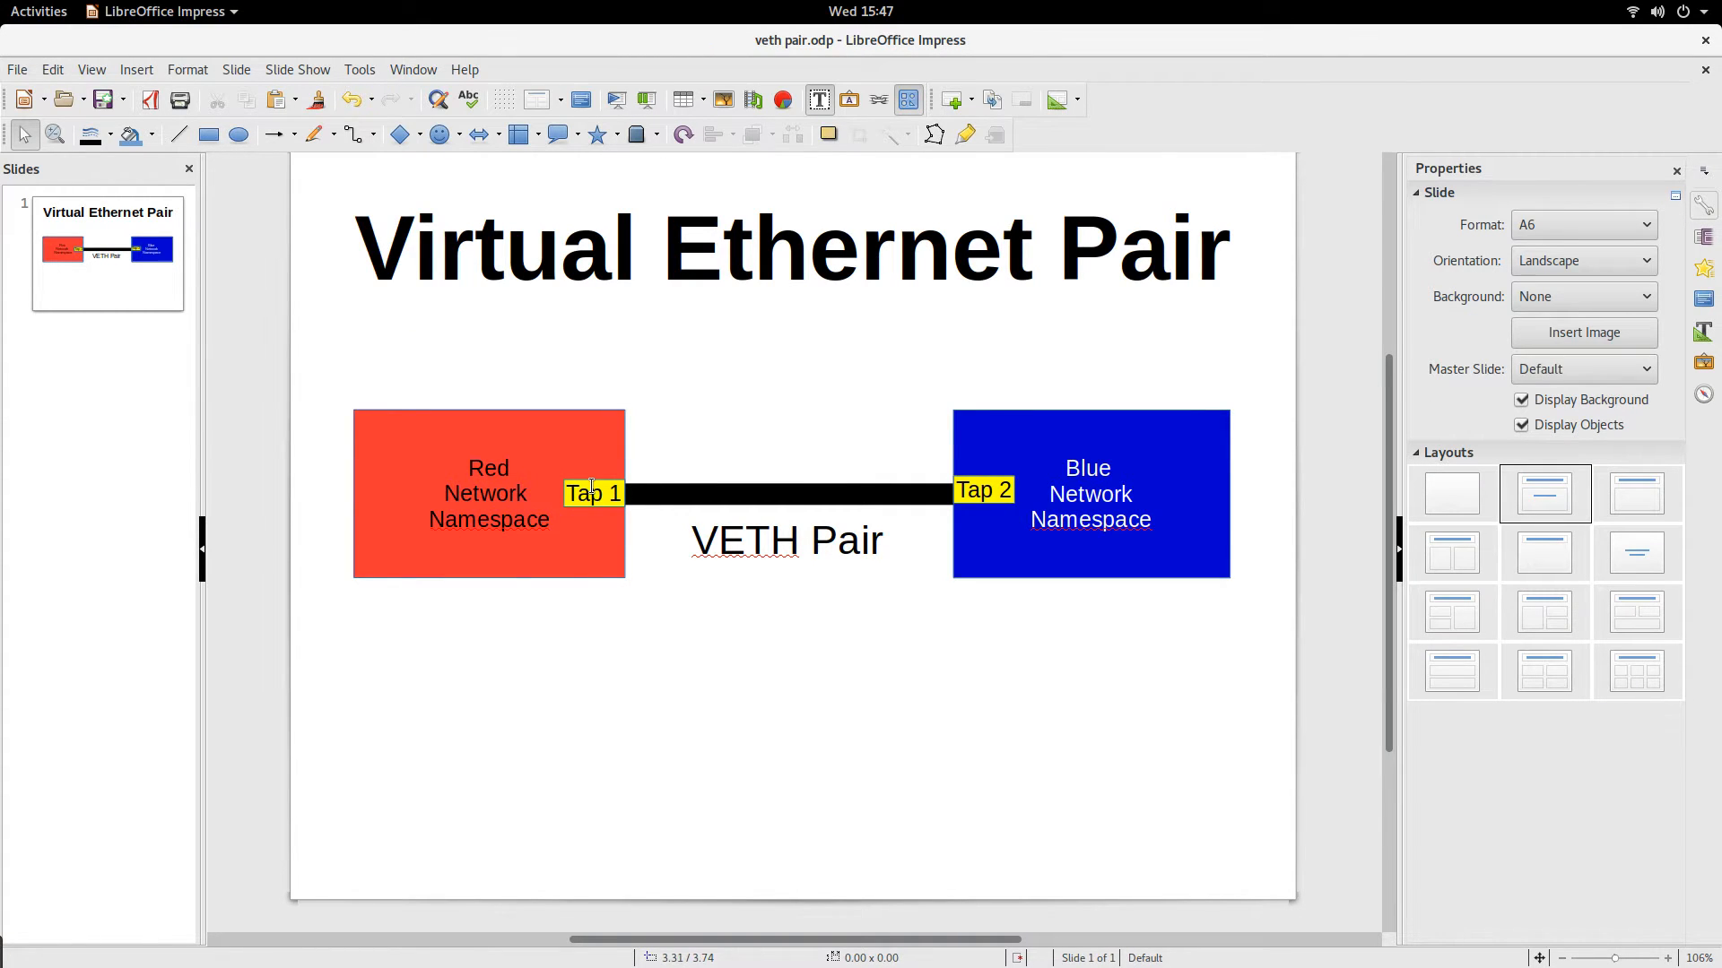
{"action": "double_click", "coordinate": [584, 493]}
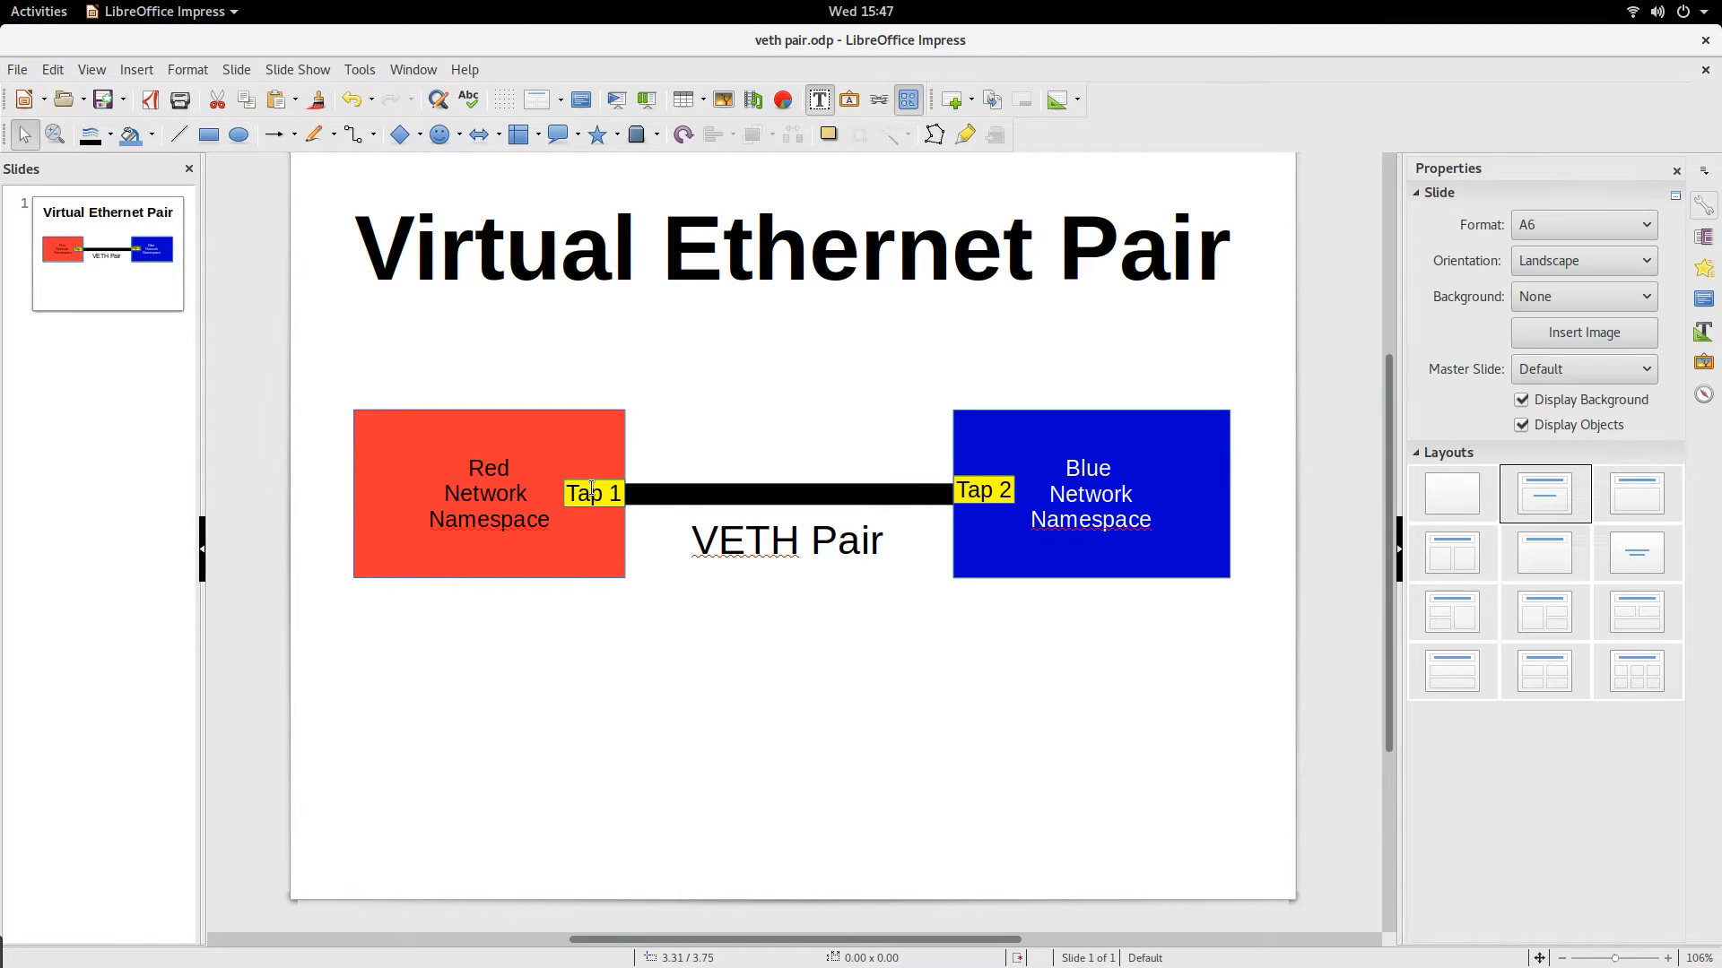
{"action": "left_click", "coordinate": [592, 493]}
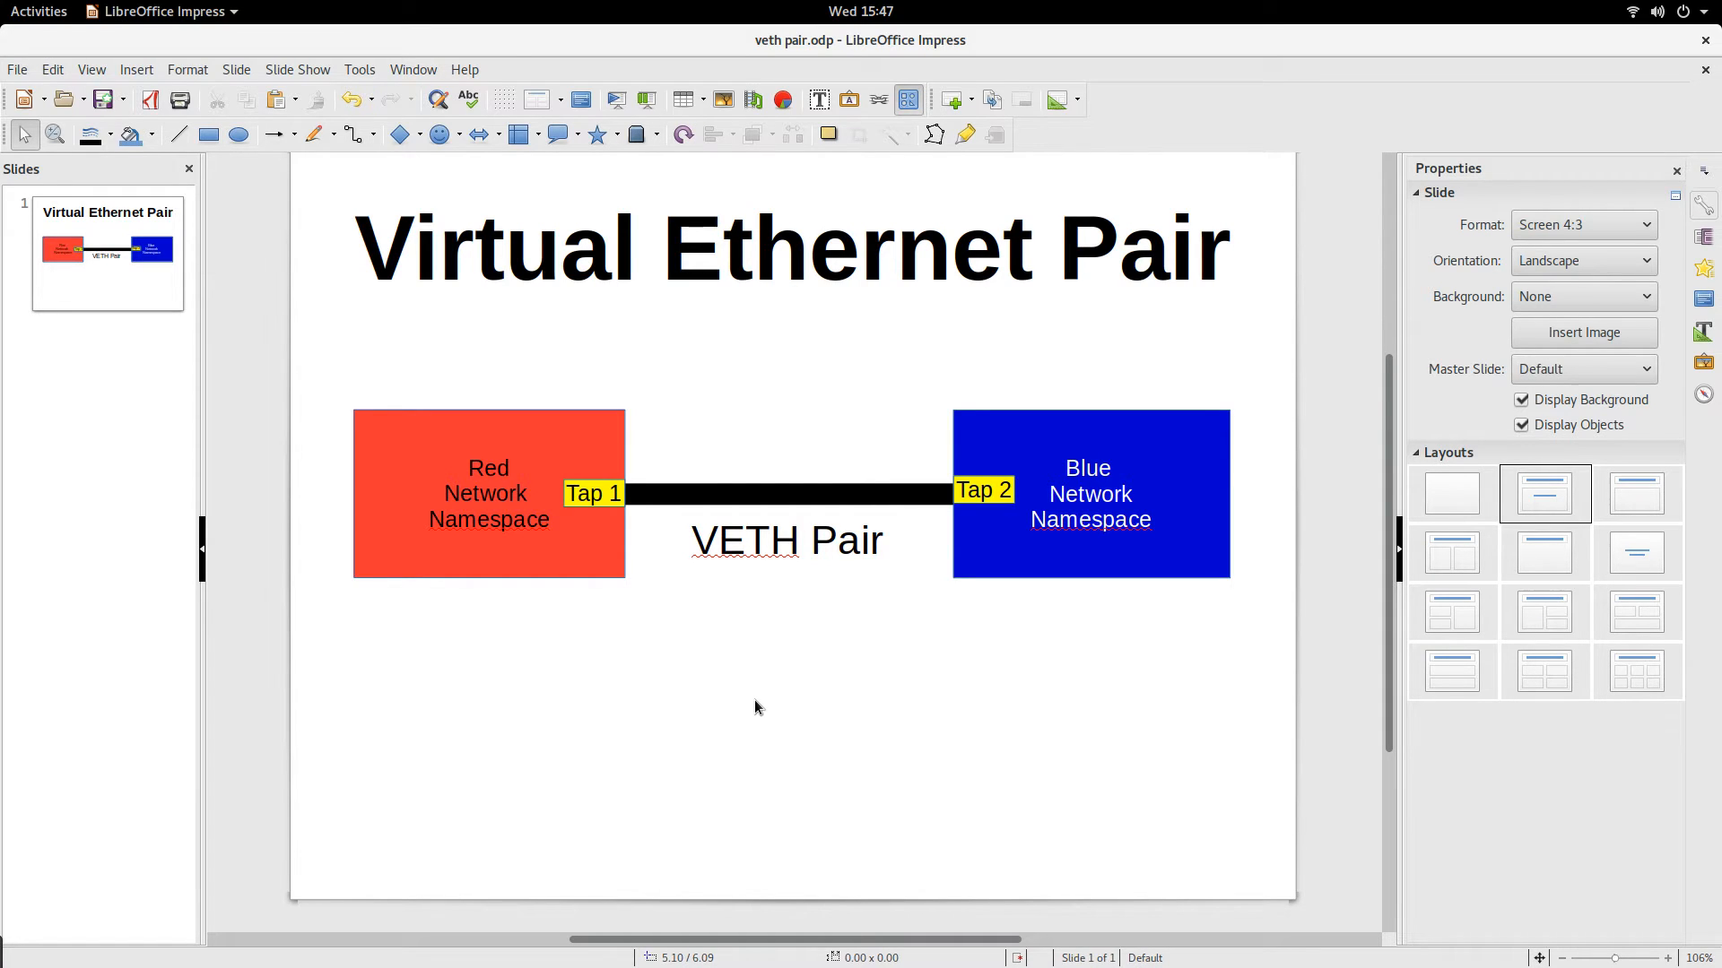
{"action": "mouse_move", "coordinate": [723, 499]}
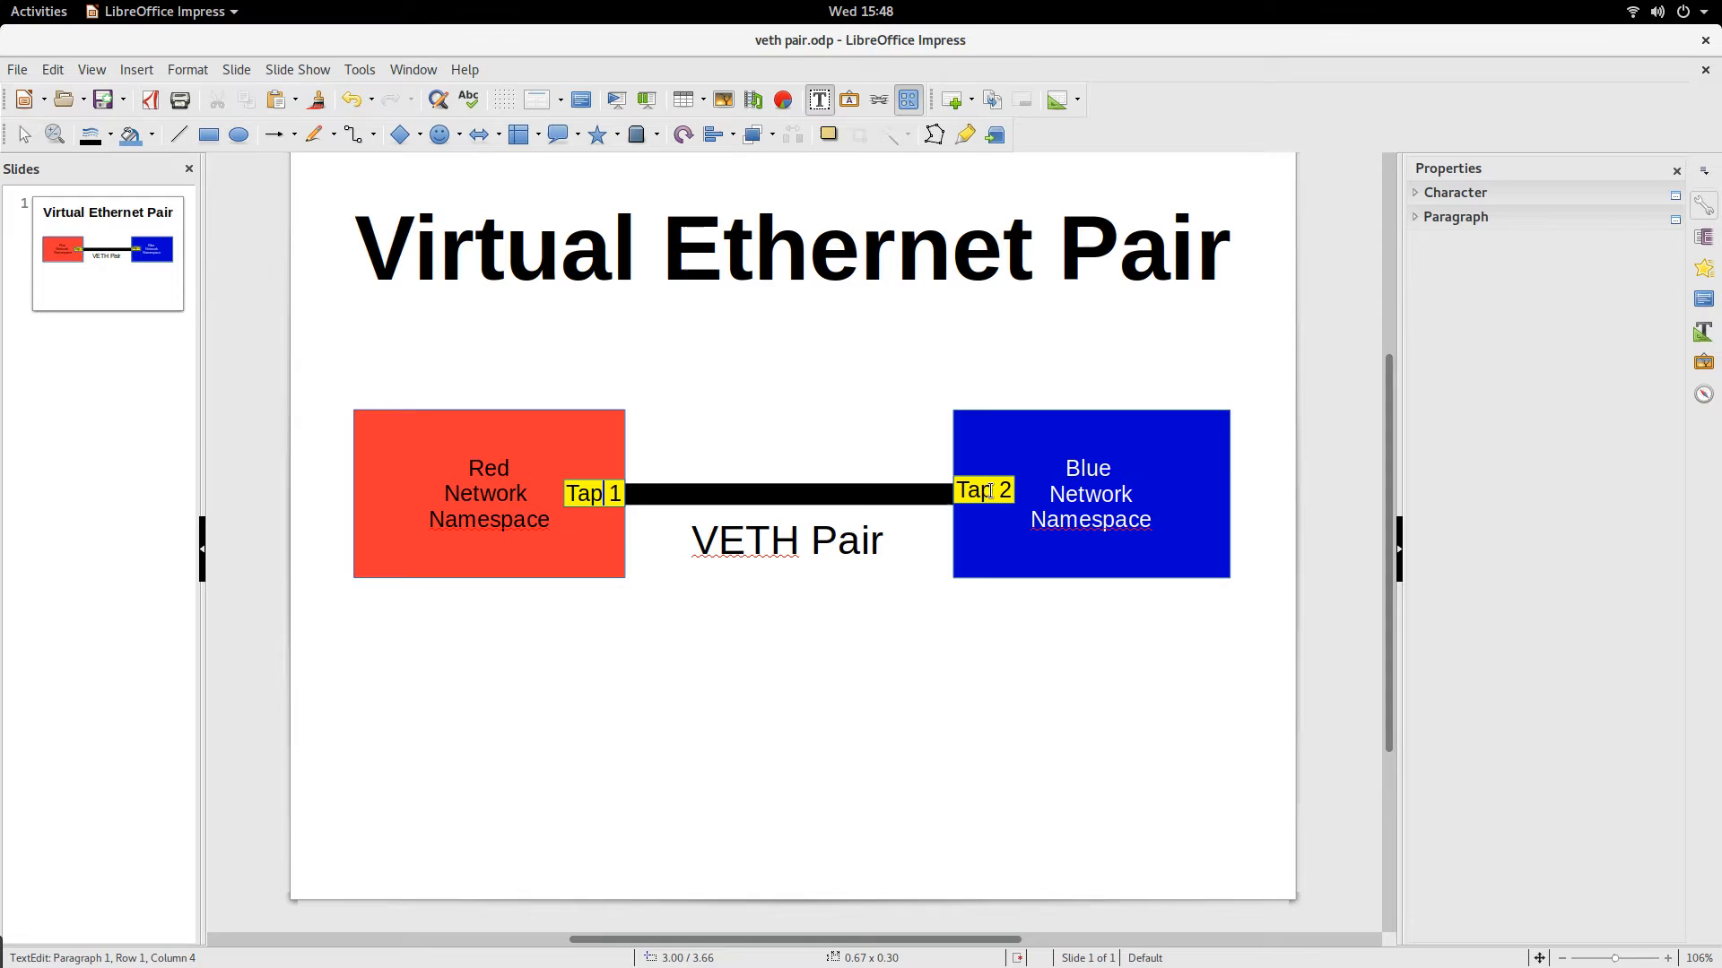
{"action": "left_click", "coordinate": [809, 592]}
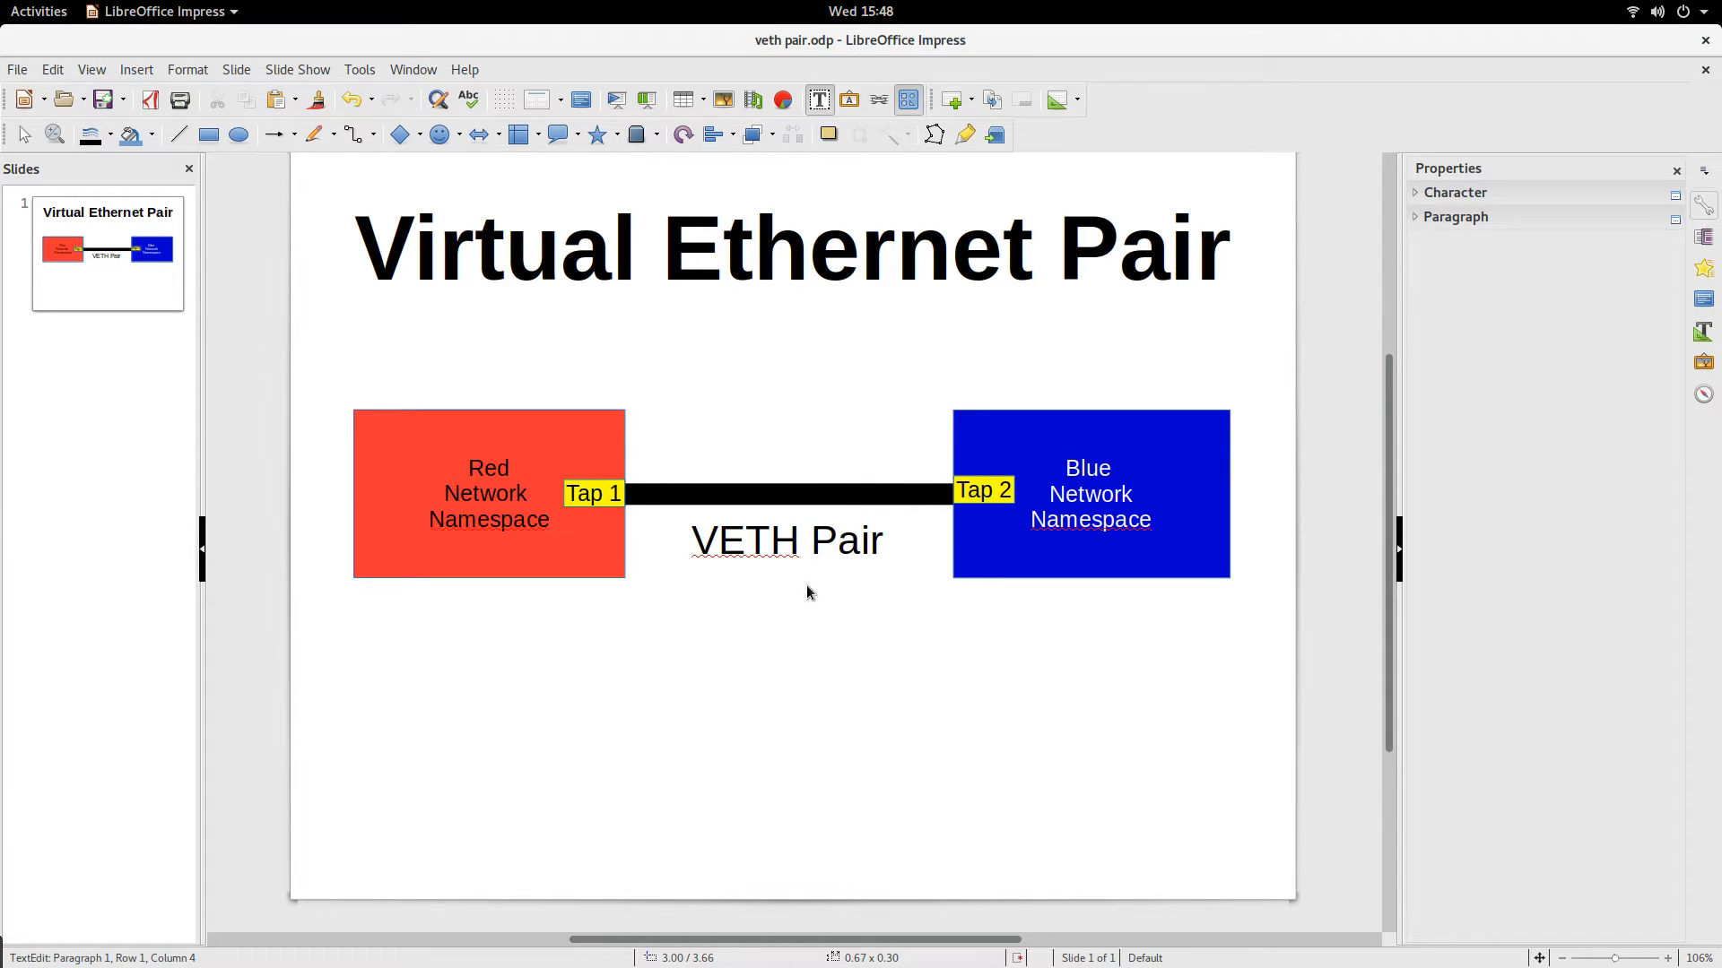
{"action": "left_click", "coordinate": [39, 10]}
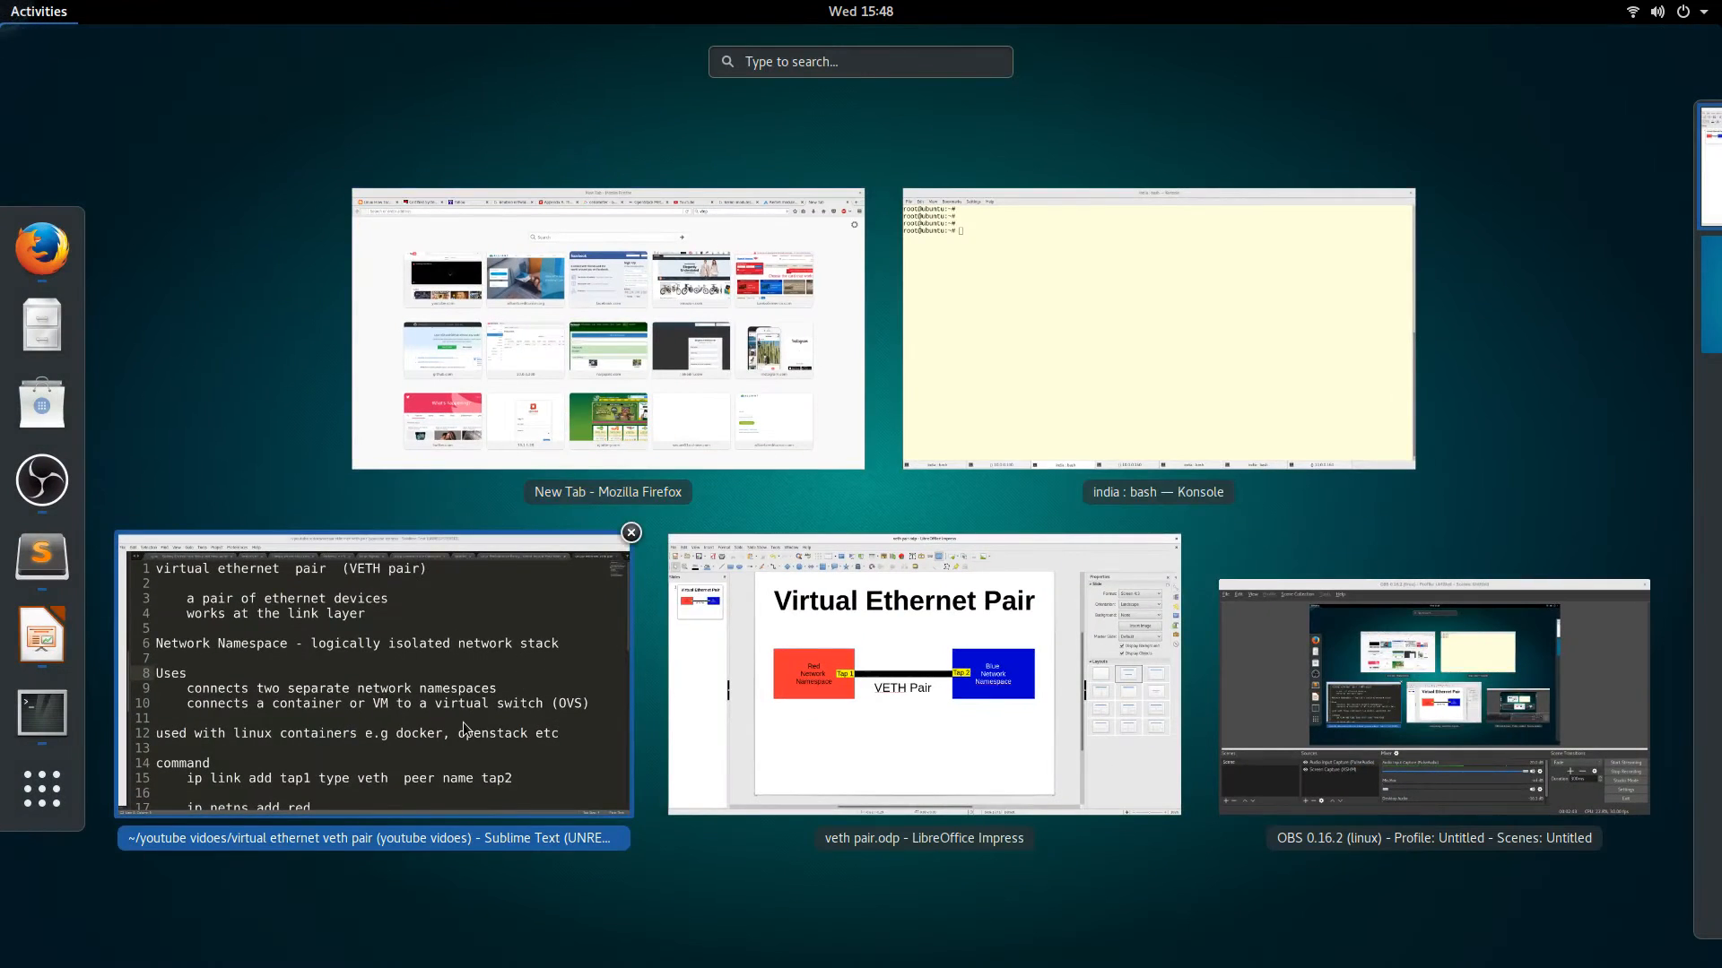
- Scroll the Sublime Text notes to the ip link and ip netns command list, then head back
{"action": "left_click", "coordinate": [373, 678]}
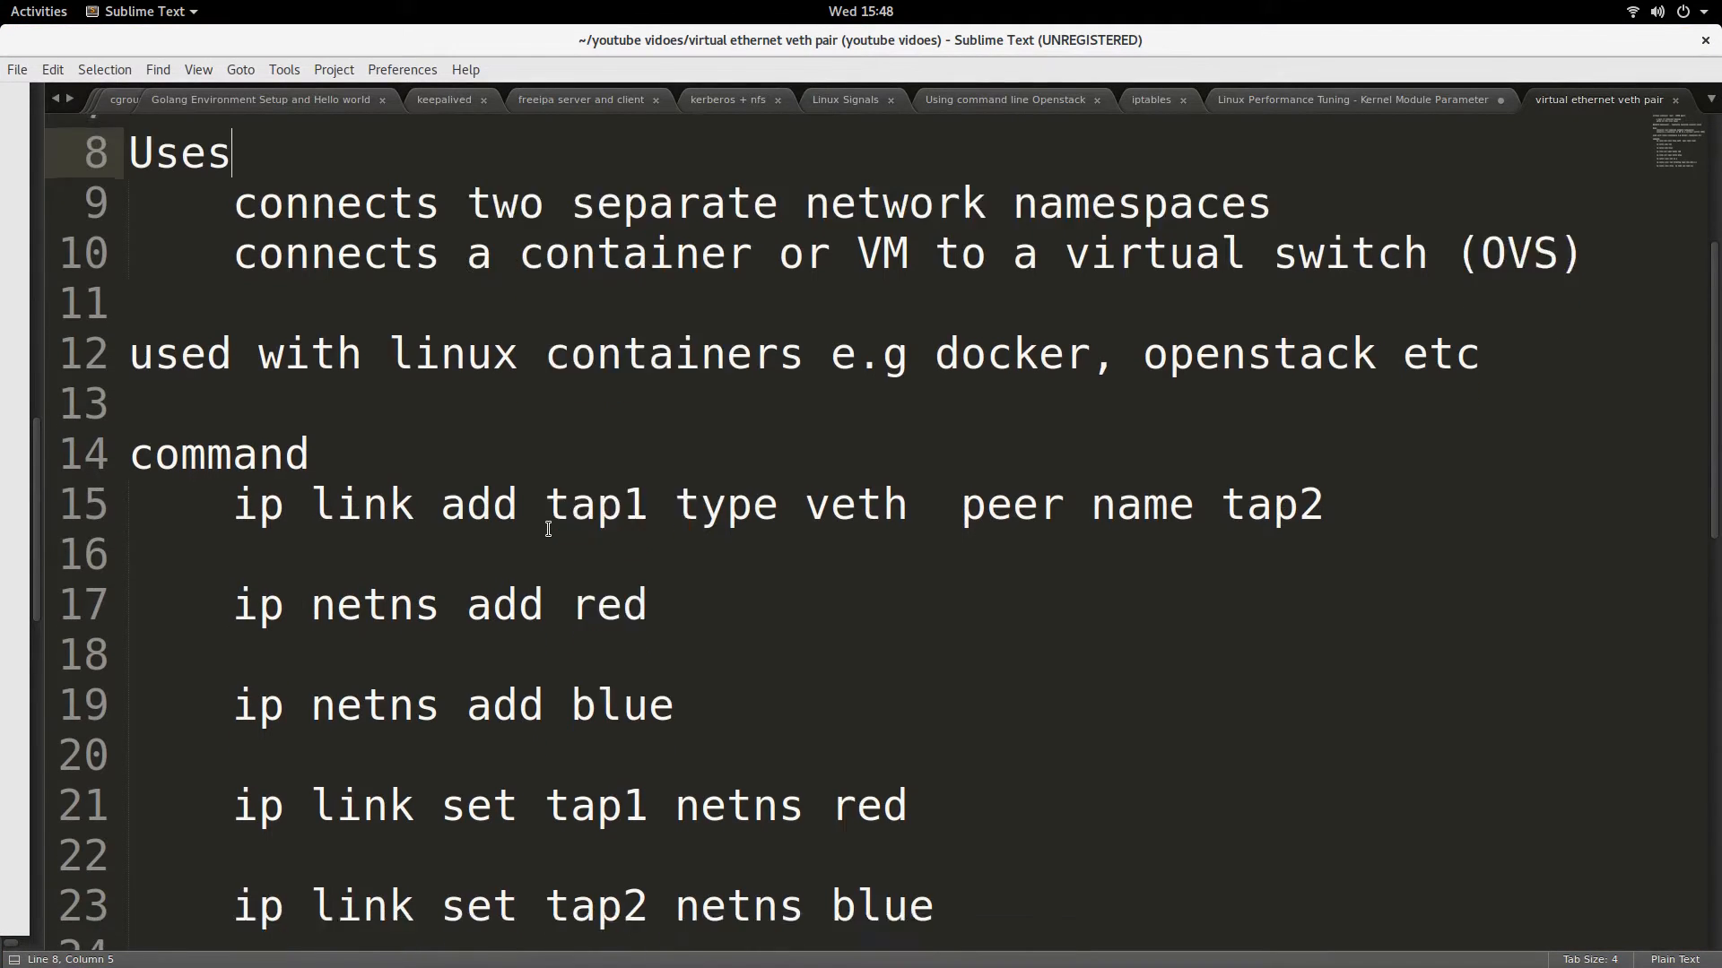
{"action": "scroll", "scroll_direction": "down", "scroll_amount": 3}
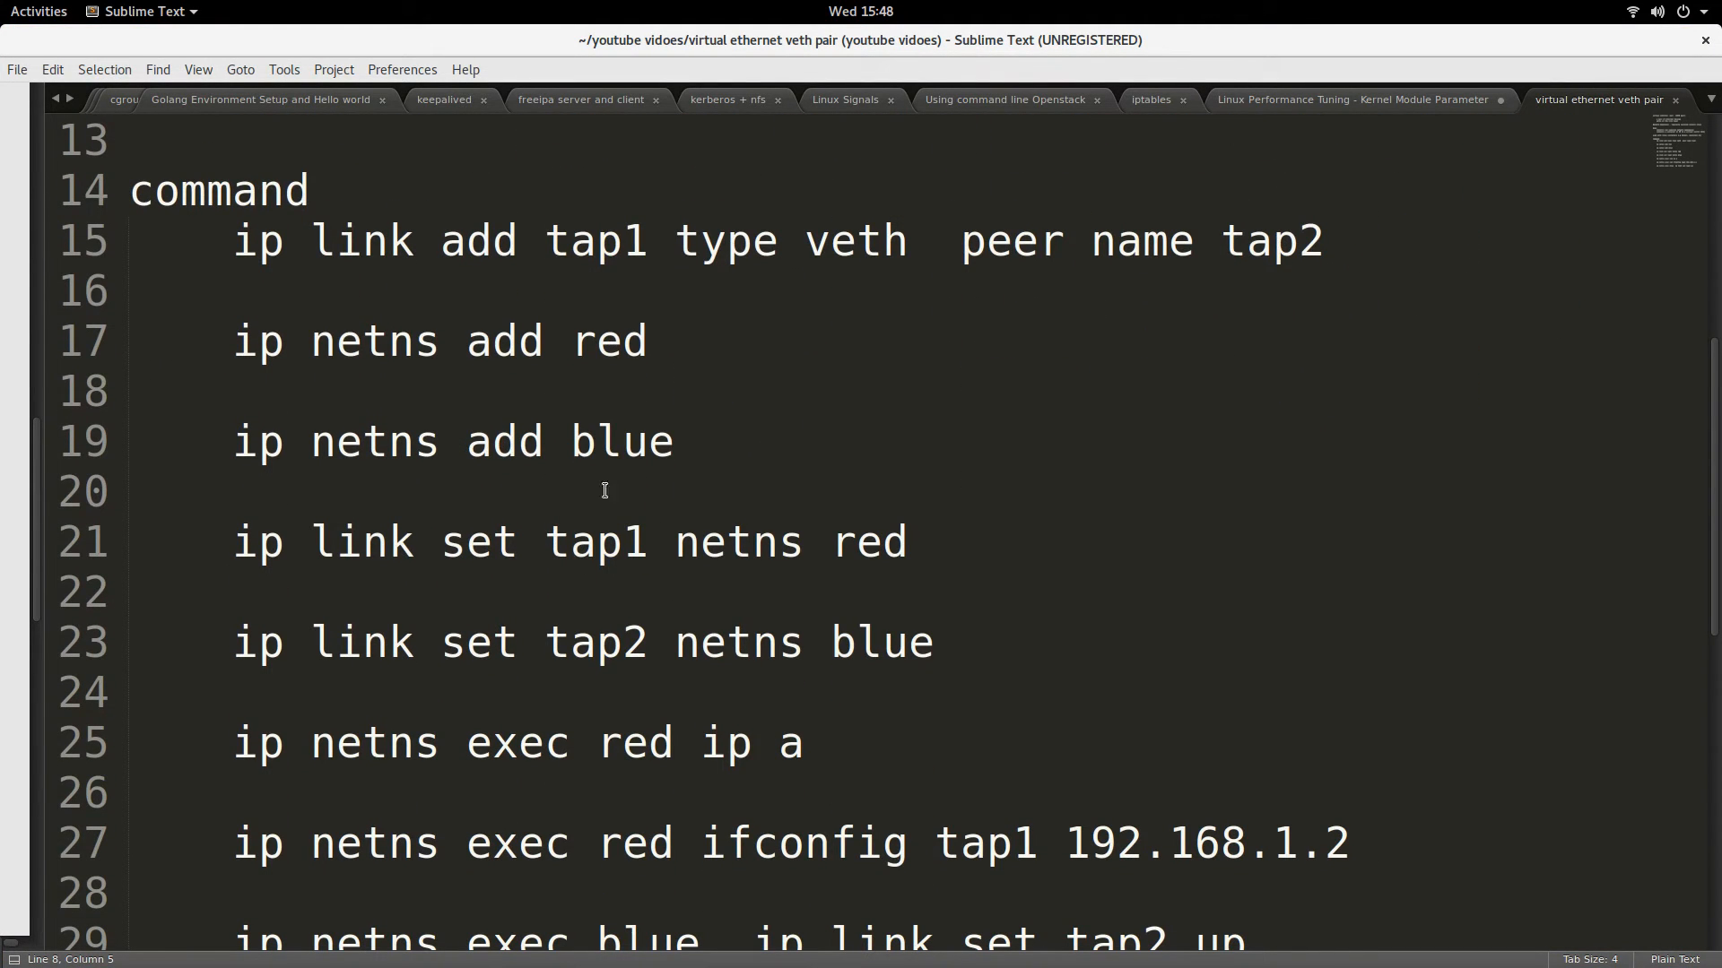
{"action": "left_click", "coordinate": [40, 11]}
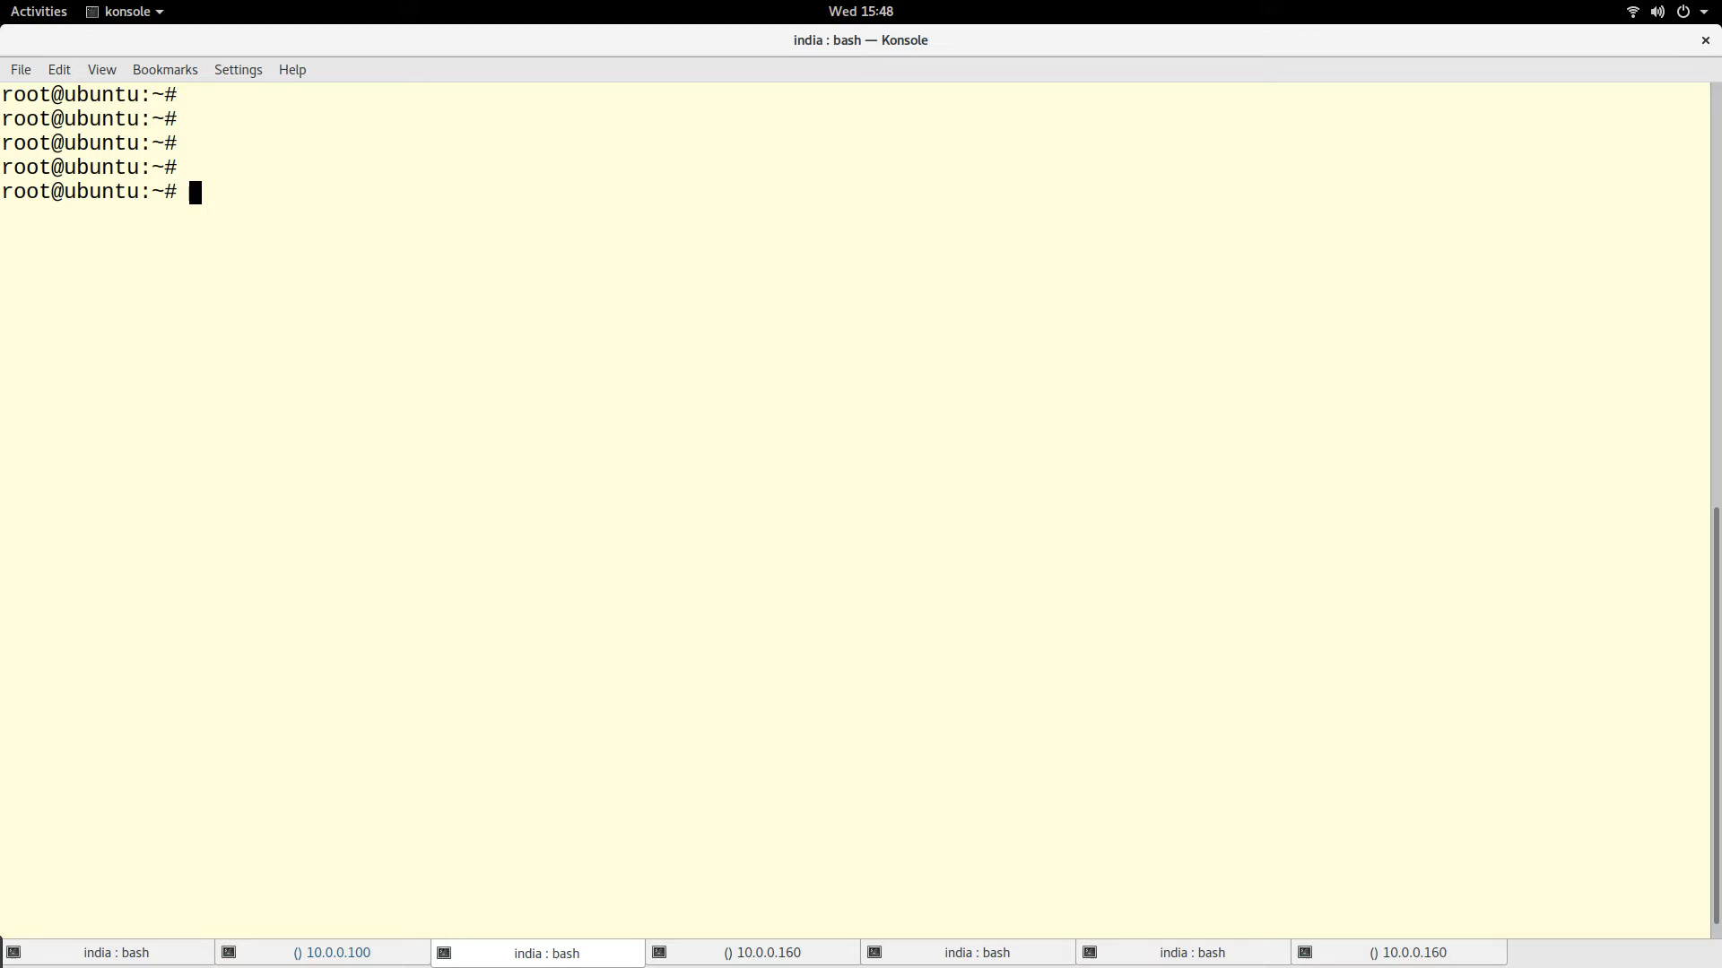
{"action": "type", "text": "cat /etc/os-release"}
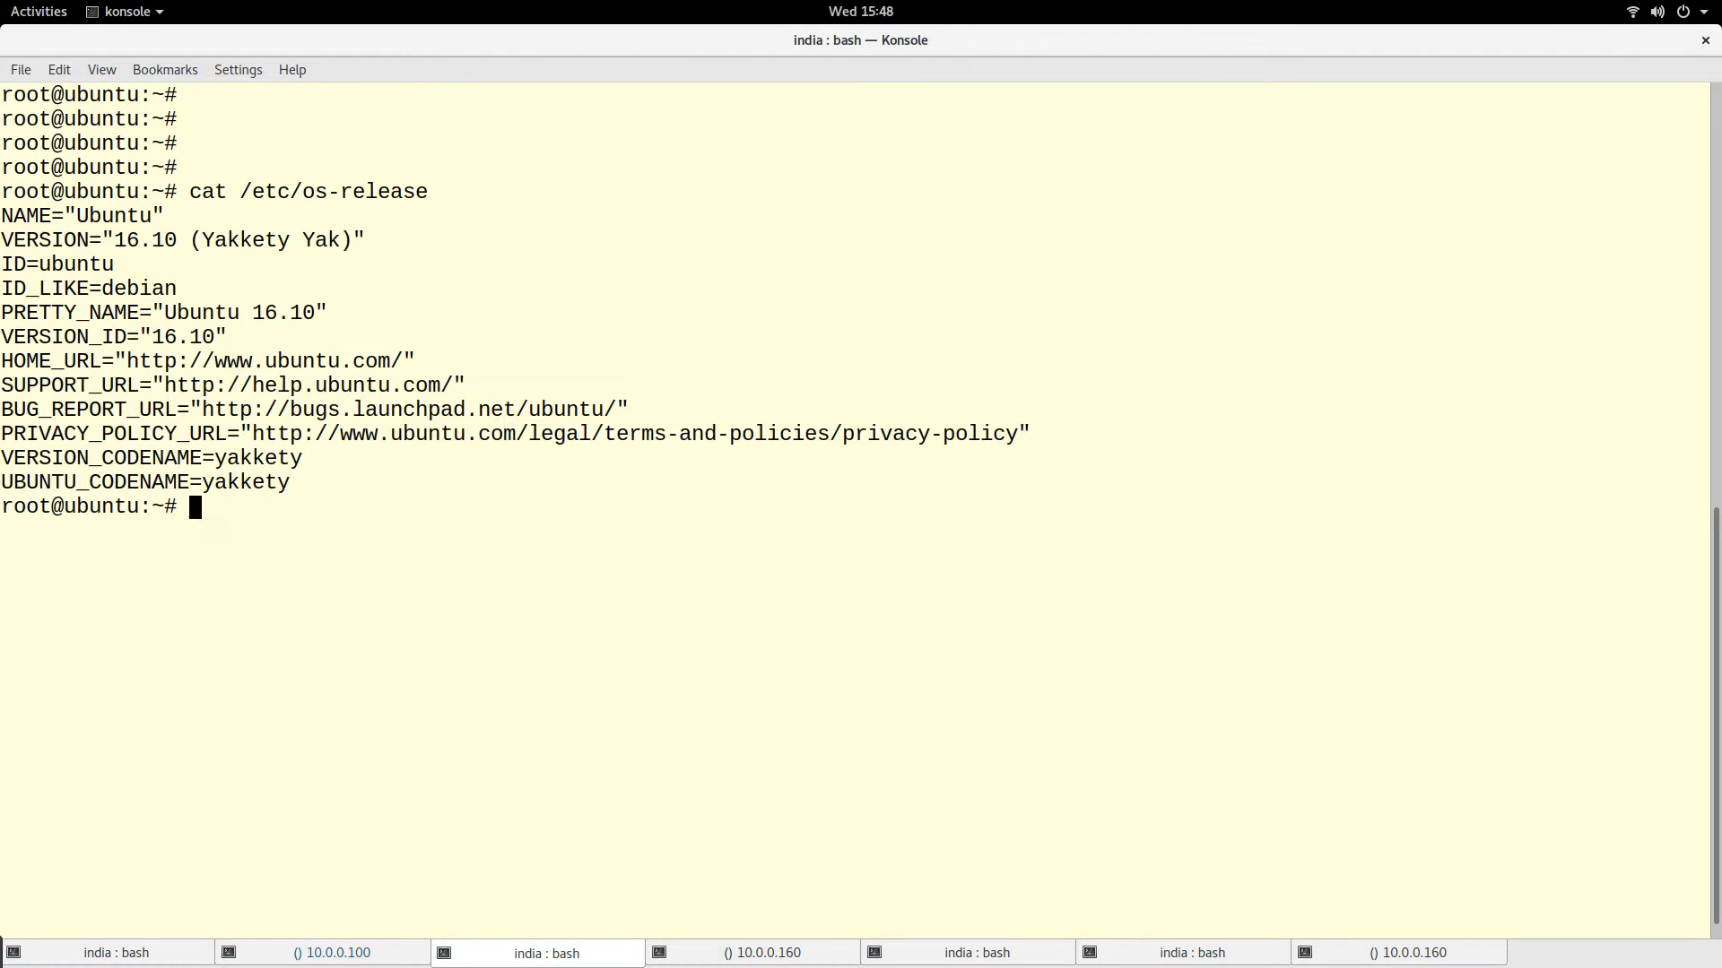
{"action": "left_click_drag", "start_coordinate": [50, 286], "coordinate": [330, 312]}
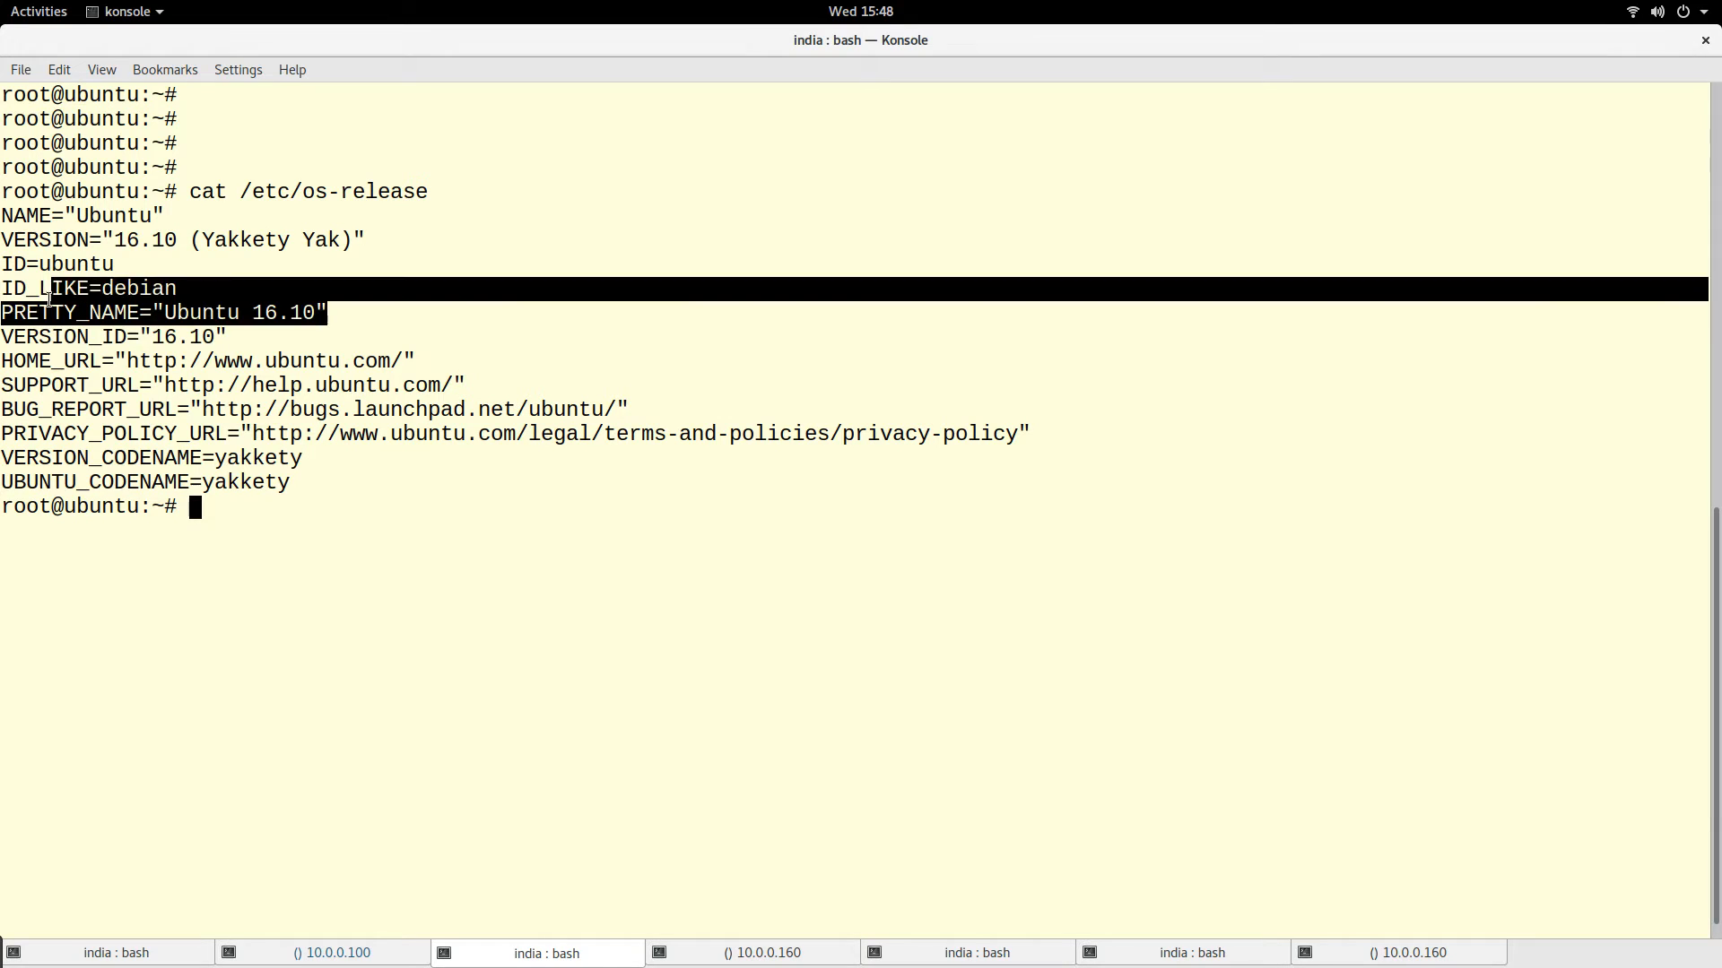
{"action": "type", "text": "cl"}
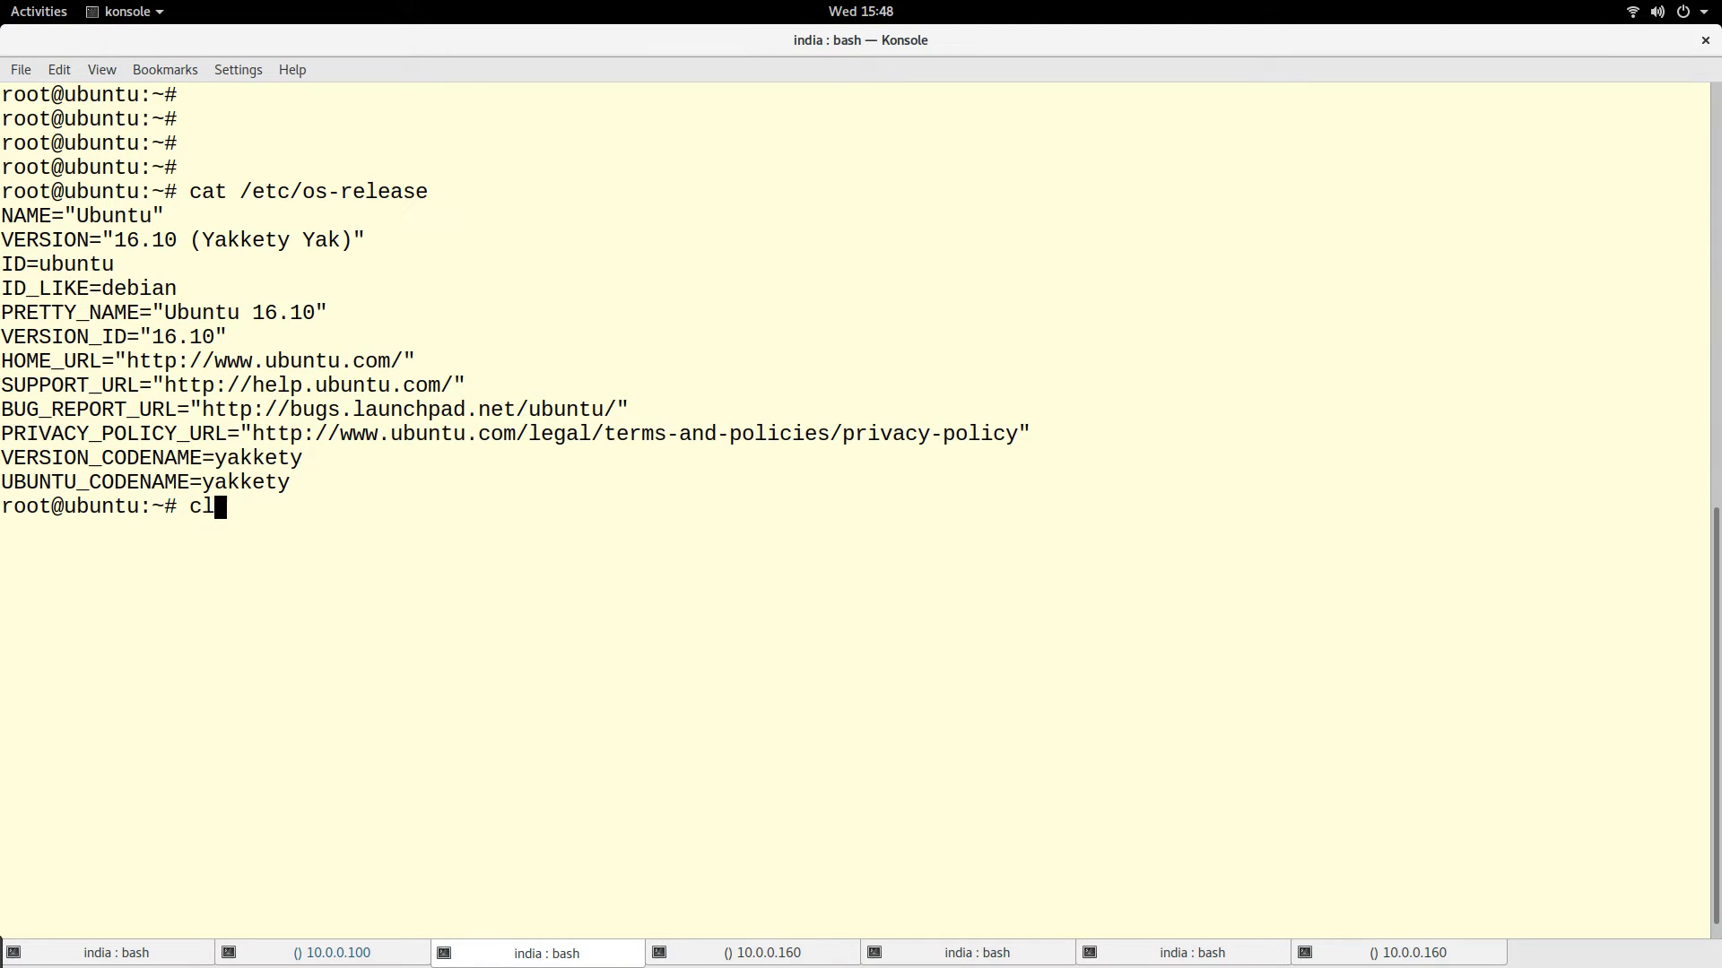
{"action": "key", "text": "Return"}
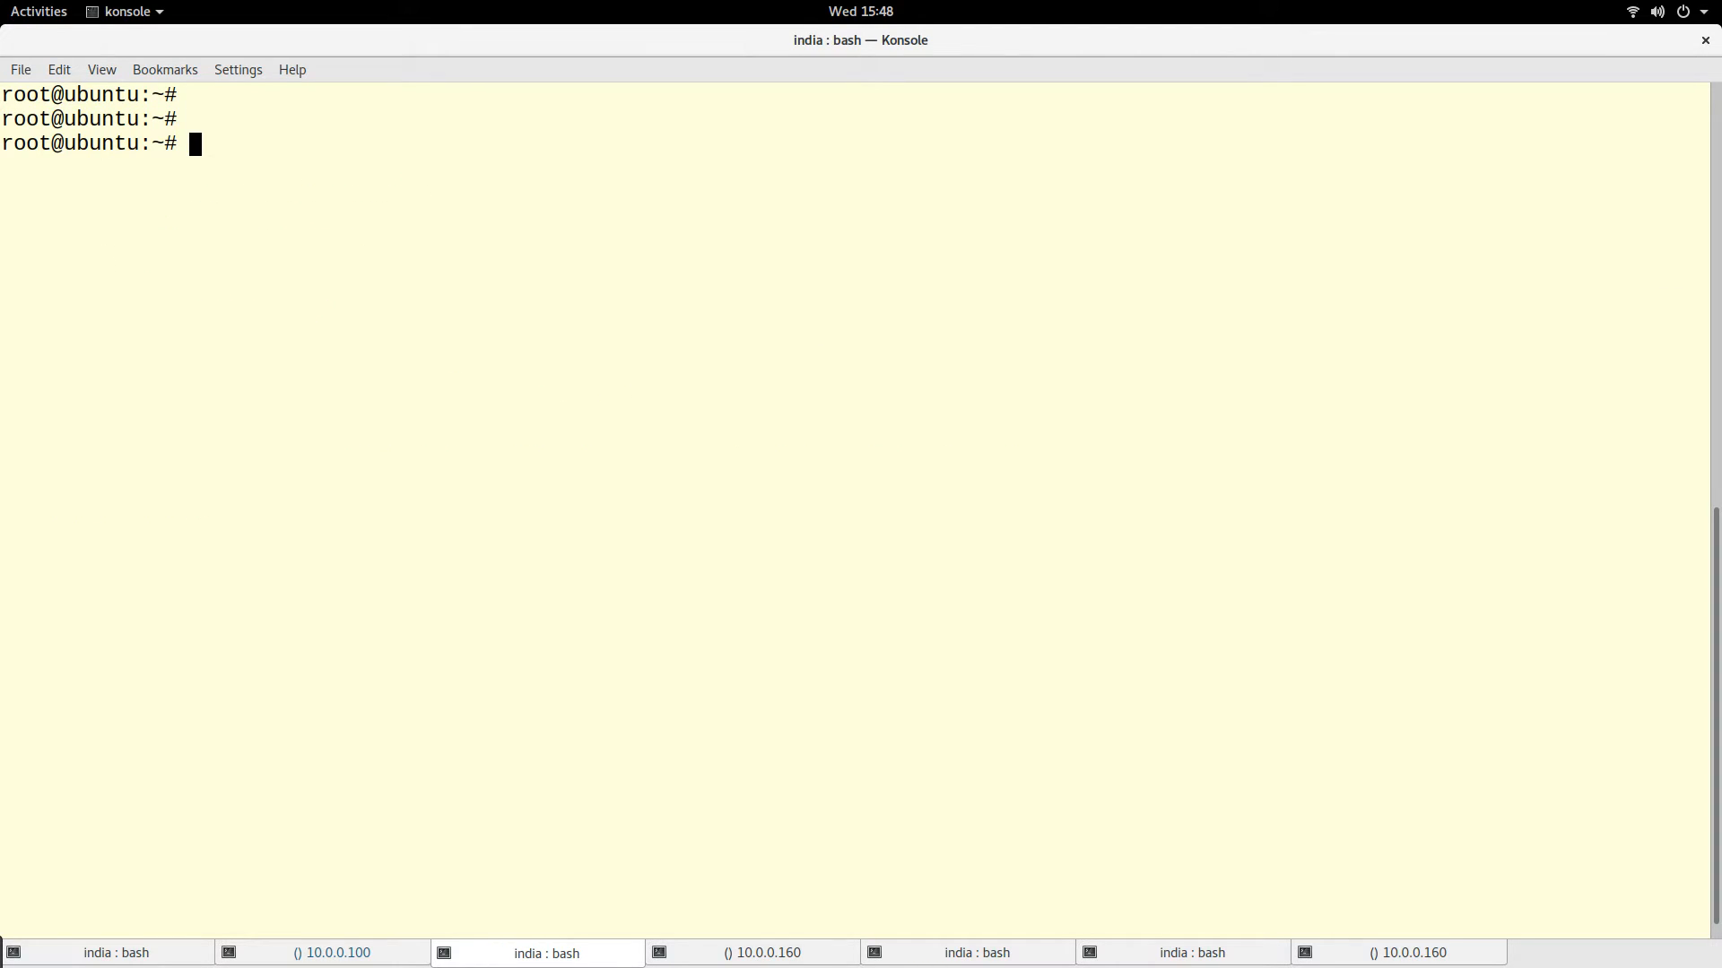
- Create the veth pair with 'ip link add tap1 type veth peer name tap2'
{"action": "type", "text": "ip link"}
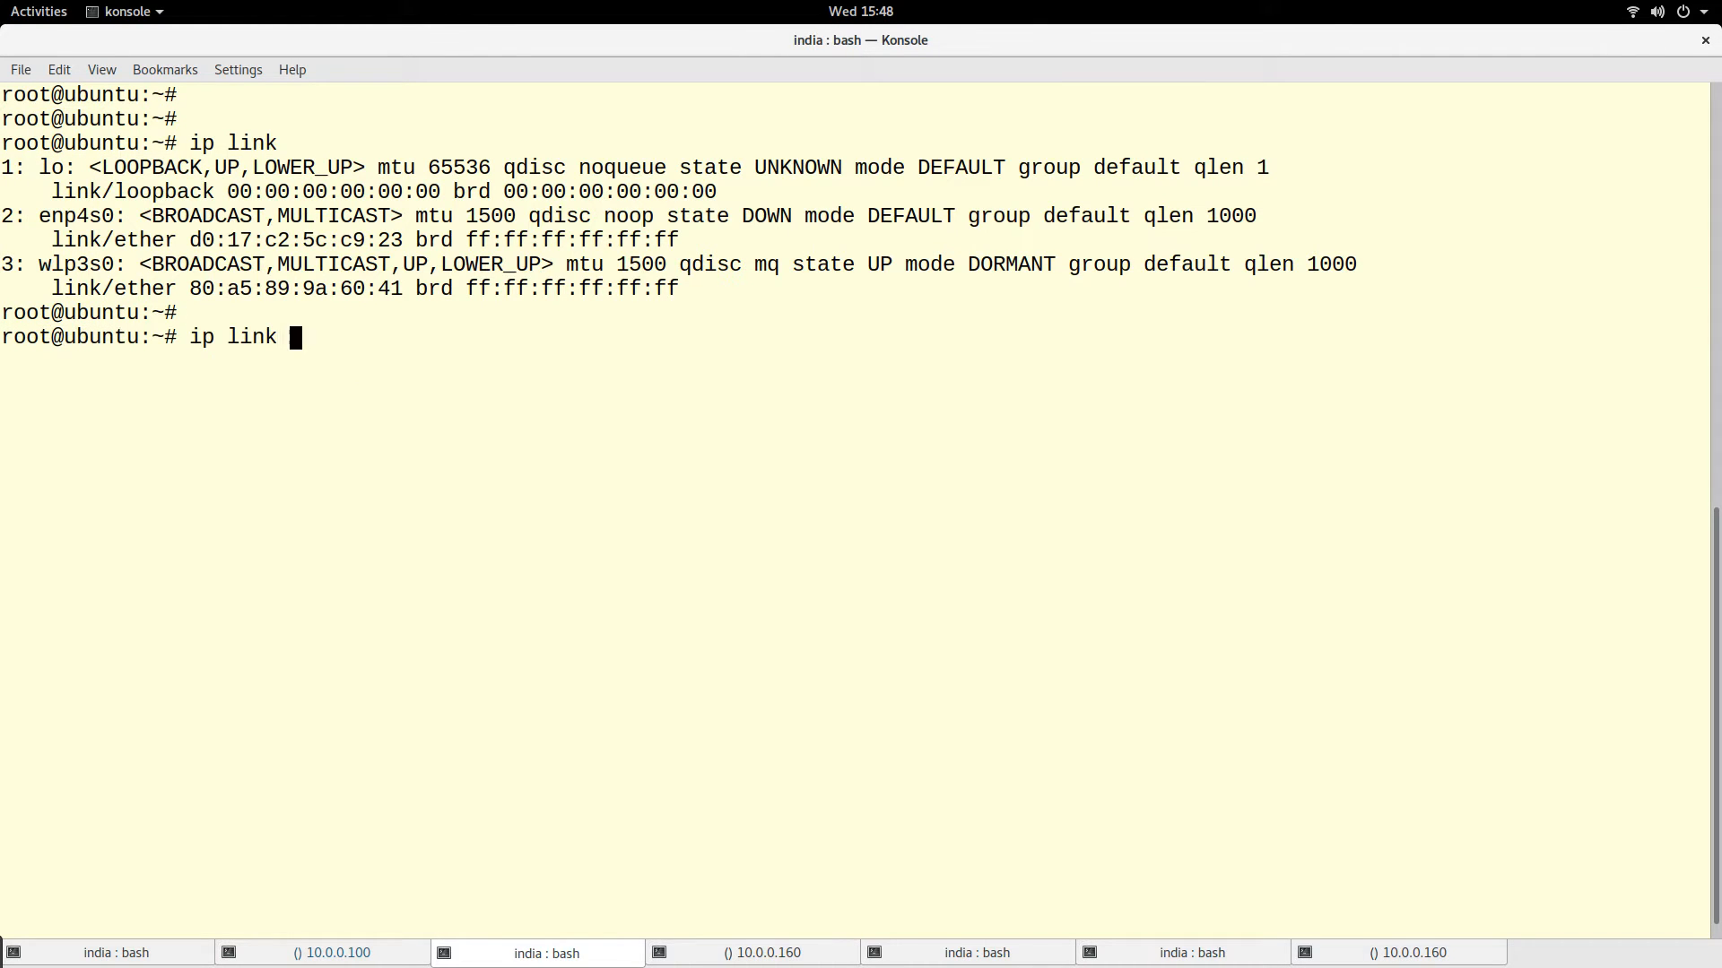
{"action": "type", "text": "add"}
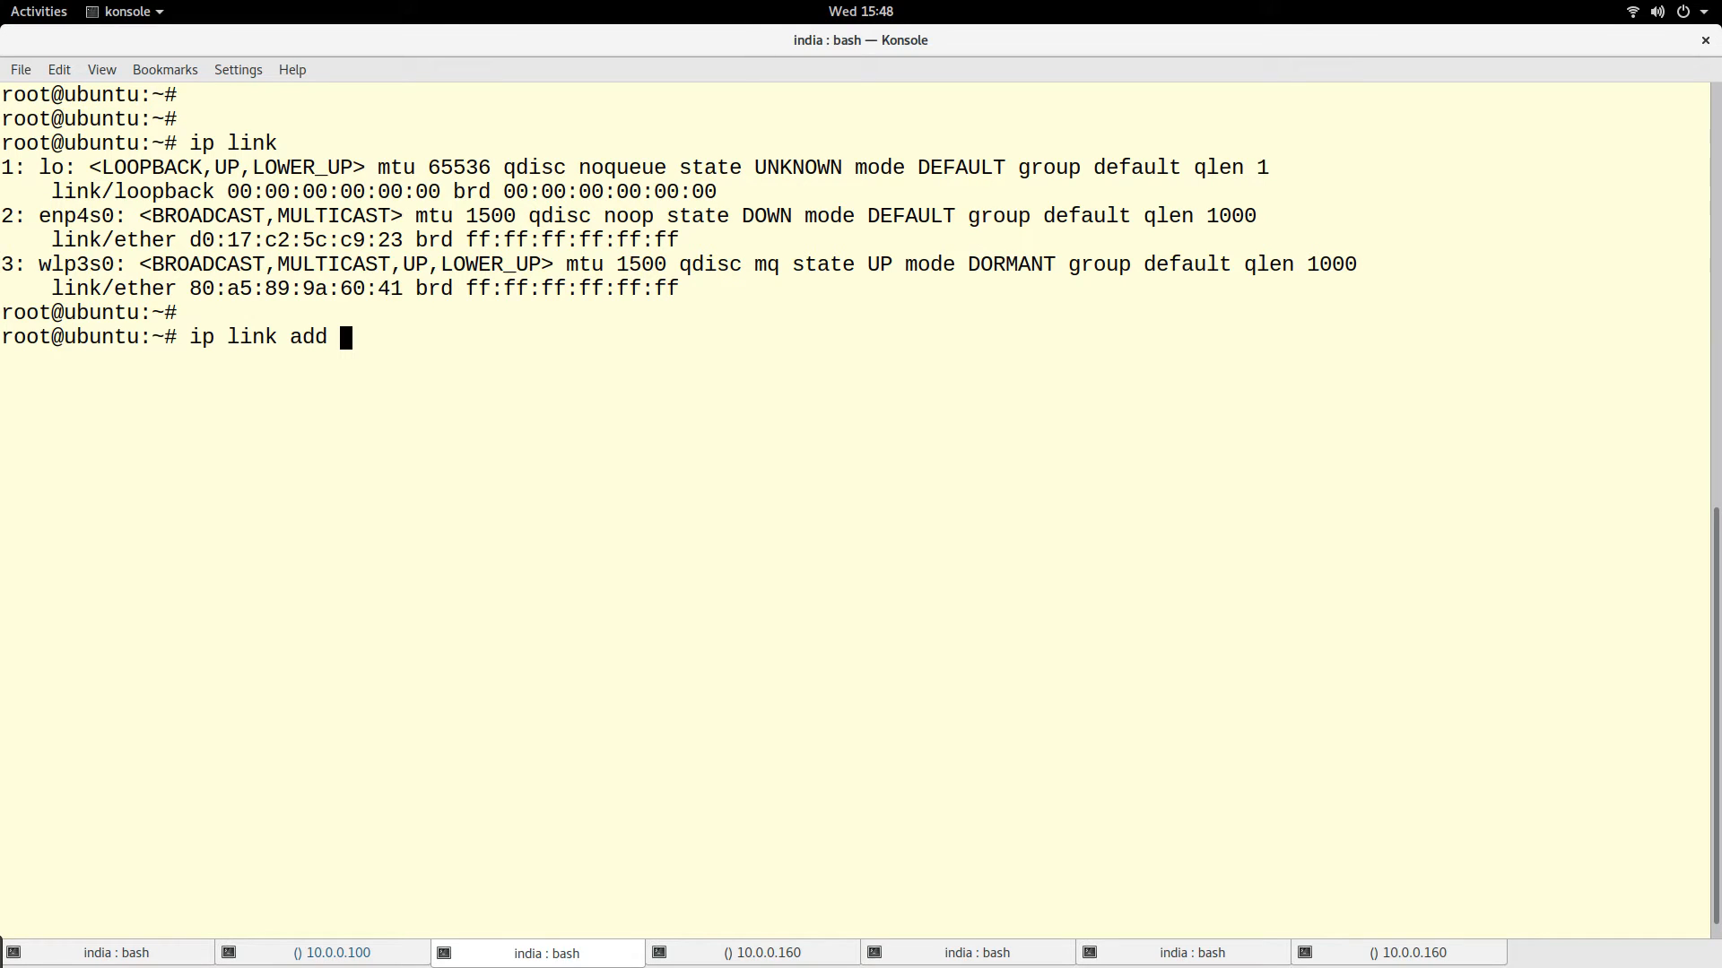
{"action": "type", "text": "ta"}
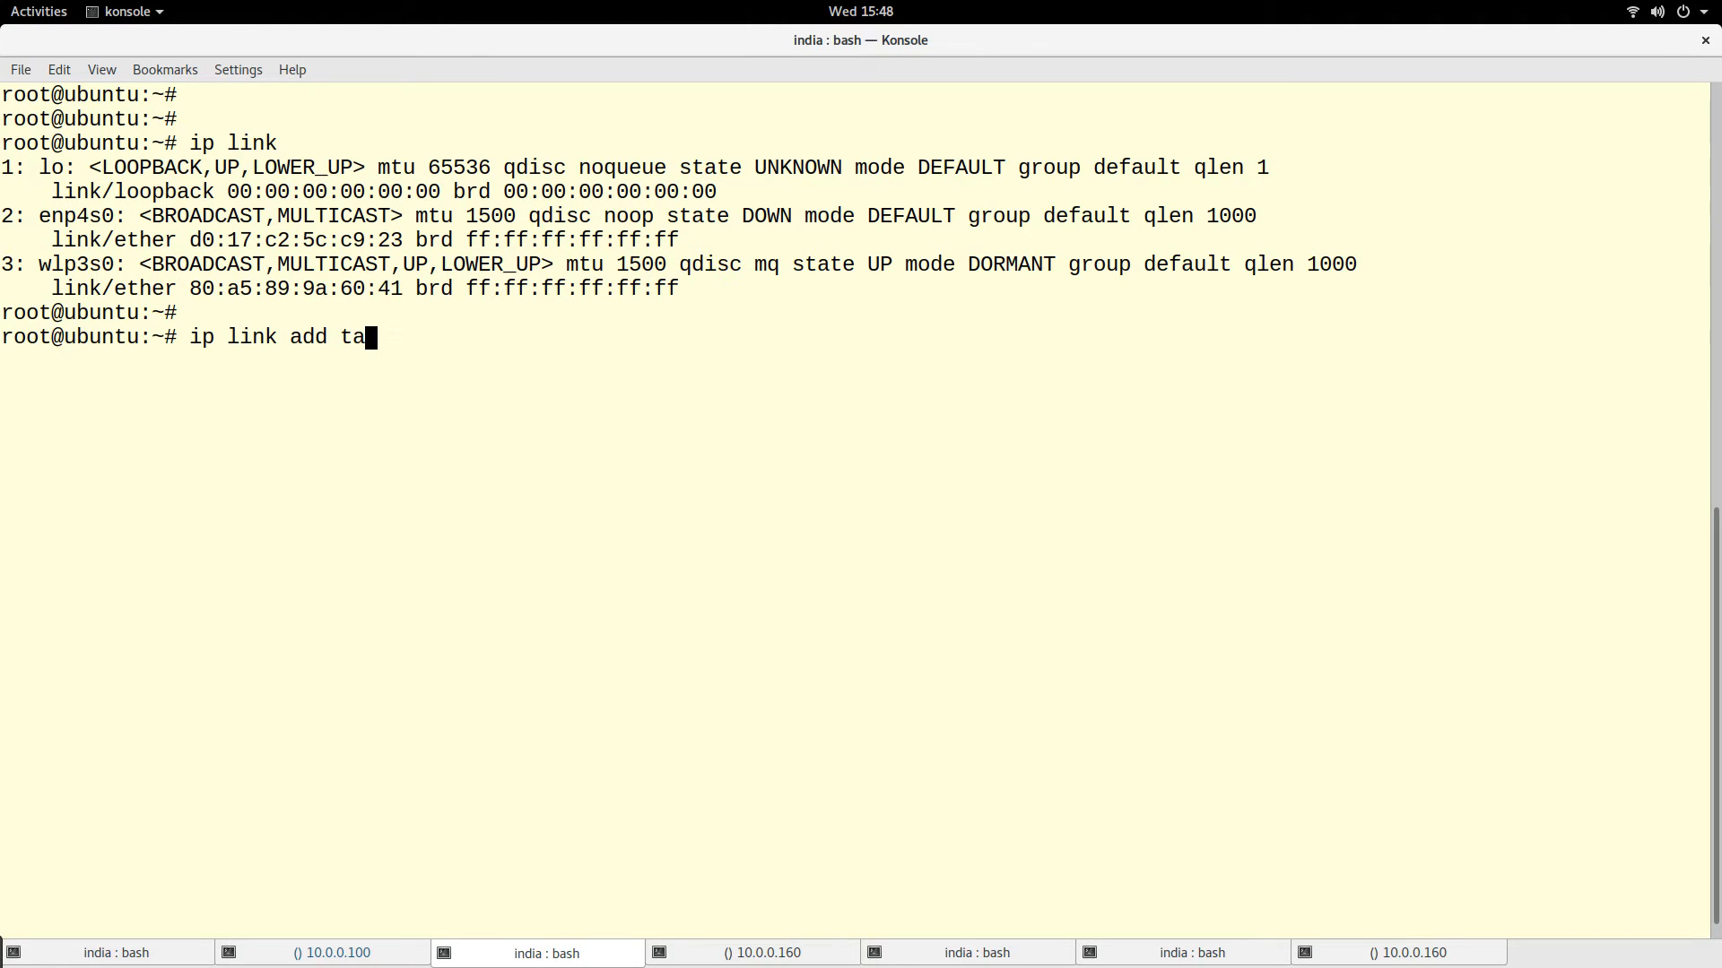
{"action": "type", "text": "p1 type veth peer name"}
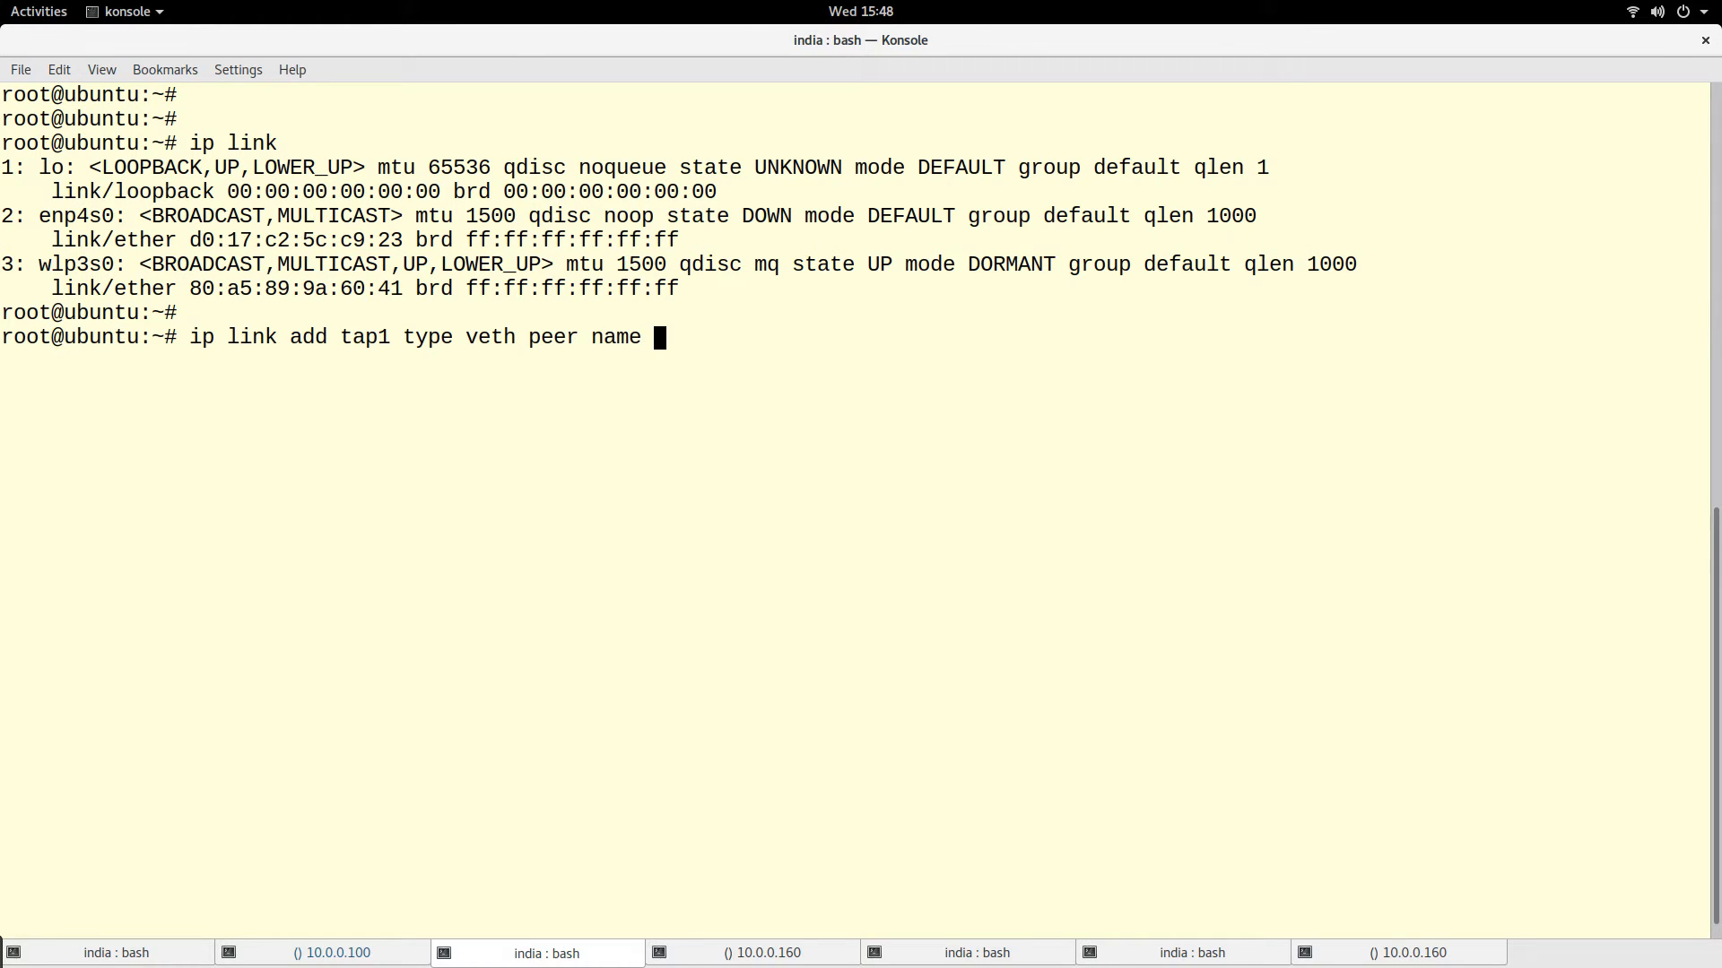
{"action": "type", "text": "tap"}
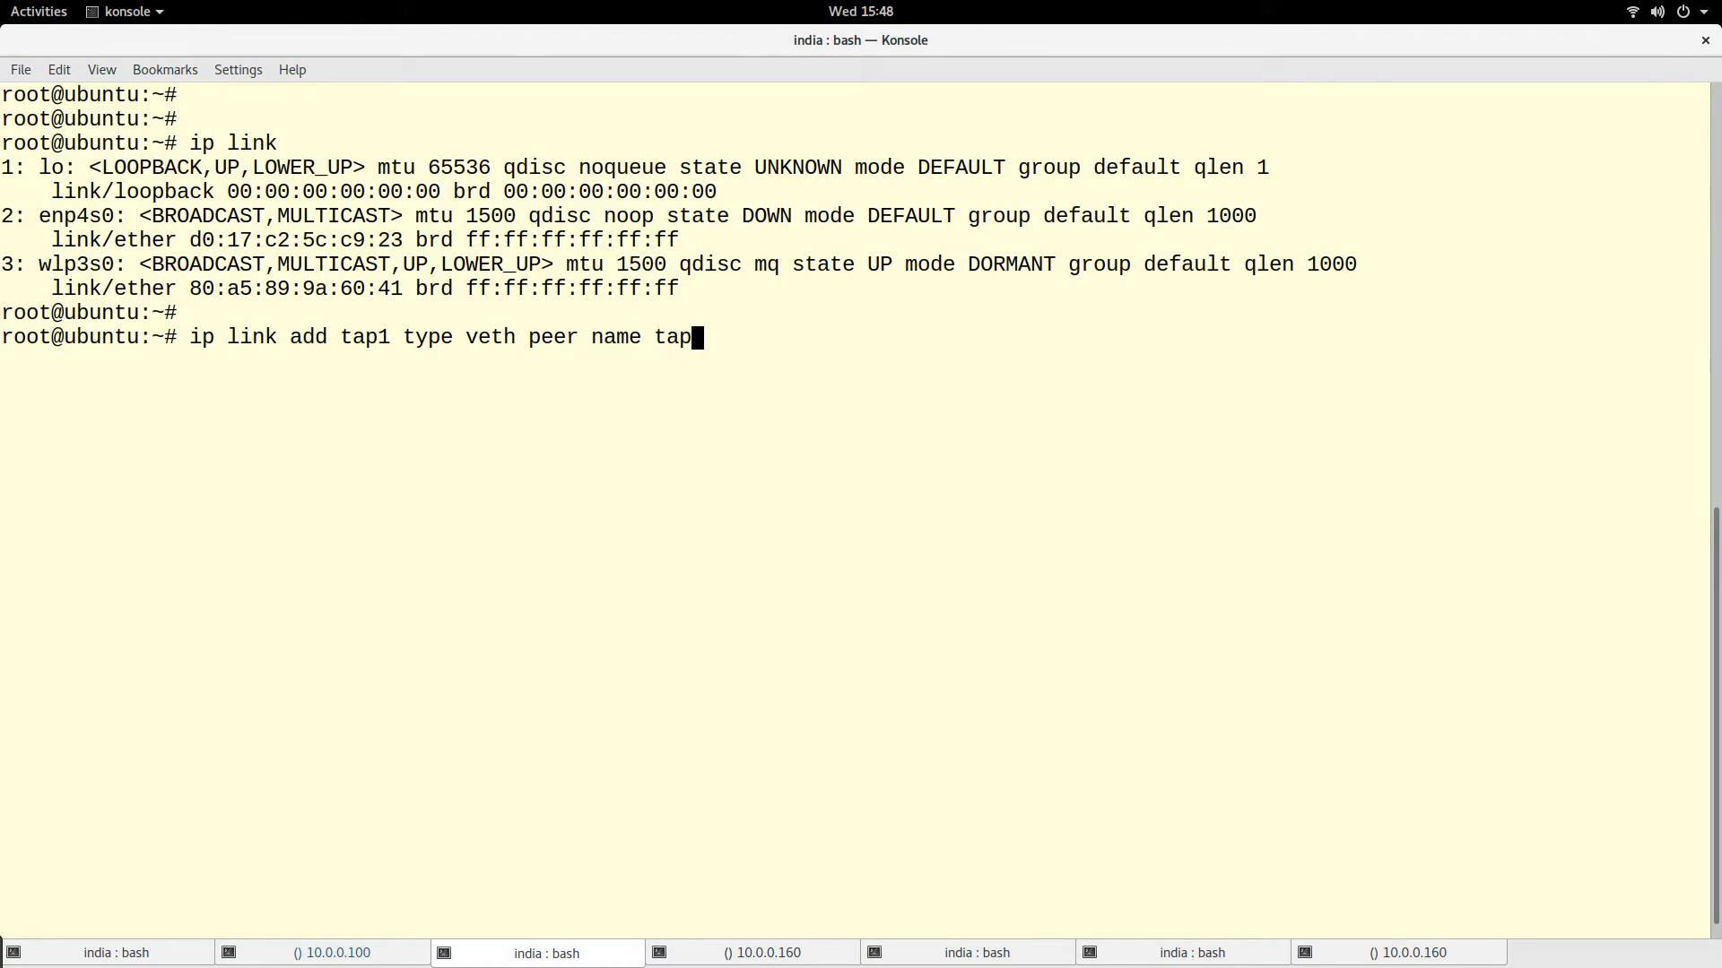
{"action": "type", "text": "2"}
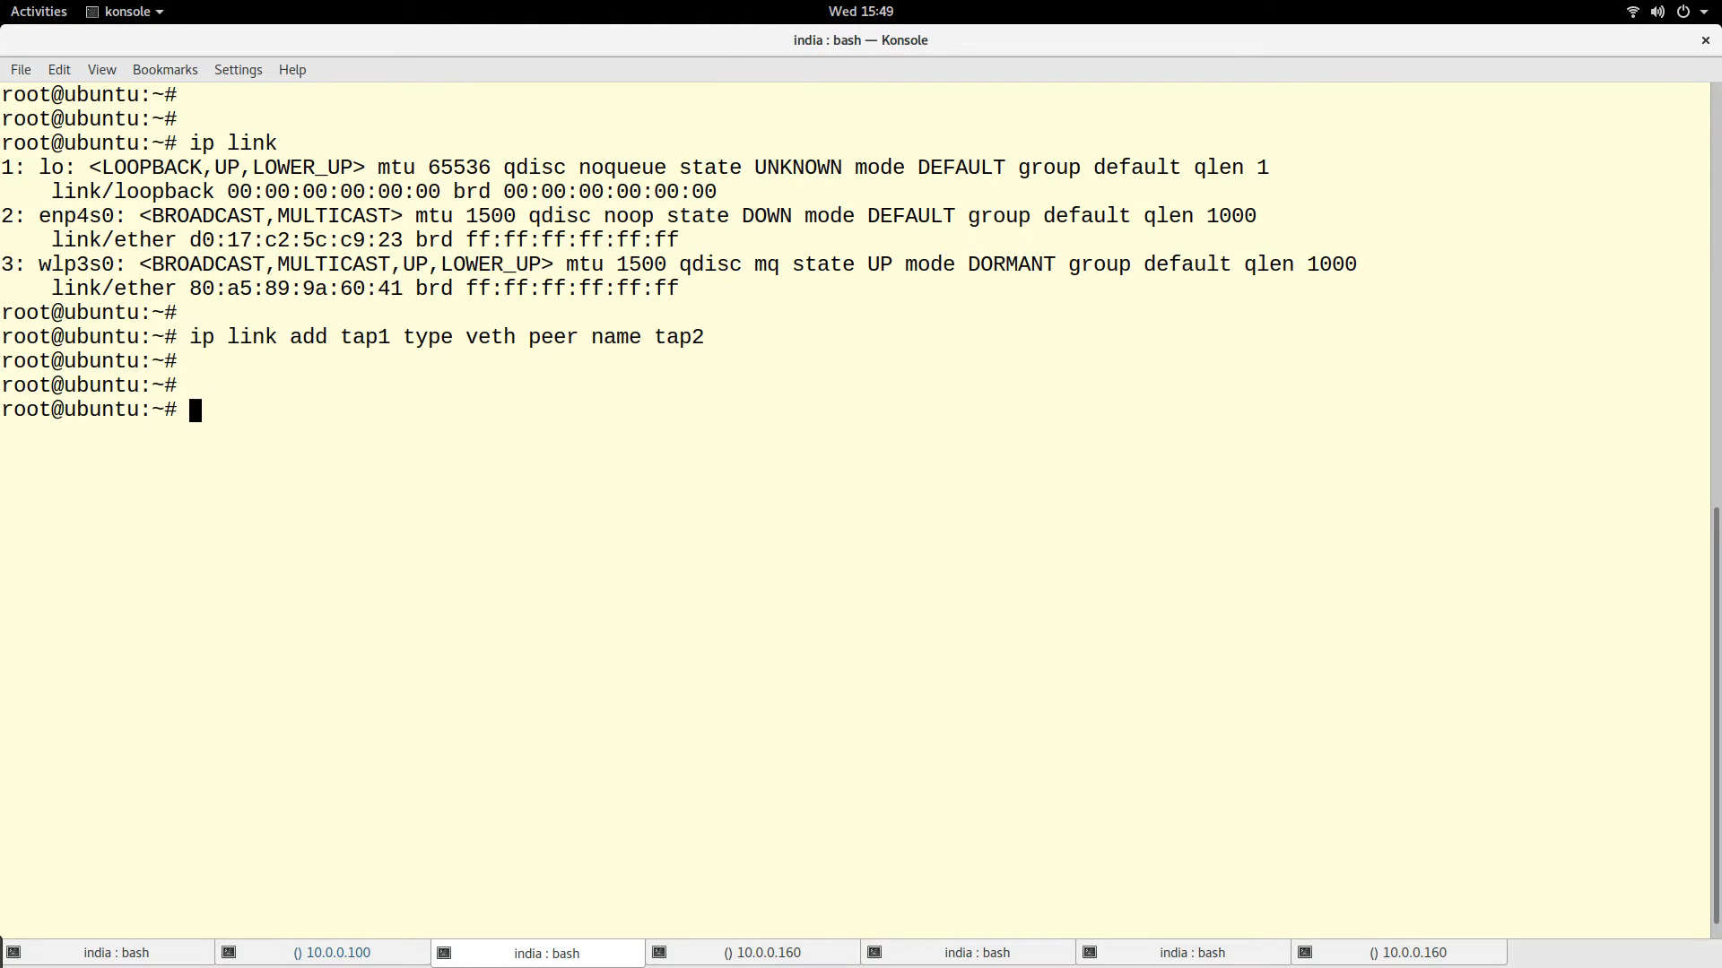
- List links to show tap1@tap2 and tap2@tap1 as interfaces 16 and 17, then clear the terminal
{"action": "type", "text": "ip link"}
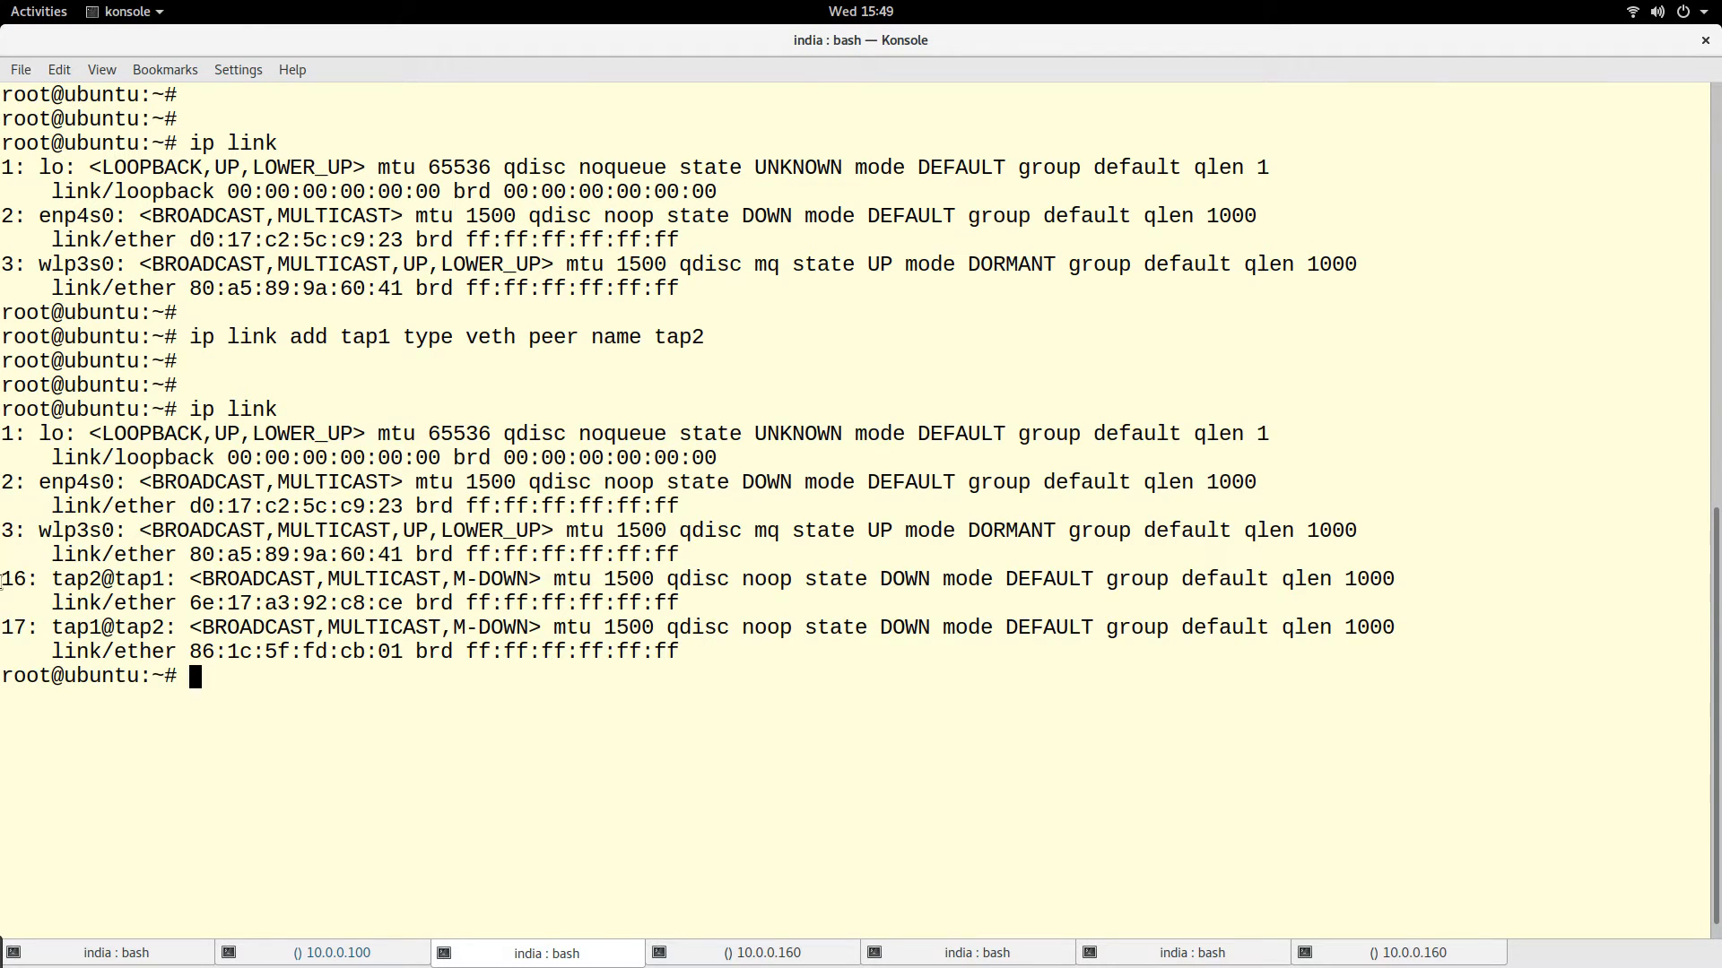
{"action": "left_click_drag", "start_coordinate": [0, 579], "coordinate": [734, 628]}
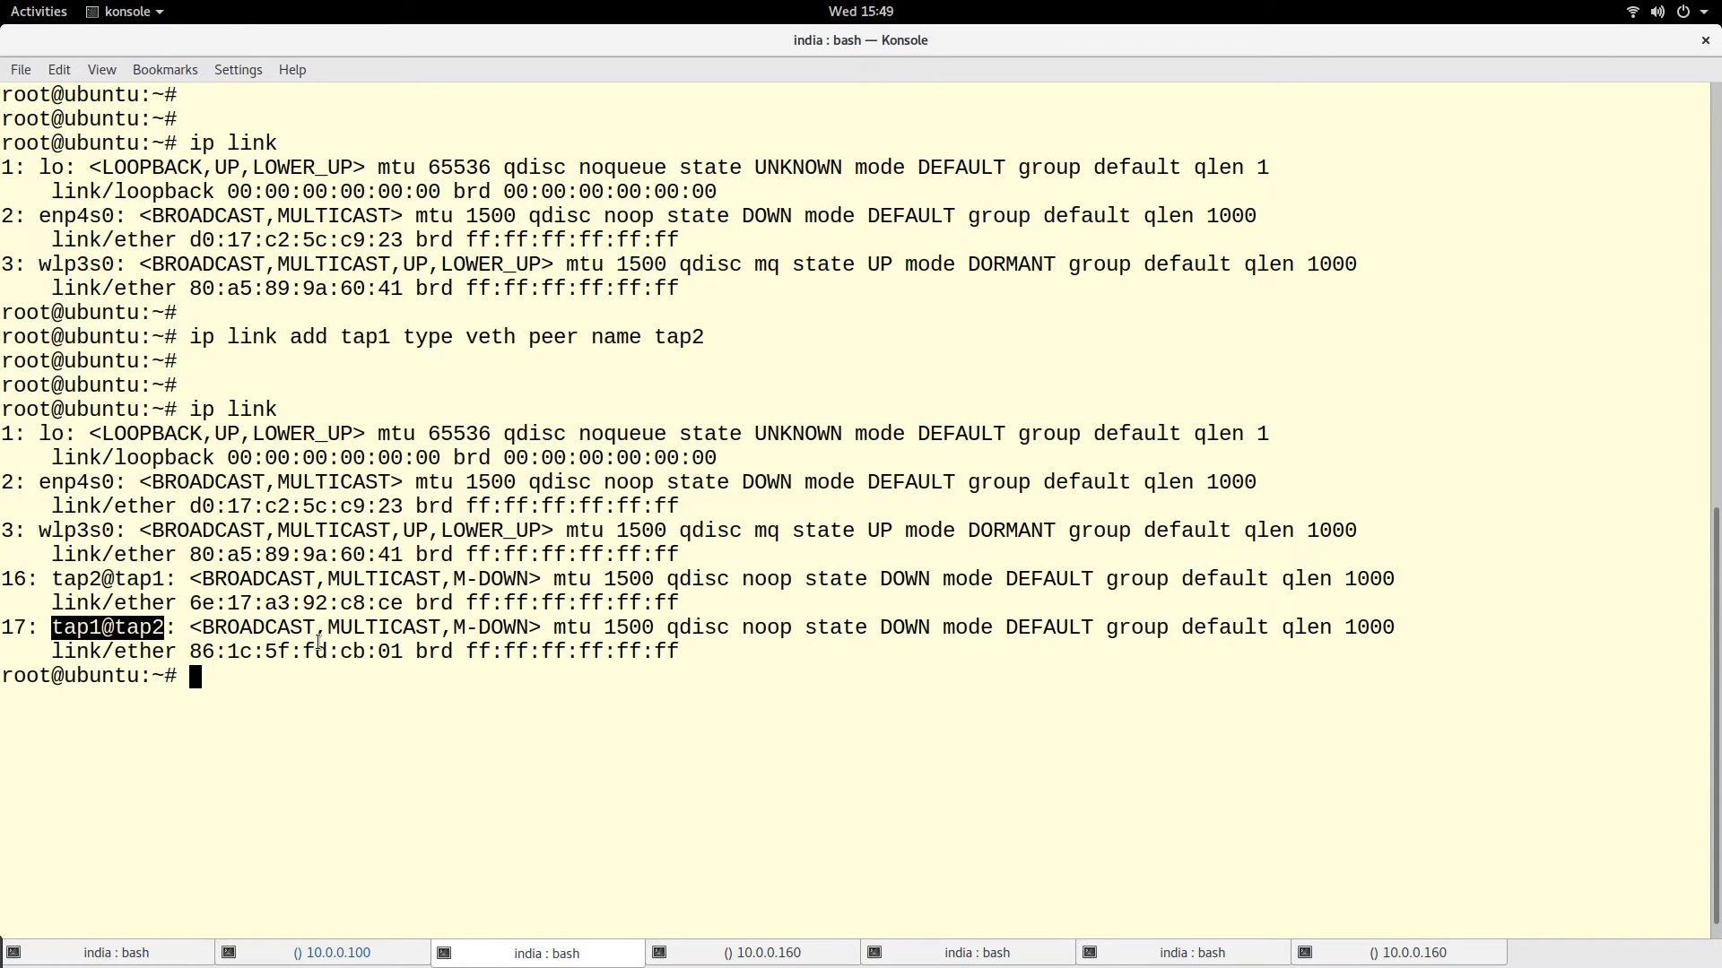
{"action": "type", "text": "cl"}
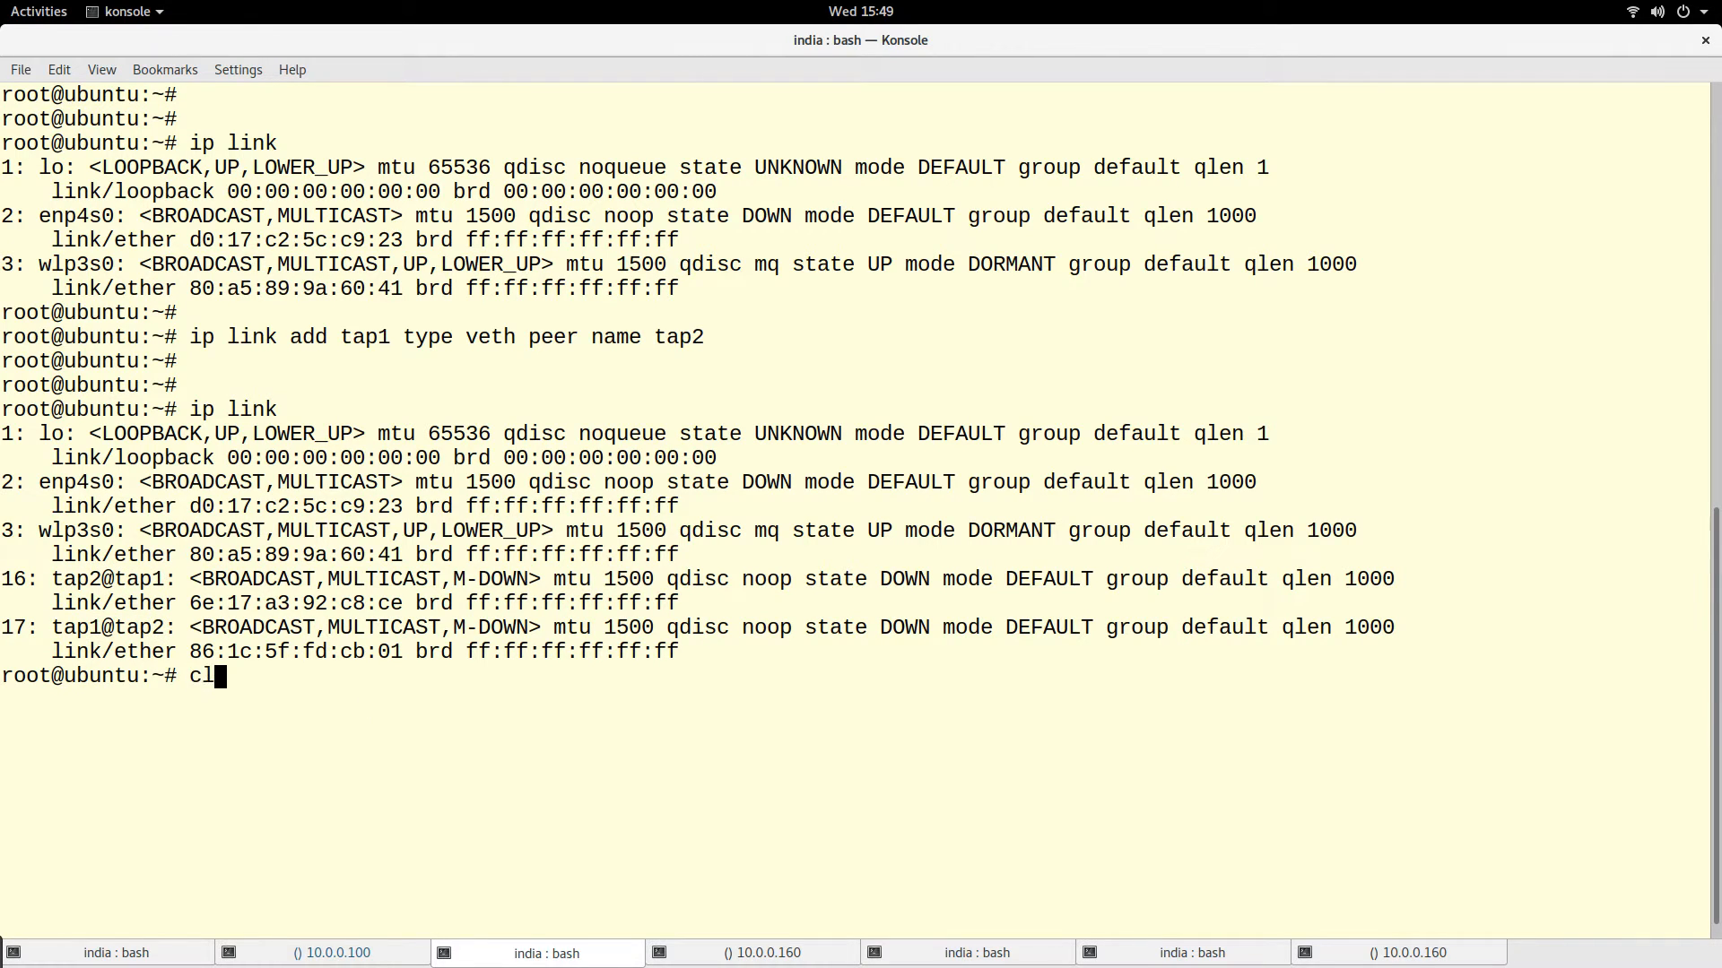
{"action": "key", "text": "Return"}
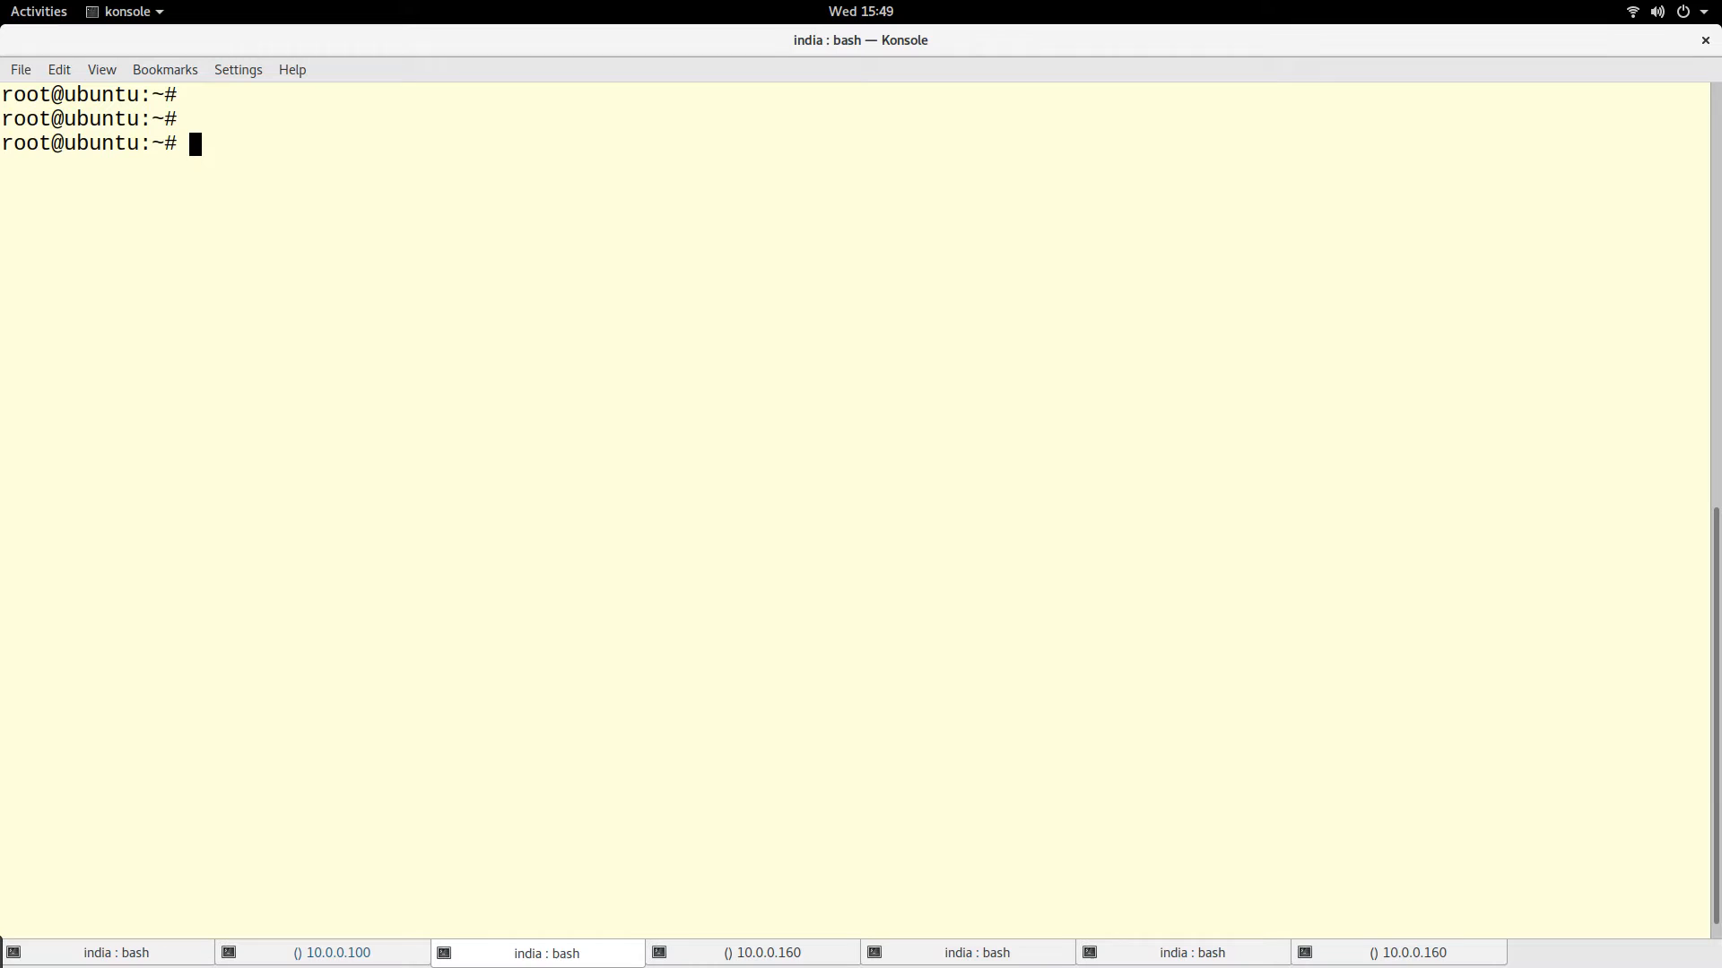
{"action": "mouse_move", "coordinate": [556, 900]}
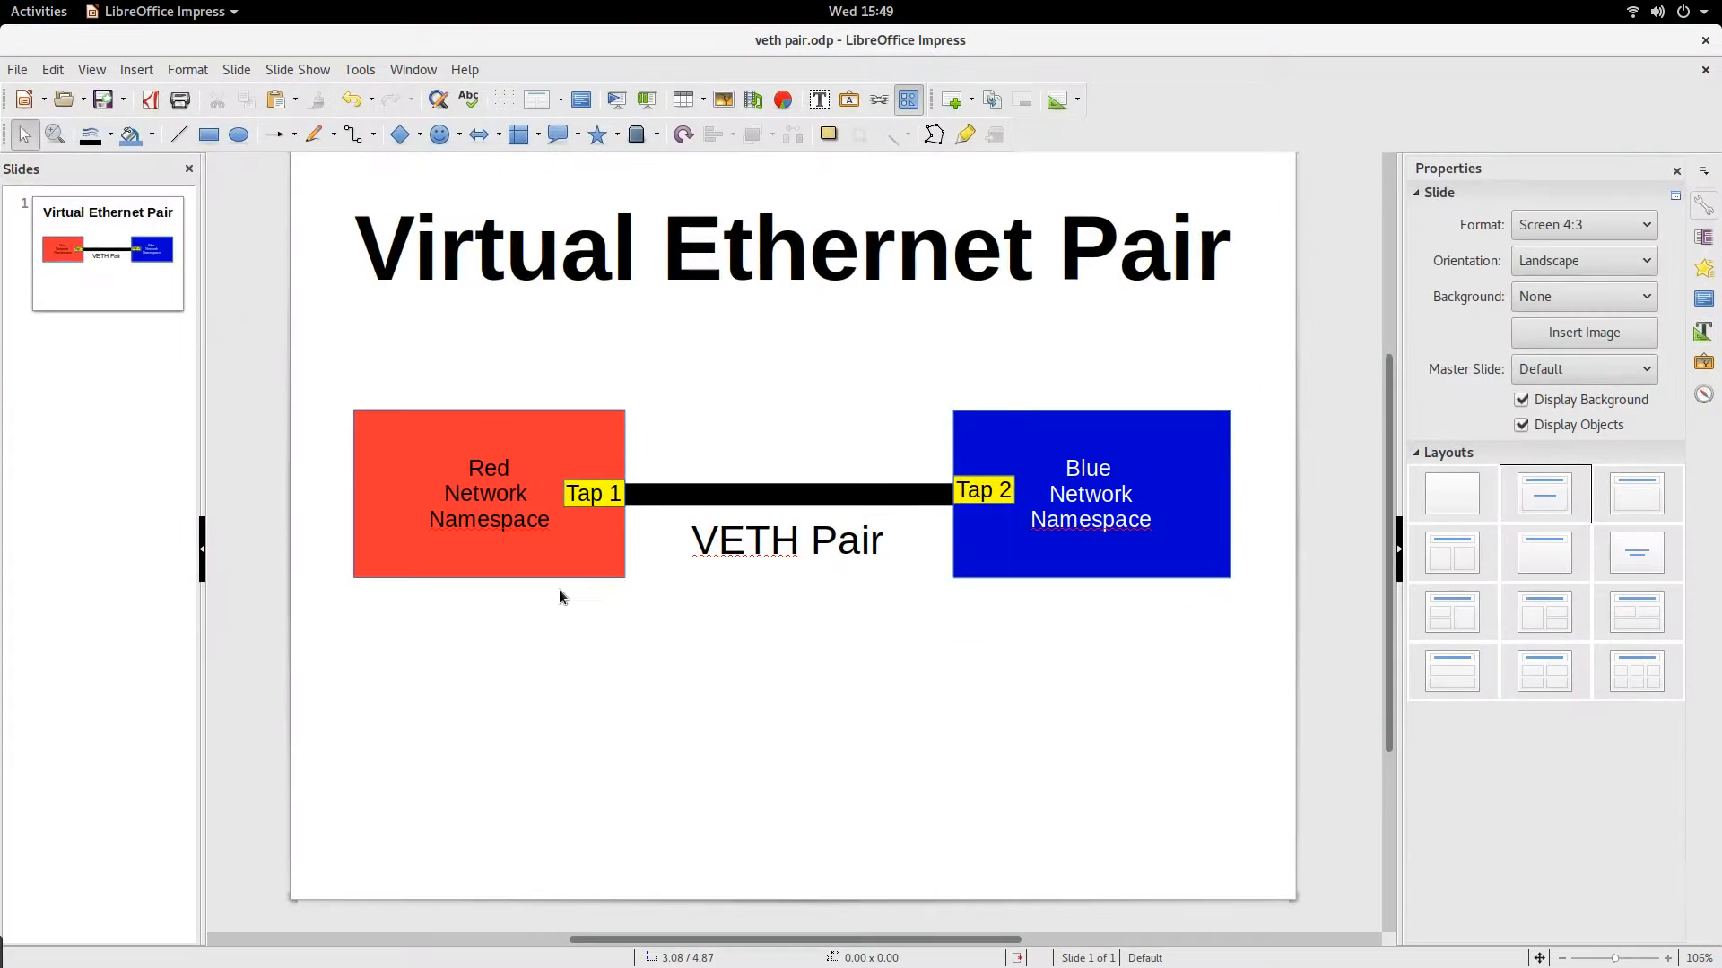
{"action": "left_click", "coordinate": [1091, 495]}
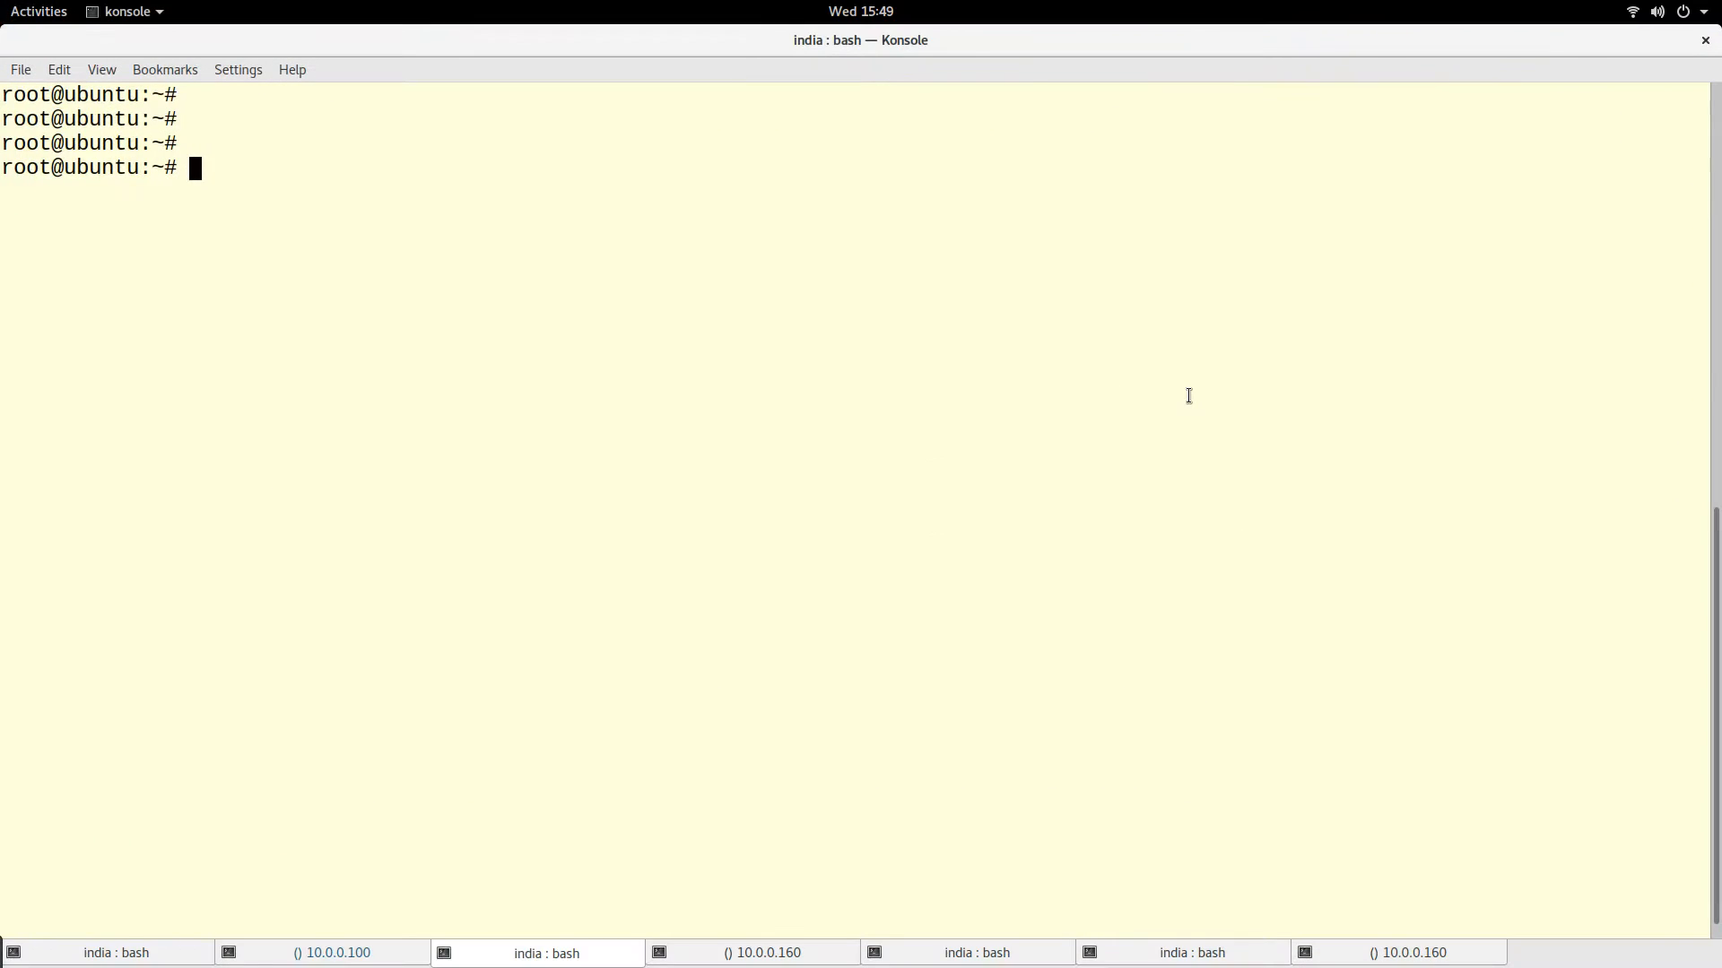
- List namespaces (none yet), then add the red and blue network namespaces
{"action": "type", "text": "ip netn"}
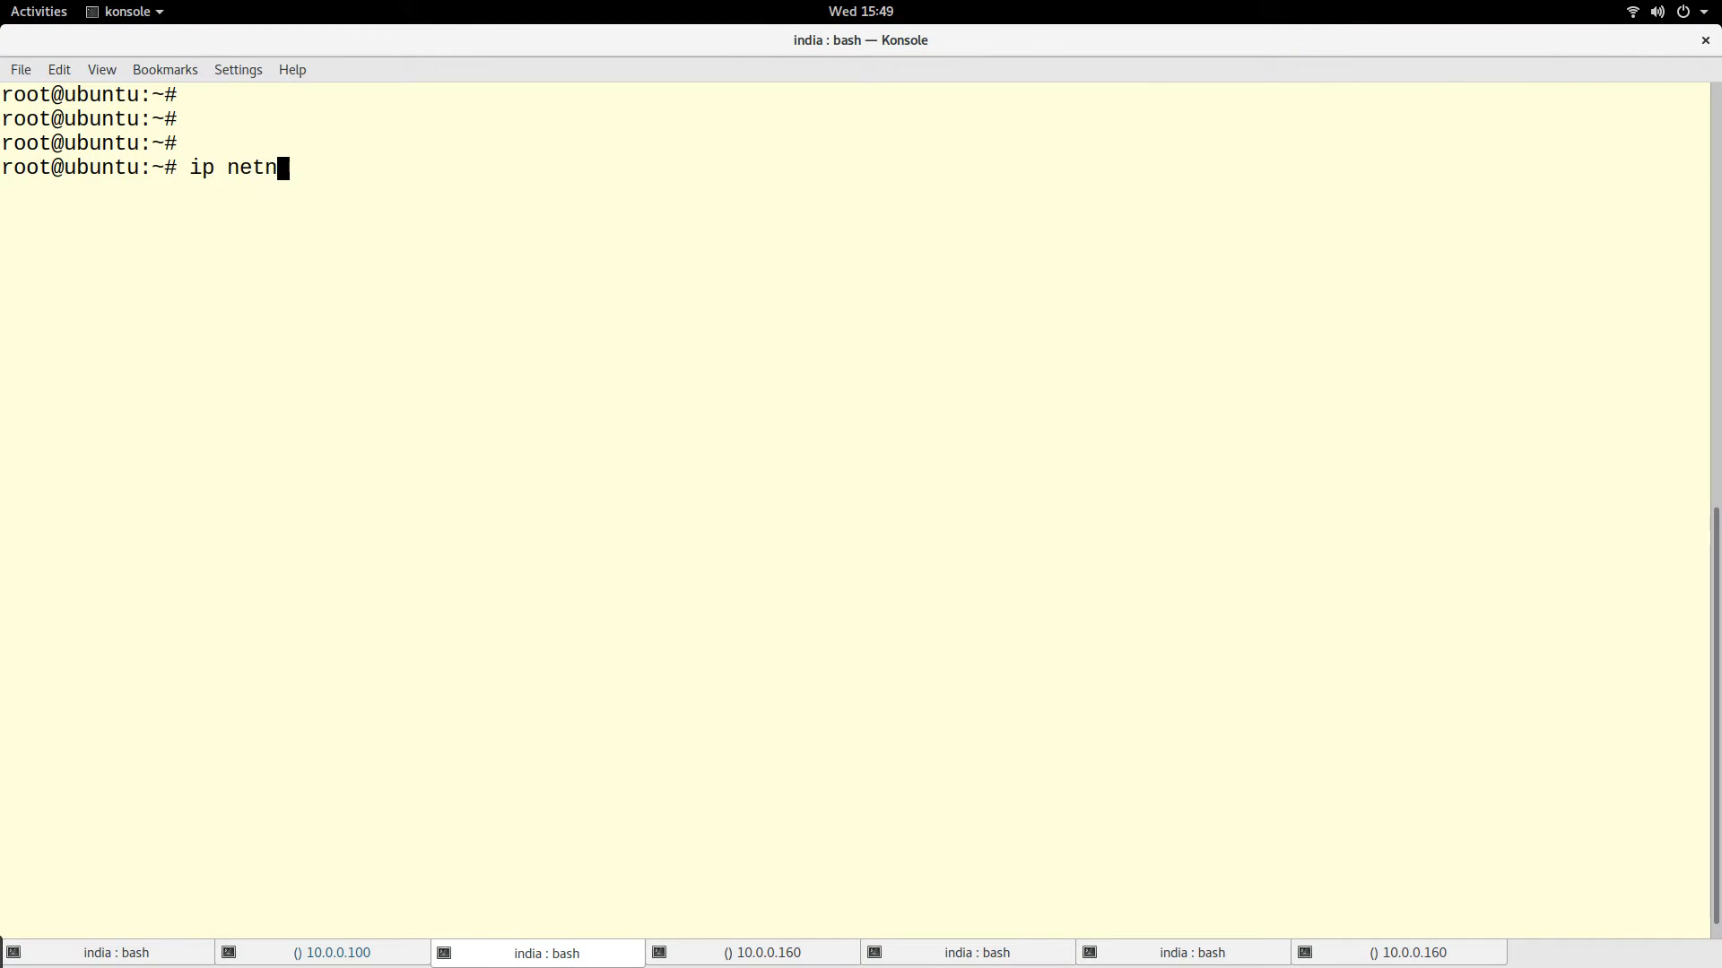
{"action": "key", "text": "Return"}
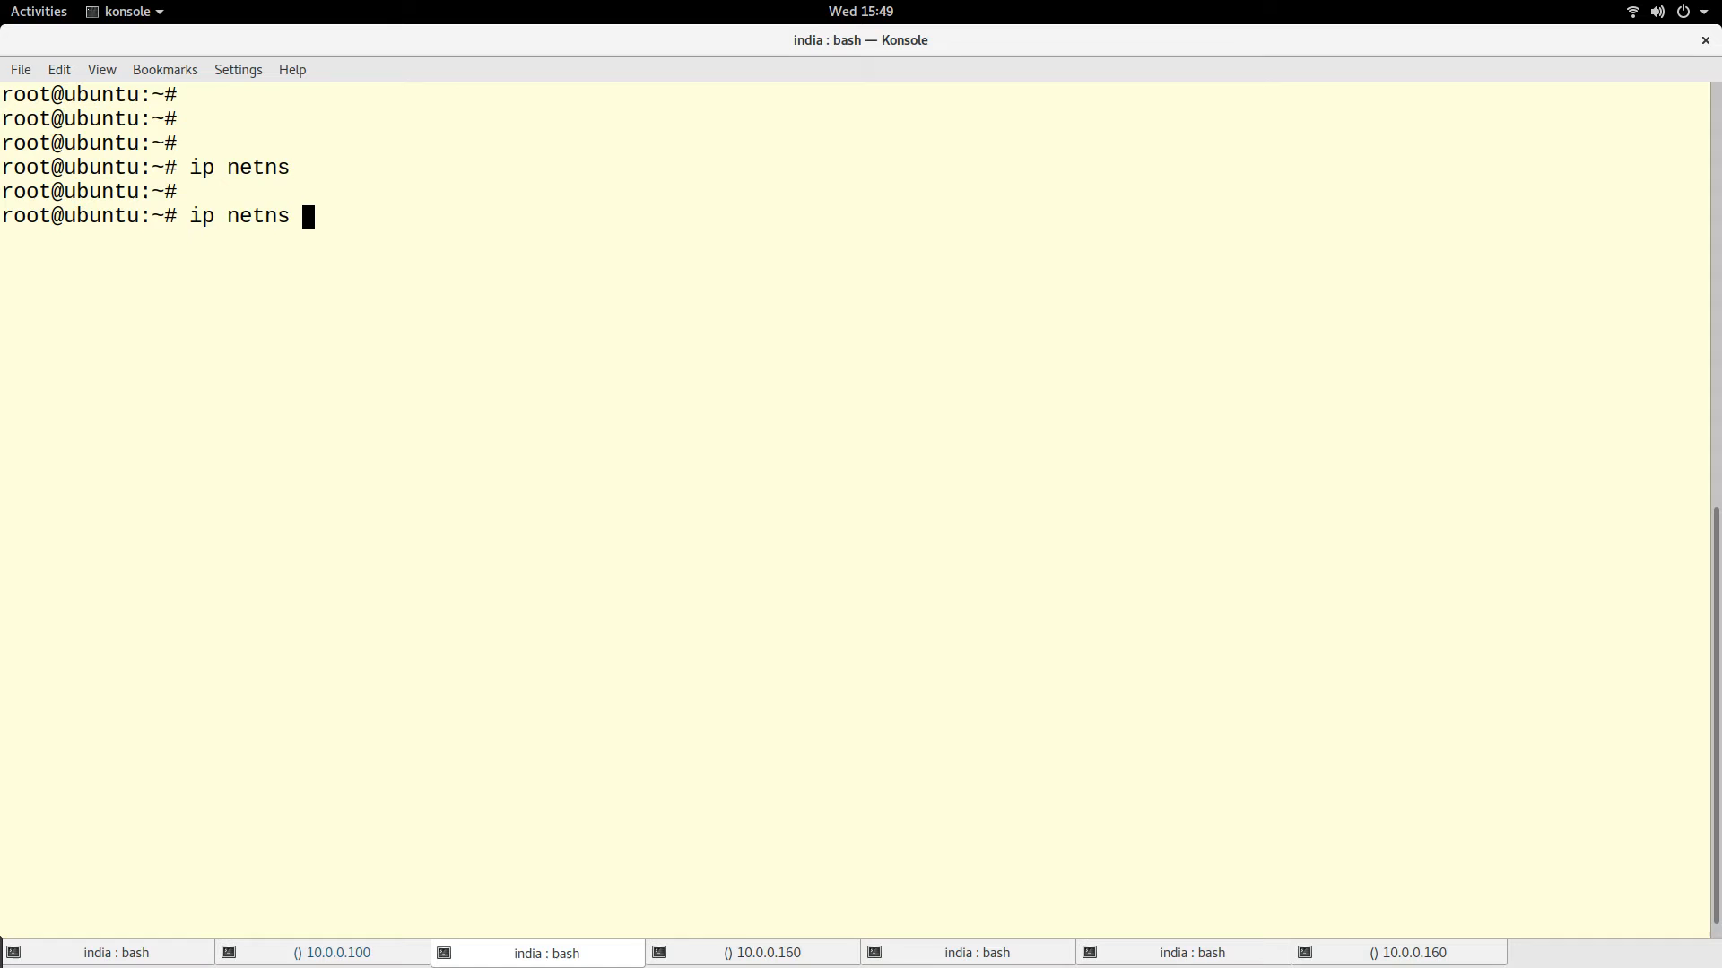
{"action": "type", "text": "add red"}
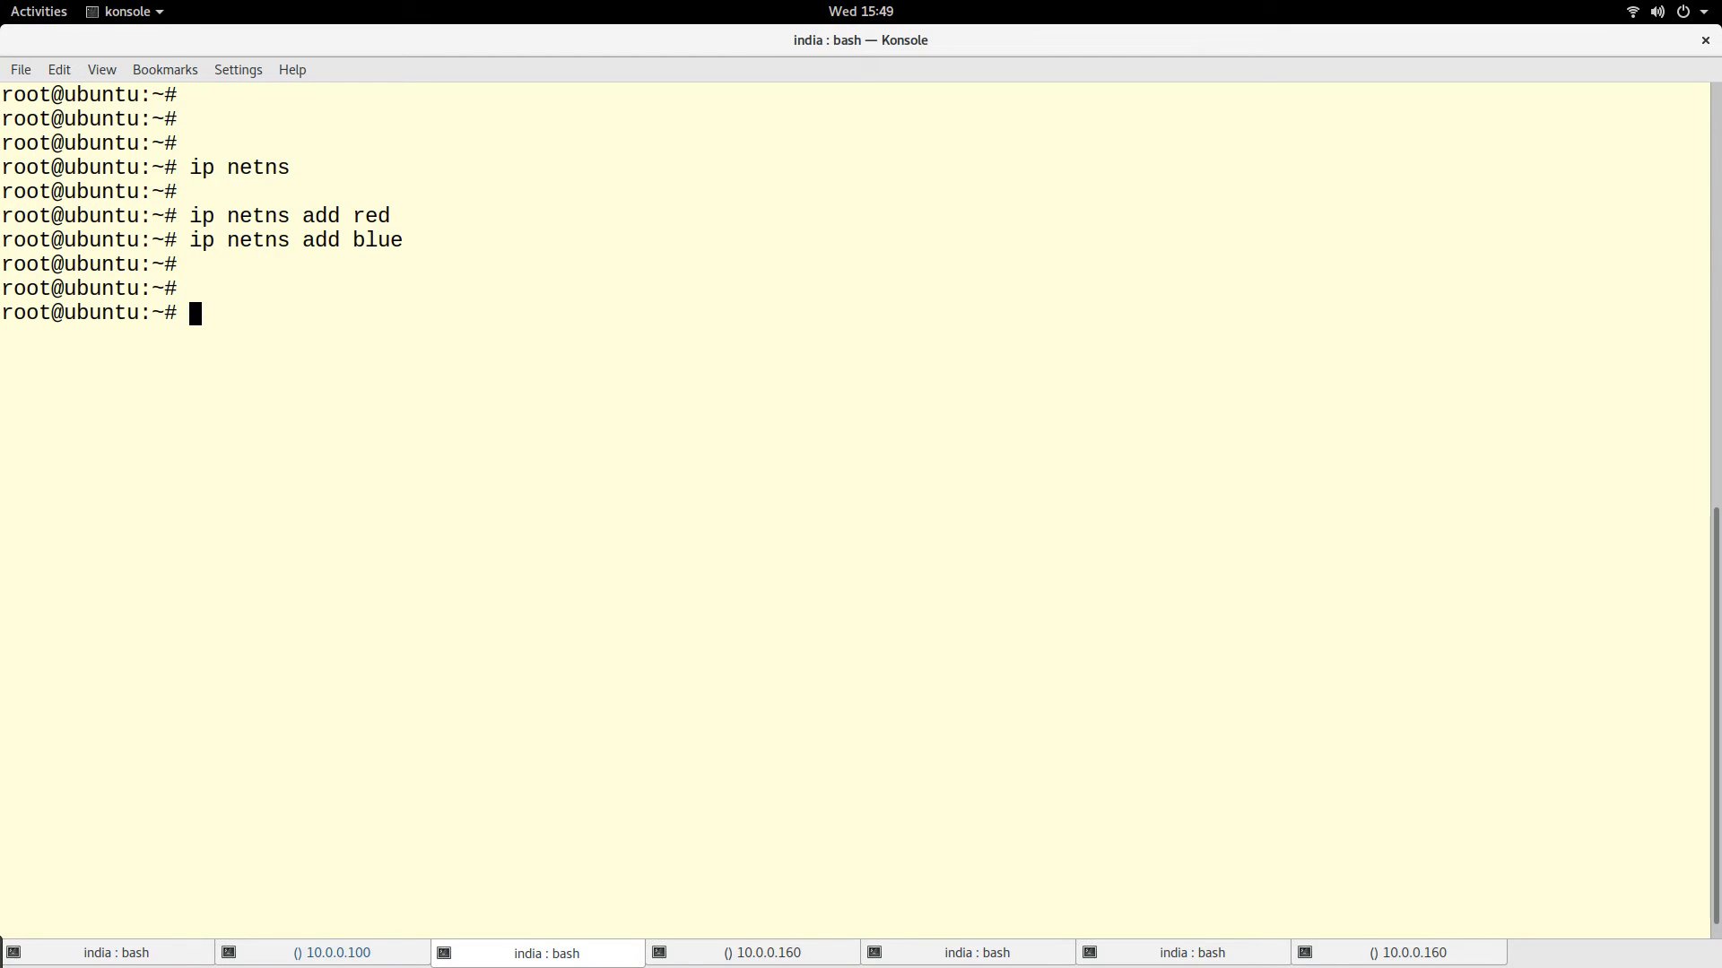
{"action": "type", "text": "ip link"}
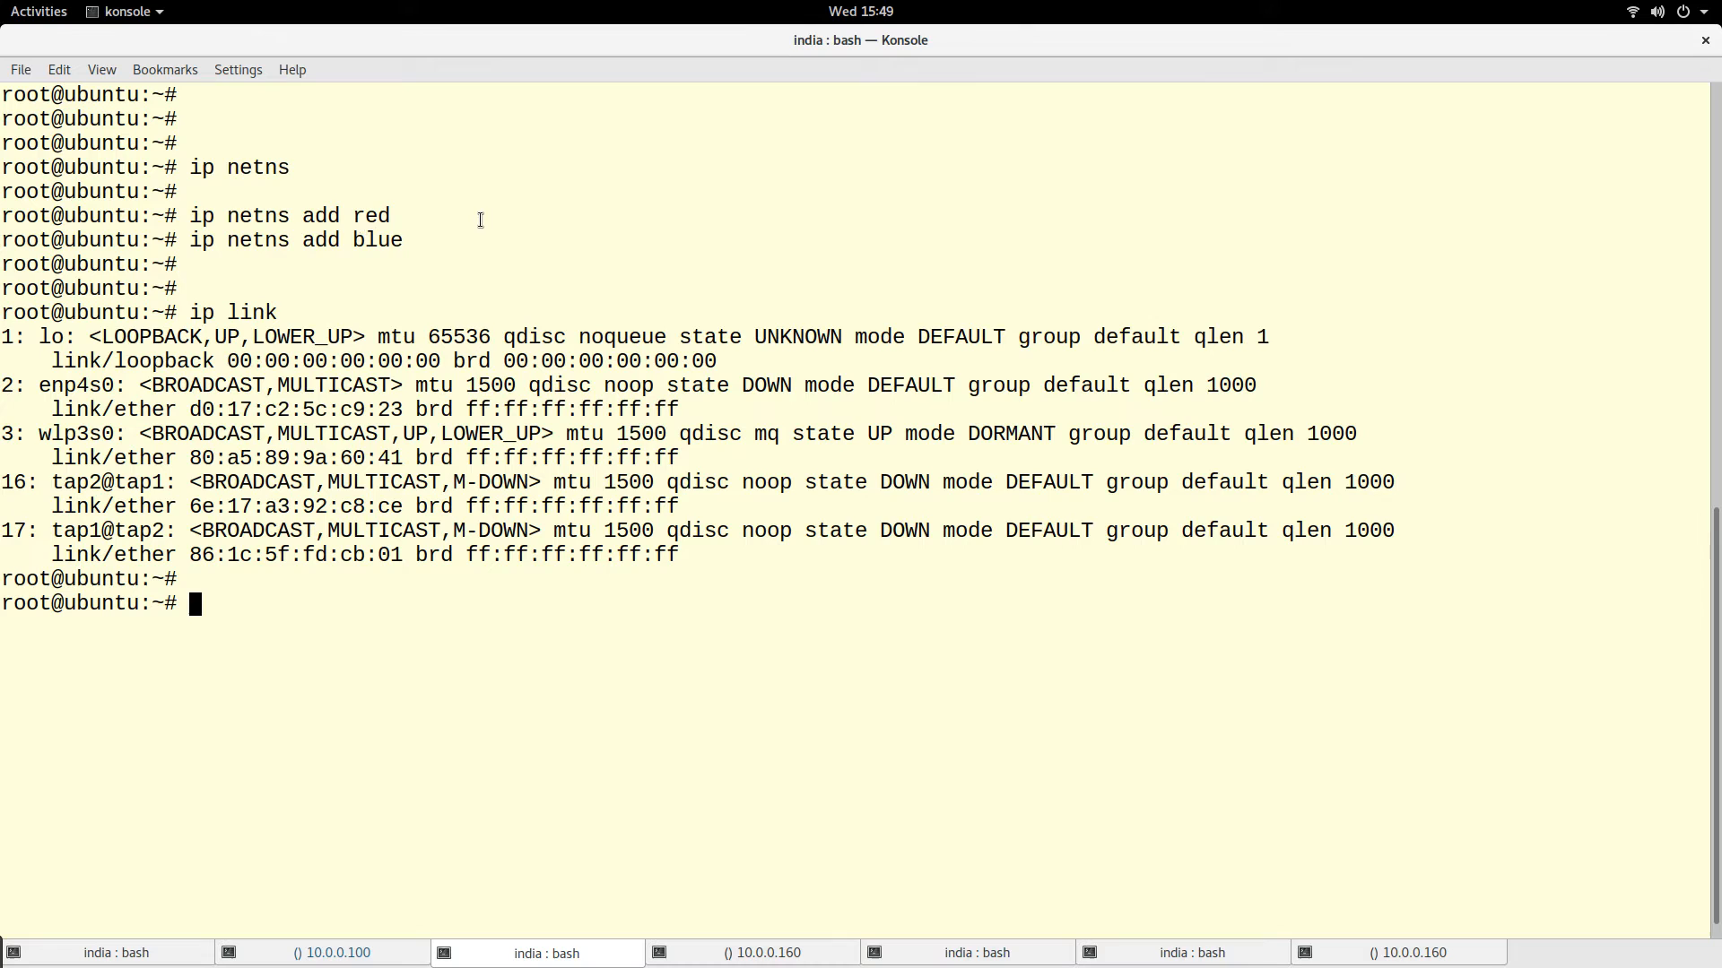
{"action": "mouse_move", "coordinate": [432, 228]}
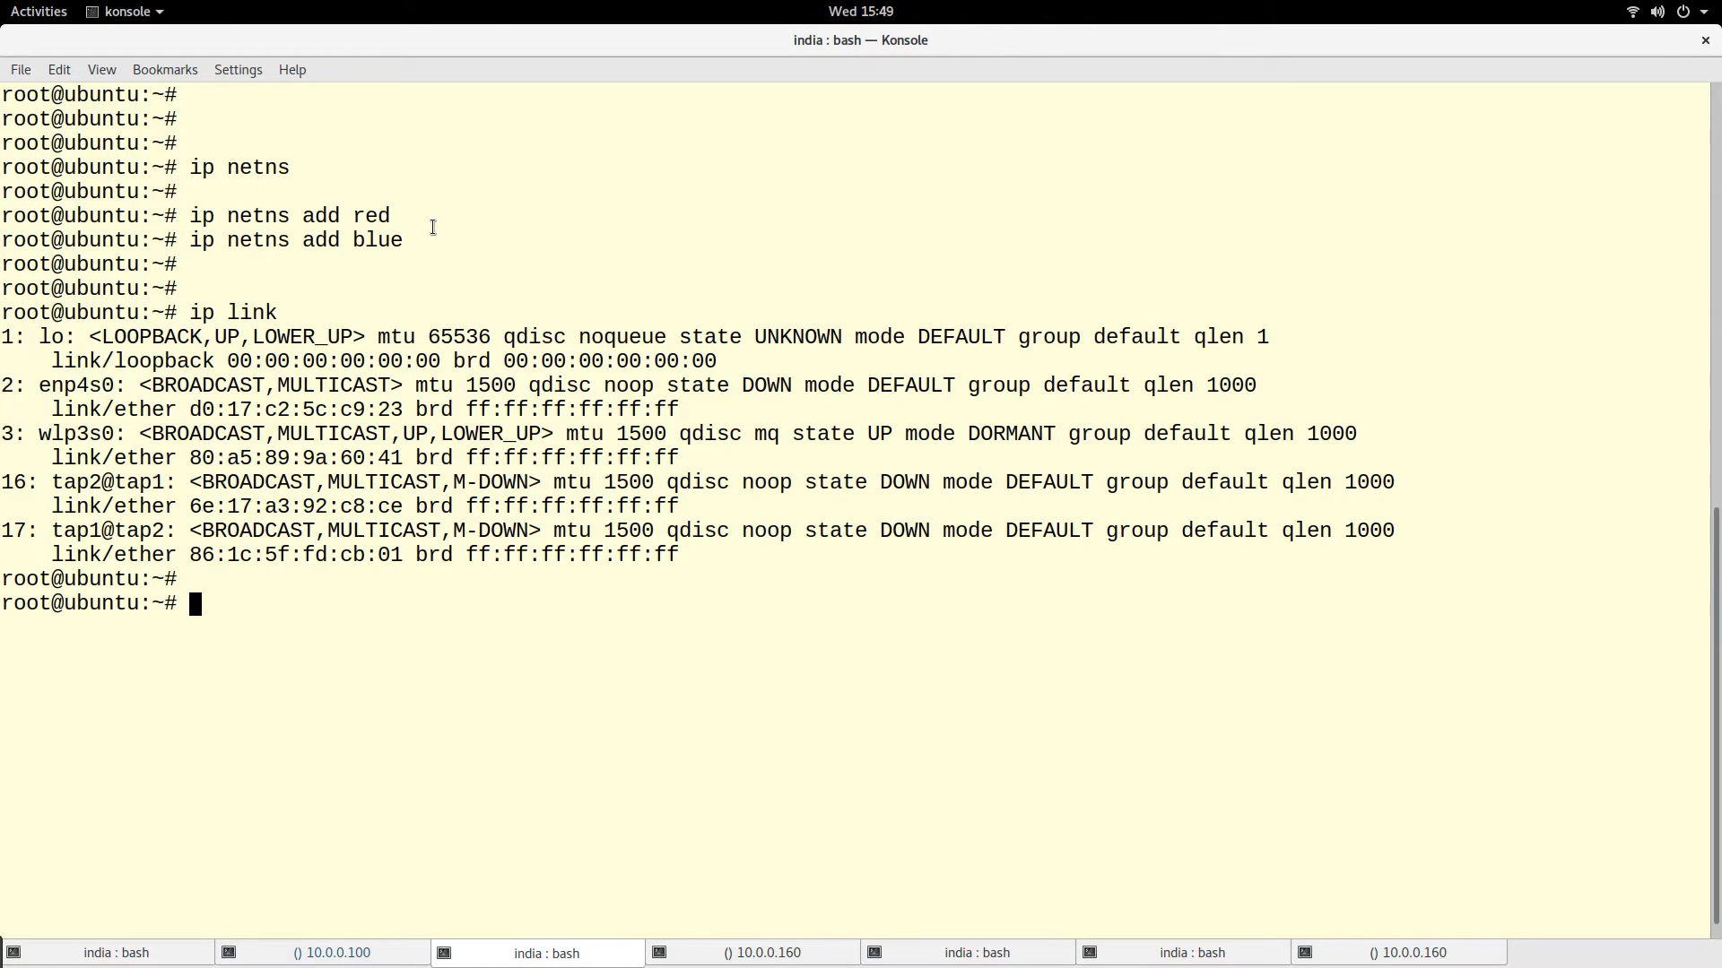
- Move tap1 into netns red and tap2 into netns blue, verify with ip link, and clear
{"action": "type", "text": "ip li"}
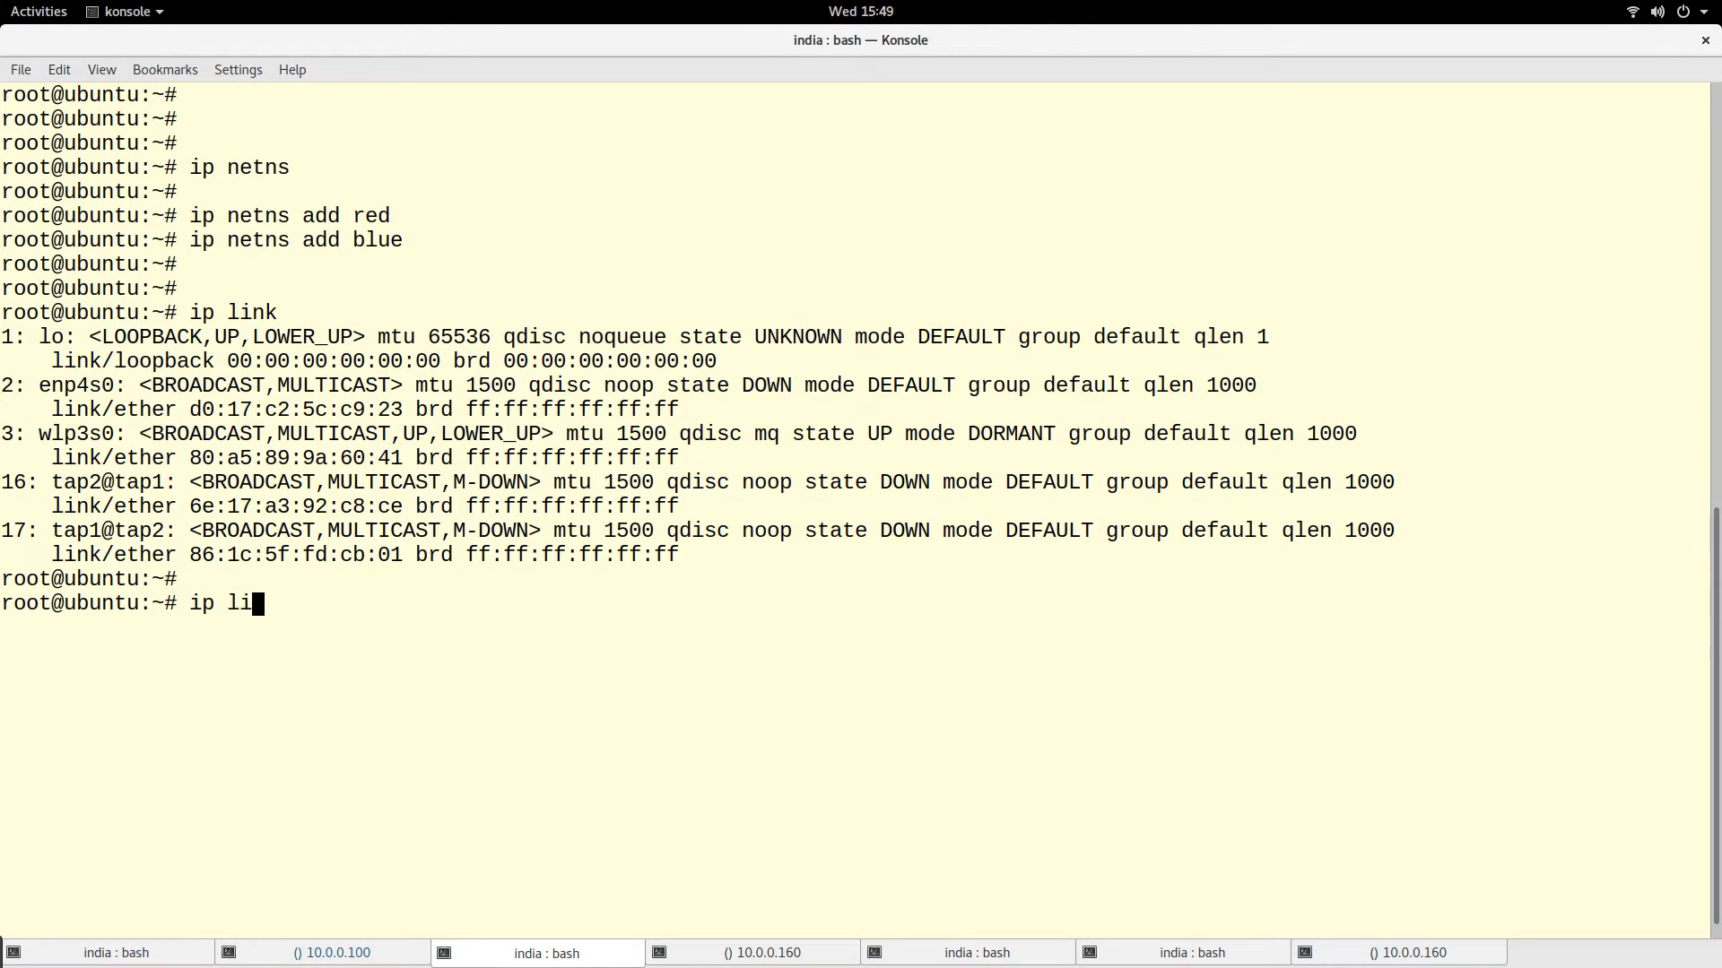
{"action": "type", "text": "nk"}
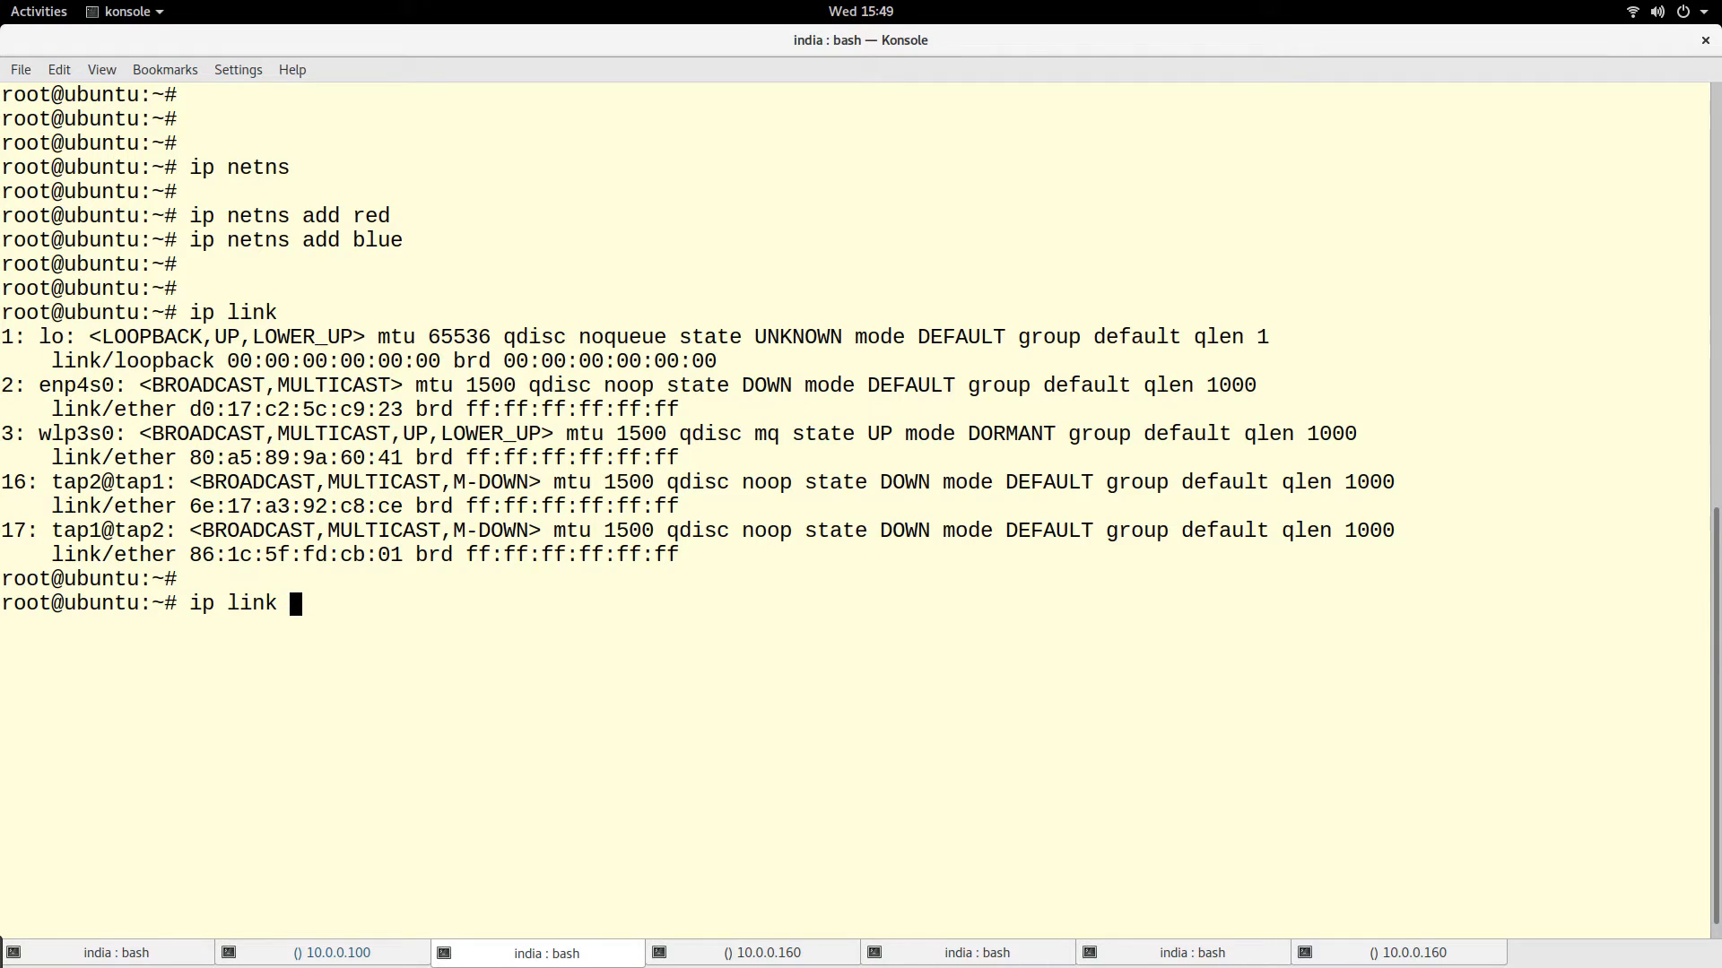
{"action": "type", "text": "set"}
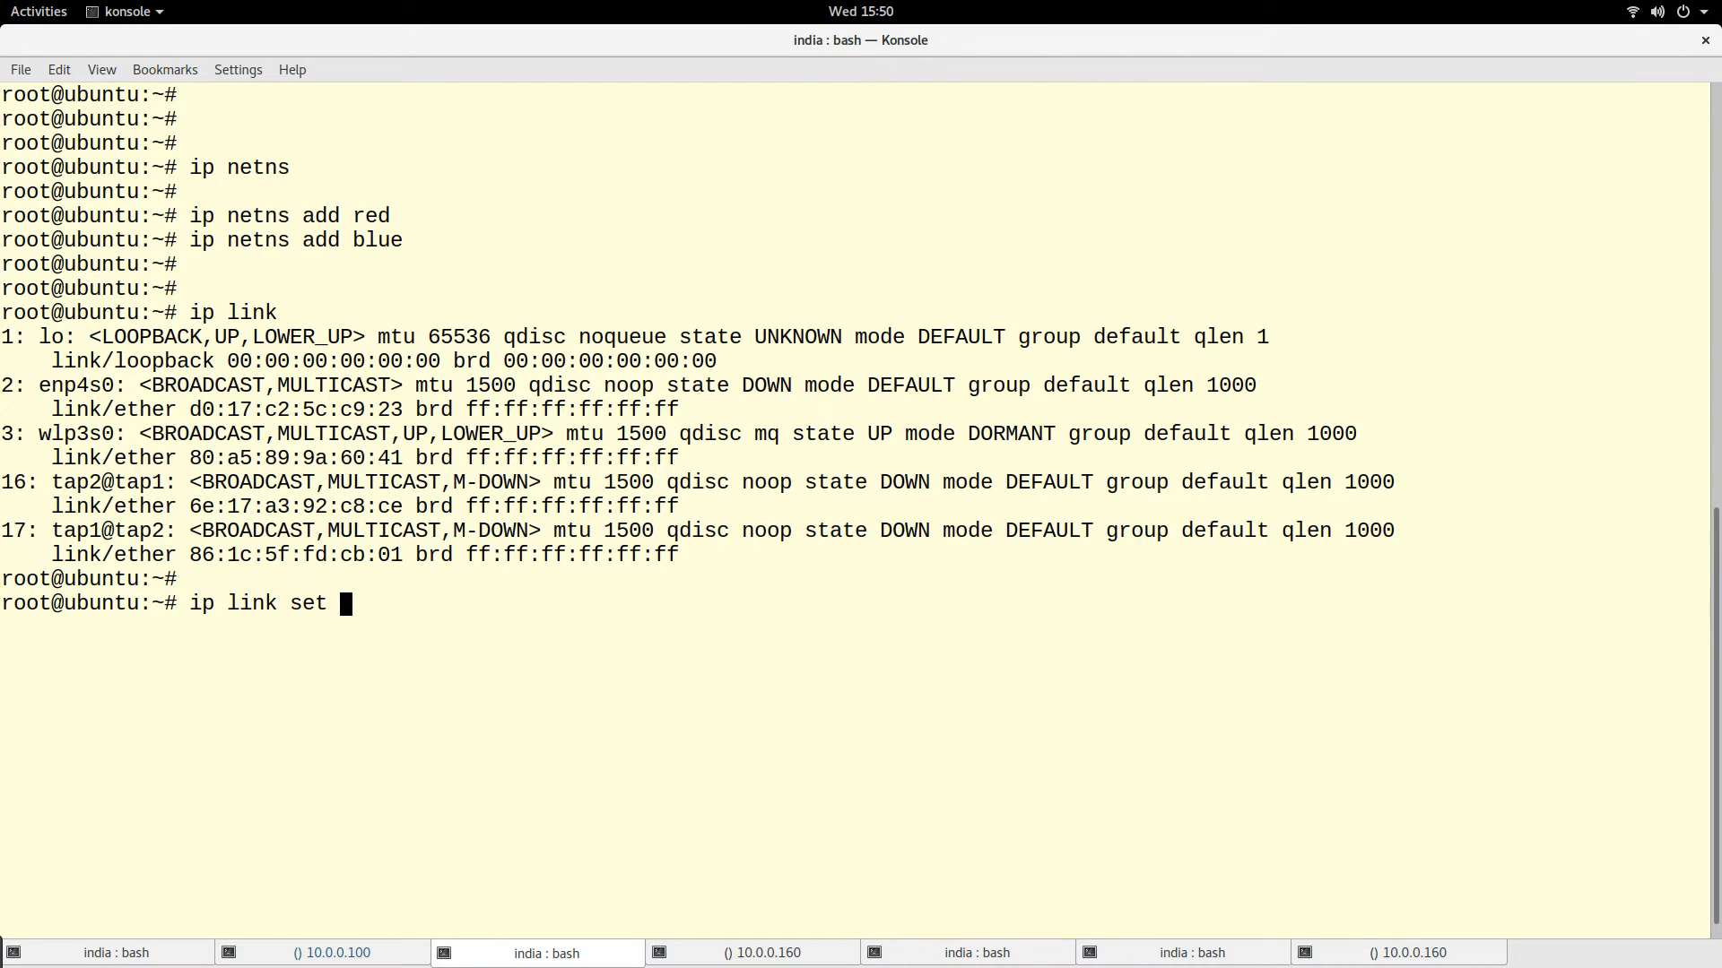
{"action": "type", "text": "tap1"}
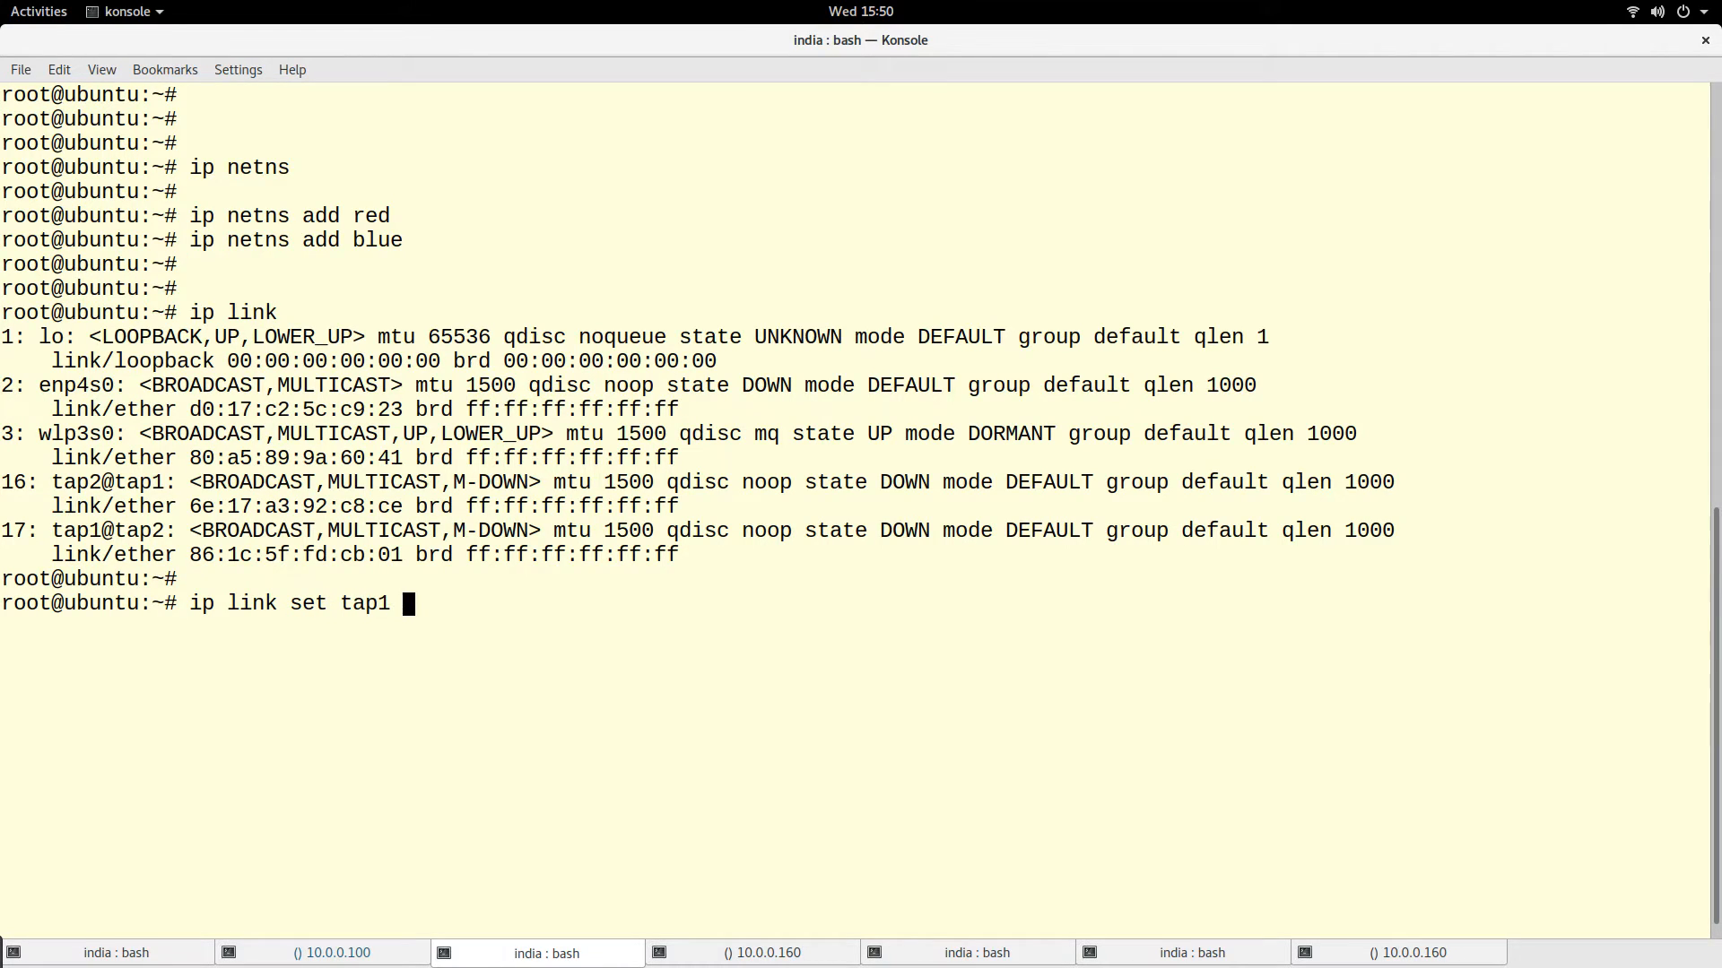
{"action": "type", "text": "netns"}
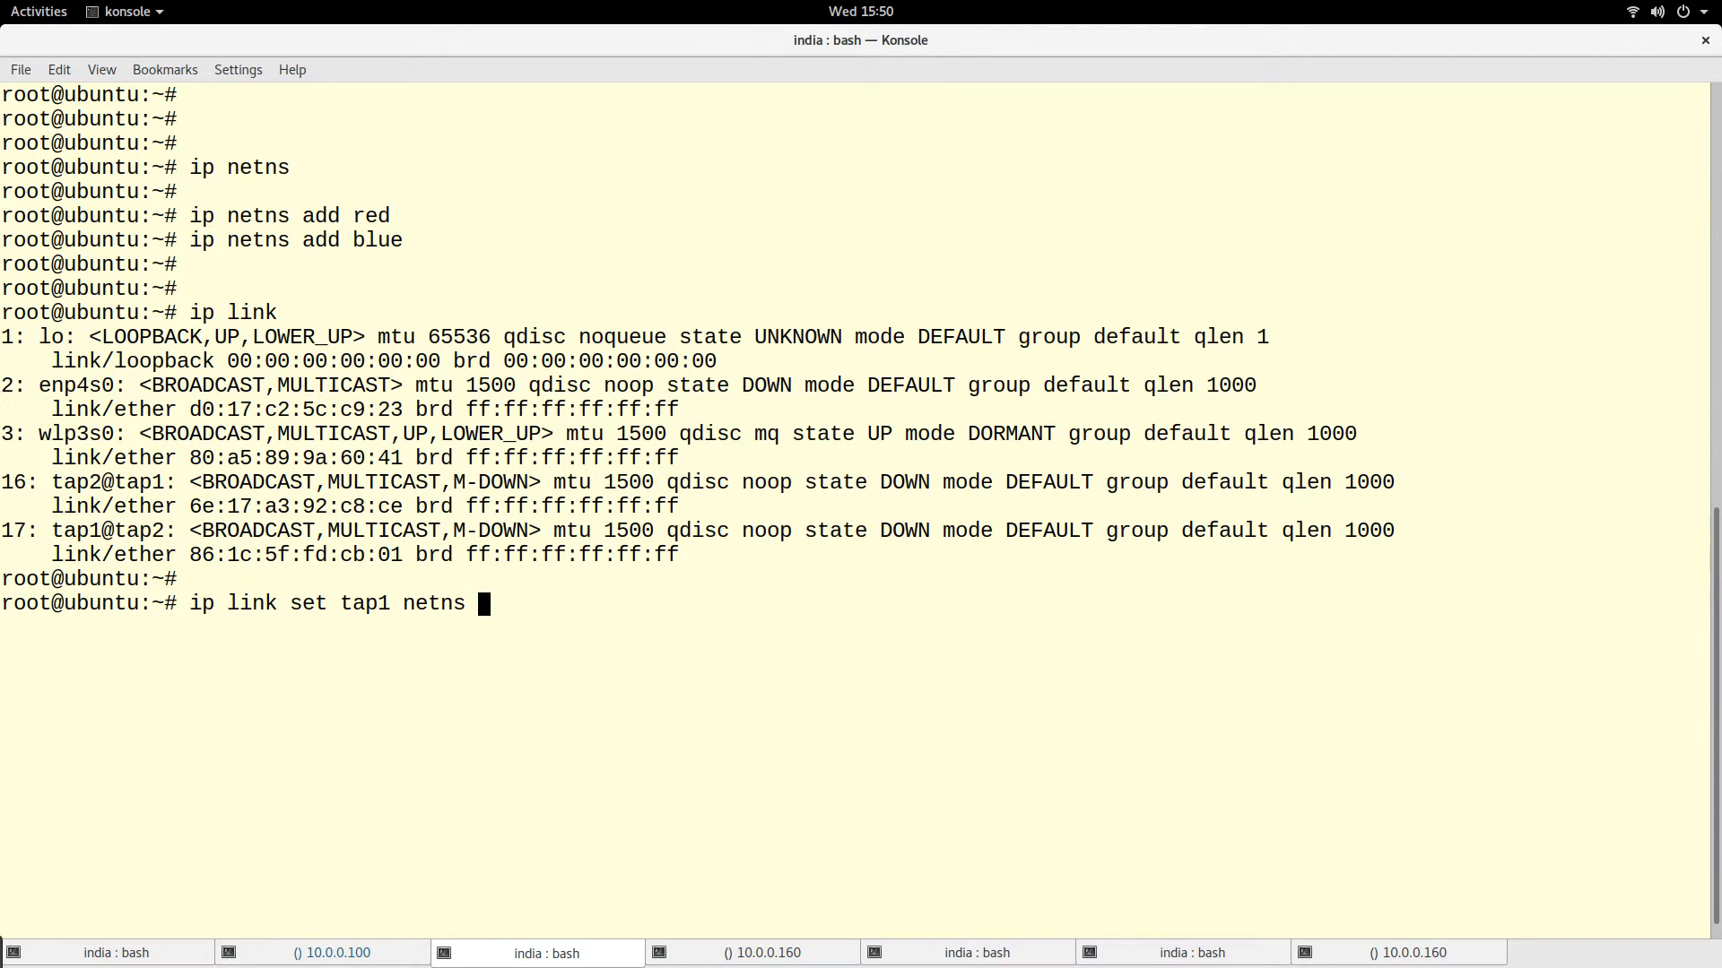
{"action": "type", "text": "red"}
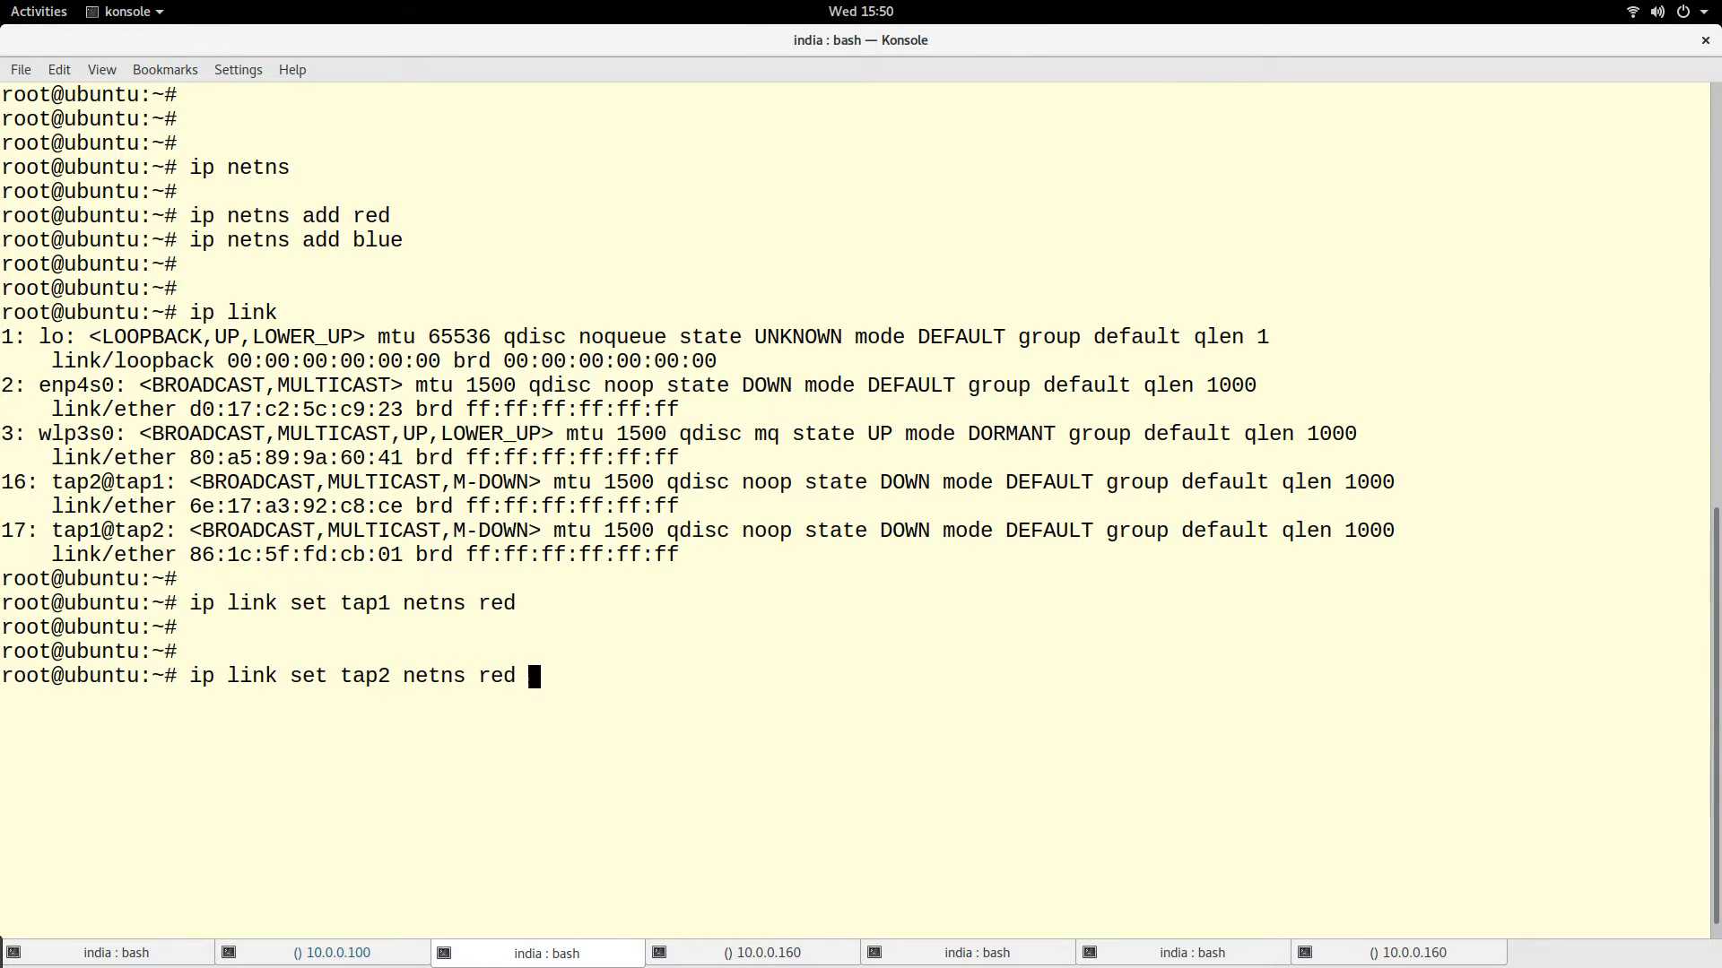
{"action": "type", "text": "blue"}
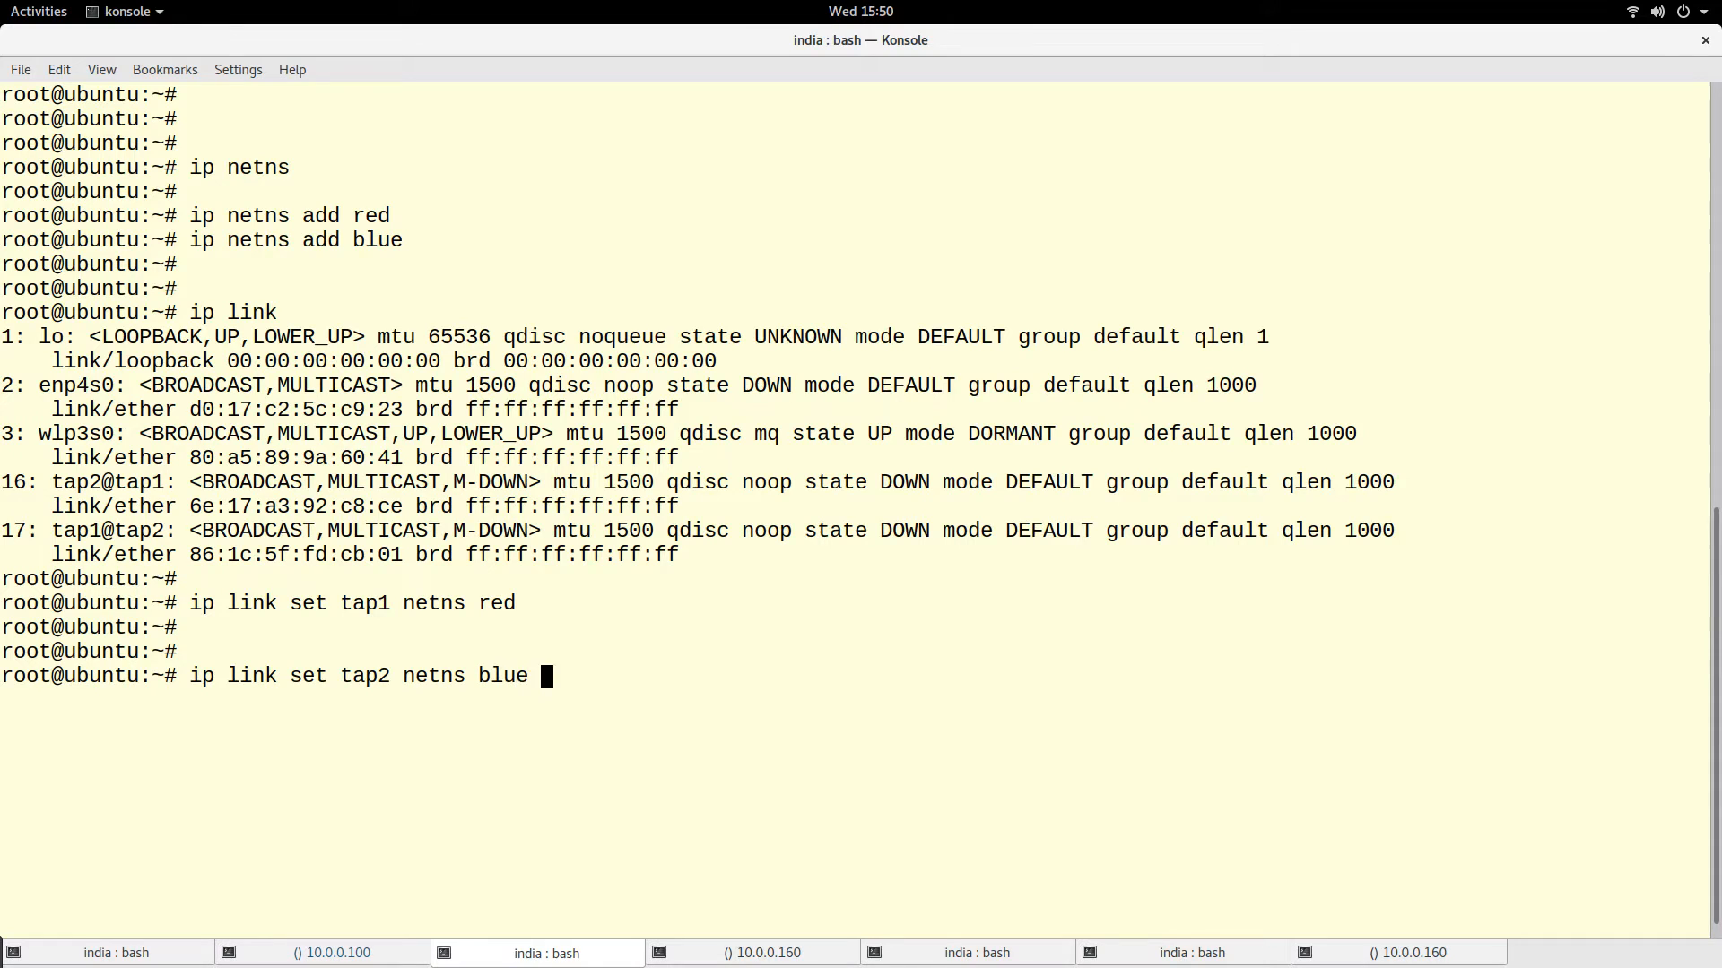
{"action": "type", "text": "ip"}
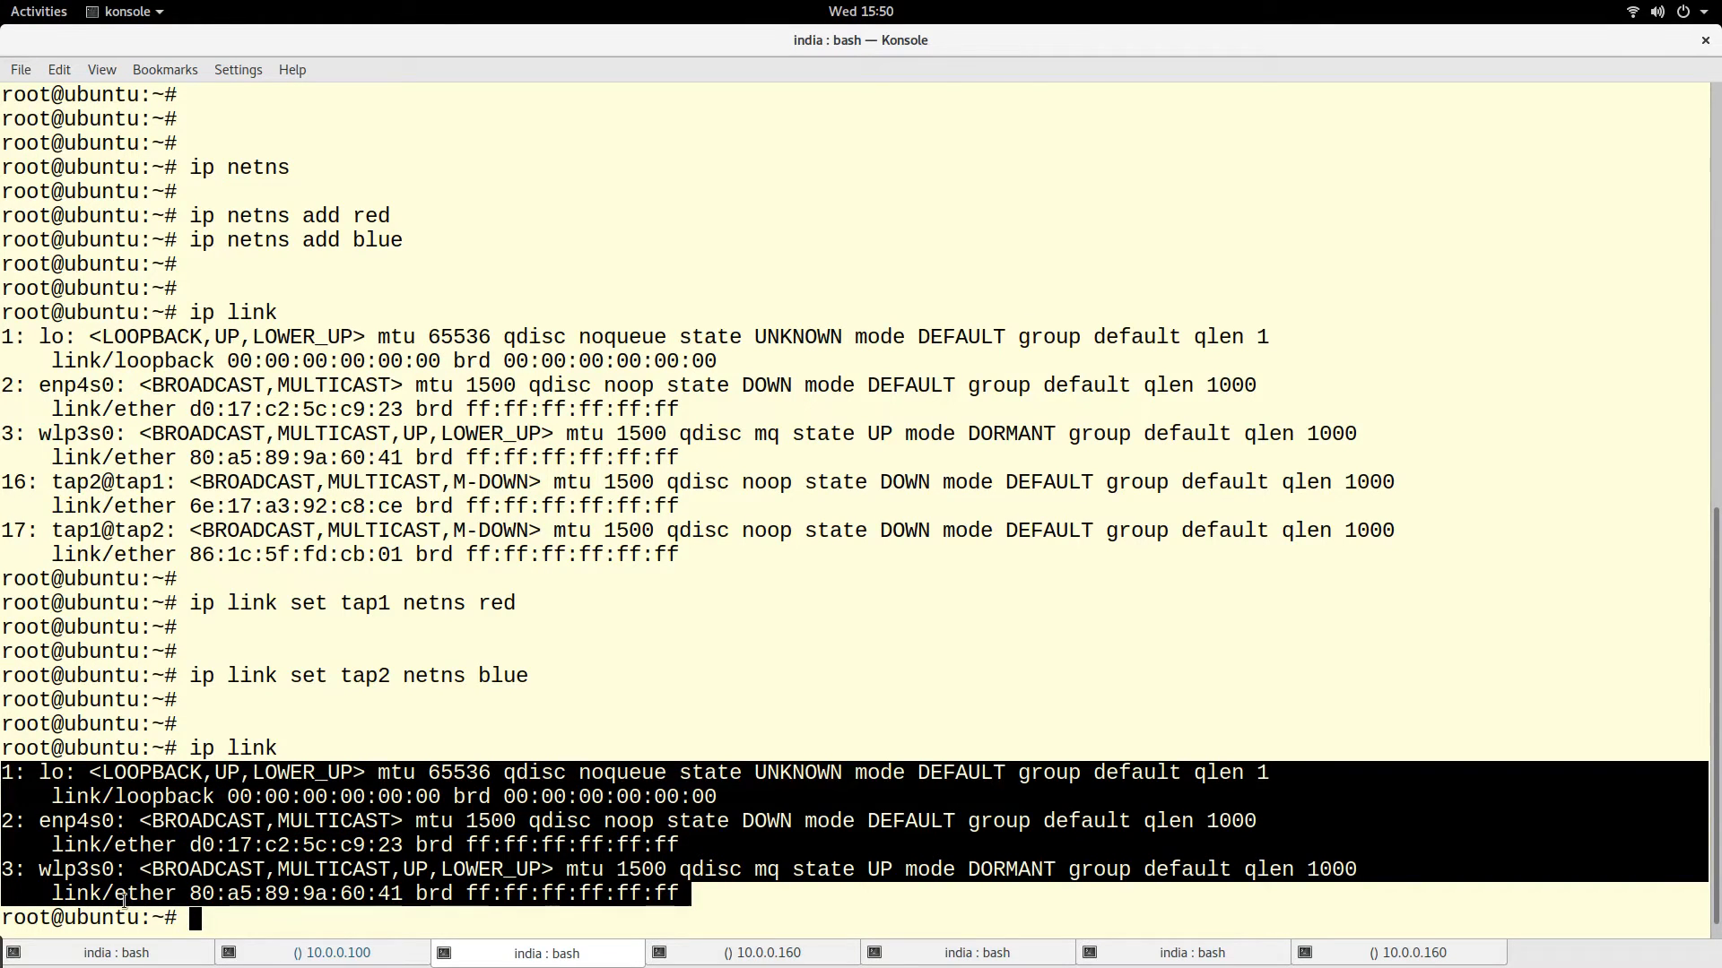
{"action": "left_click", "coordinate": [896, 693]}
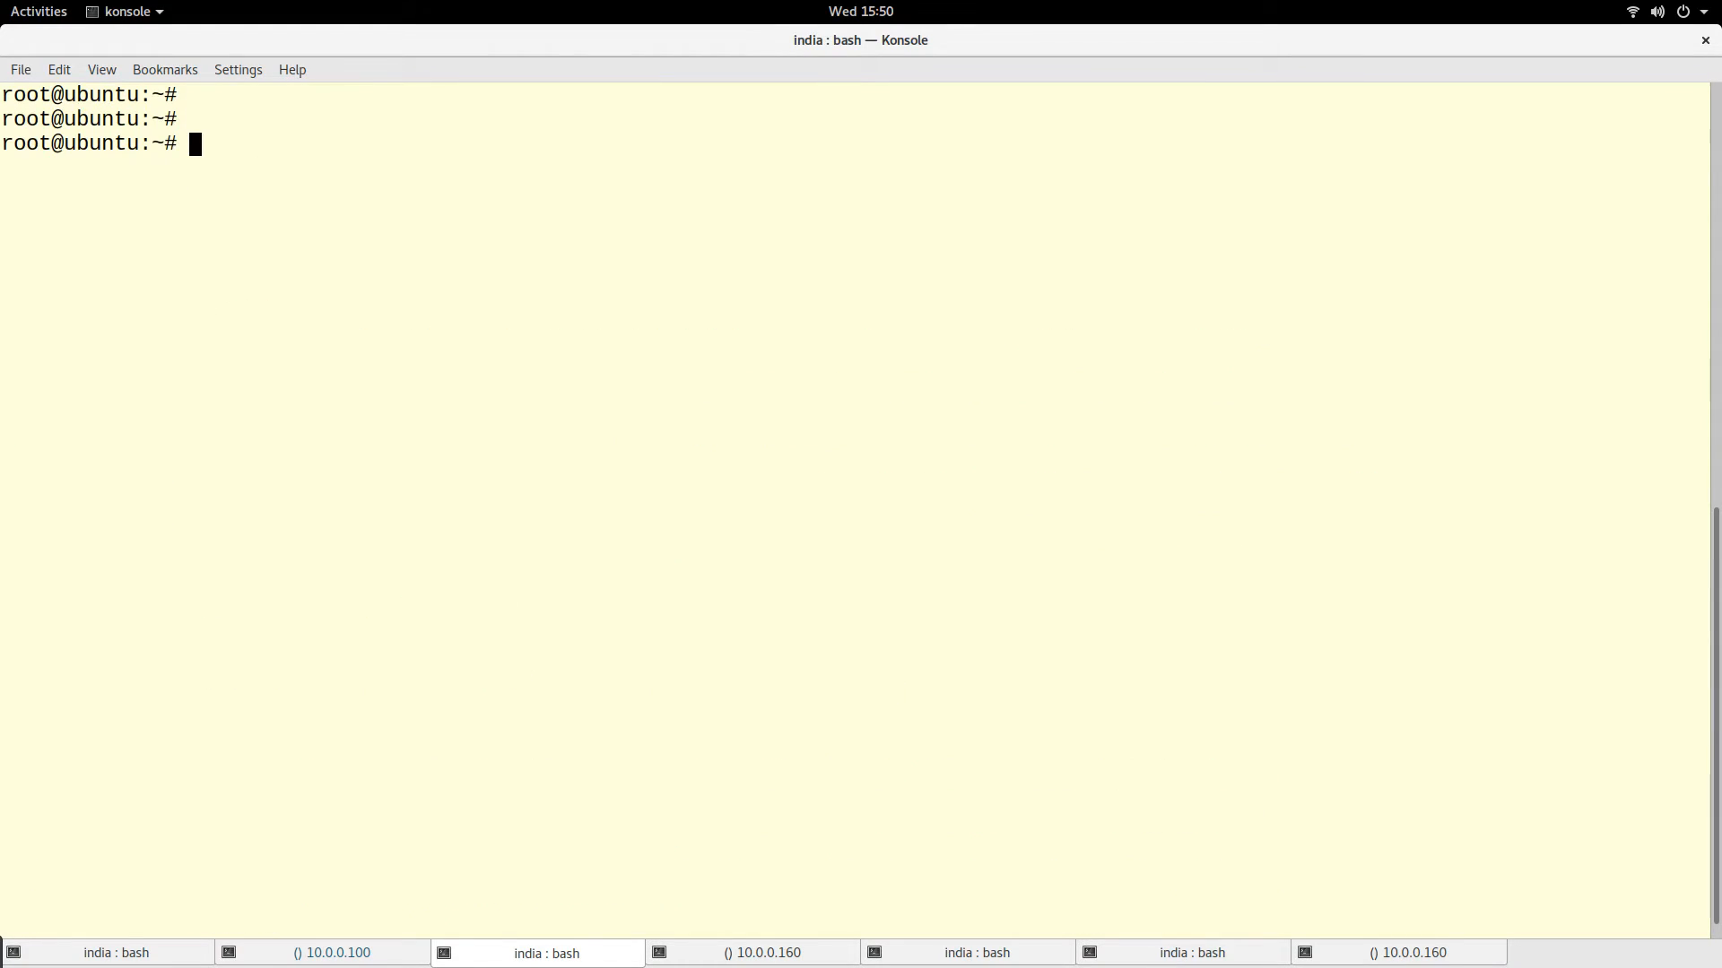
- Run 'ip netns exec red ip a' showing loopback and tap1 both down in red
{"action": "left_click", "coordinate": [39, 10]}
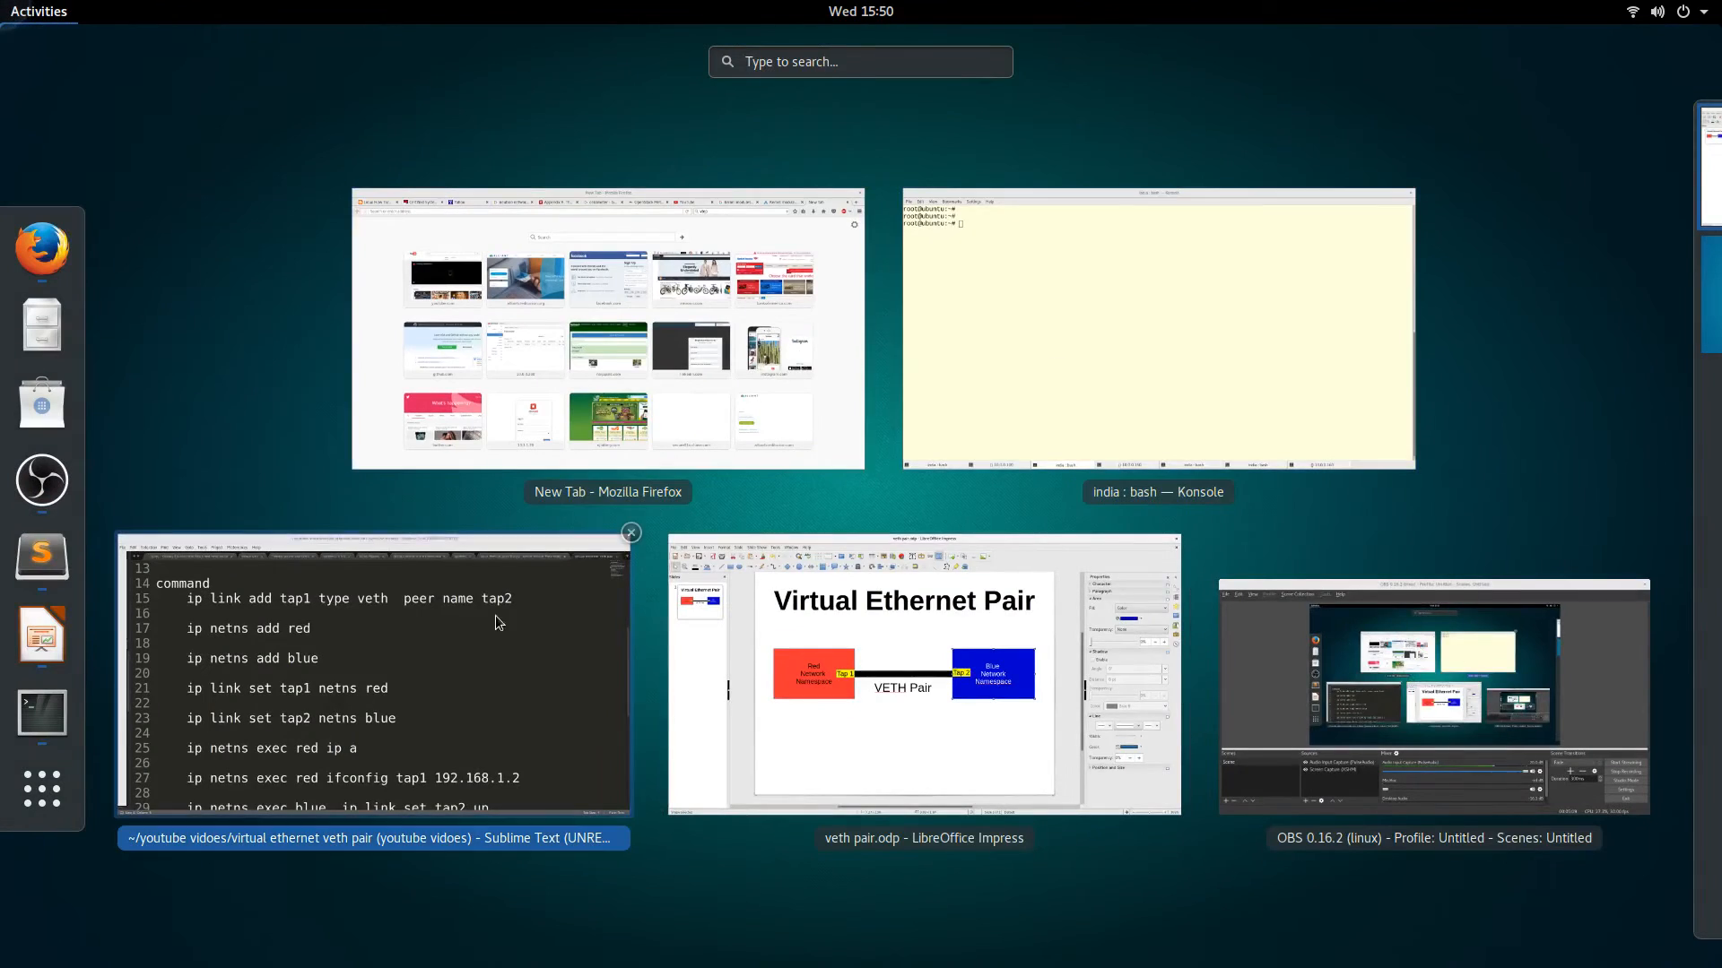
{"action": "left_click", "coordinate": [1159, 330]}
{"action": "type", "text": "ip n"}
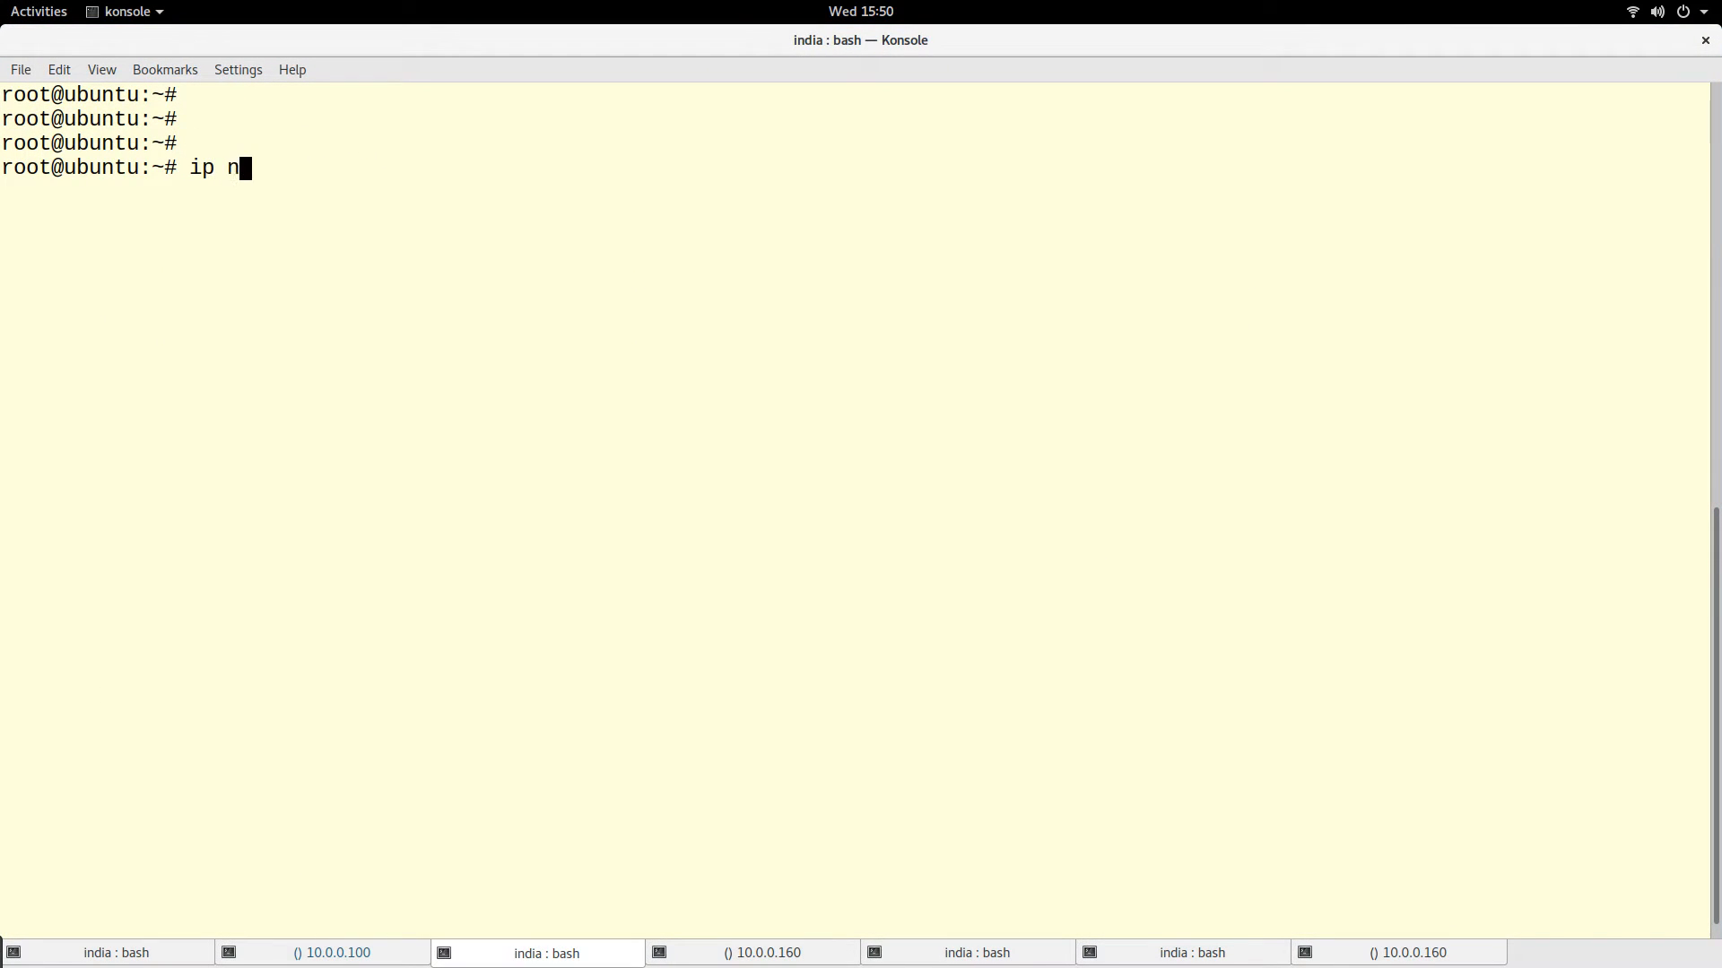
{"action": "type", "text": "etns exe"}
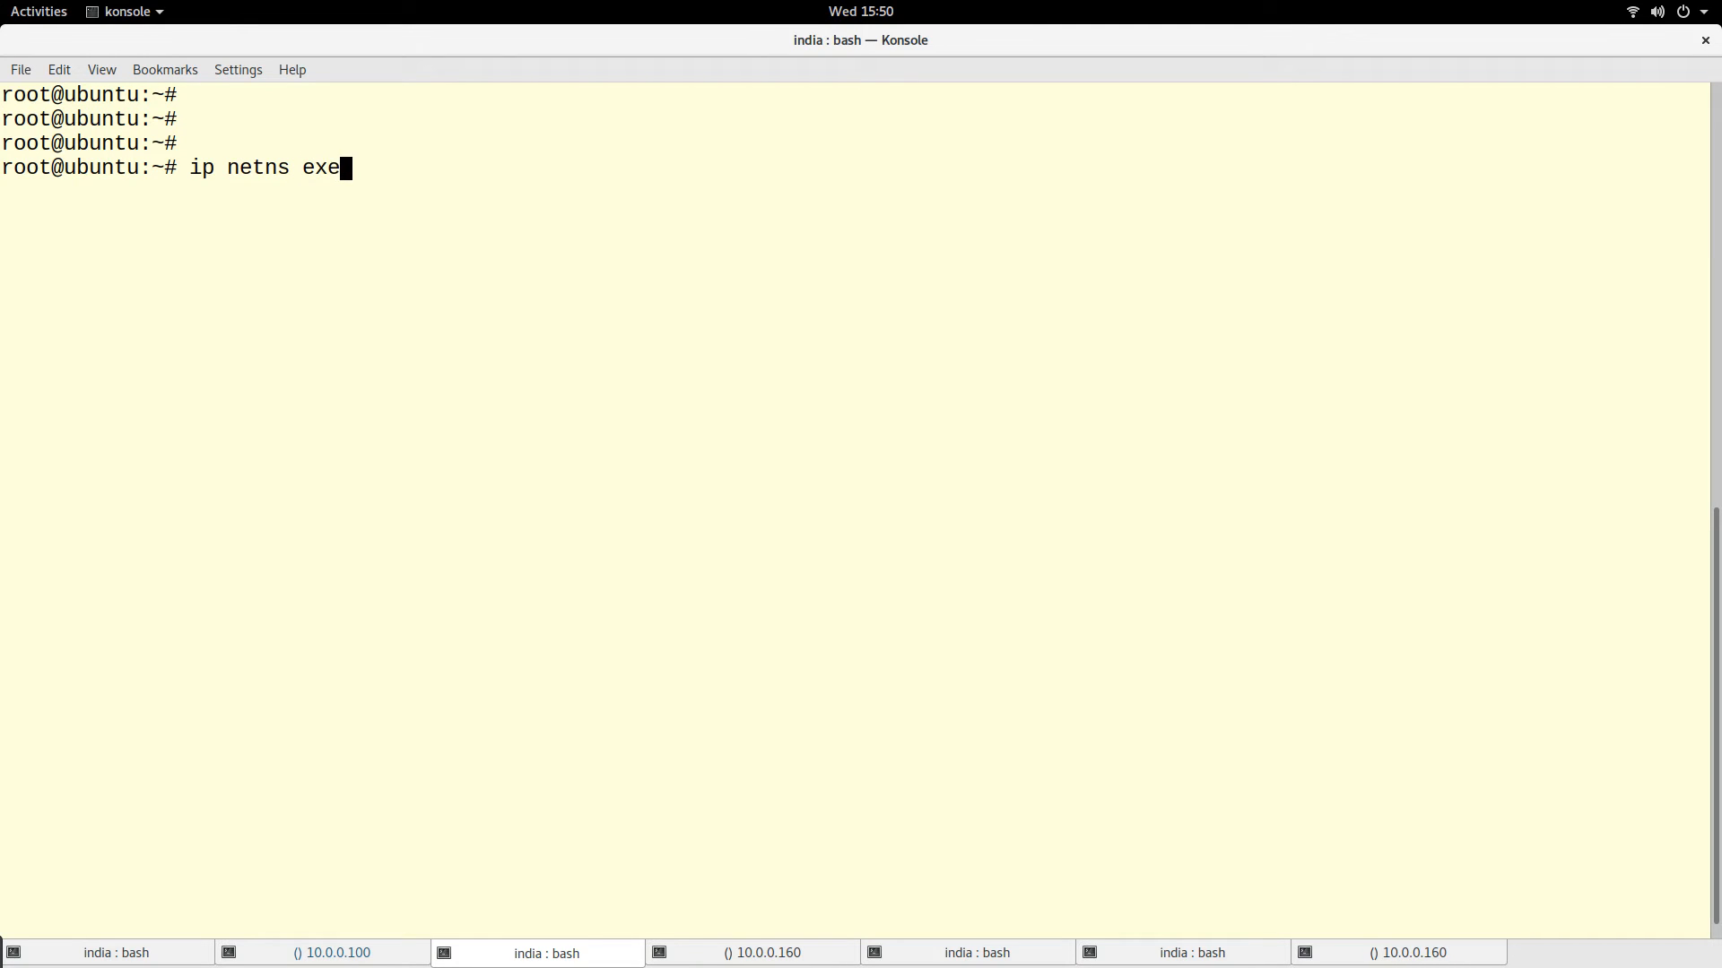
{"action": "type", "text": "c"}
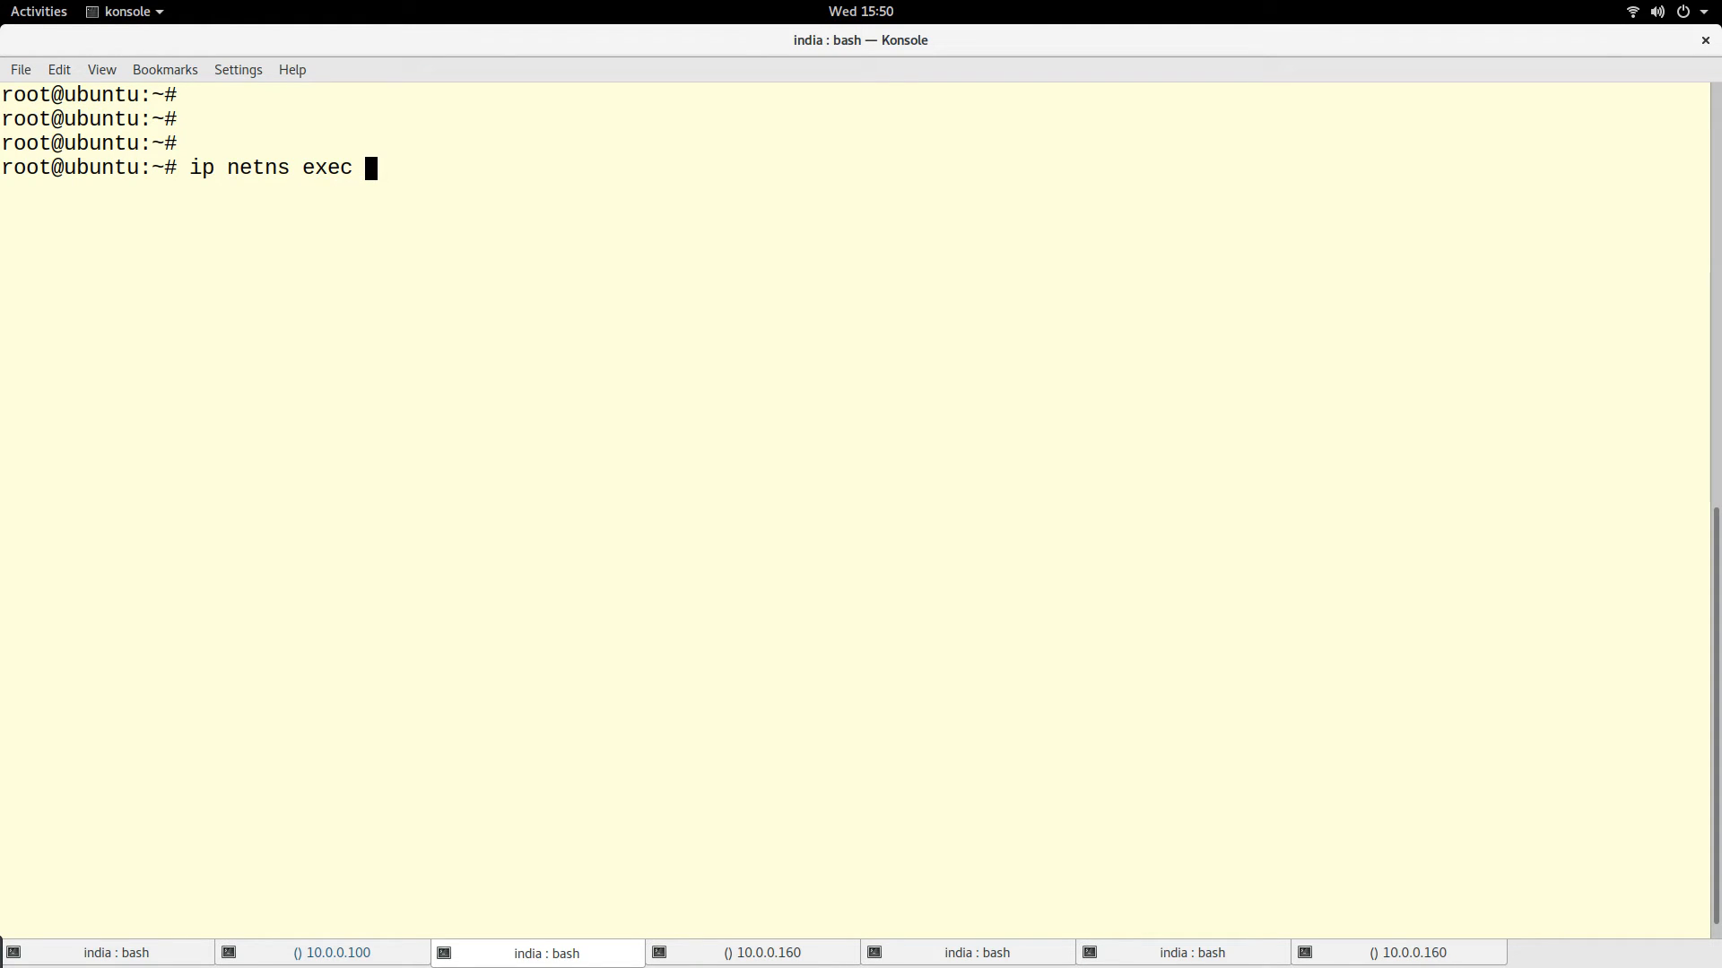
{"action": "type", "text": "red ip a"}
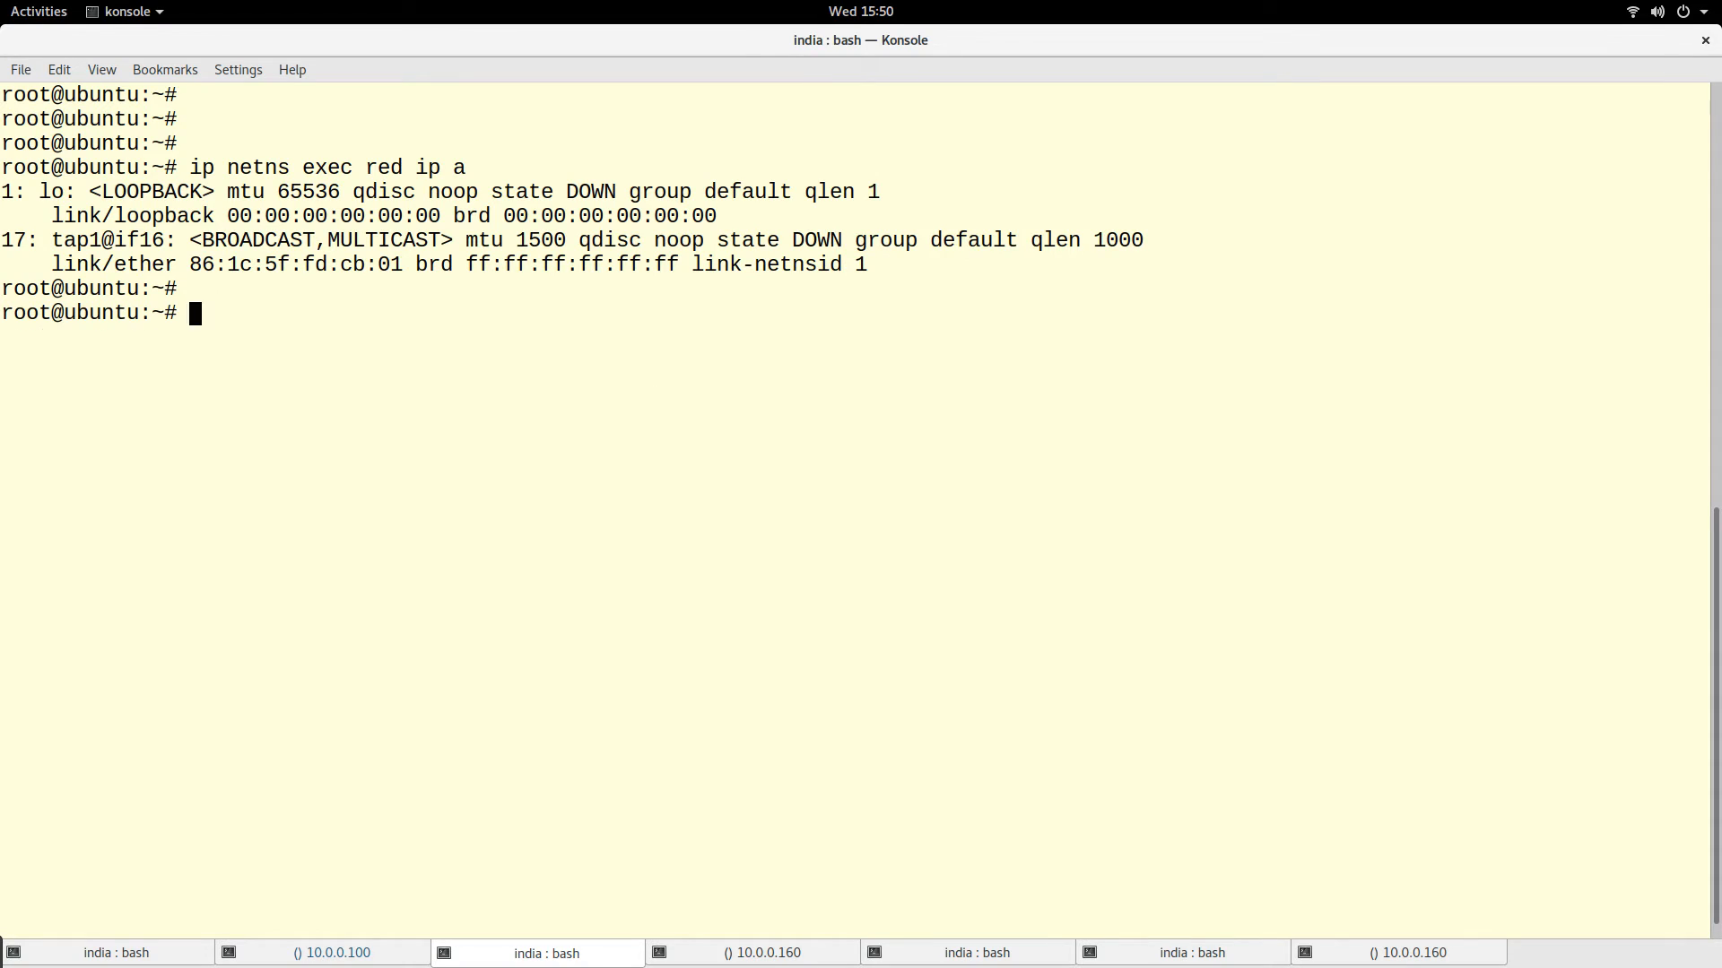
- Bring tap1 up inside red with 'ip netns exec red ip link set tap1 up'
{"action": "type", "text": "ip netns exec red ip li"}
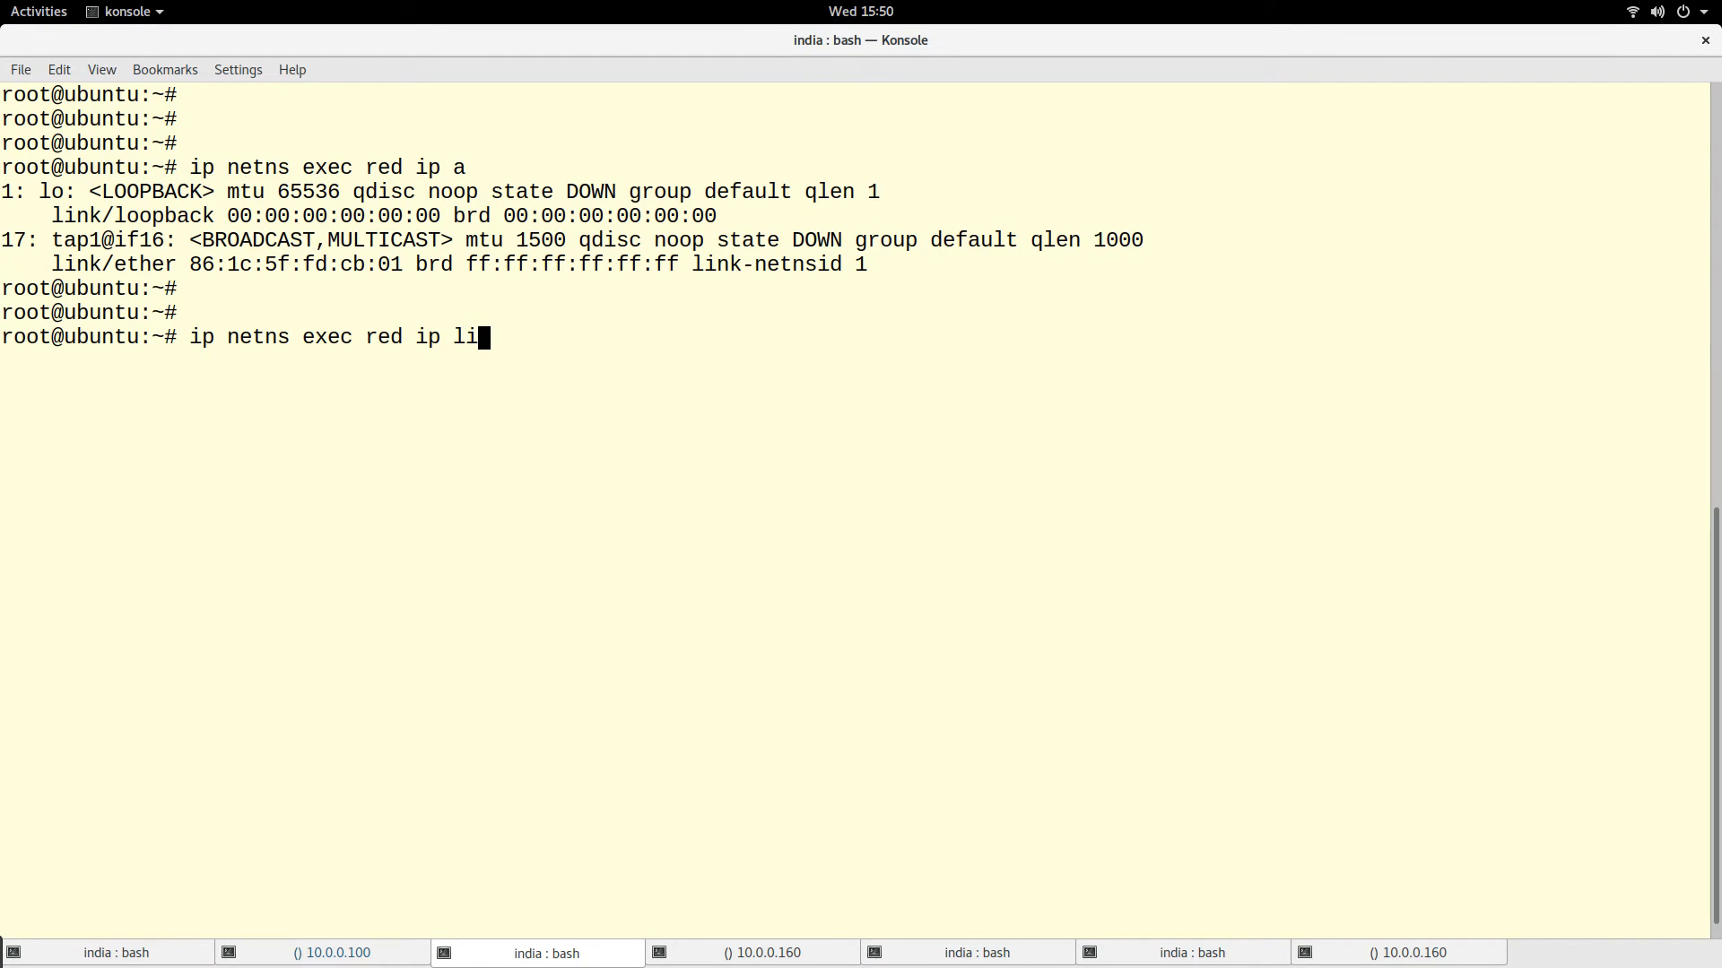
{"action": "type", "text": "nk"}
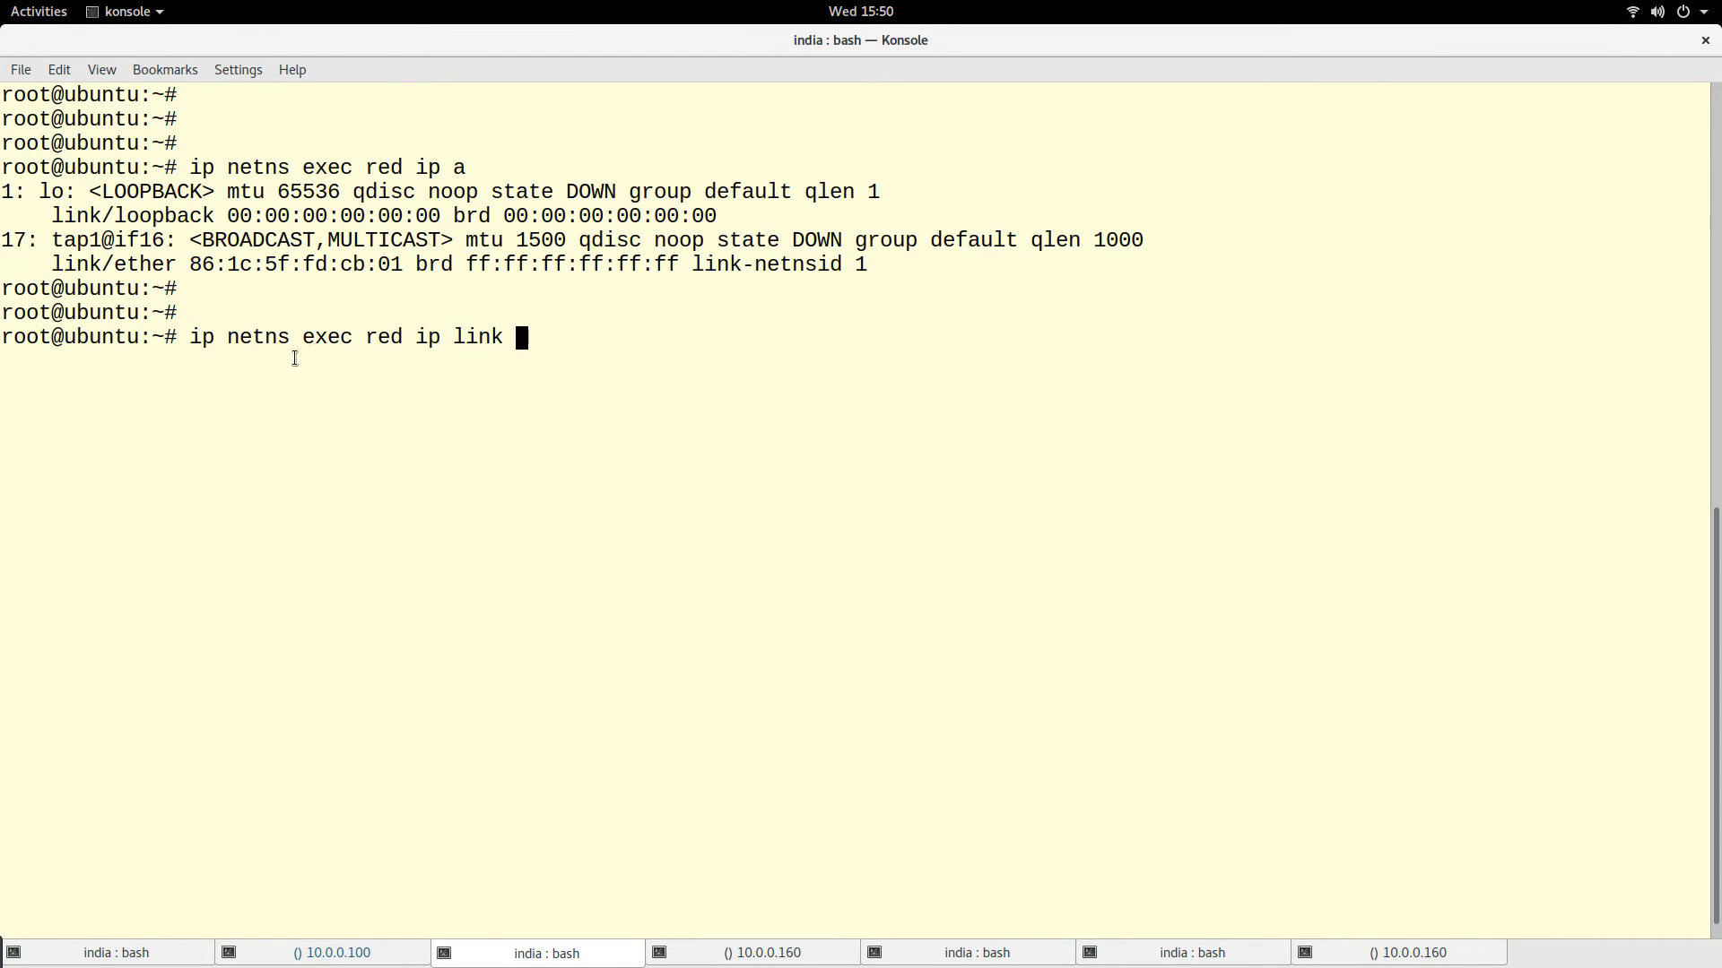
{"action": "mouse_move", "coordinate": [401, 362]}
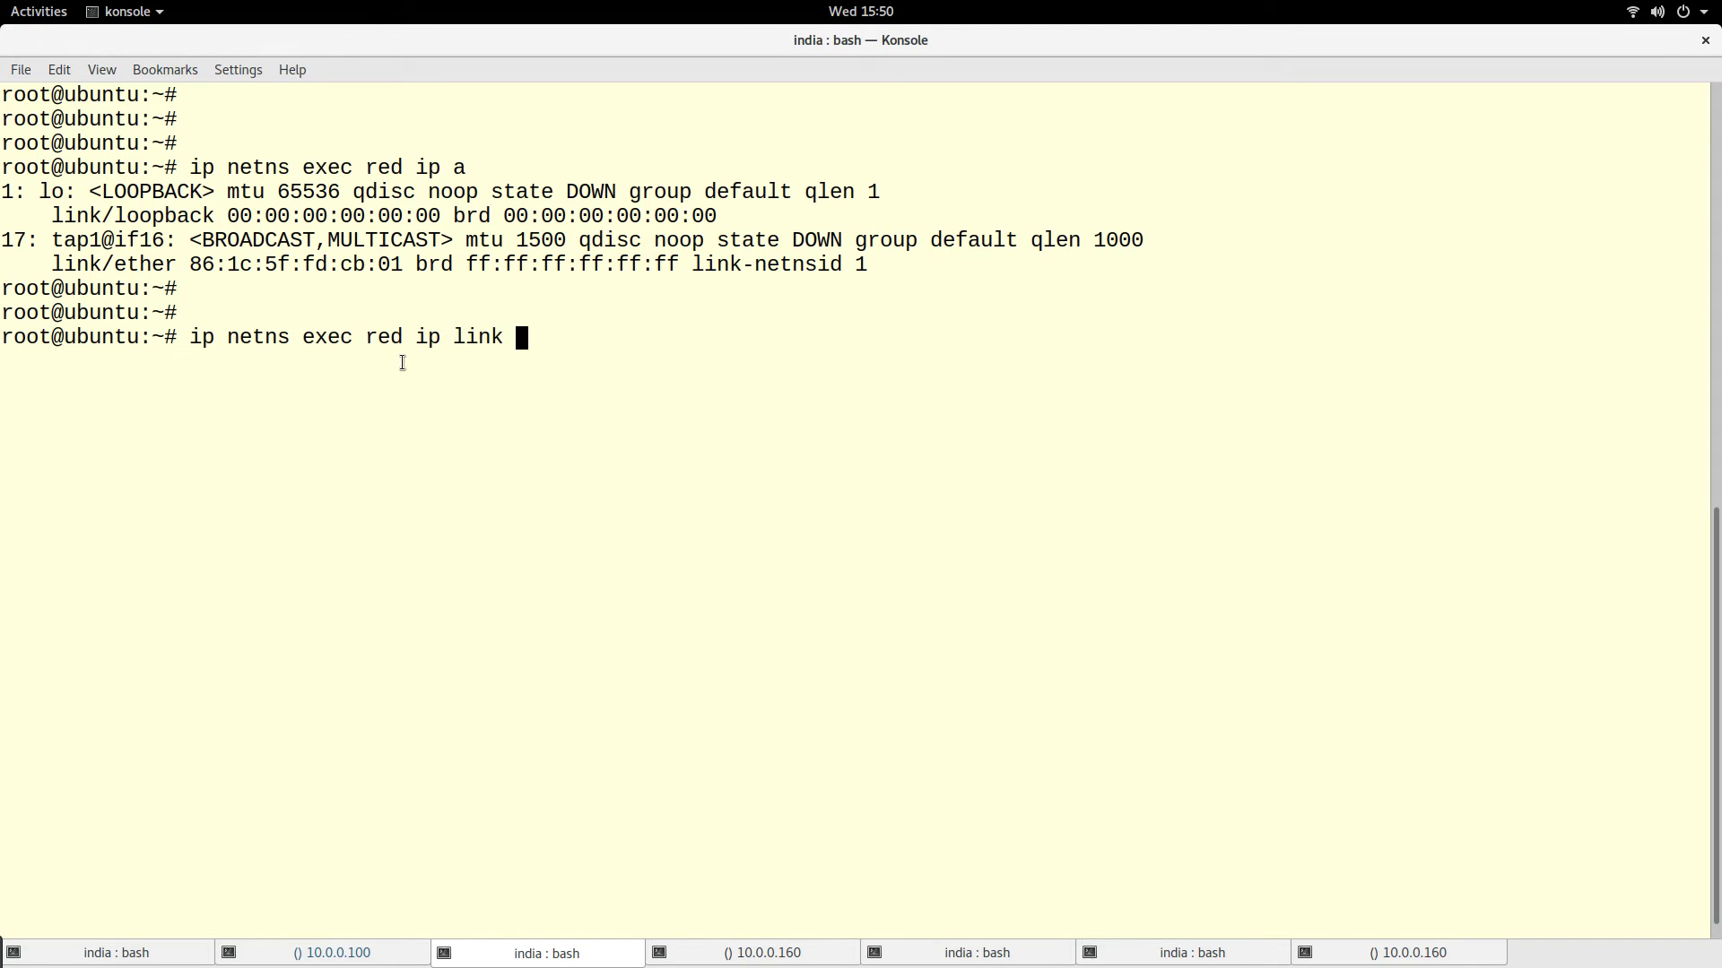
{"action": "double_click", "coordinate": [382, 337]}
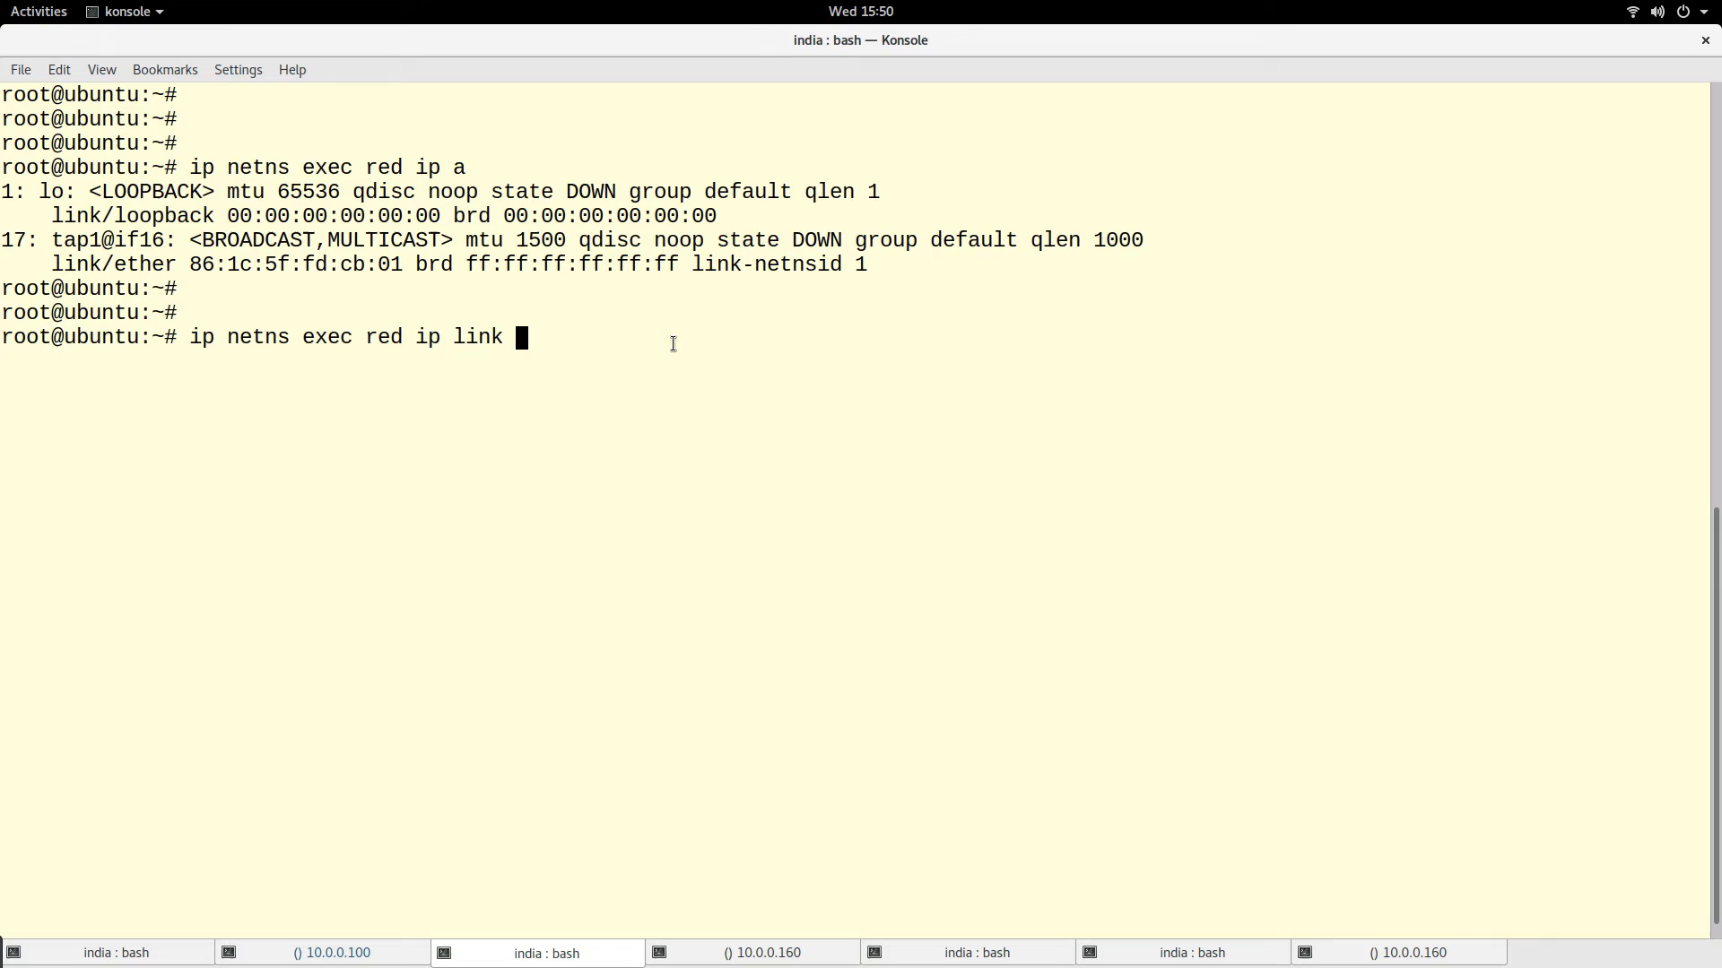
{"action": "type", "text": "set t"}
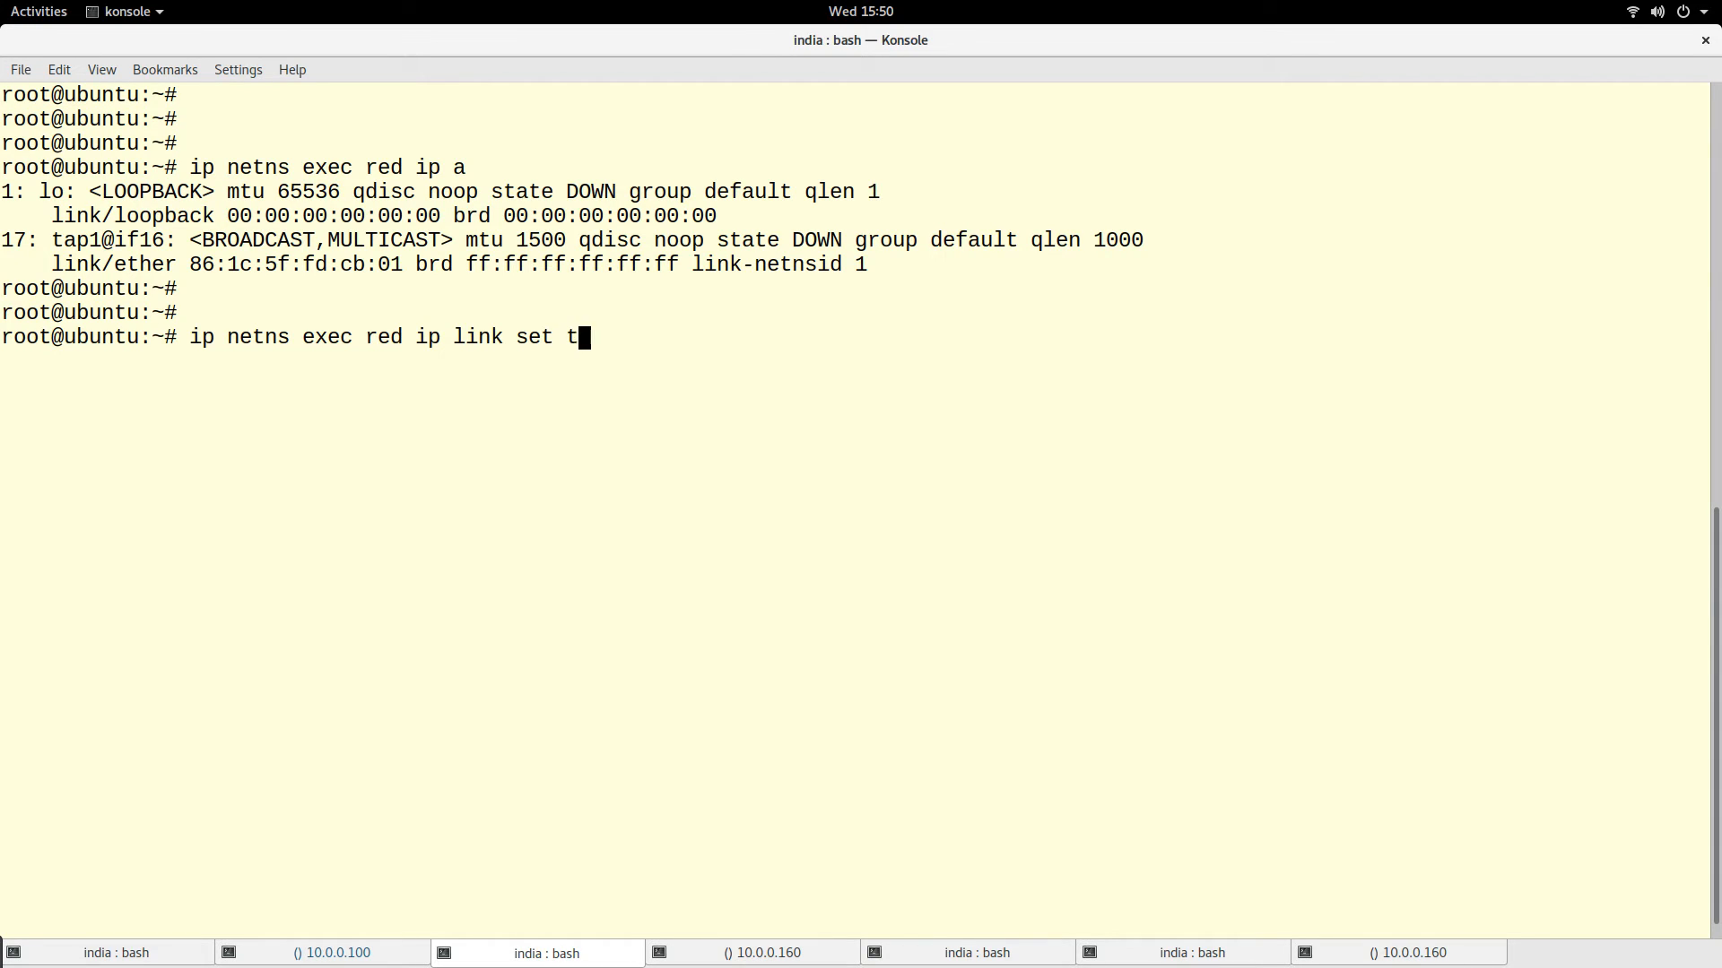
{"action": "type", "text": "ap1 up"}
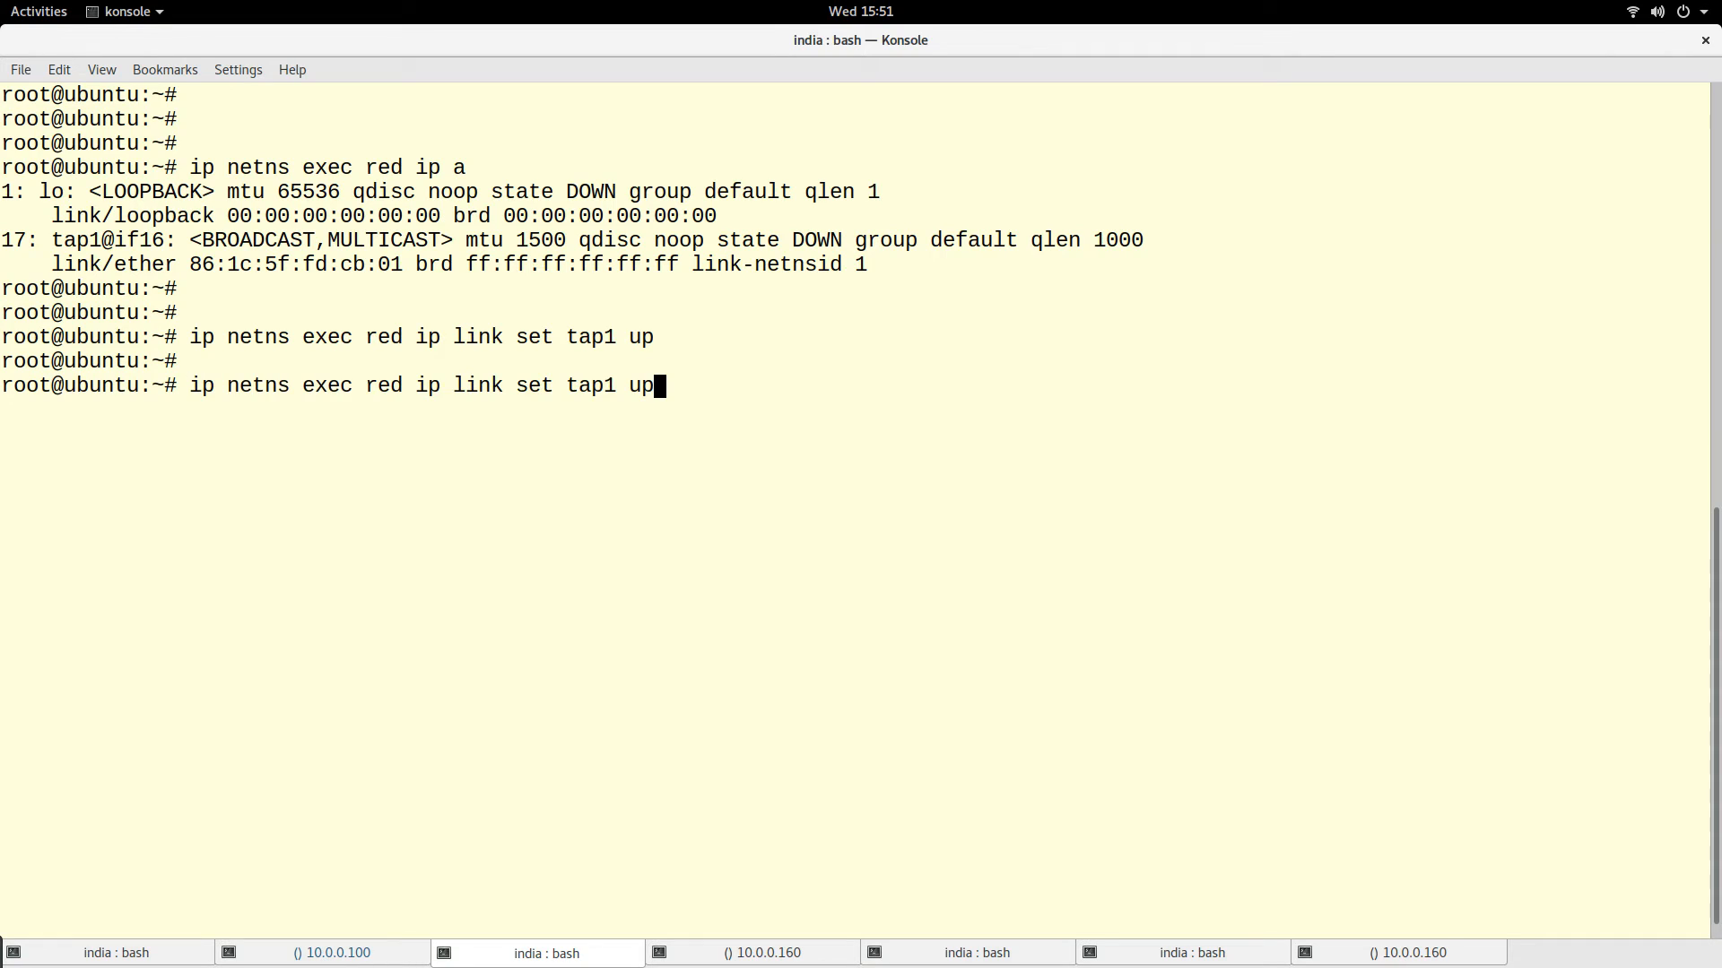
- Assign 192.168.1.2/24 to tap1 in red via ifconfig and confirm it with 'ip a'
{"action": "key", "text": "BackSpace"}
{"action": "type", "text": "fc"}
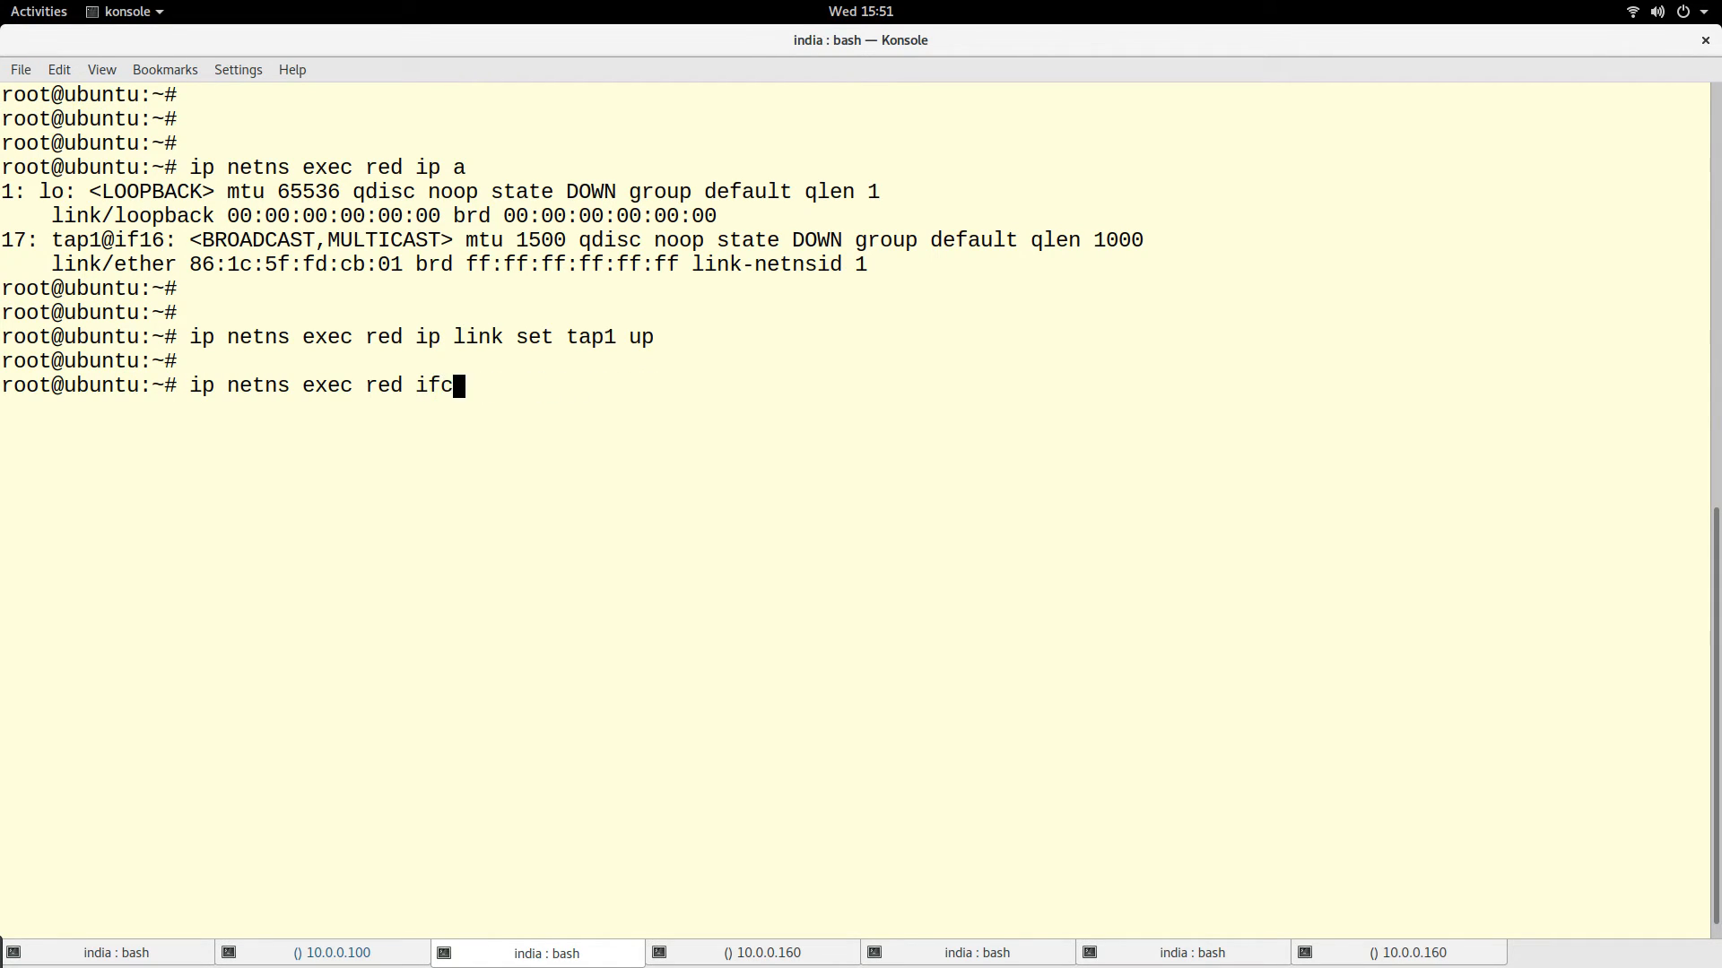
{"action": "type", "text": "onfig"}
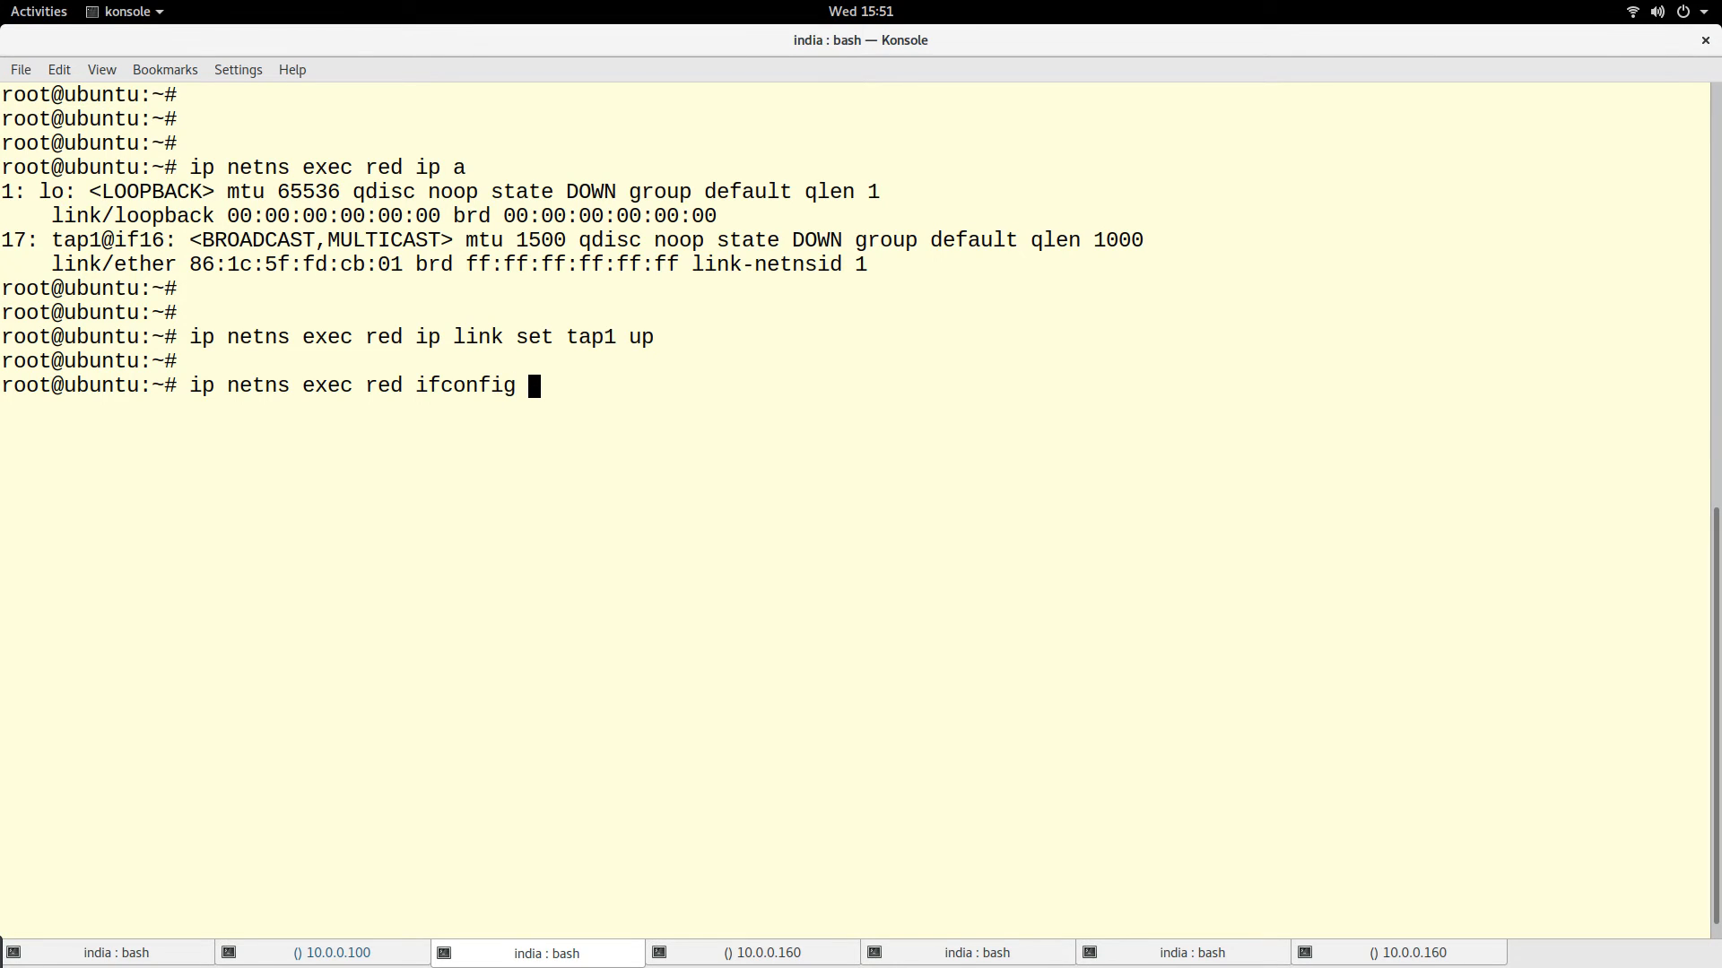
{"action": "type", "text": "192."}
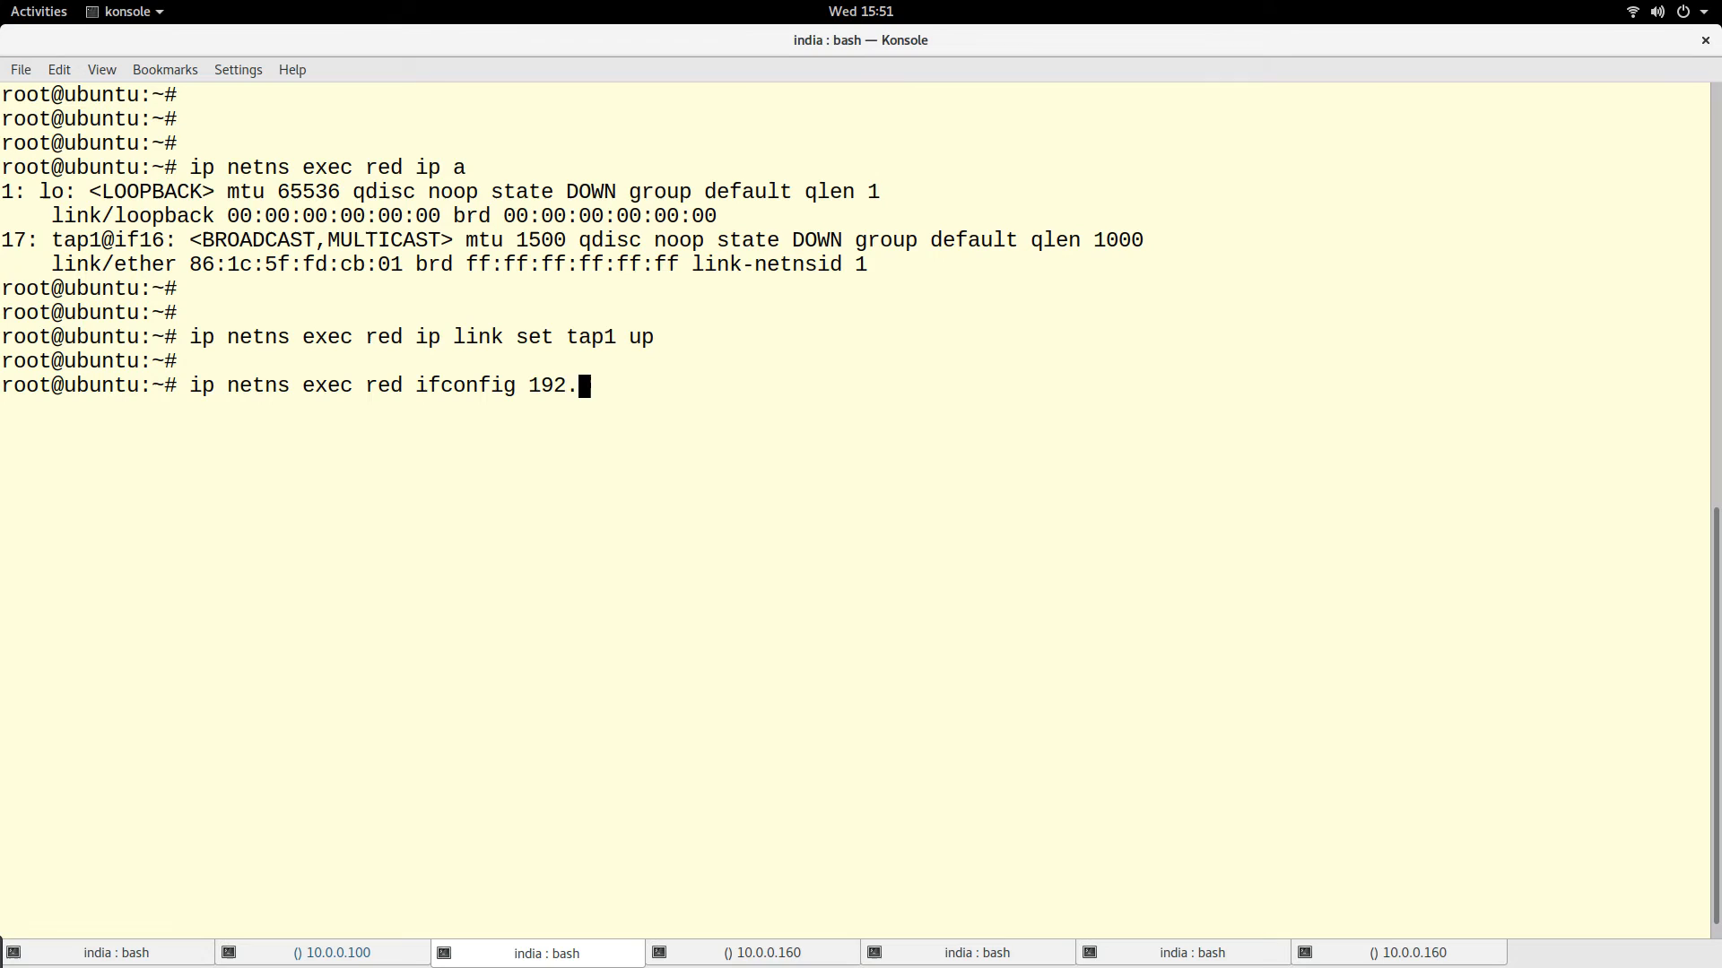
{"action": "type", "text": "1"}
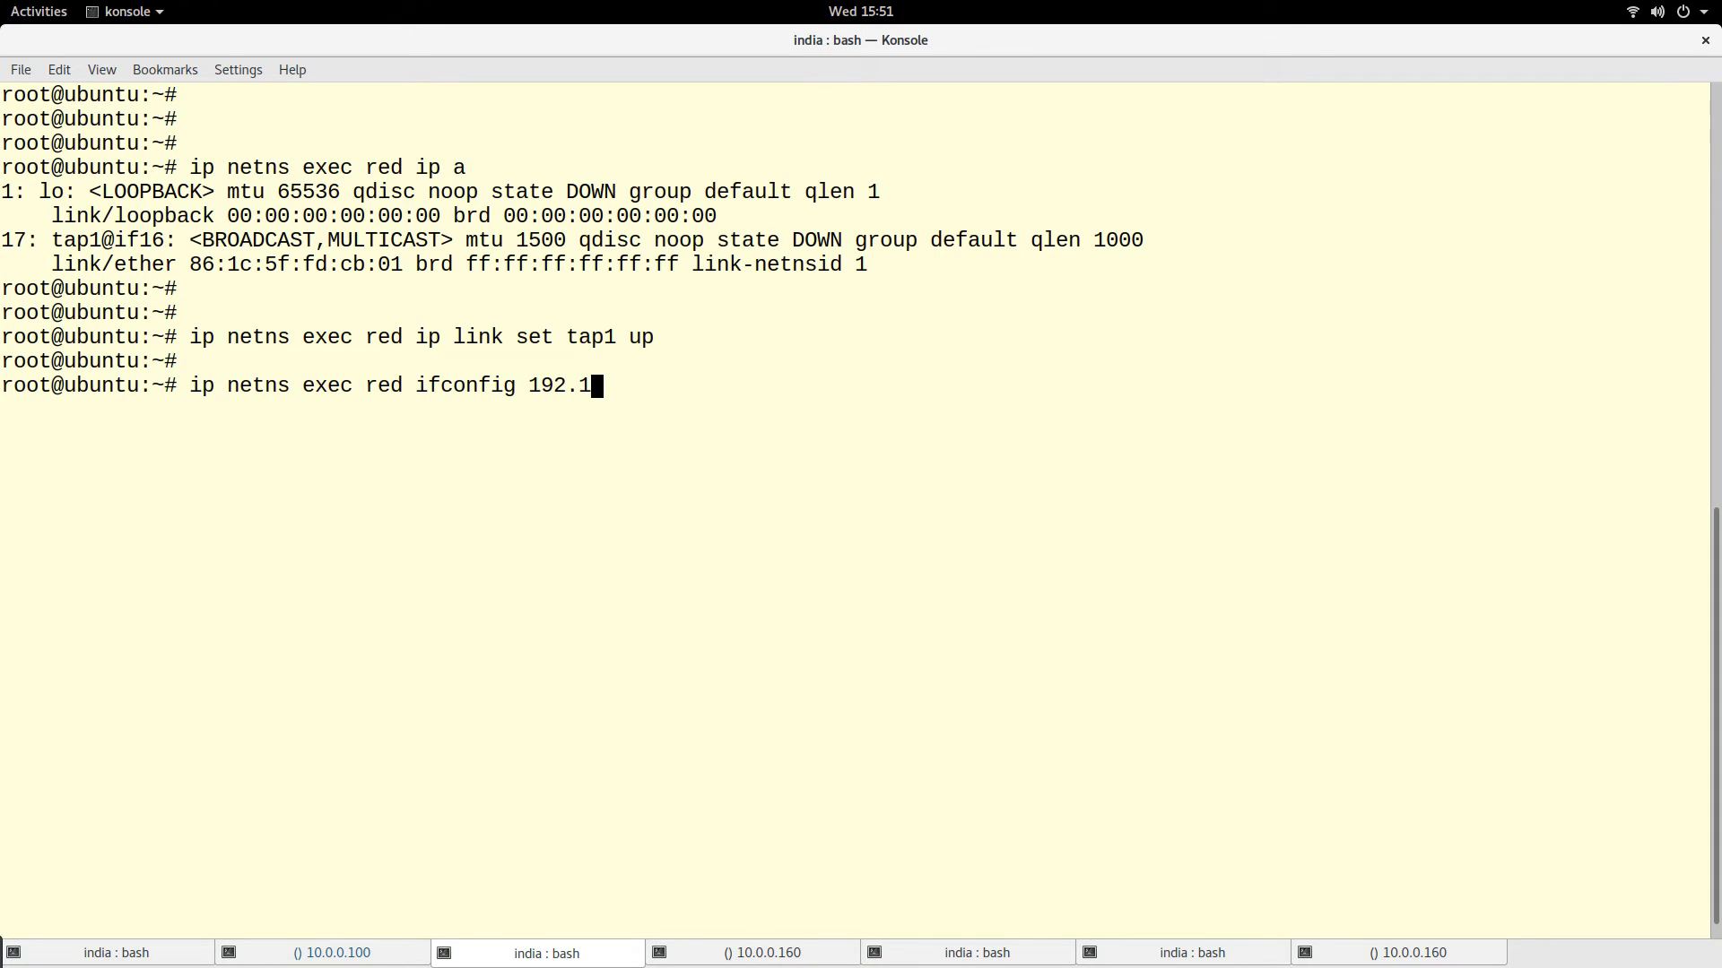
{"action": "type", "text": "68.1."}
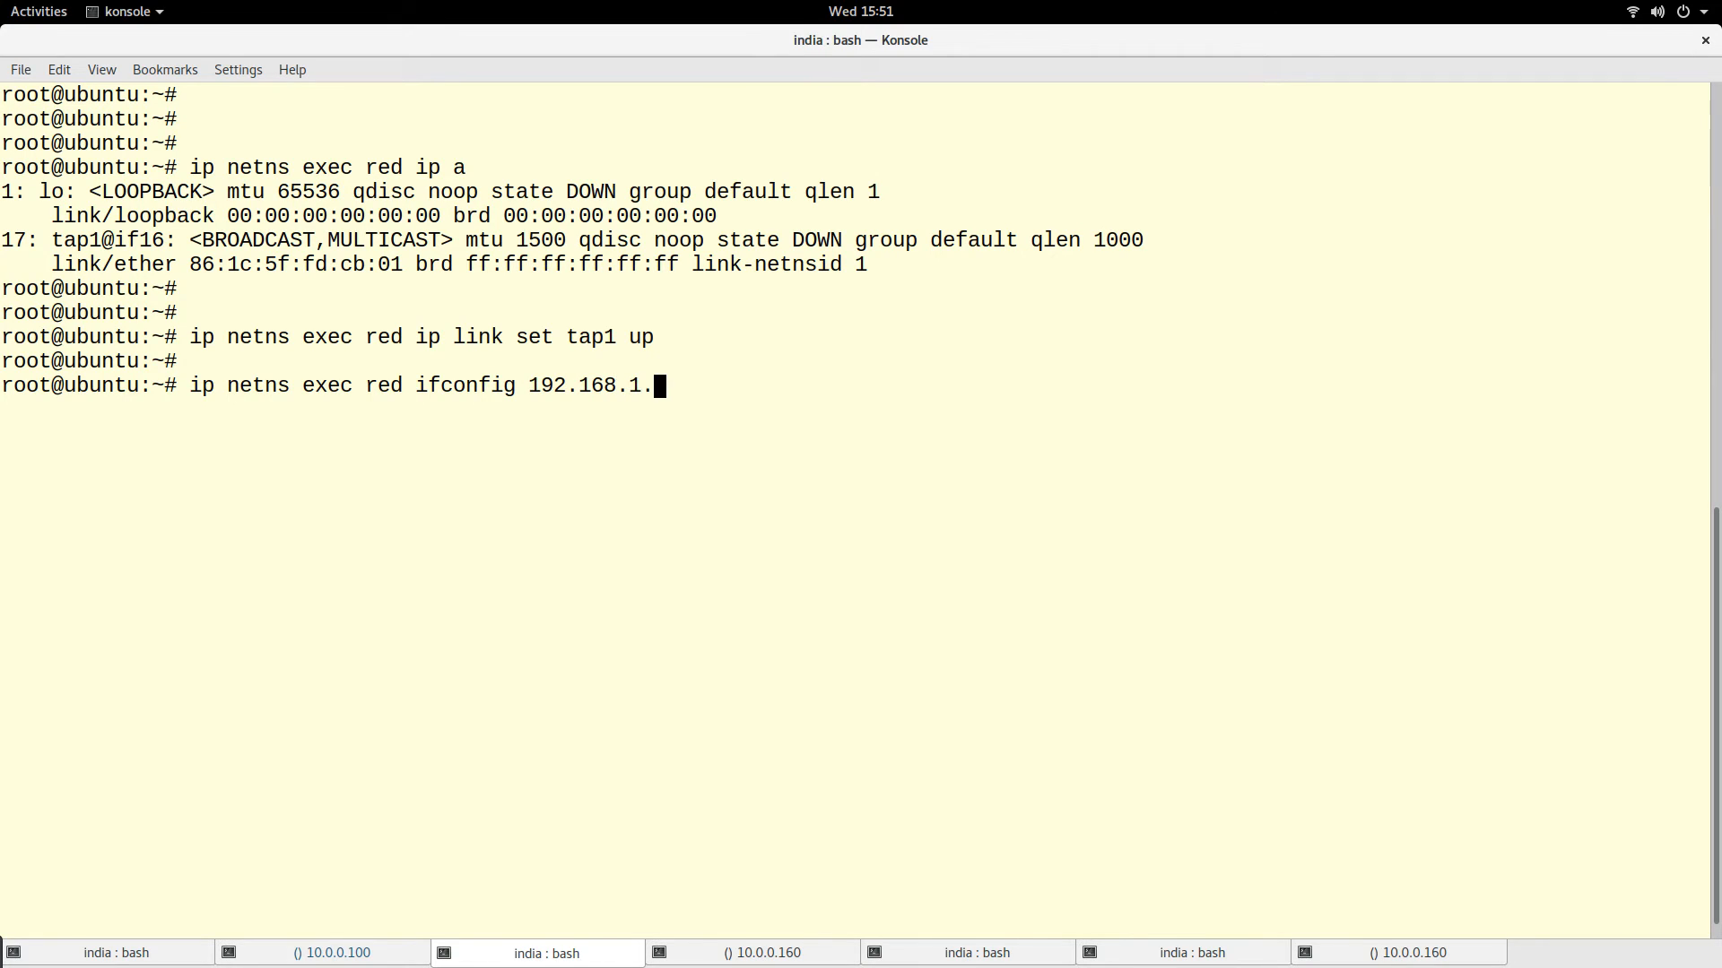
{"action": "type", "text": "2/"}
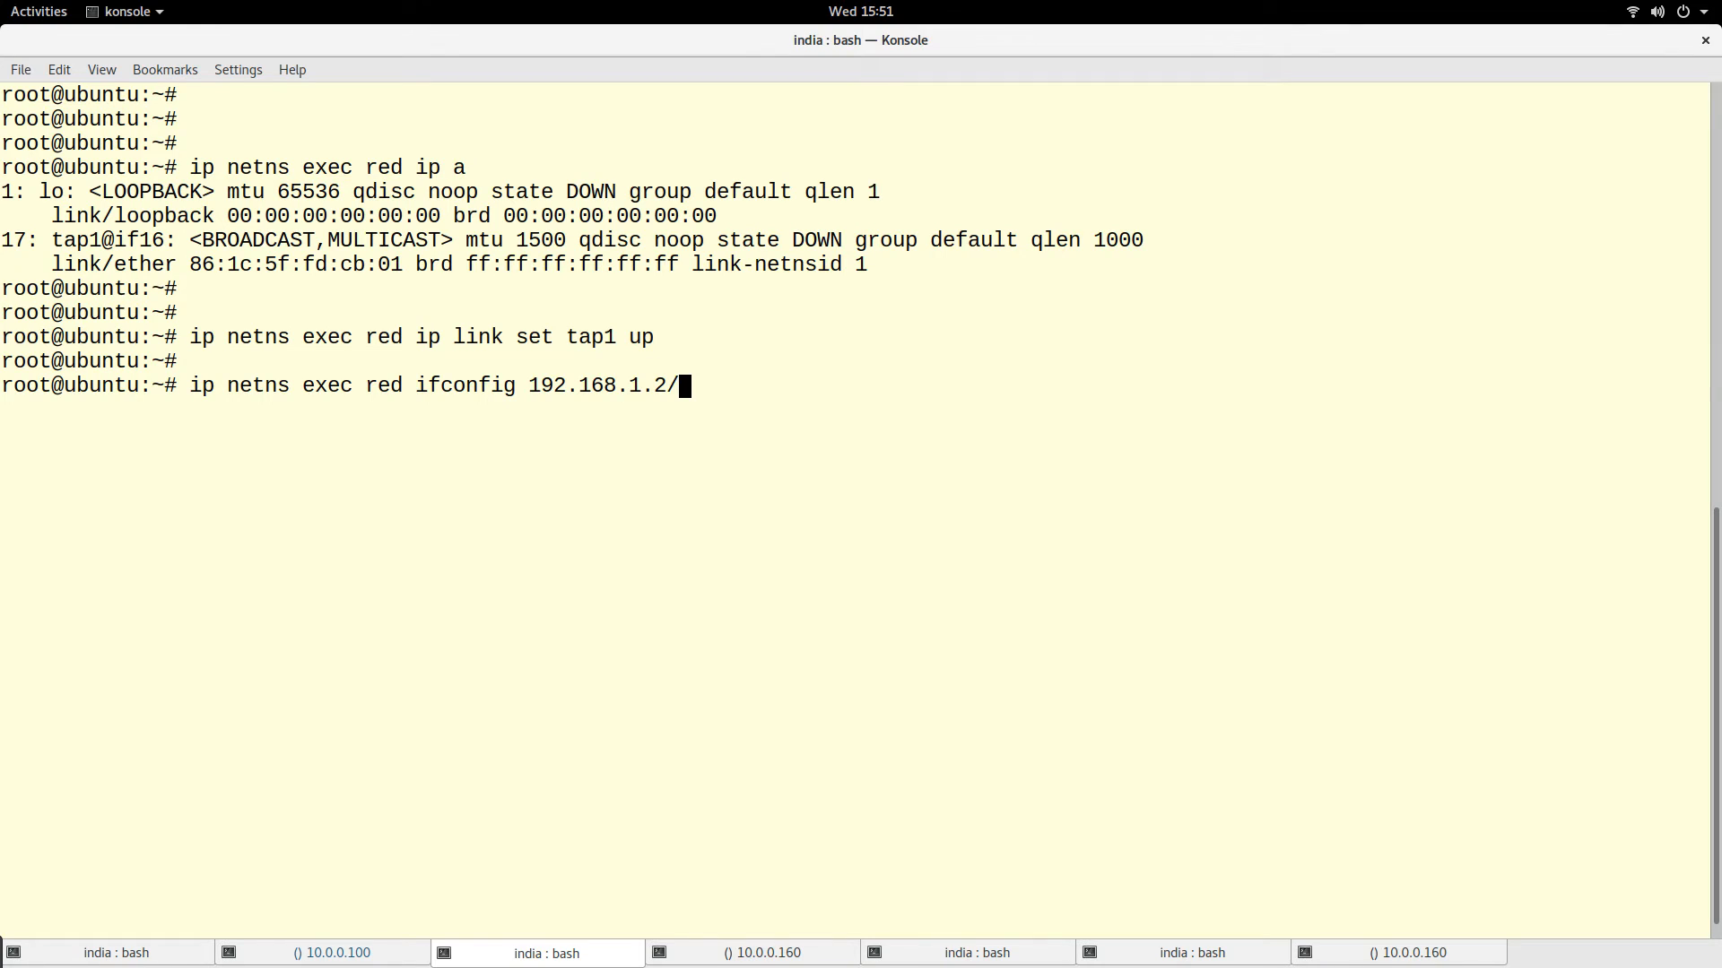
{"action": "type", "text": "24"}
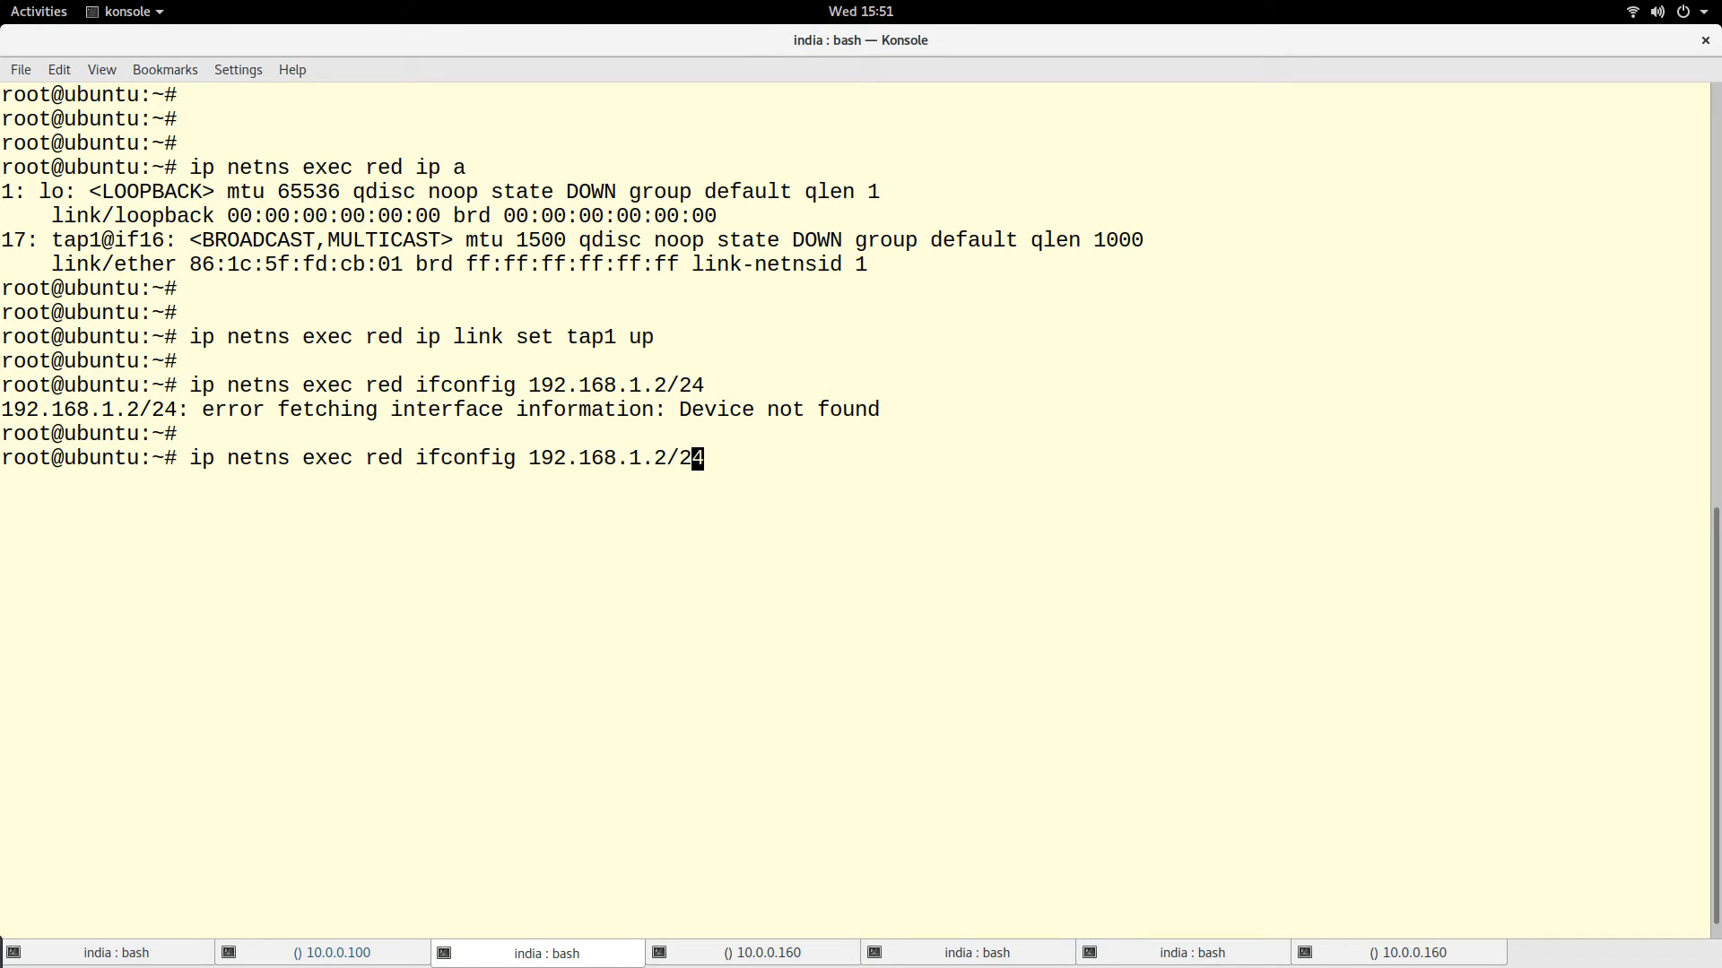
{"action": "type", "text": "tap1"}
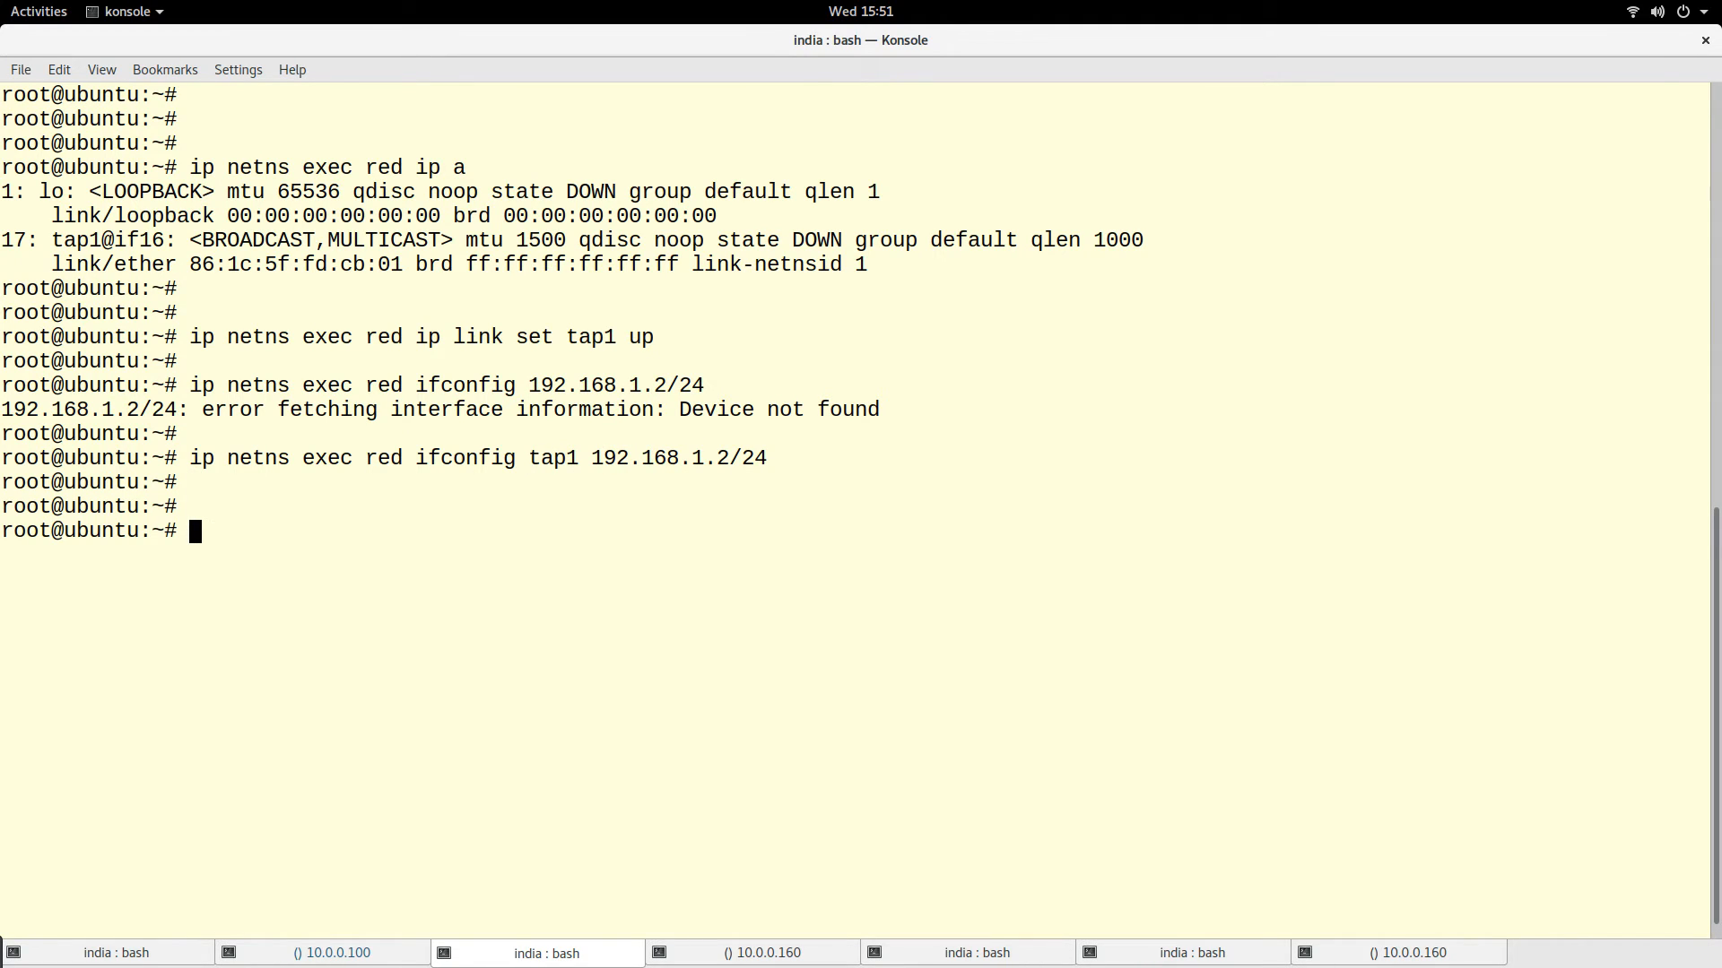
{"action": "type", "text": "ip netns exec red ip a"}
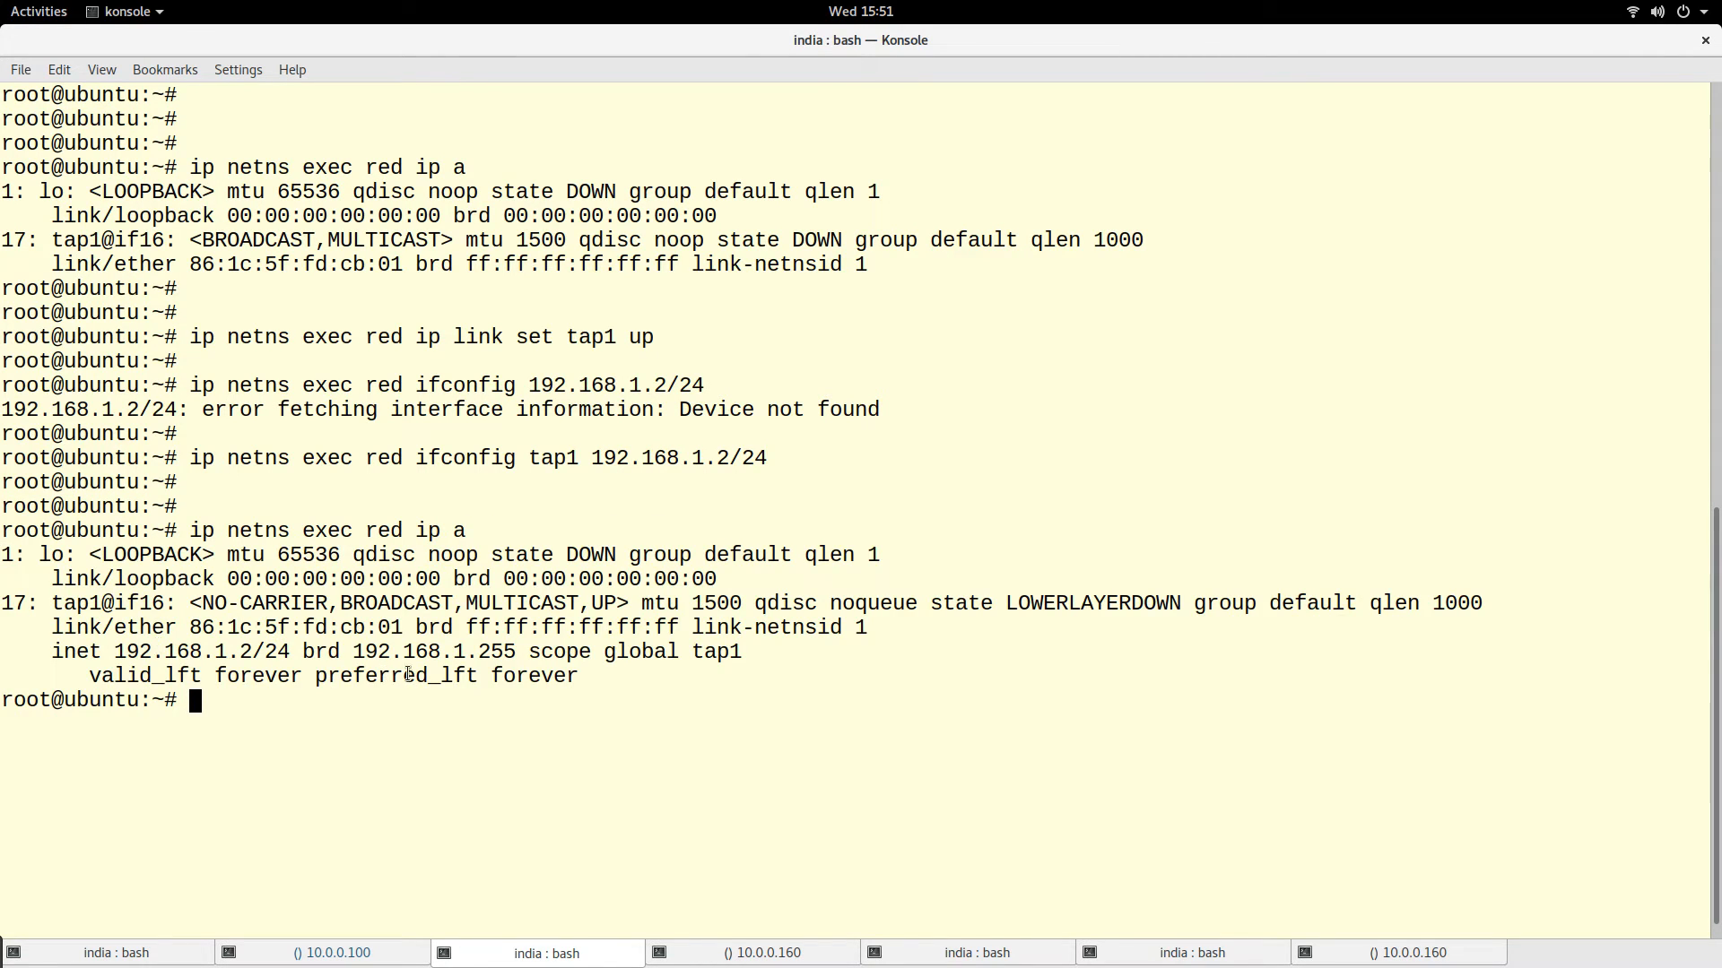
{"action": "left_click_drag", "start_coordinate": [32, 603], "coordinate": [599, 676]}
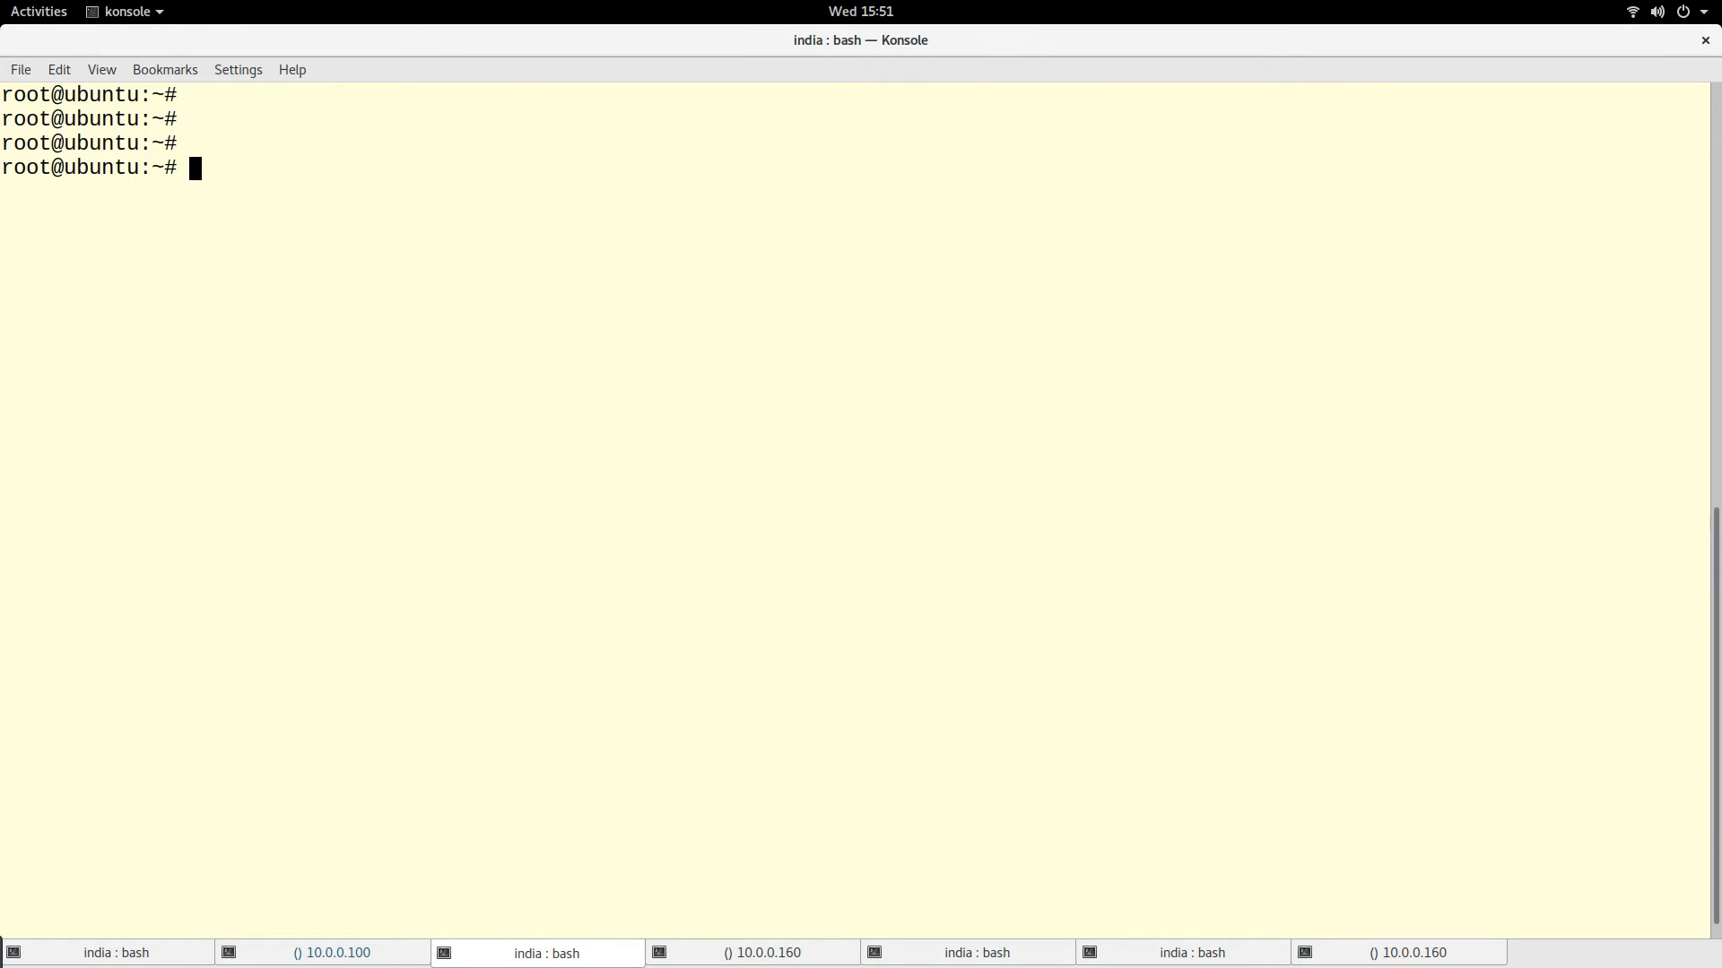
- Bring tap2 up inside the blue namespace with 'ip netns exec blue ip link set tap2 up'
{"action": "type", "text": "ip"}
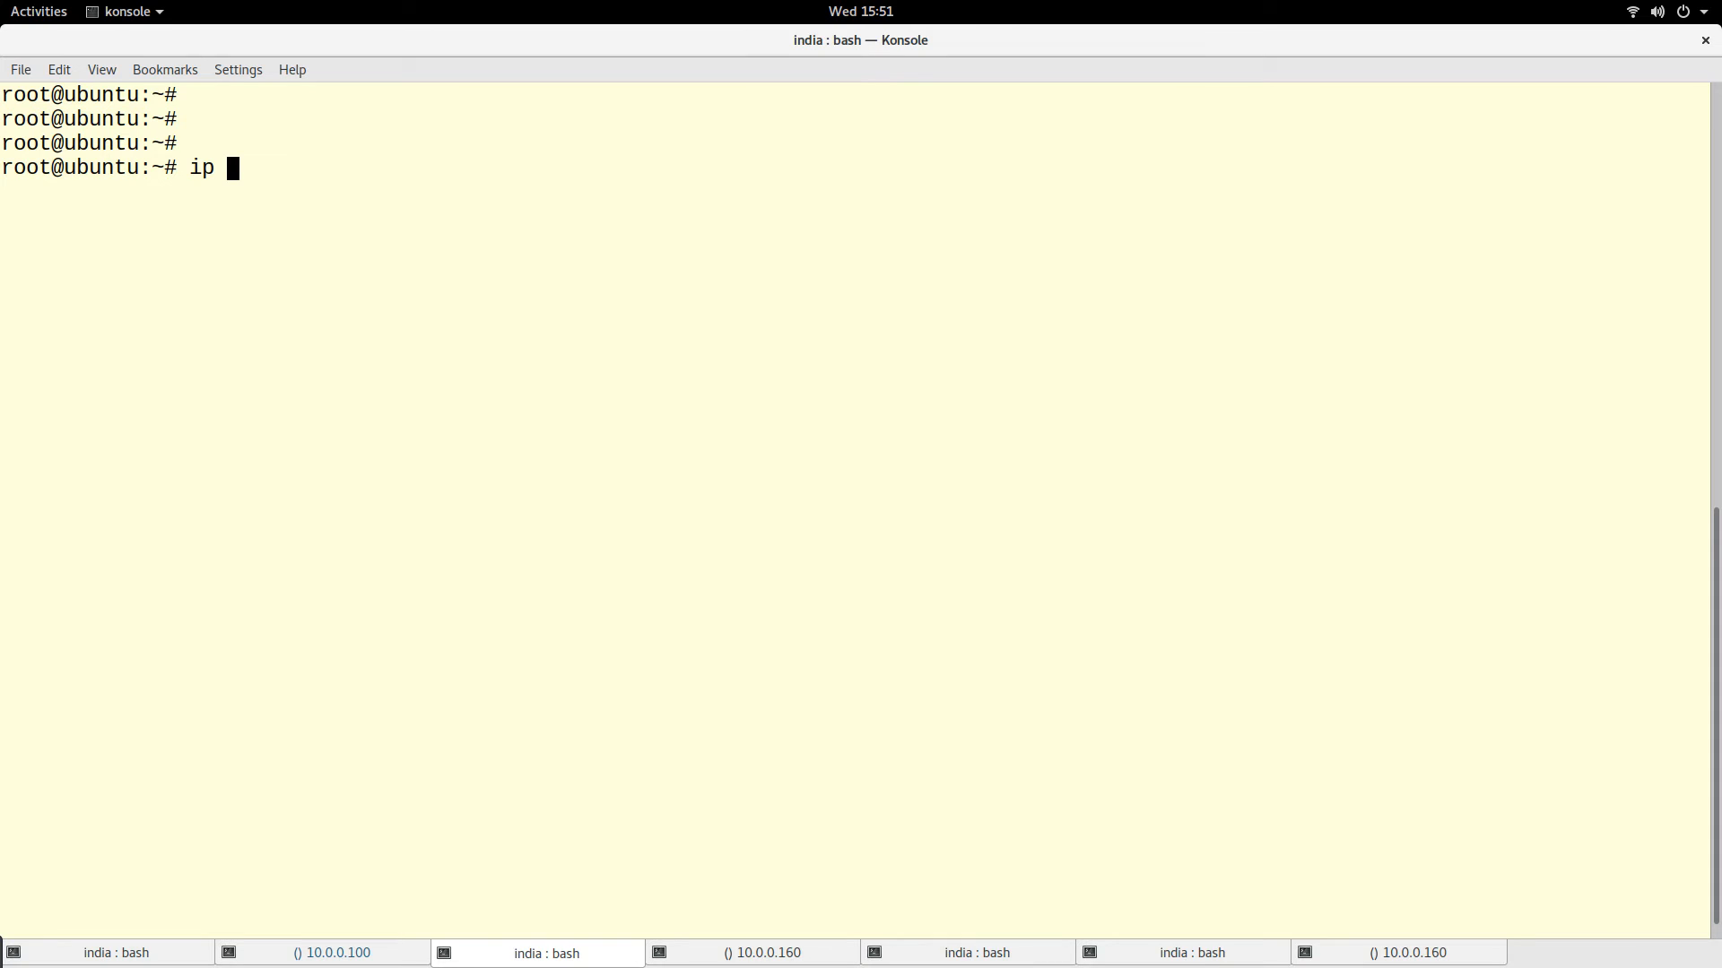
{"action": "type", "text": "netns"}
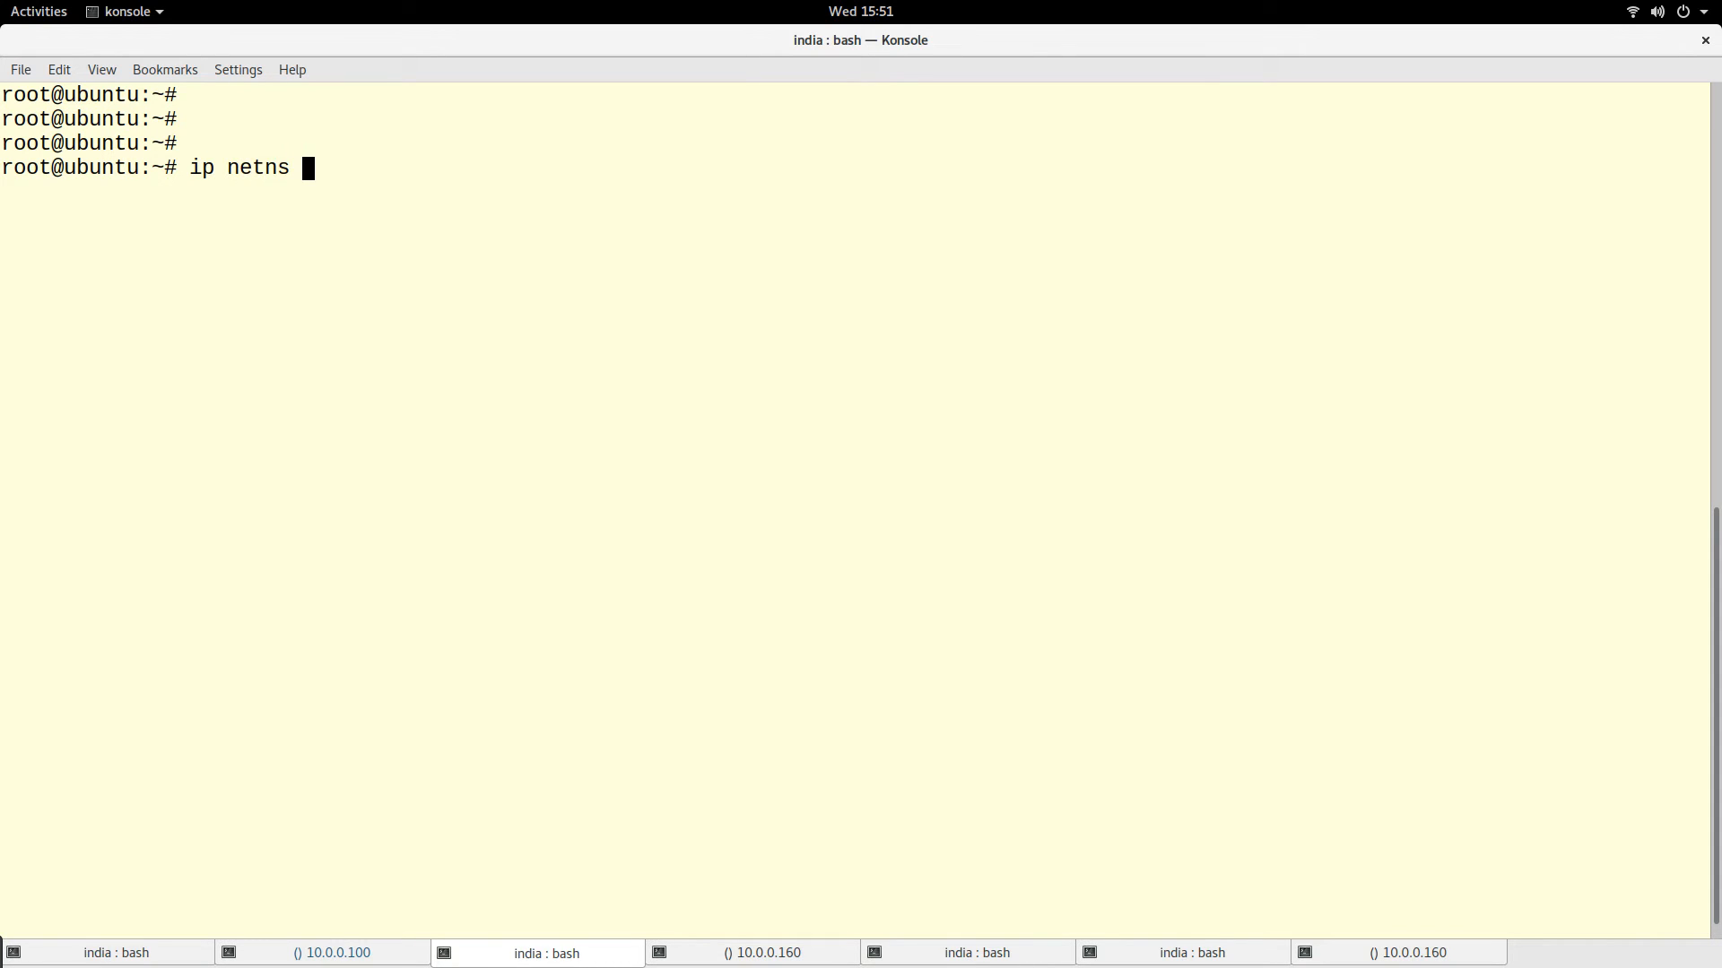
{"action": "type", "text": "exec"}
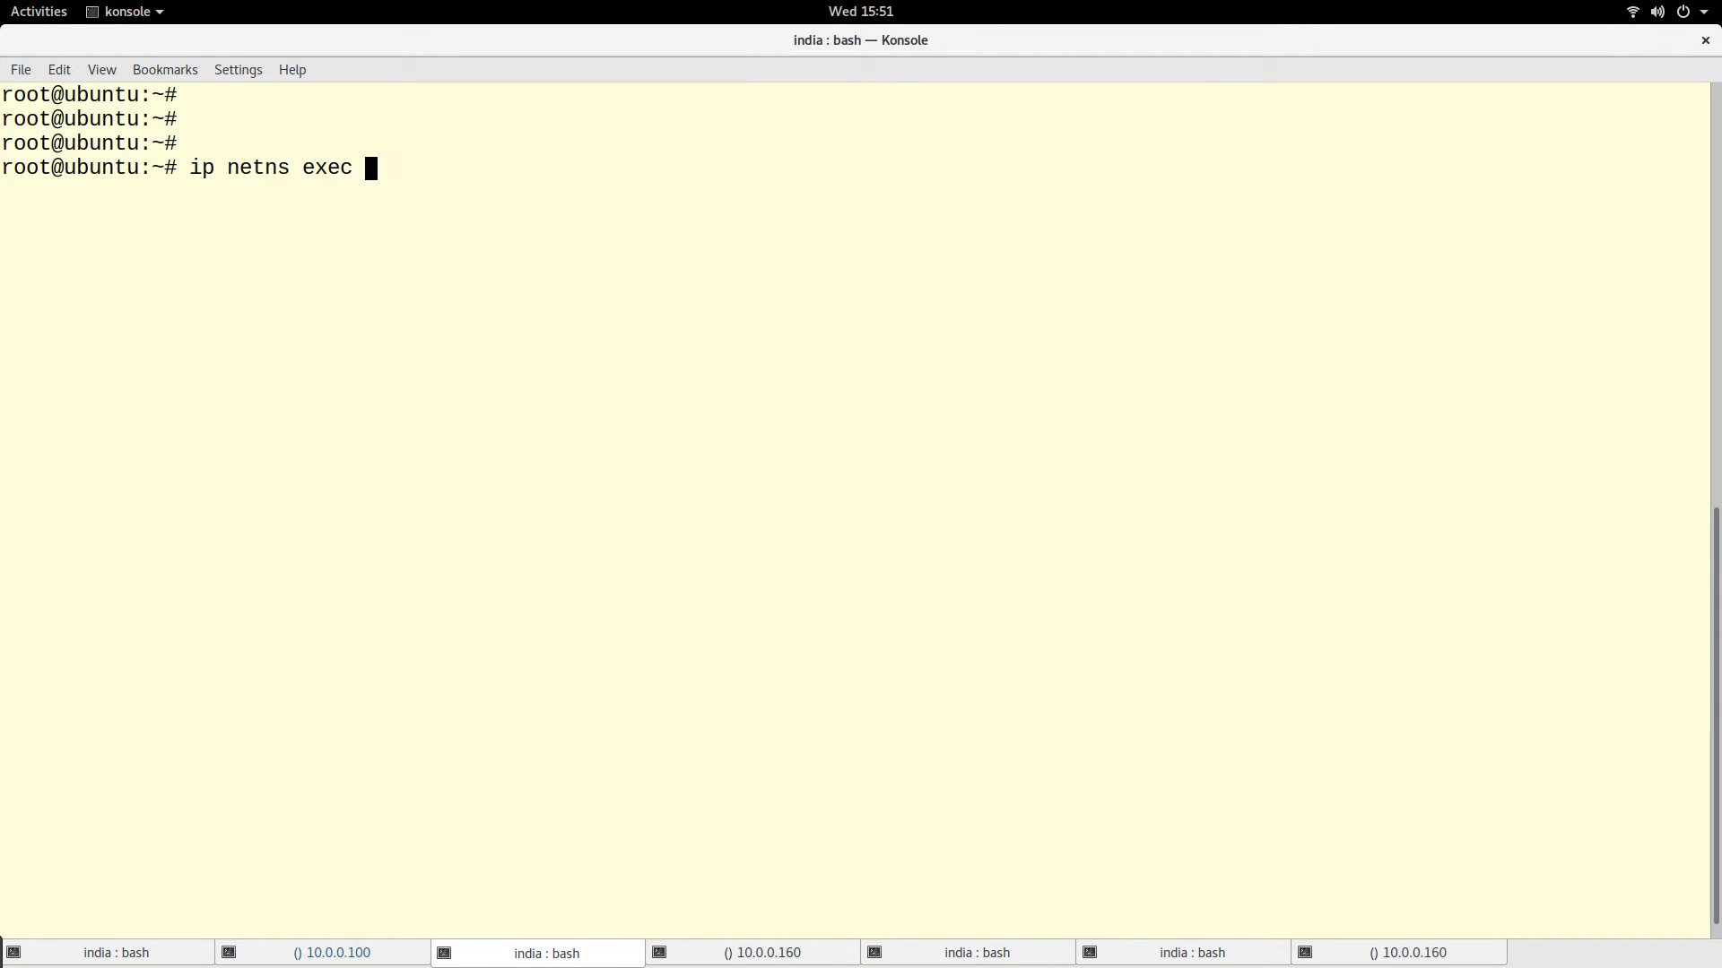
{"action": "type", "text": "blue ip a"}
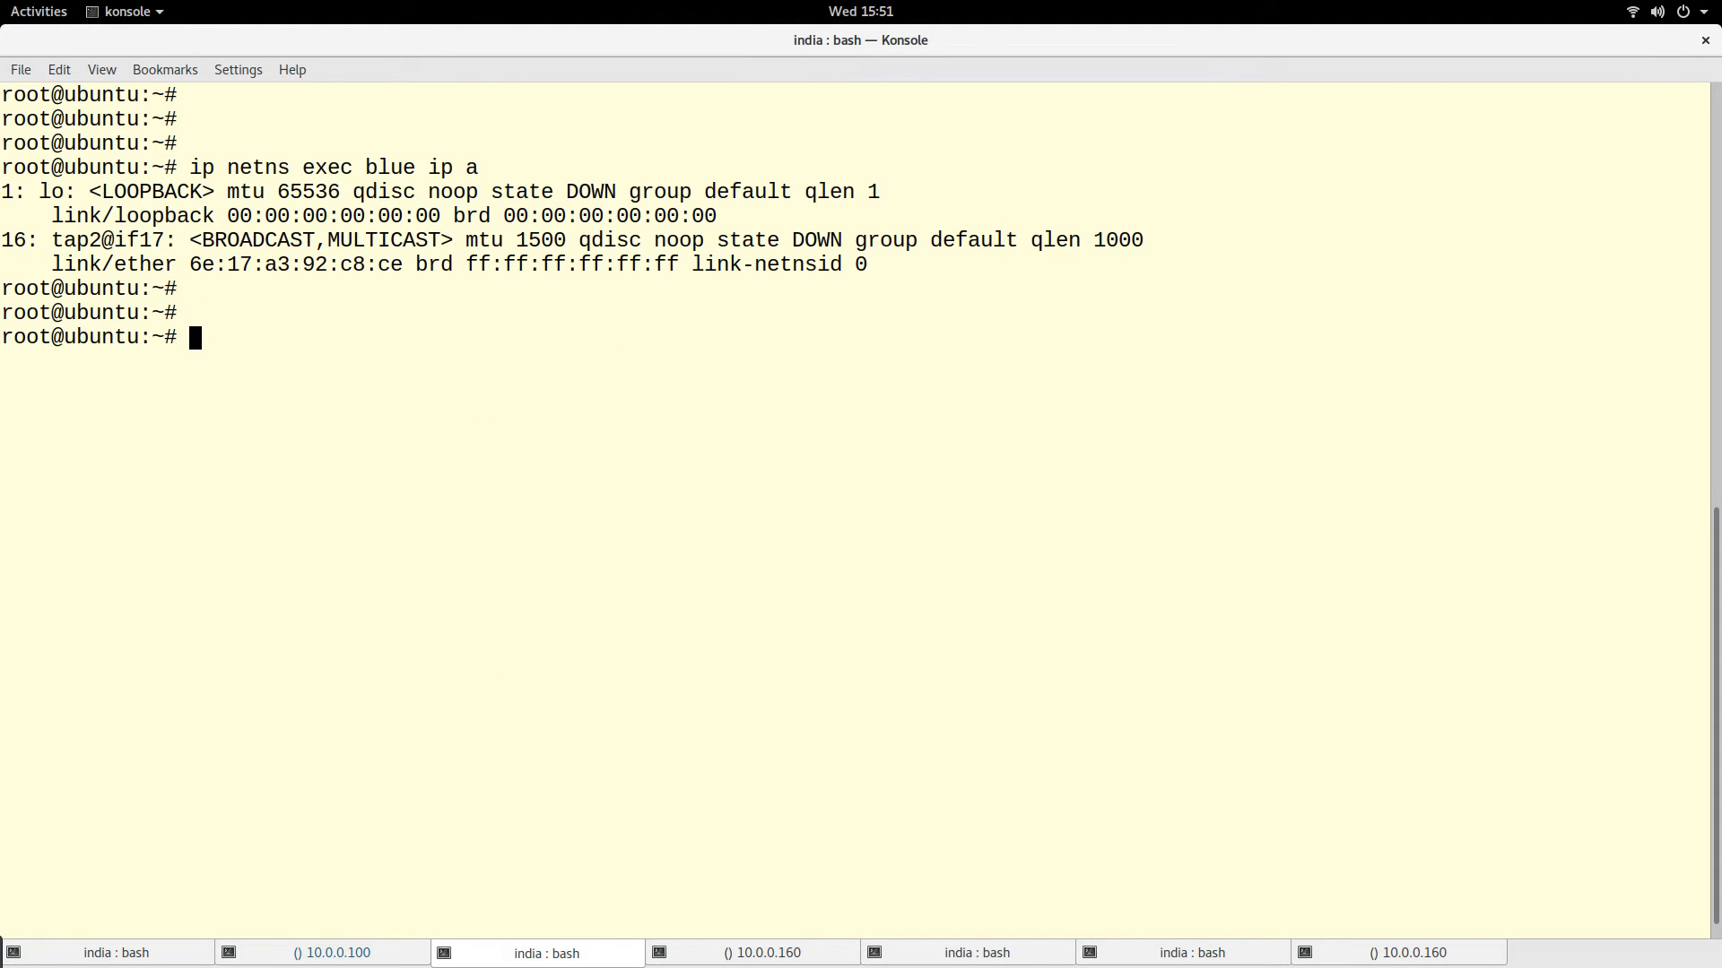
{"action": "type", "text": "ip netns exec blue ip link se"}
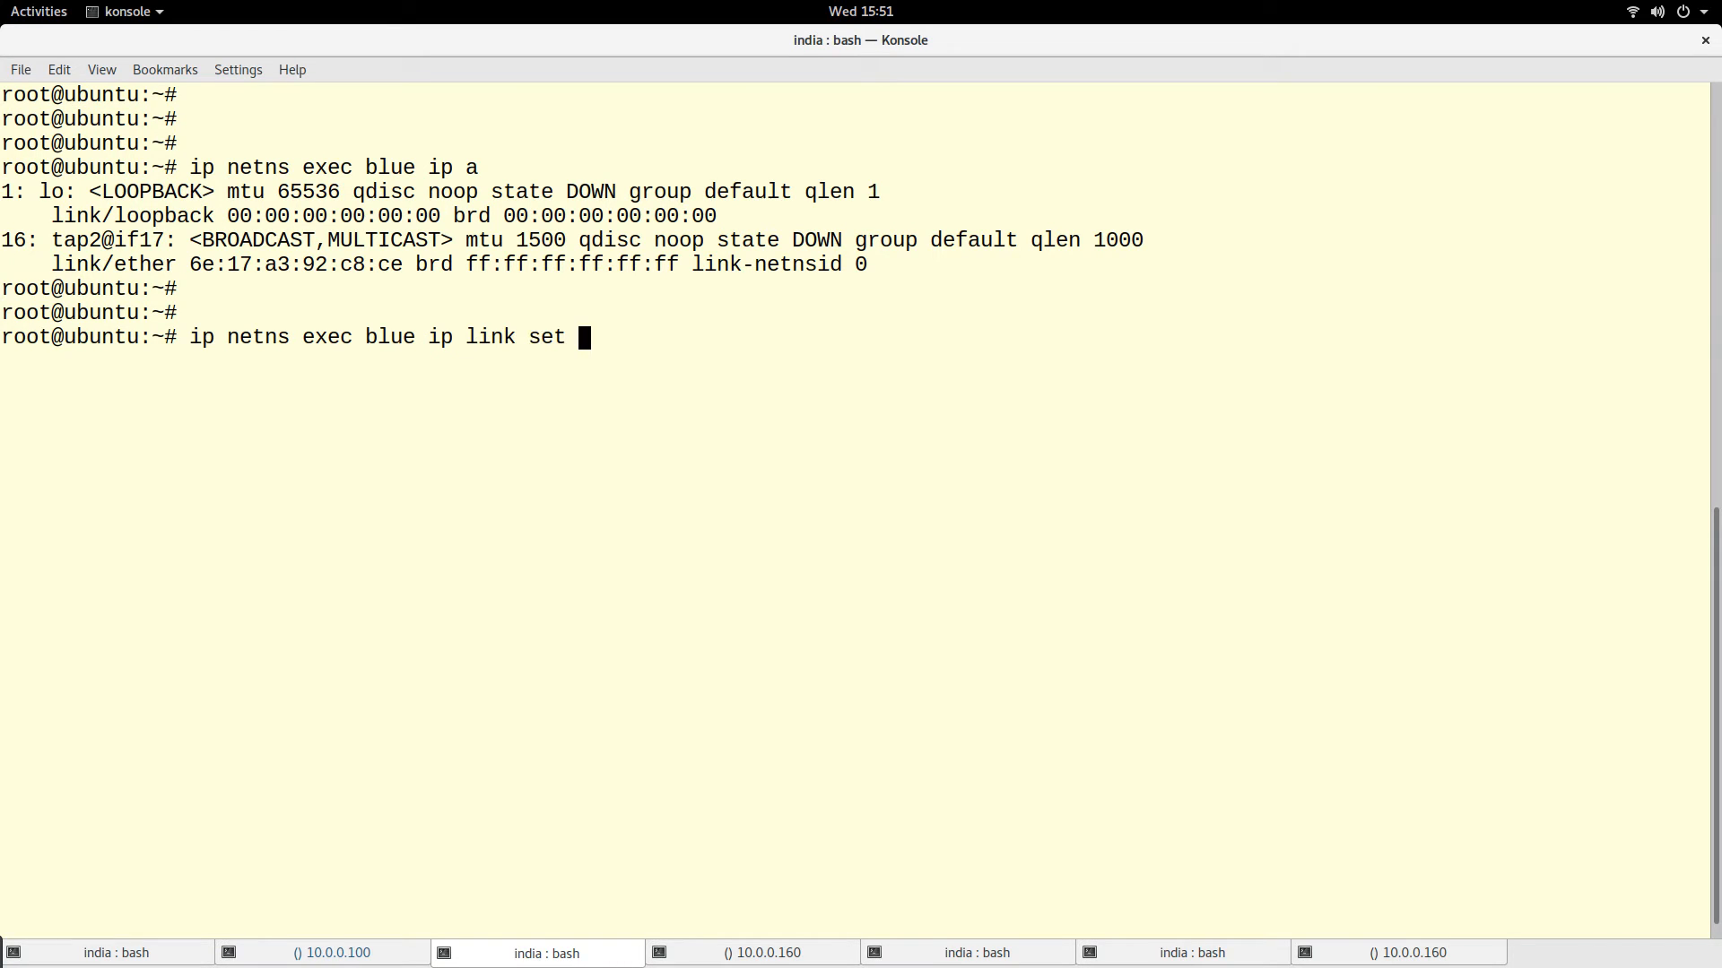
{"action": "type", "text": "tap2 up"}
{"action": "type", "text": "ip netns exec blue ip l"}
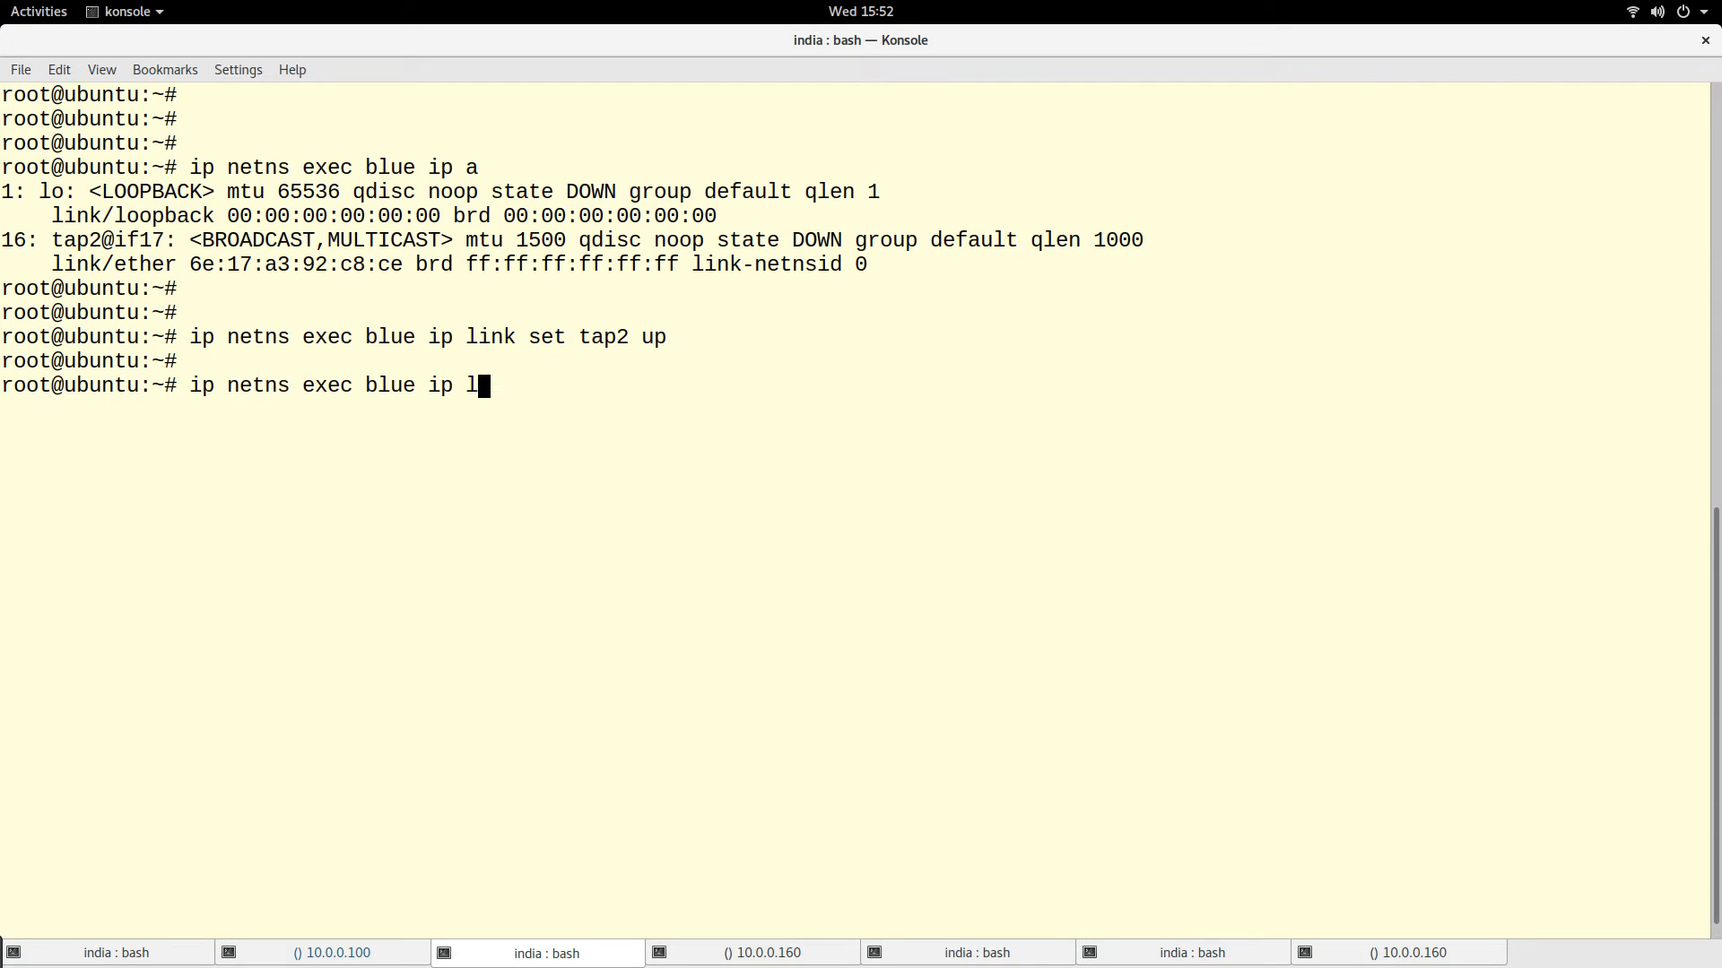
- Assign 192.168.1.3/24 to tap2 in the blue namespace via ifconfig
{"action": "type", "text": "ifconf"}
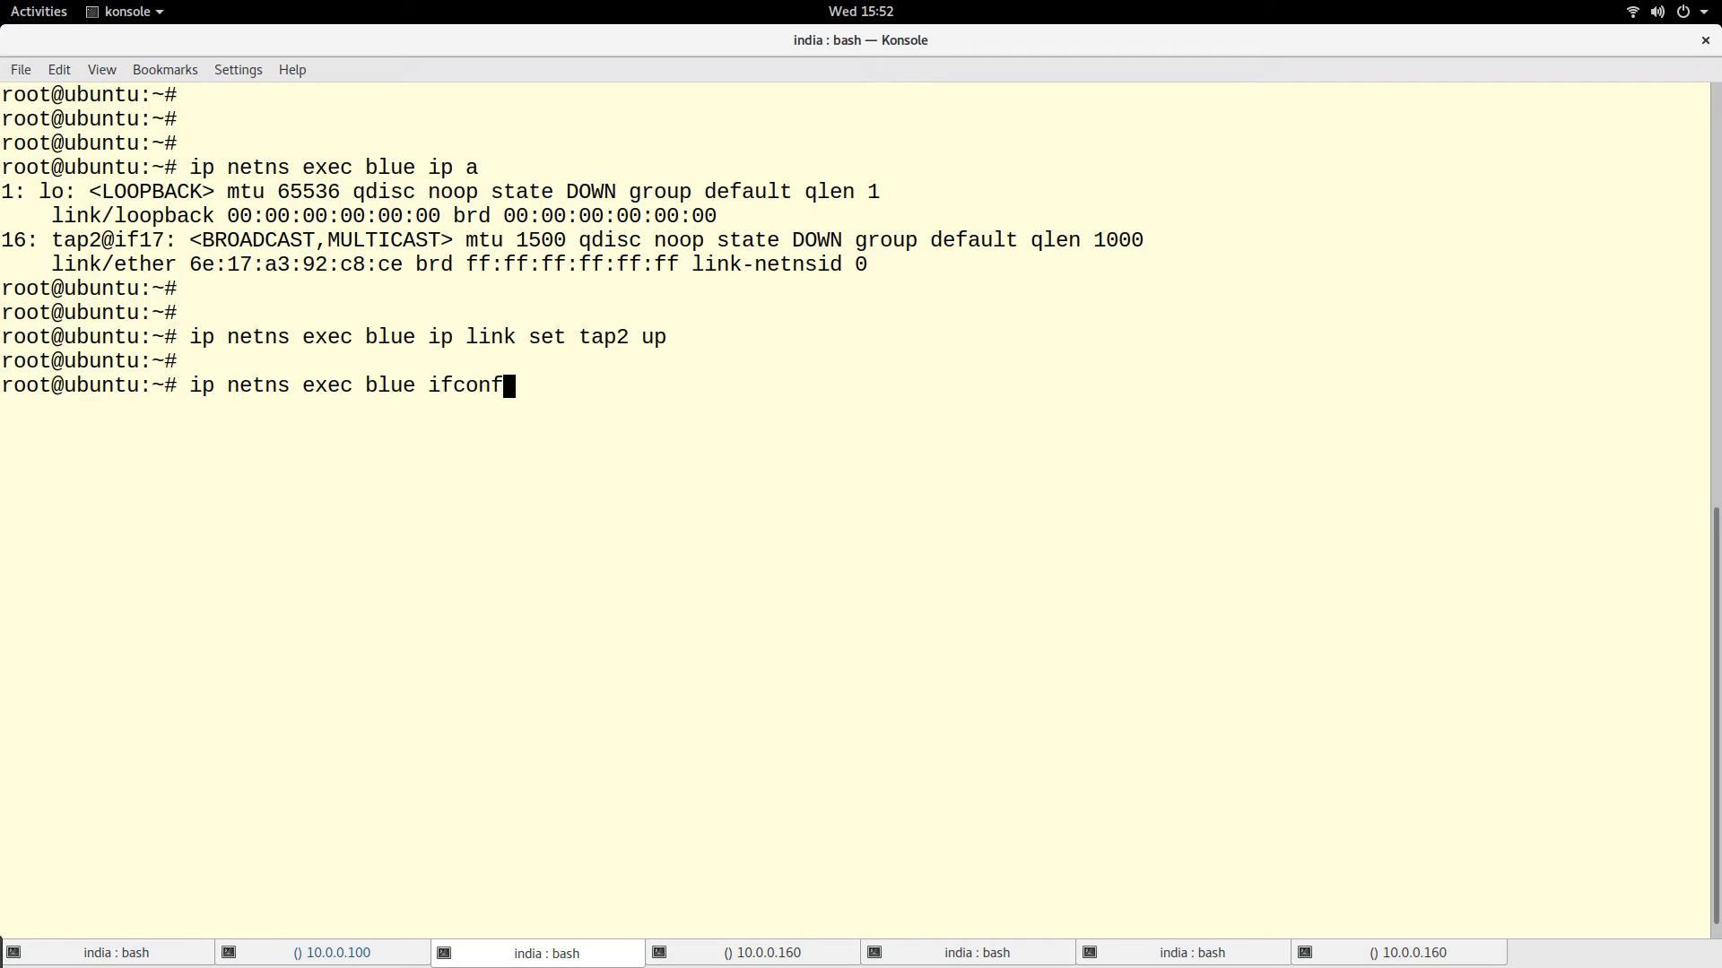
{"action": "type", "text": "ig"}
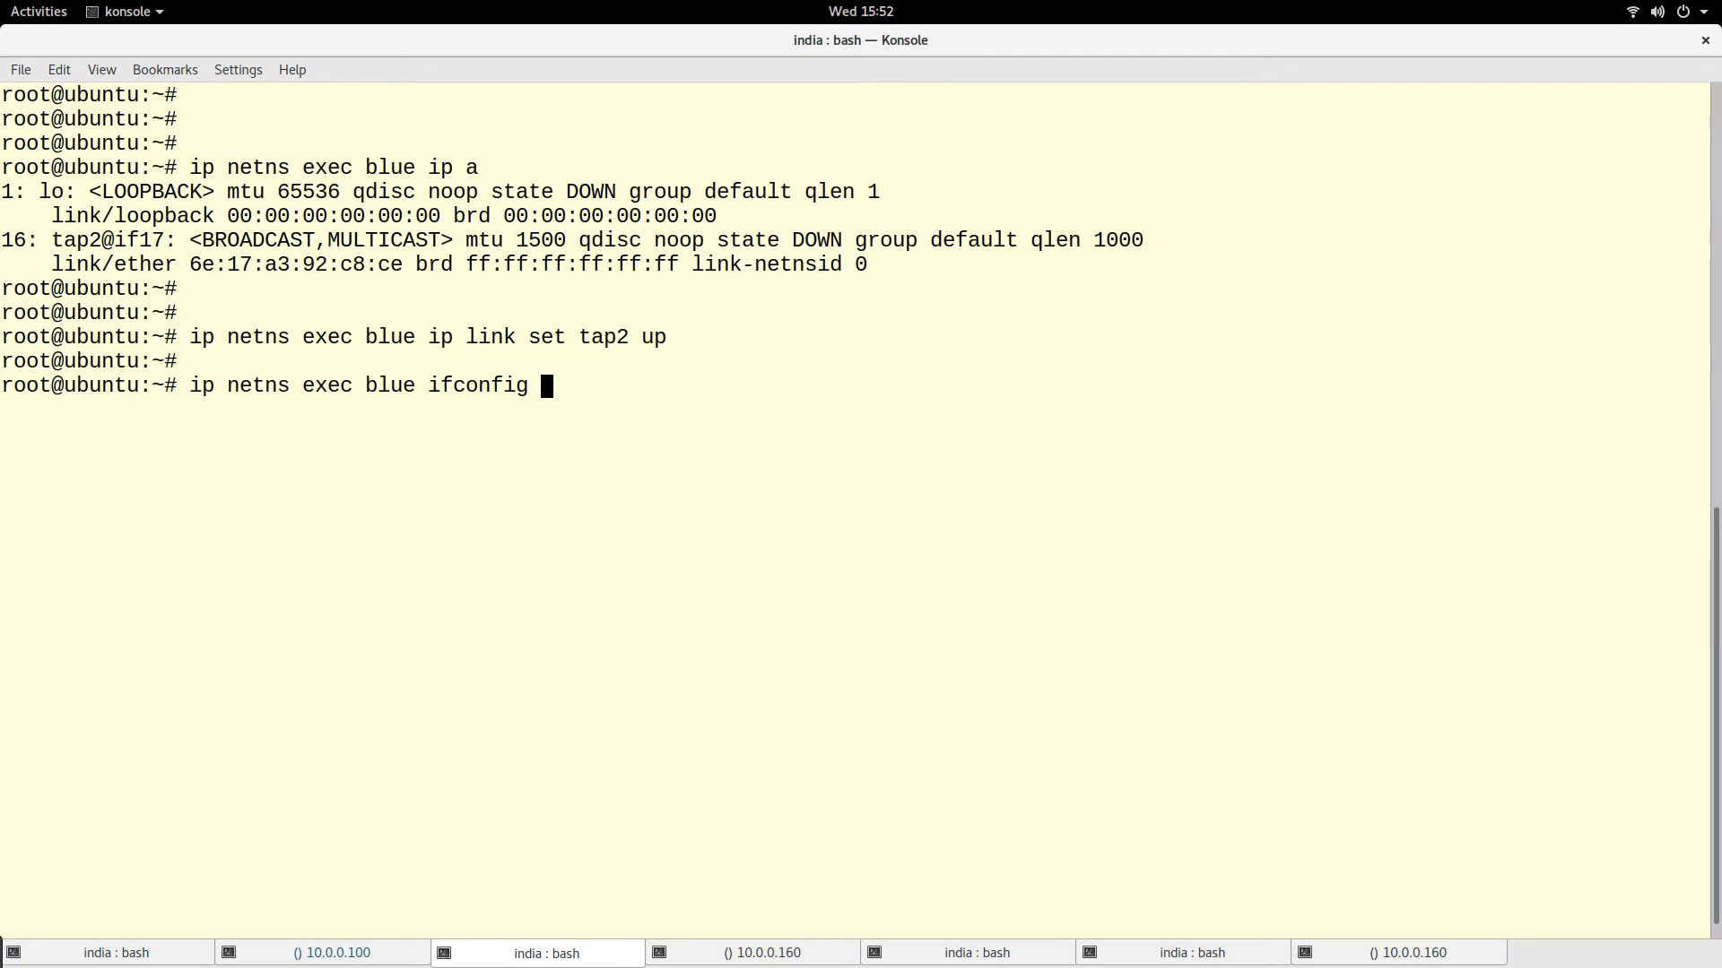
{"action": "type", "text": "192.16"}
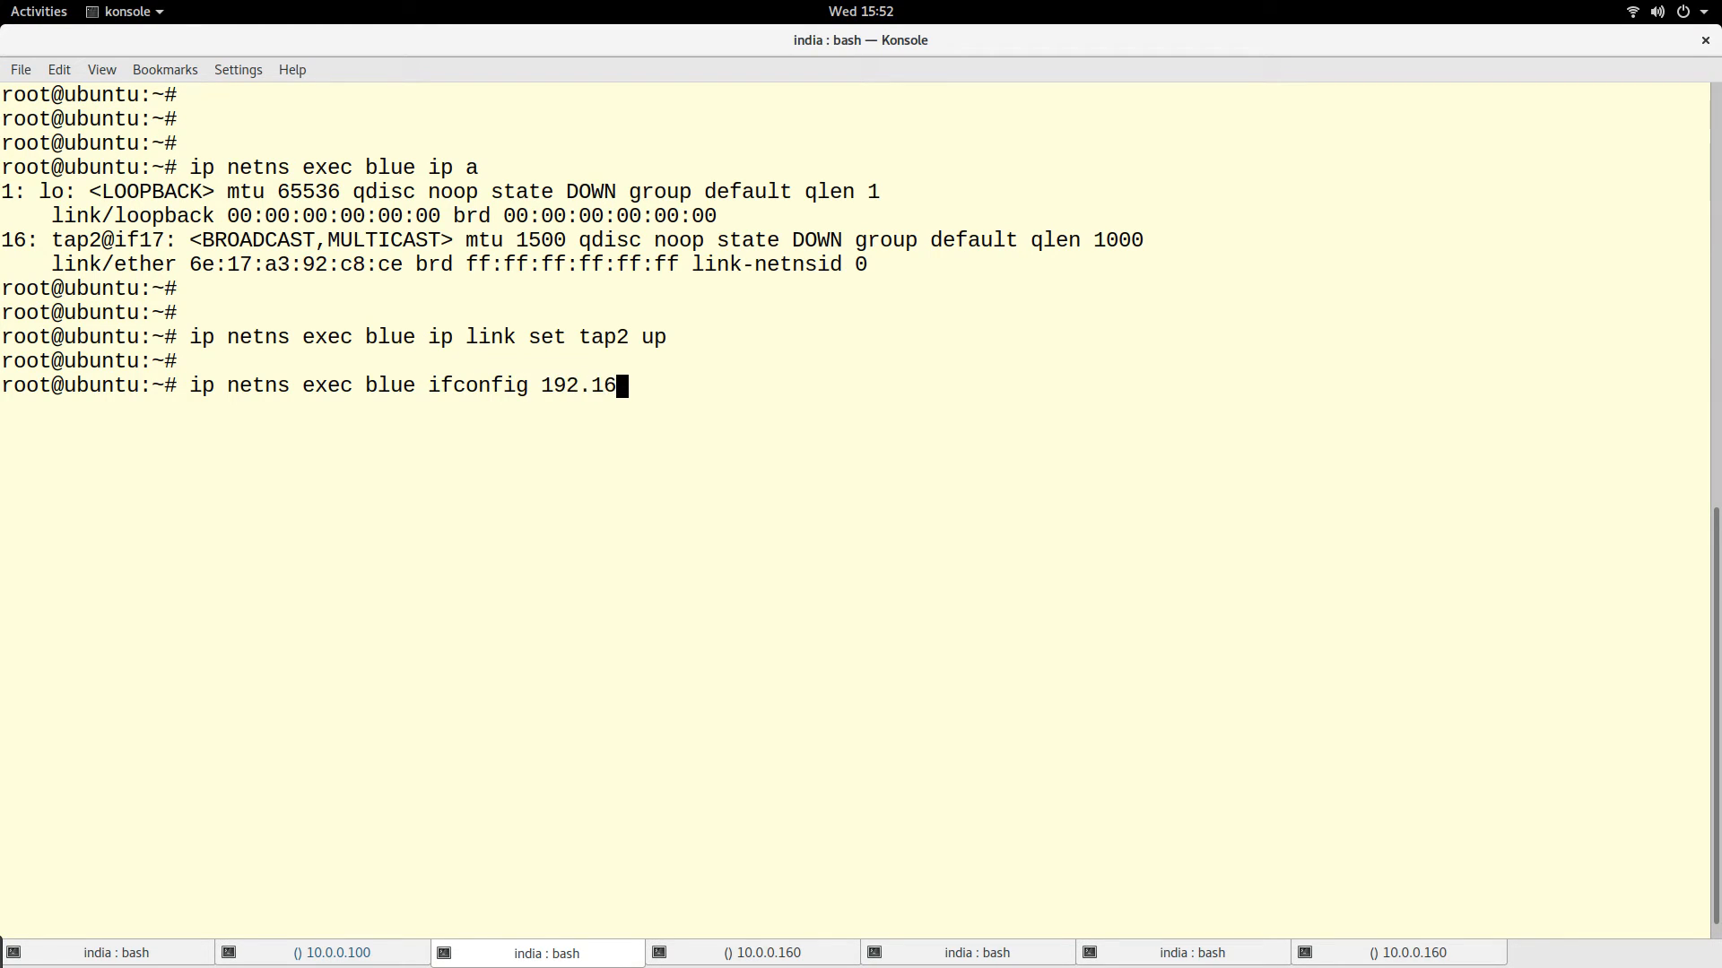
{"action": "type", "text": "8."}
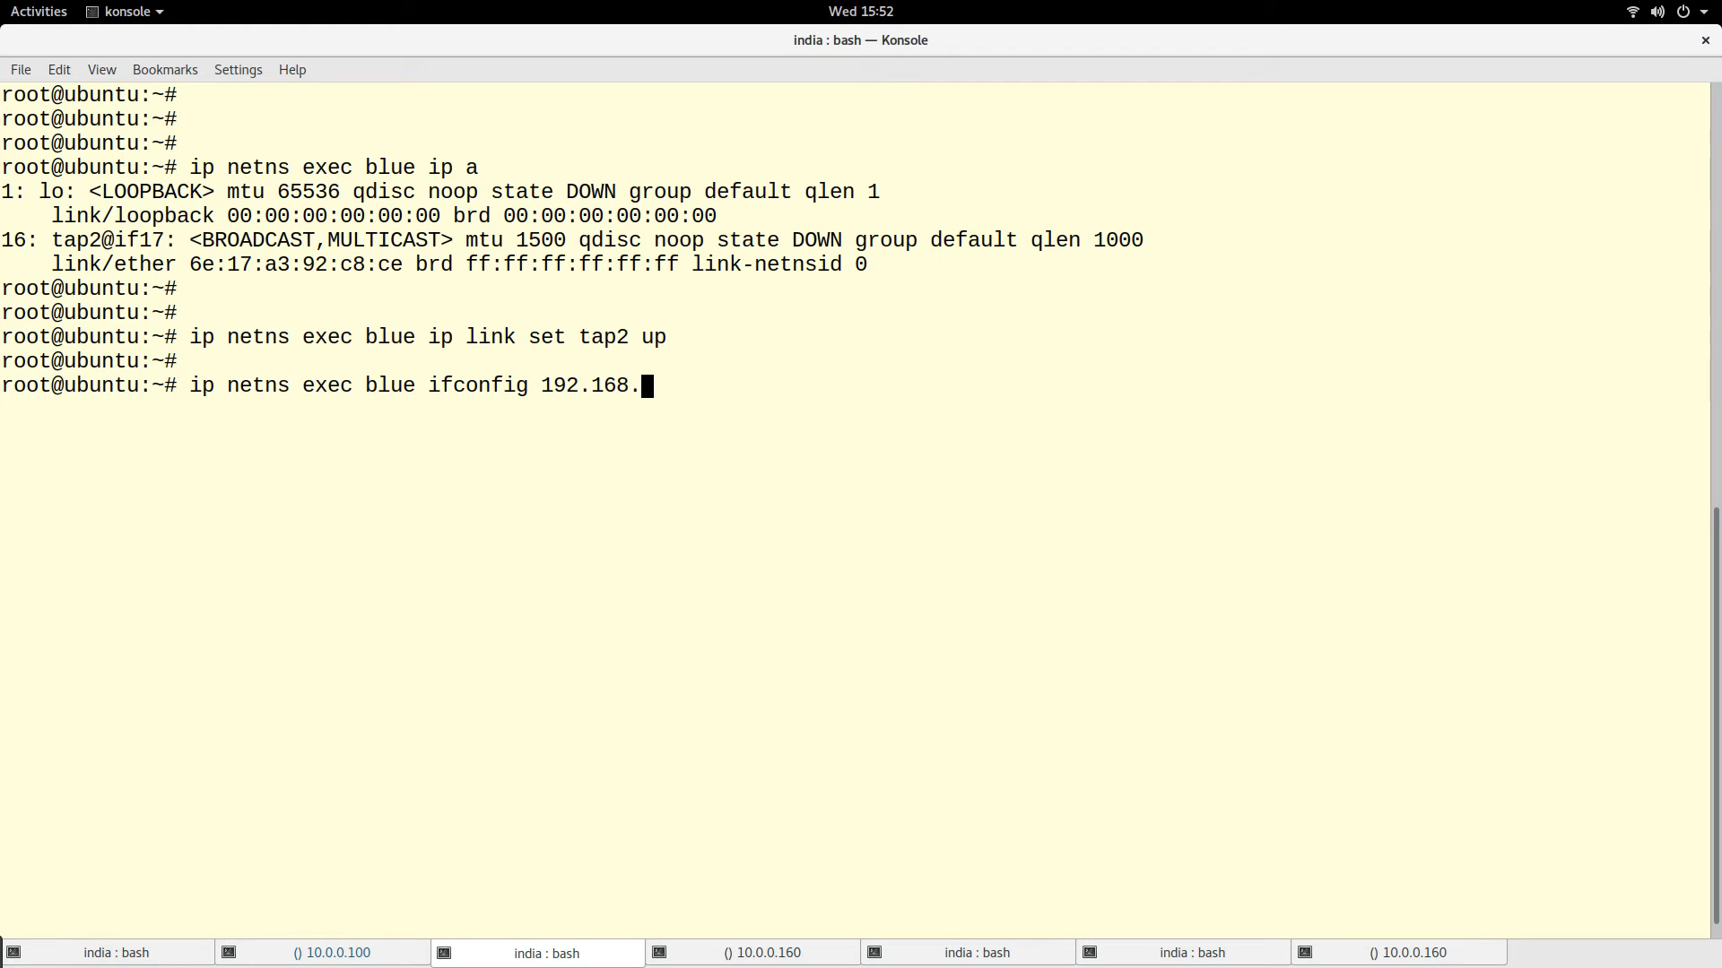
{"action": "type", "text": "1.3"}
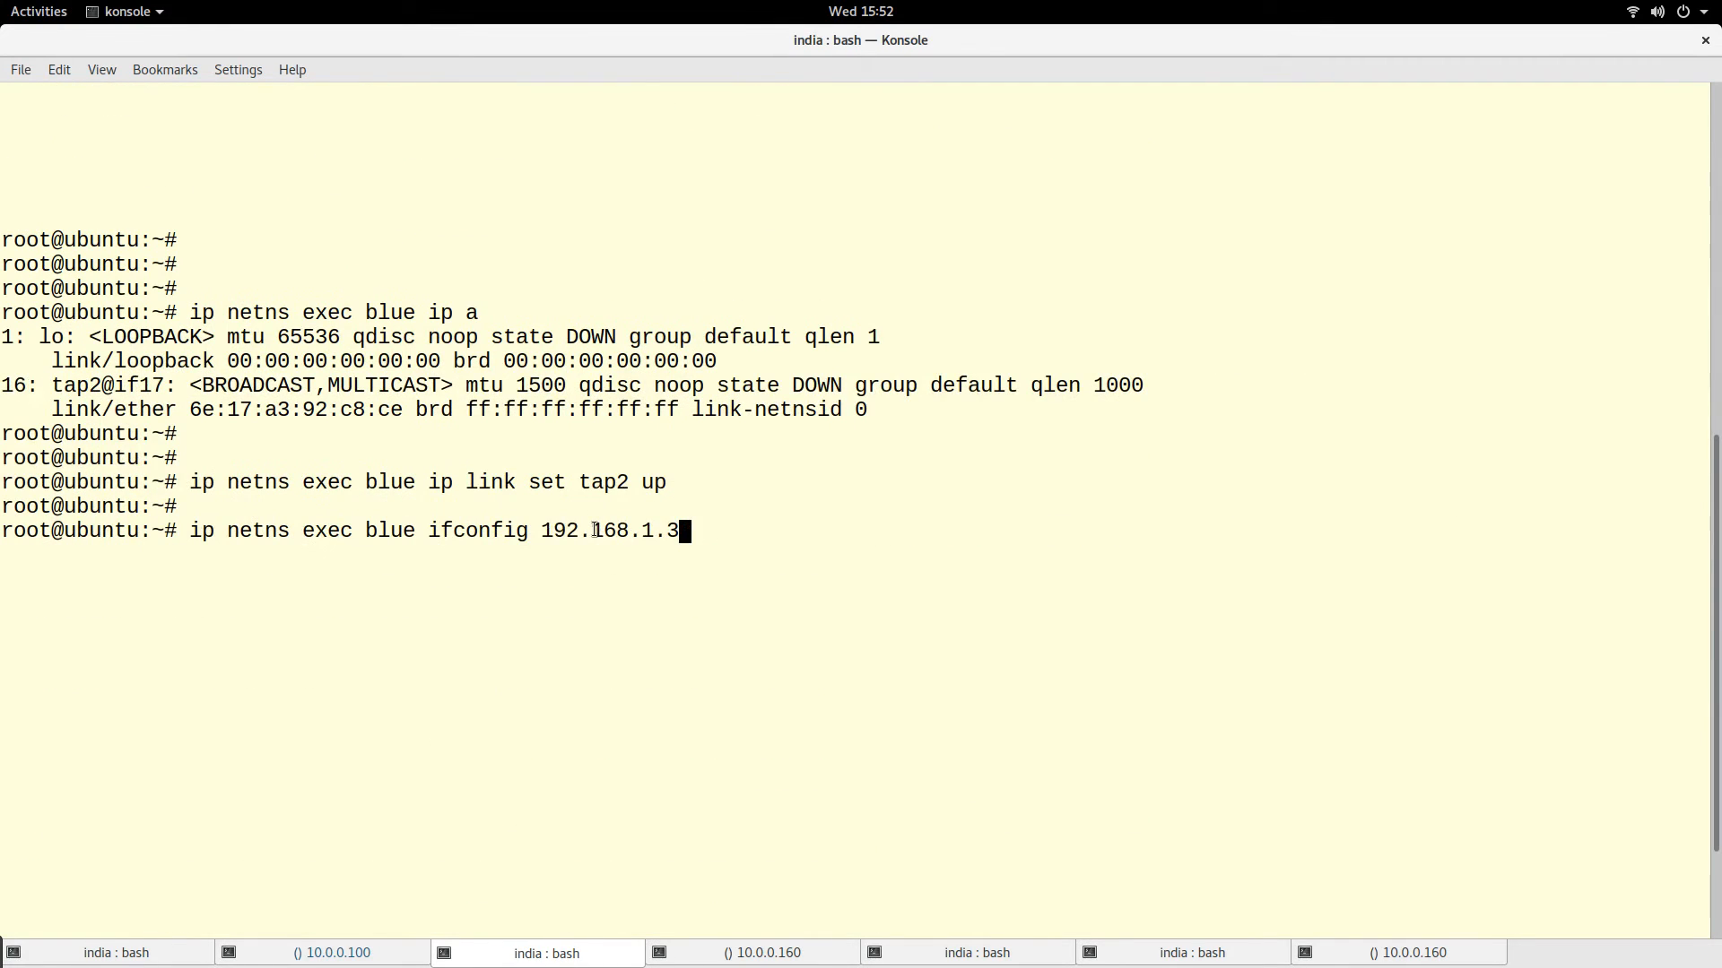
{"action": "type", "text": "/2"}
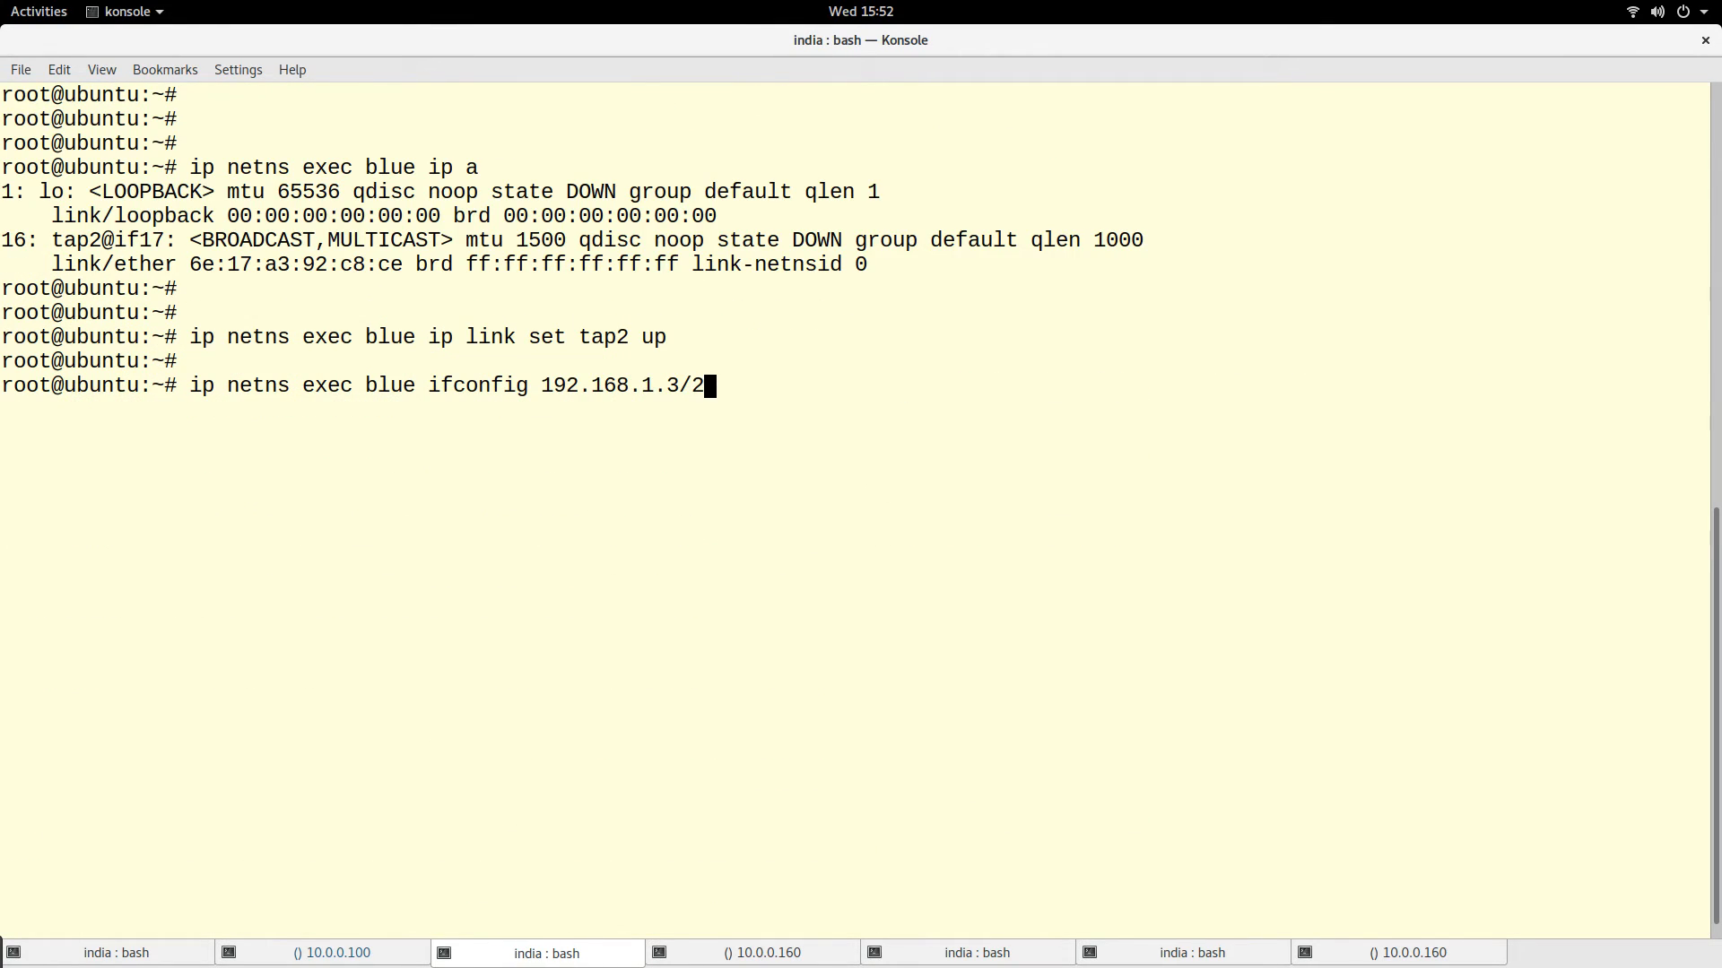
{"action": "type", "text": "4"}
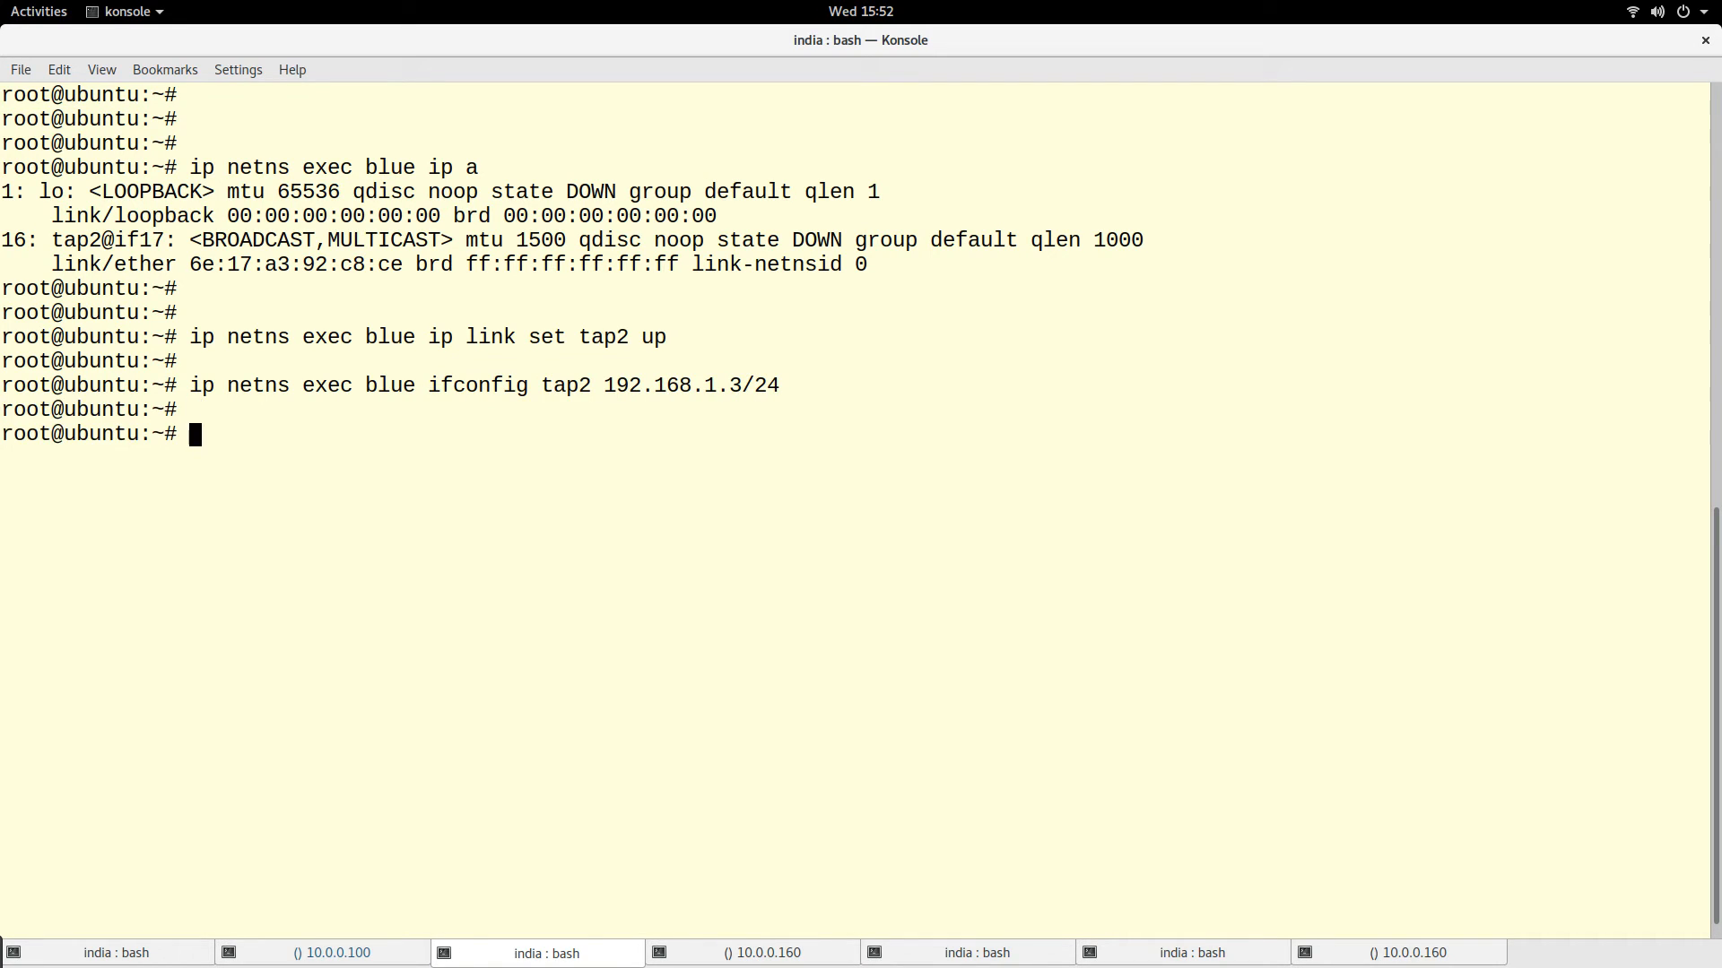
- List the blue namespace addresses and highlight tap2 showing up with 192.168.1.3/24
{"action": "type", "text": "ip netns exec blue ip a"}
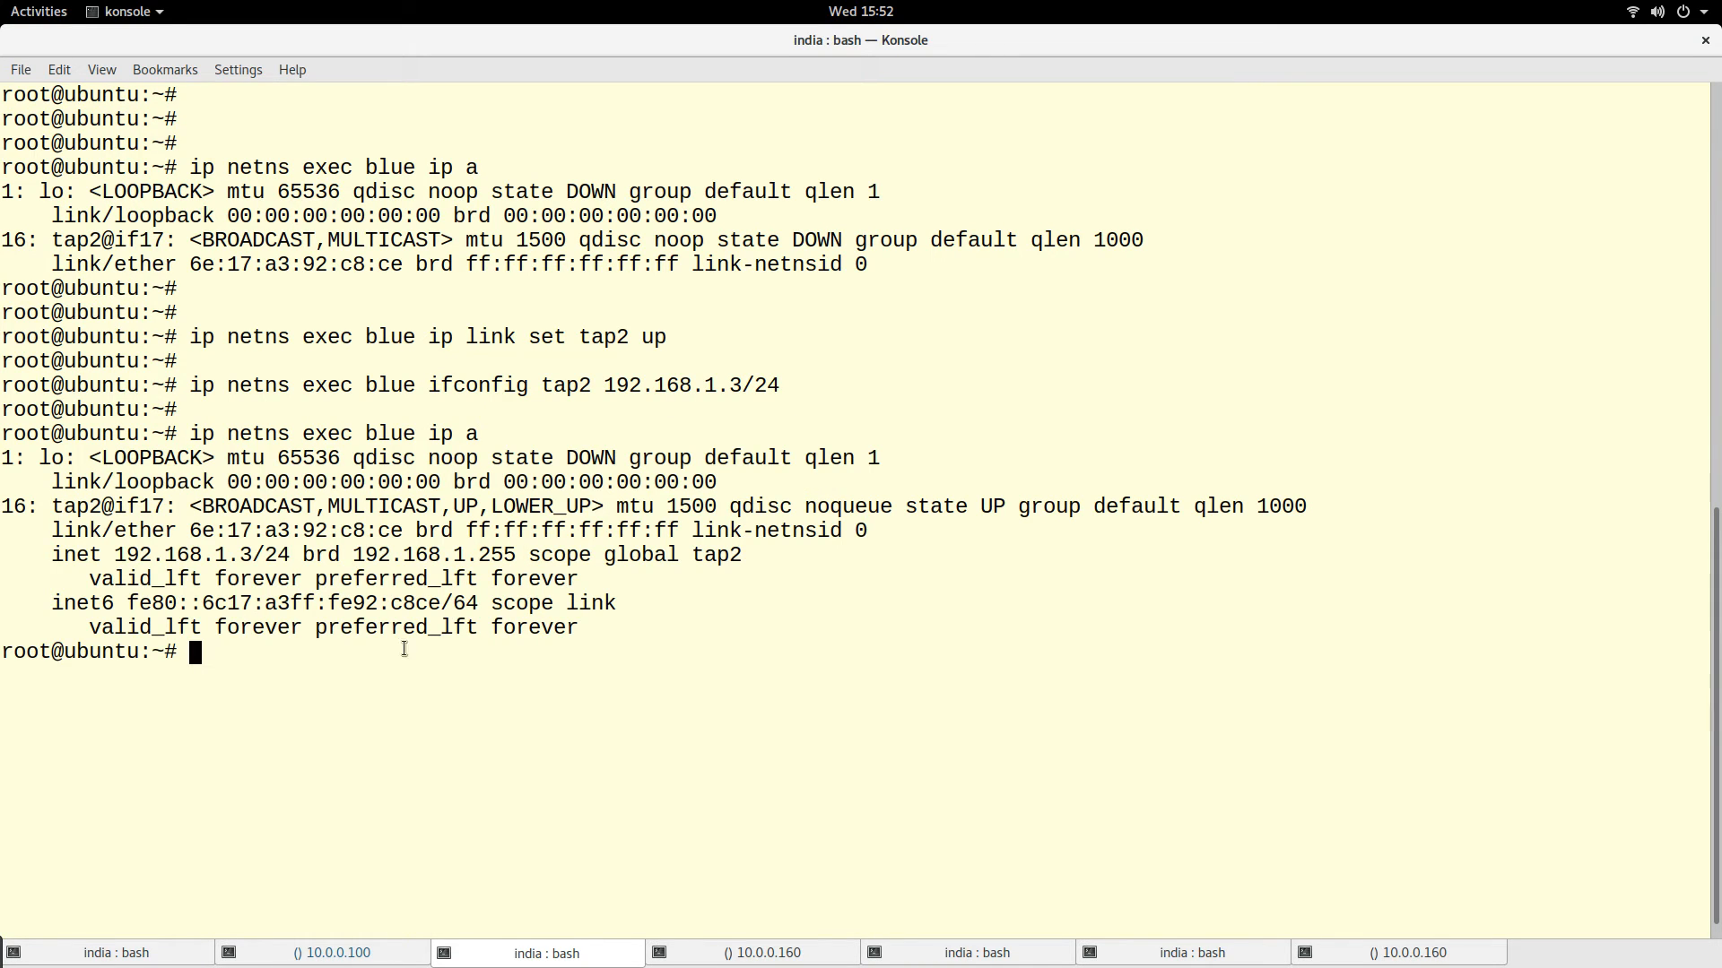
{"action": "left_click_drag", "start_coordinate": [43, 506], "coordinate": [588, 628]}
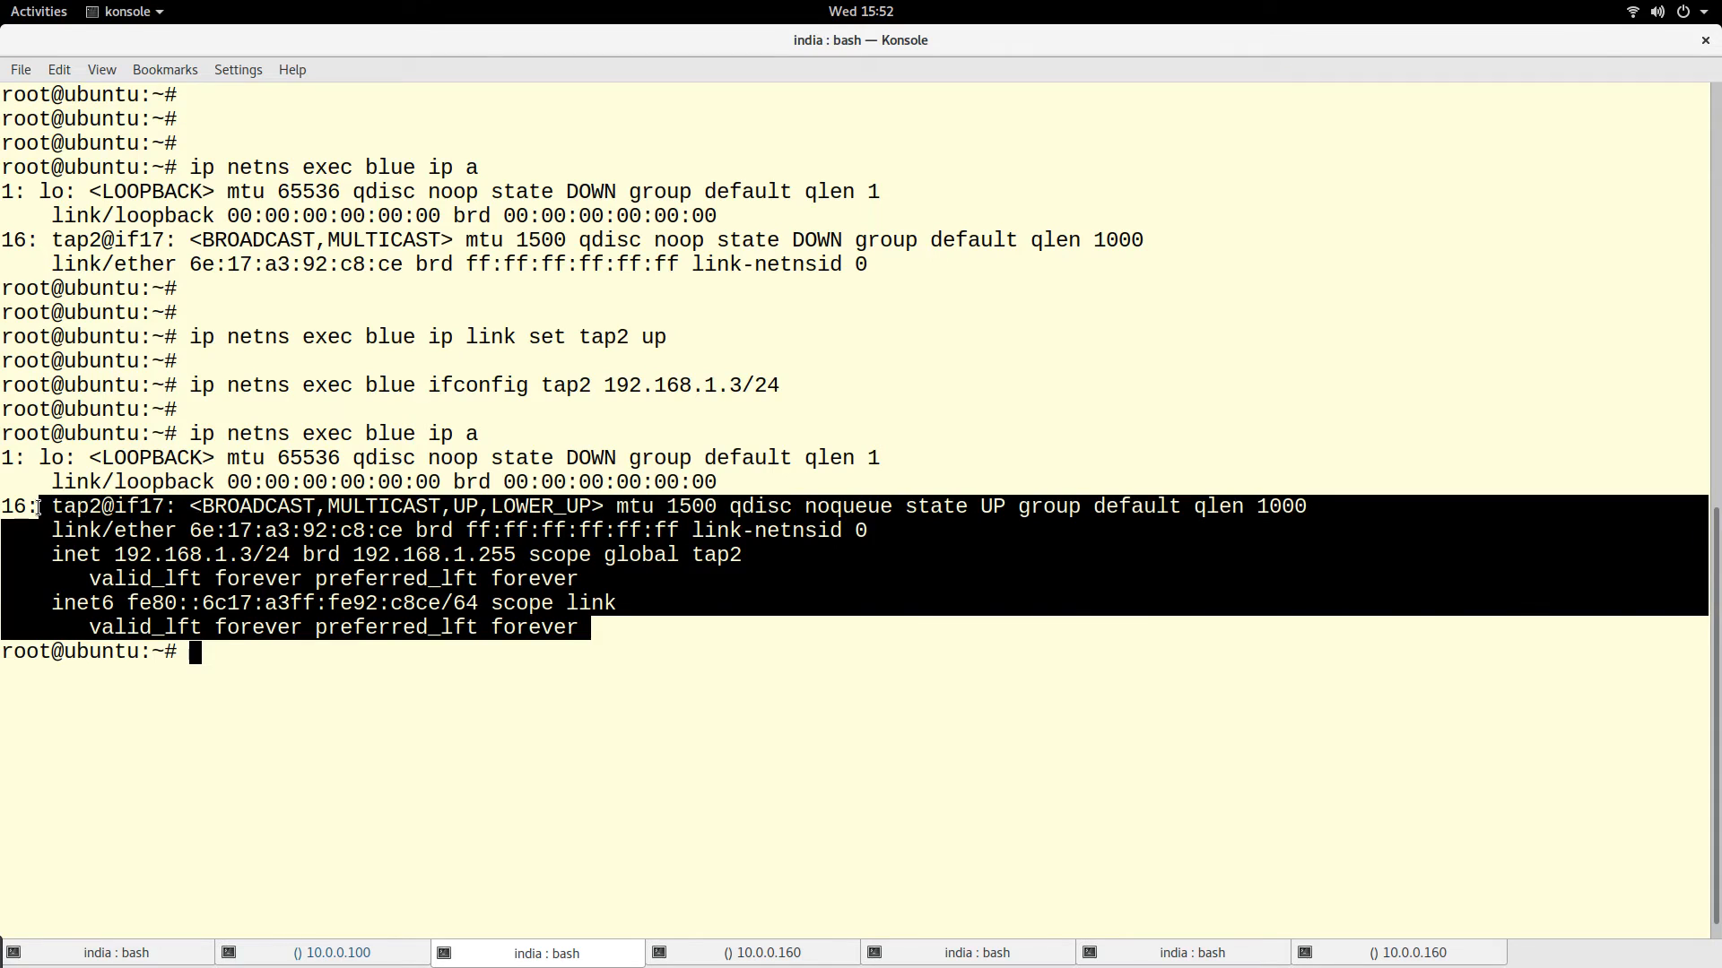
{"action": "type", "text": "c"}
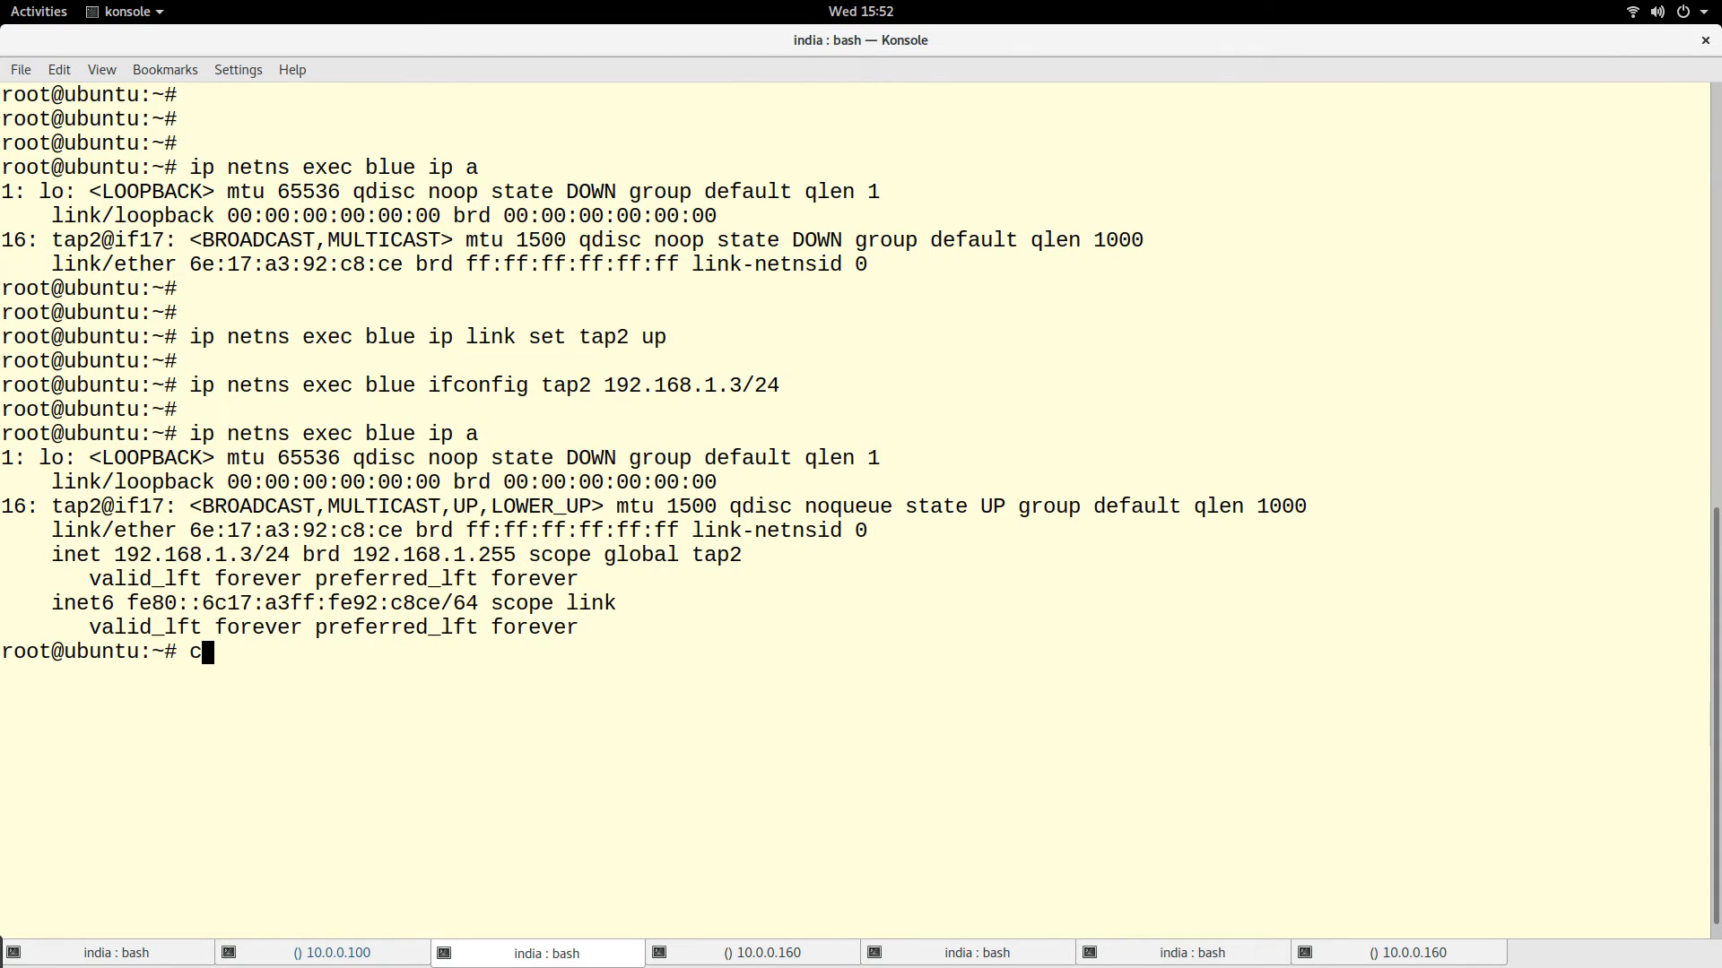
- Clear the terminal and switch to the veth pair diagram slide in Impress
{"action": "key", "text": "Return"}
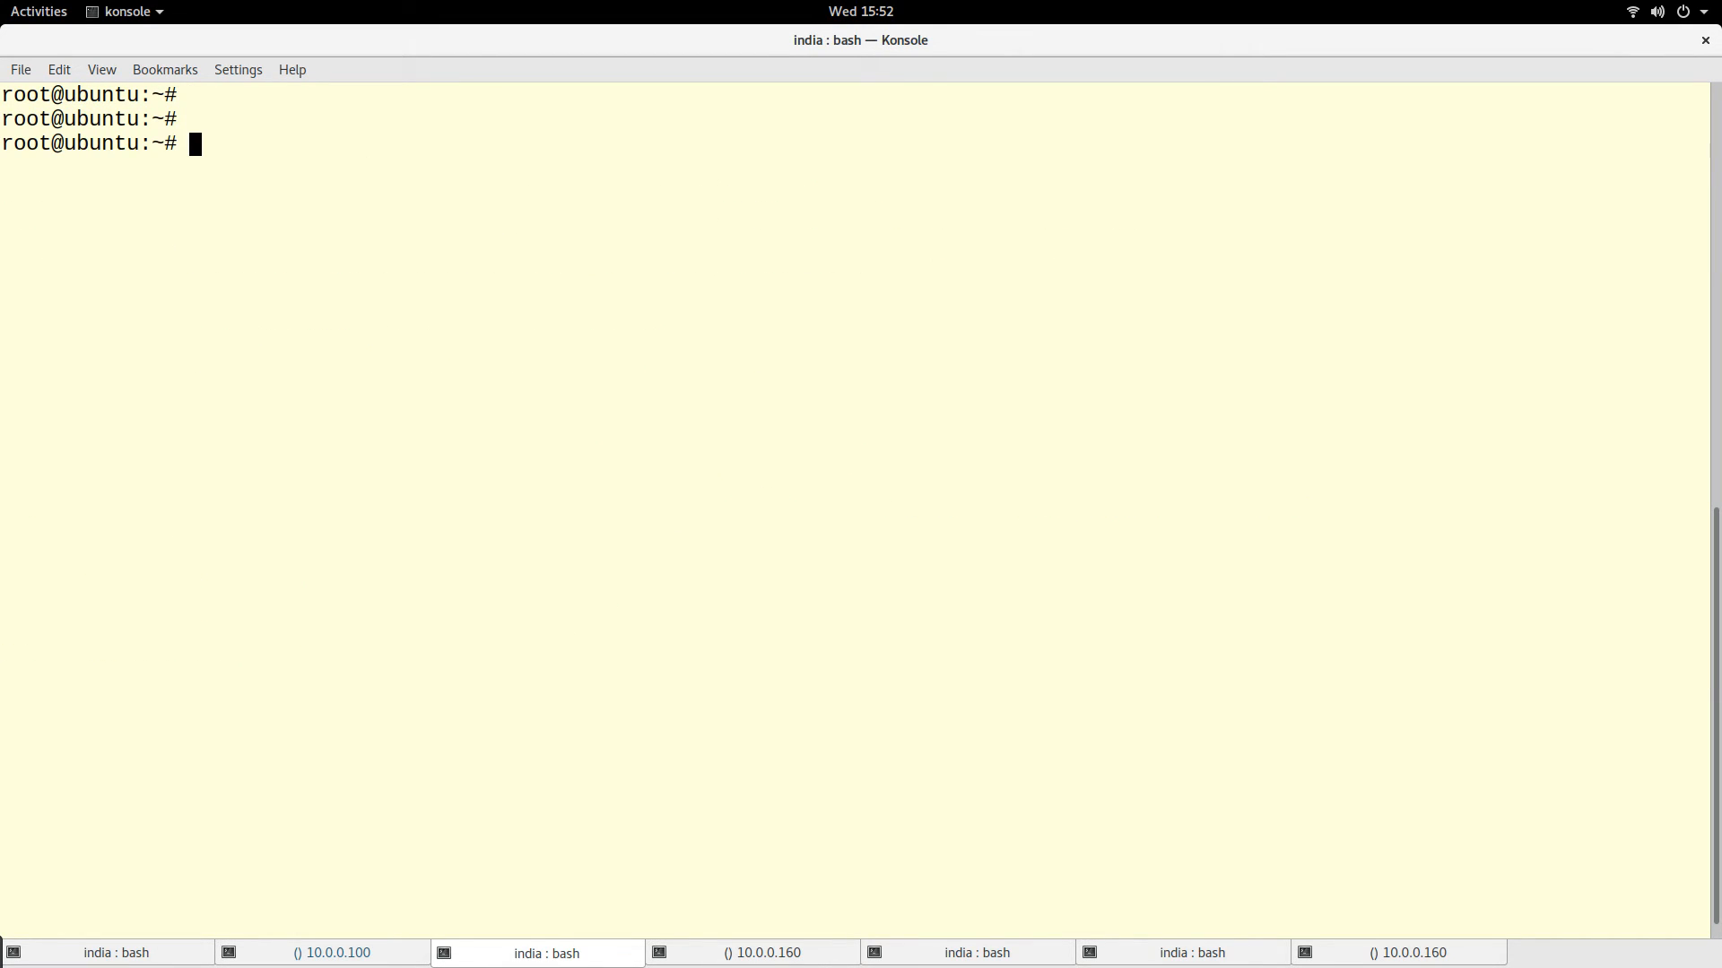
{"action": "type", "text": "clear"}
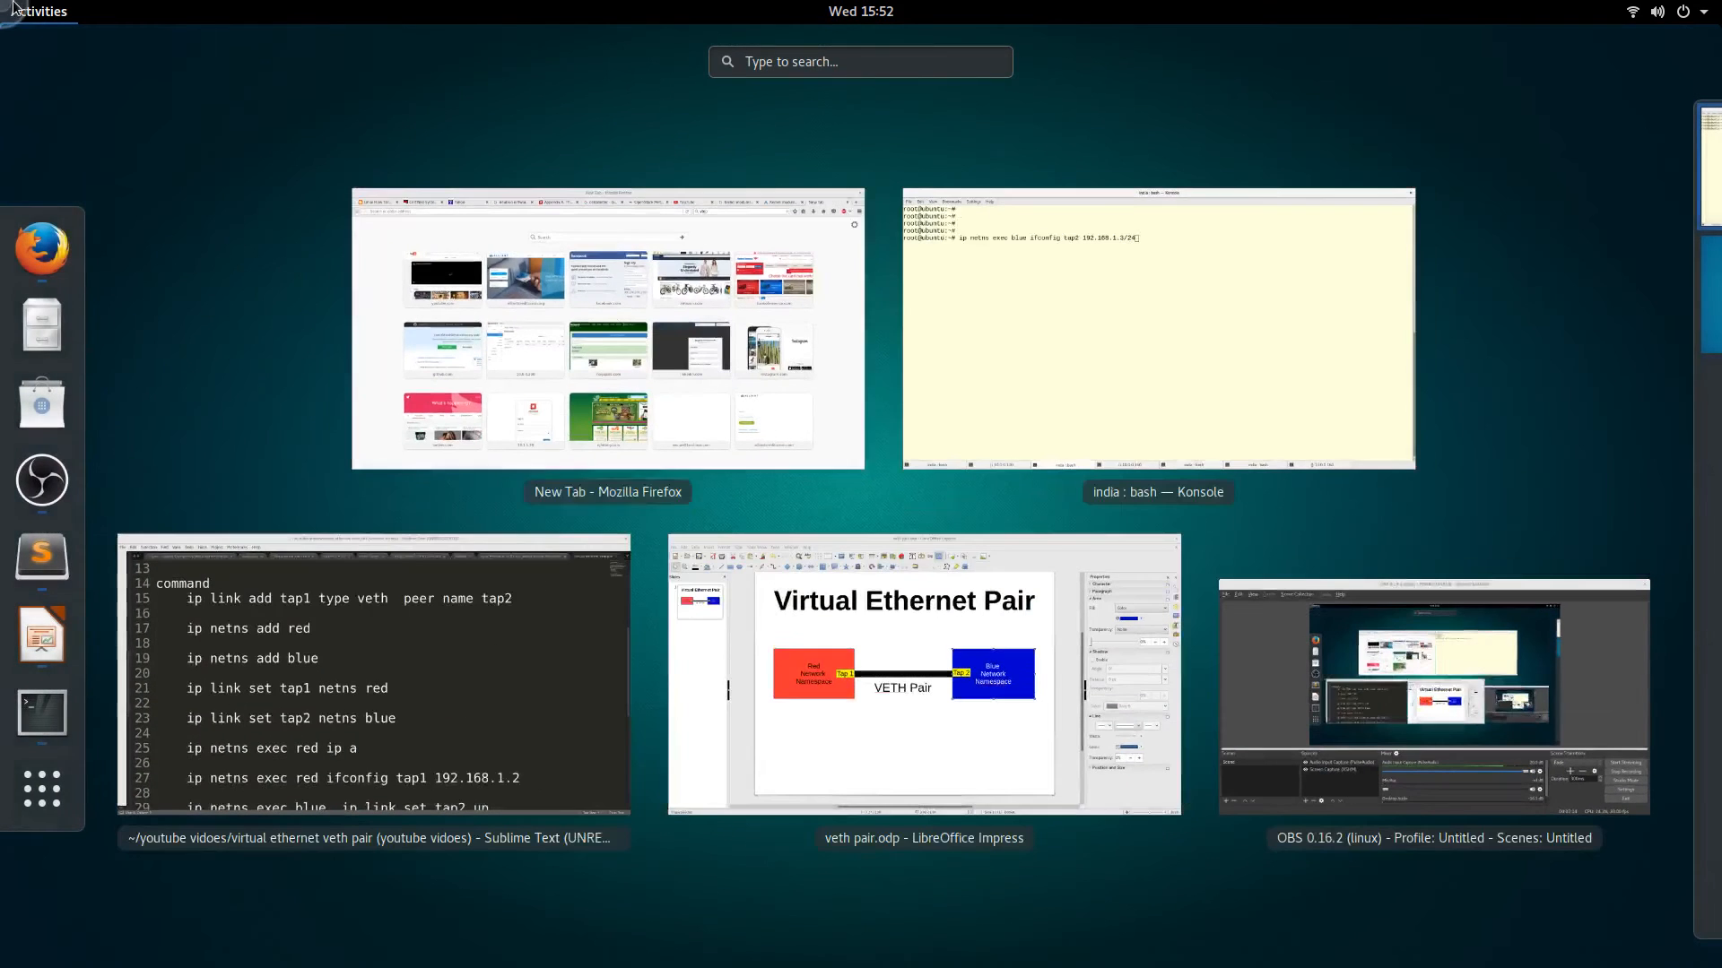
{"action": "left_click", "coordinate": [922, 678]}
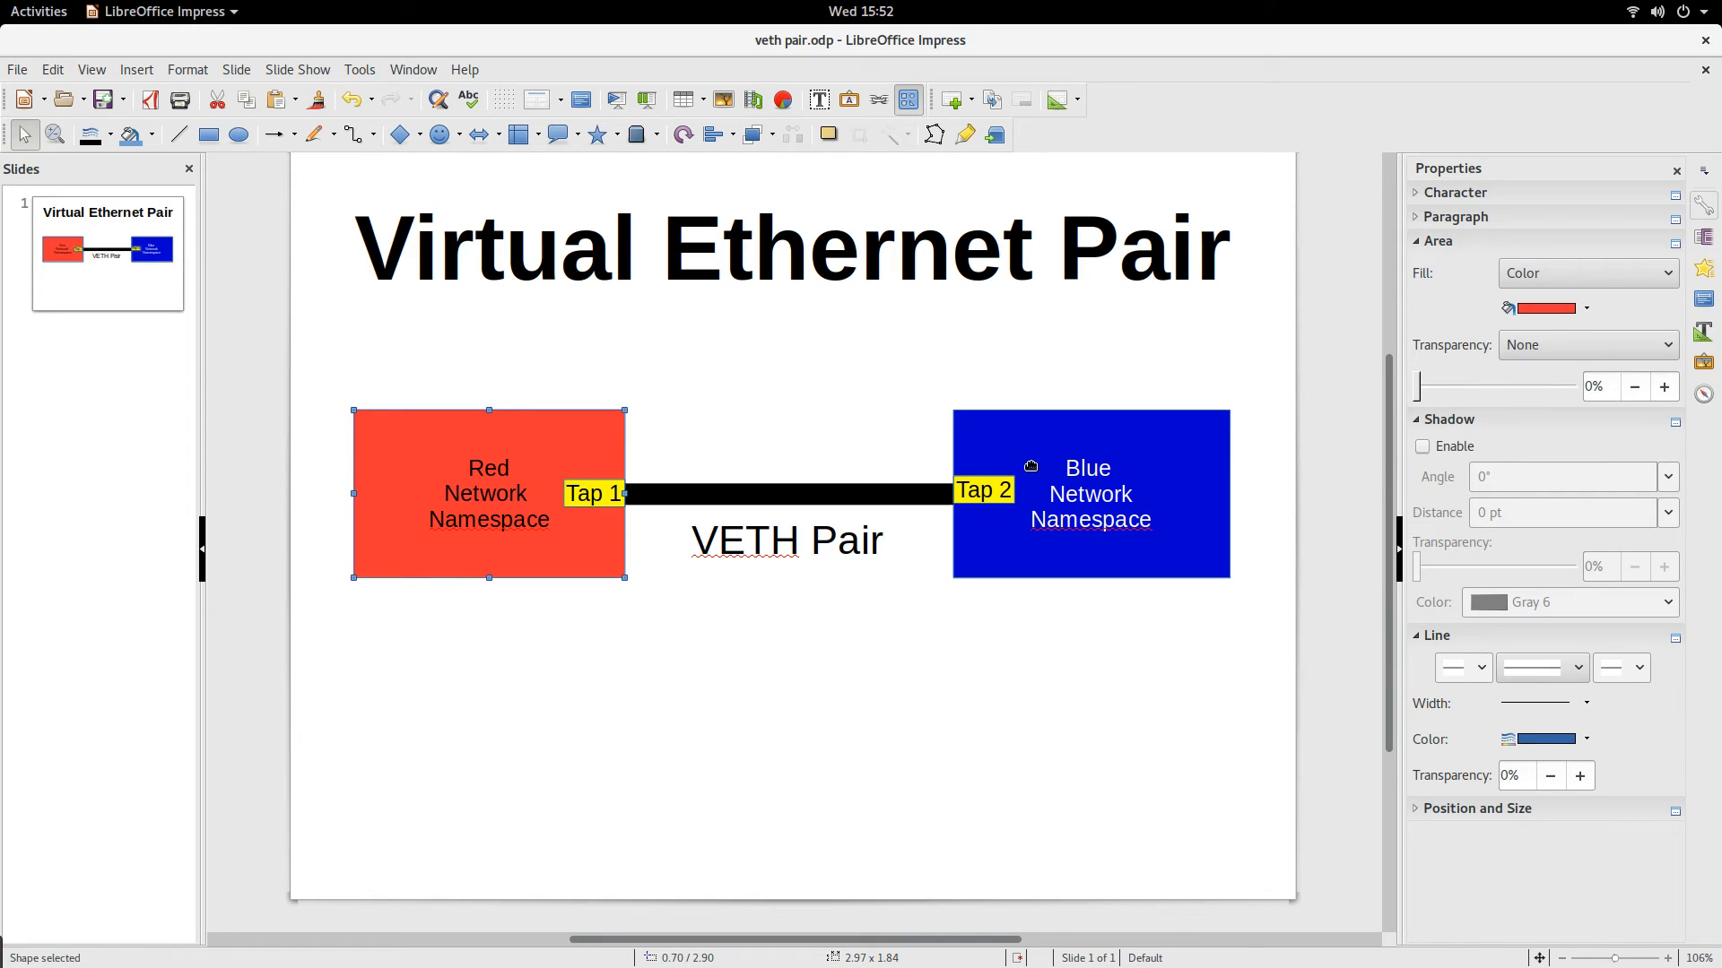
{"action": "mouse_move", "coordinate": [559, 503]}
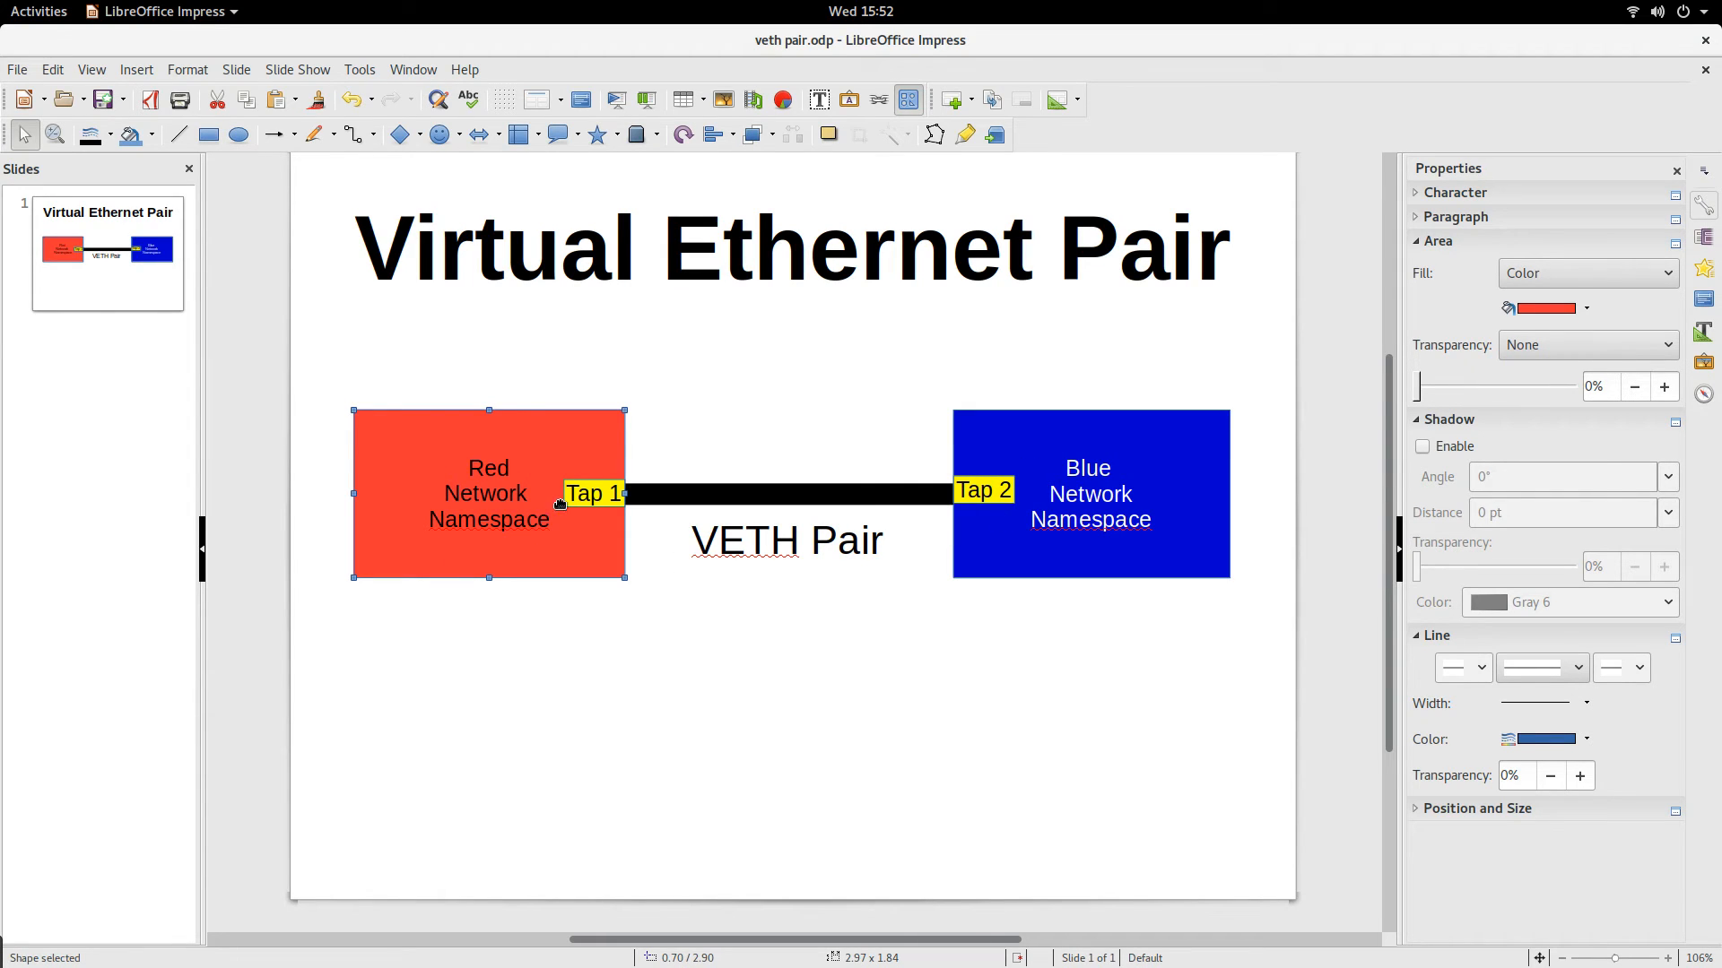
{"action": "mouse_move", "coordinate": [1040, 491]}
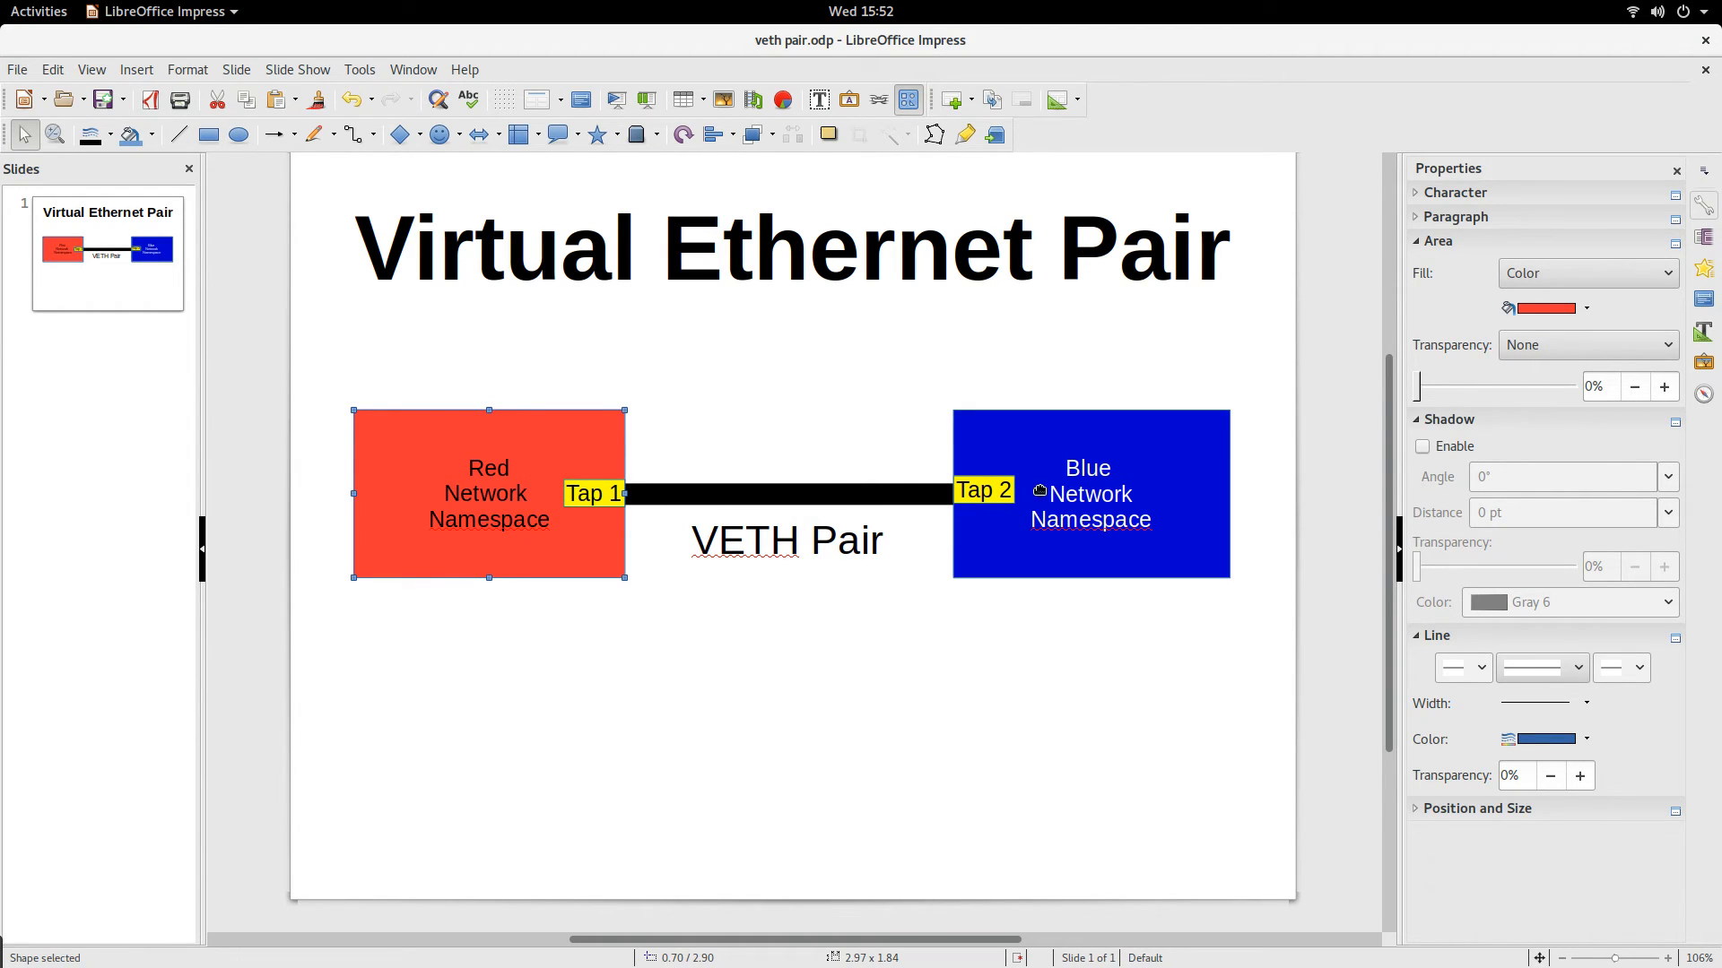
- Point out the VETH pair line linking red and blue, then return to the terminal
{"action": "left_click", "coordinate": [746, 495]}
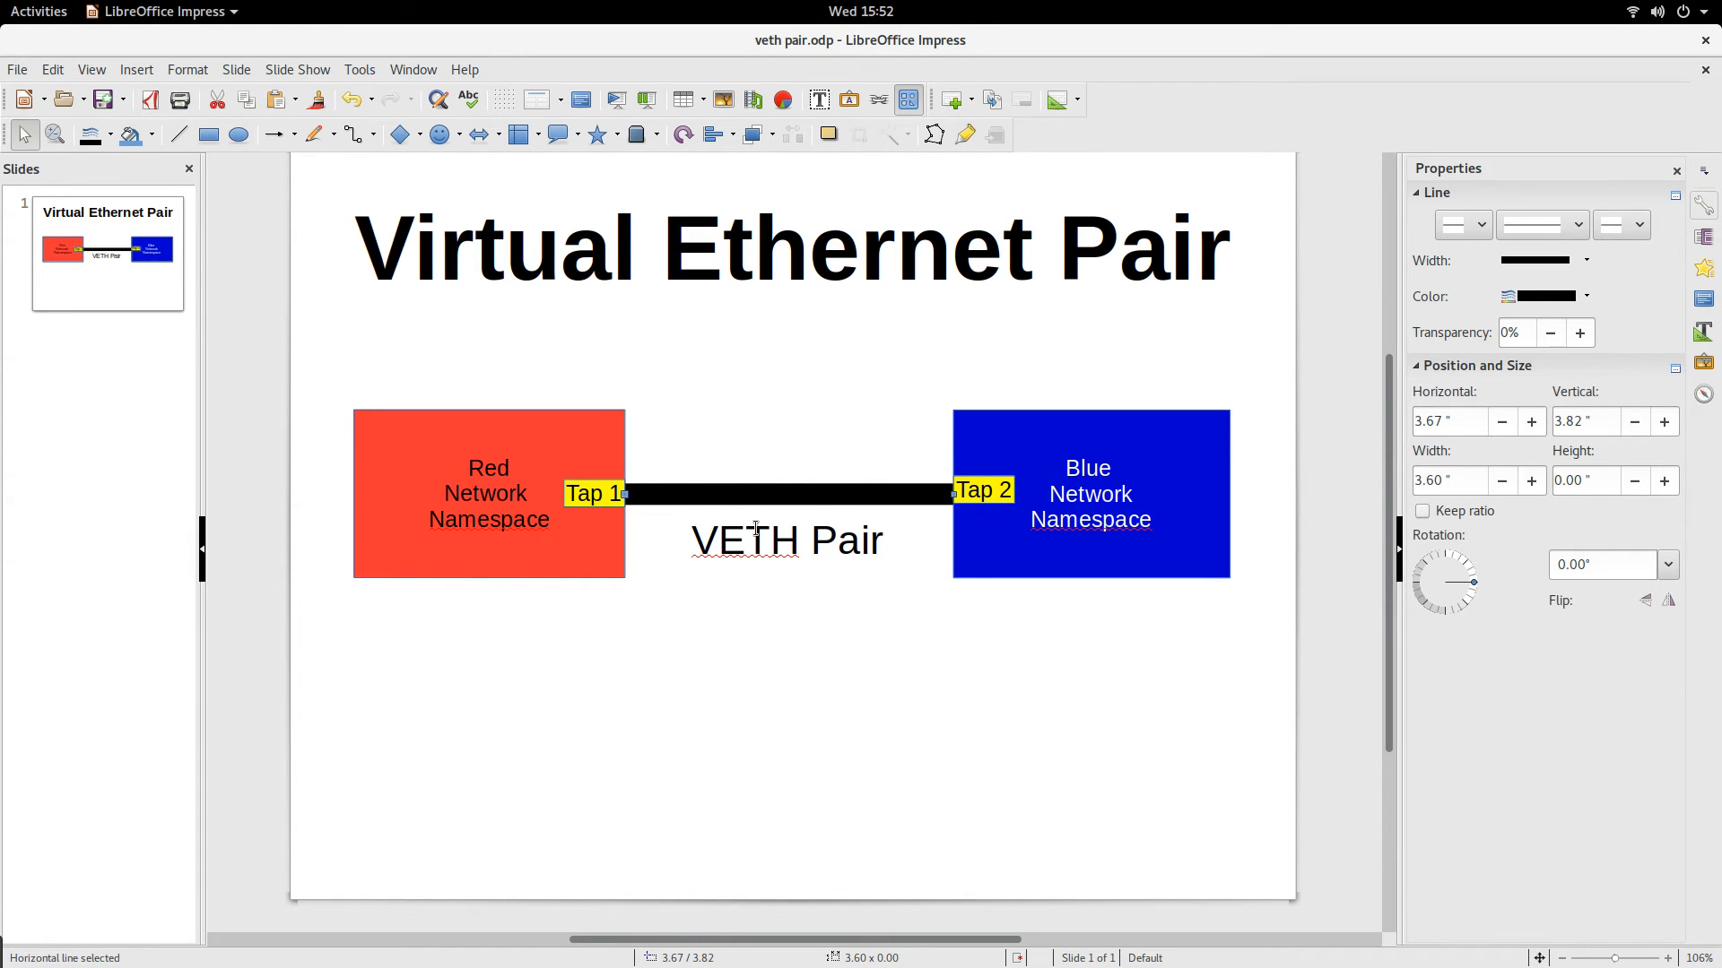
{"action": "left_click", "coordinate": [39, 11]}
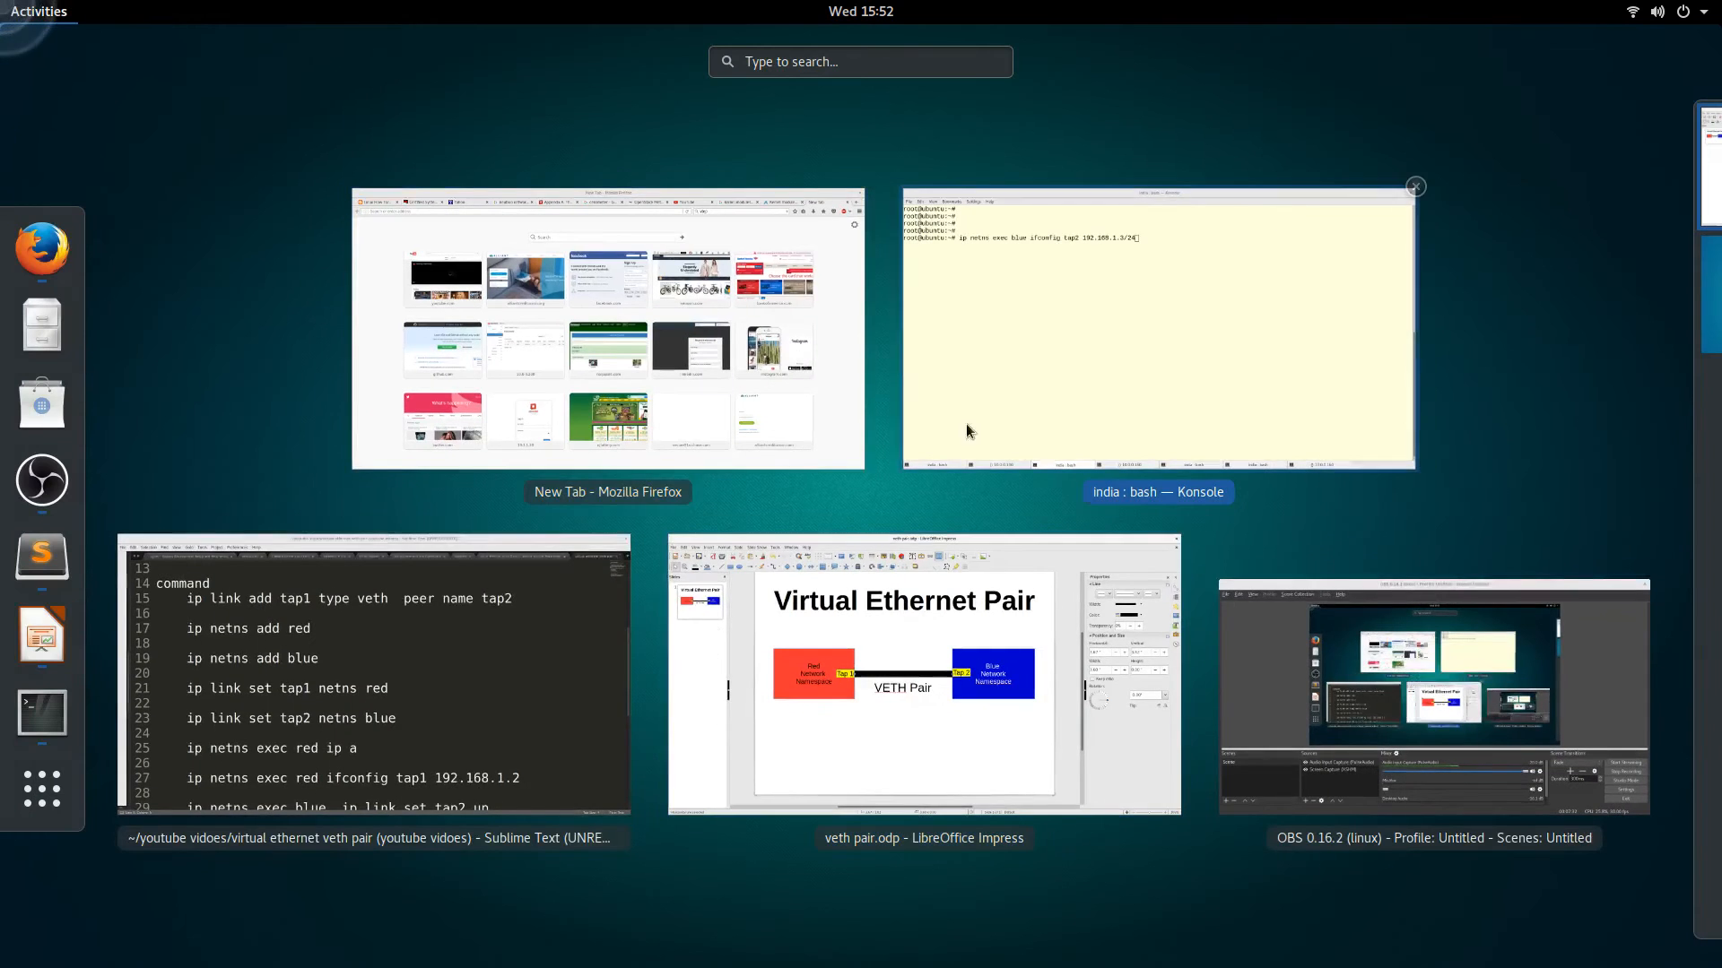
{"action": "left_click", "coordinate": [1155, 330]}
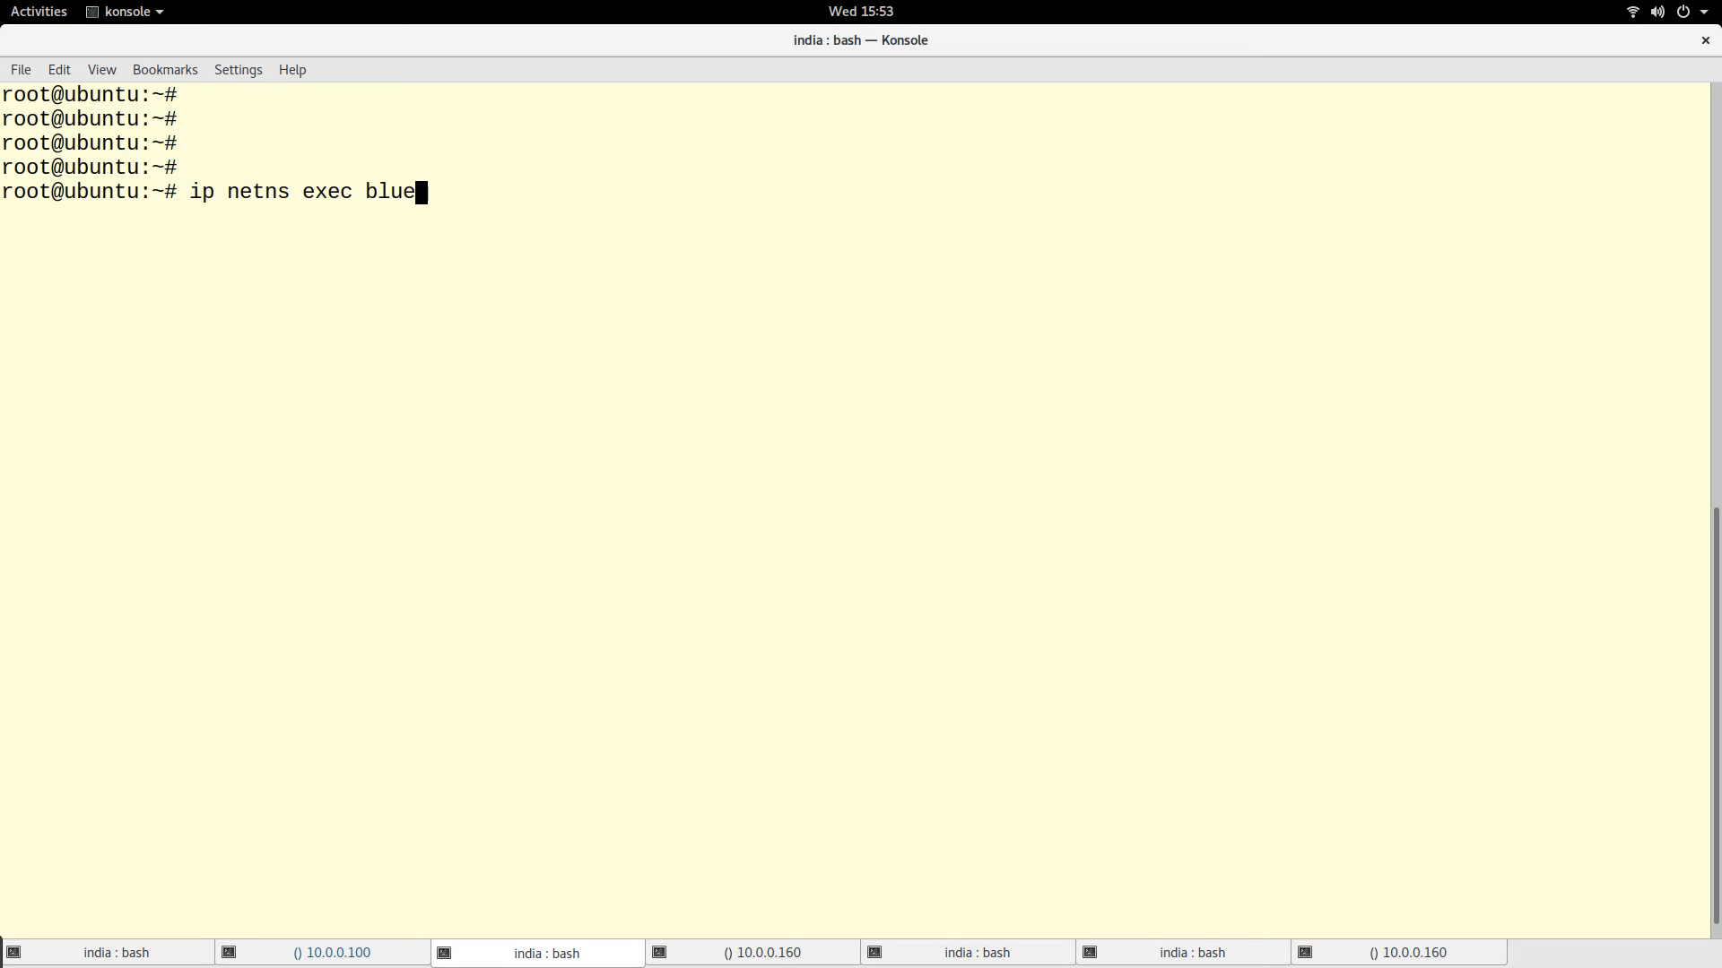
- Ping 192.168.1.2 from the red namespace, then stop it when no replies come
{"action": "type", "text": "red"}
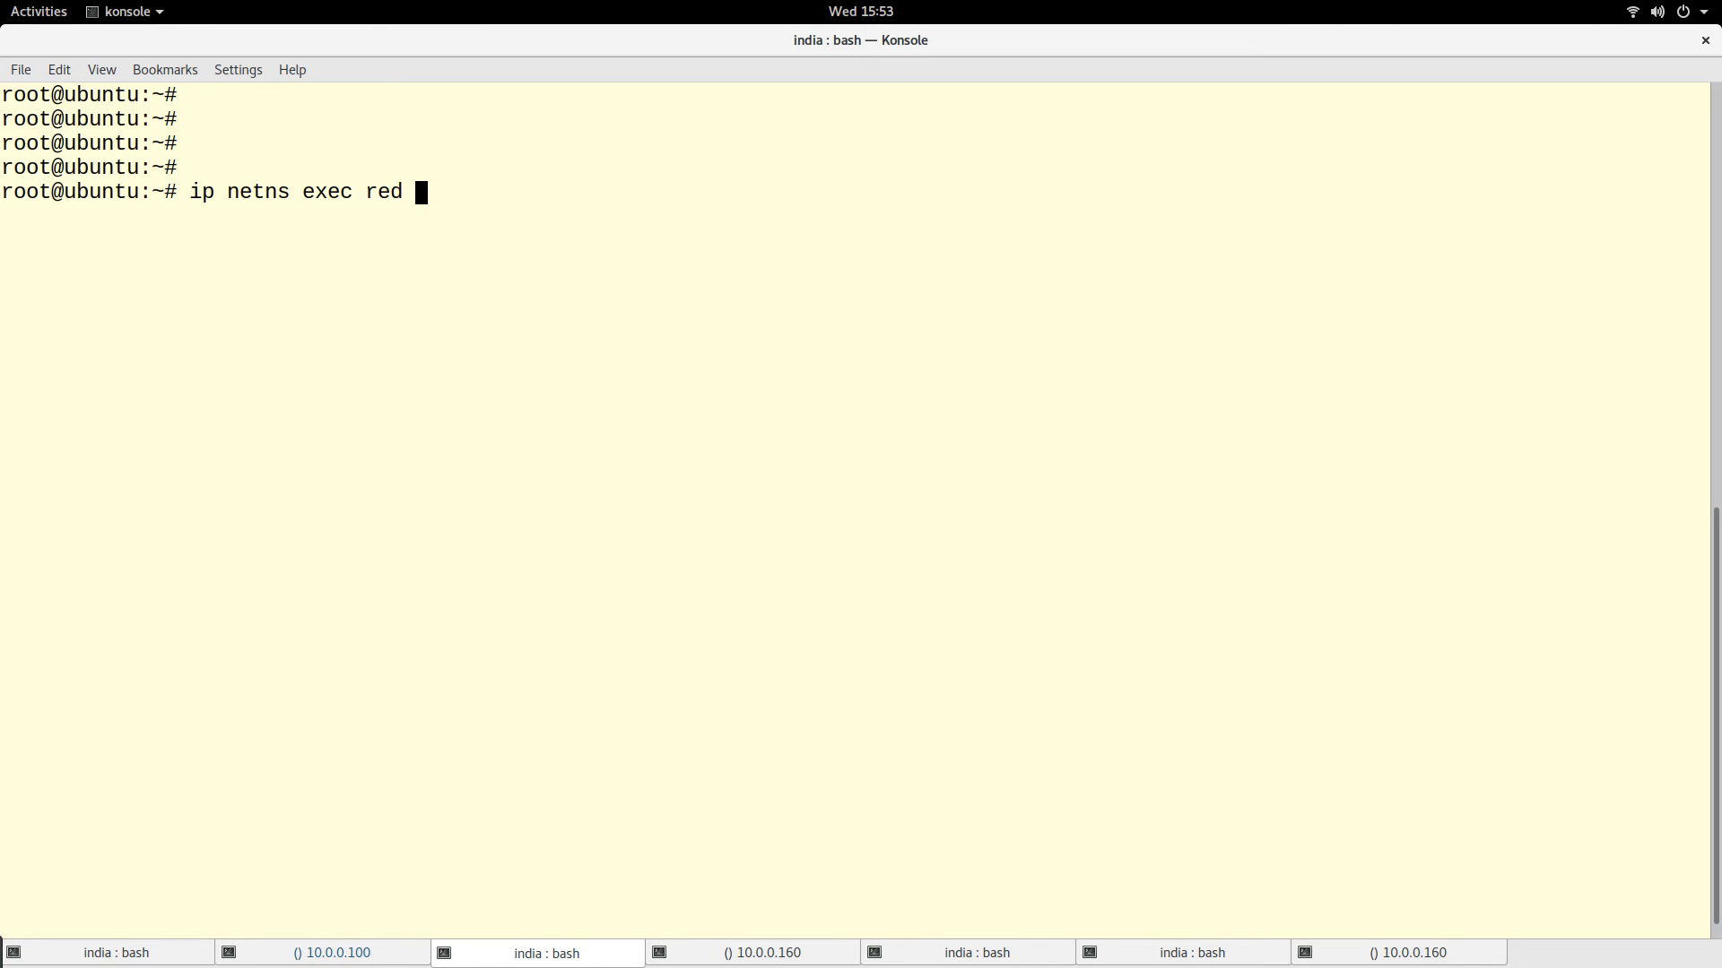
{"action": "type", "text": "p"}
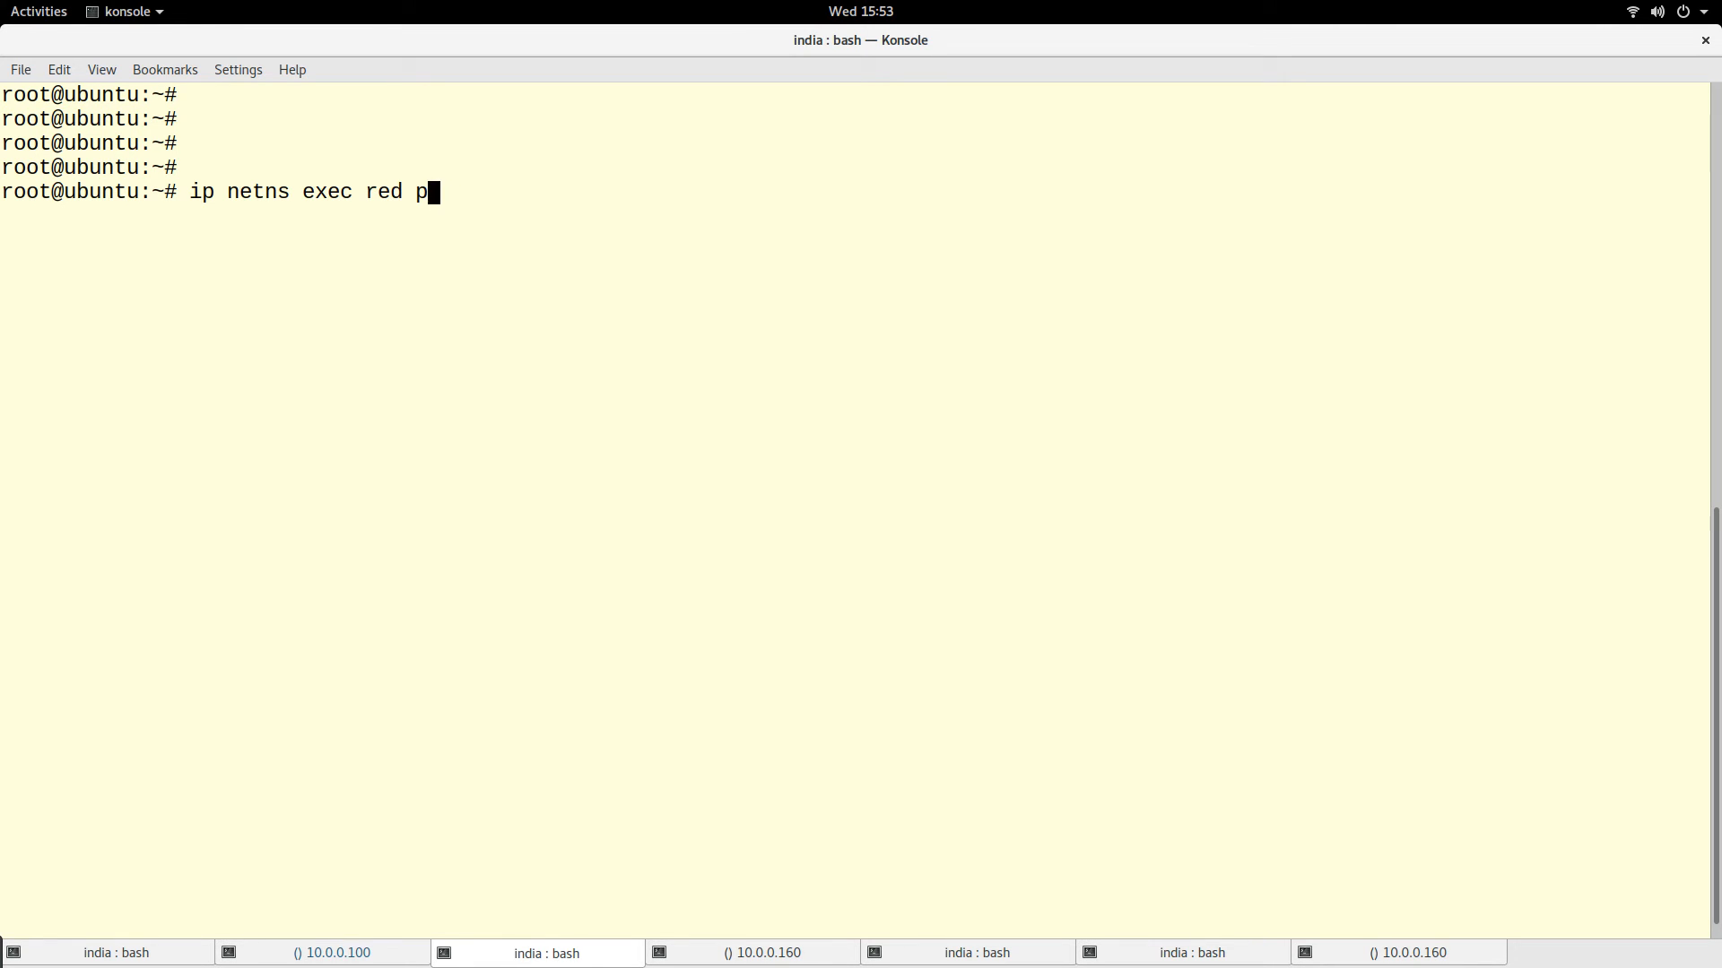
{"action": "type", "text": "ing 1"}
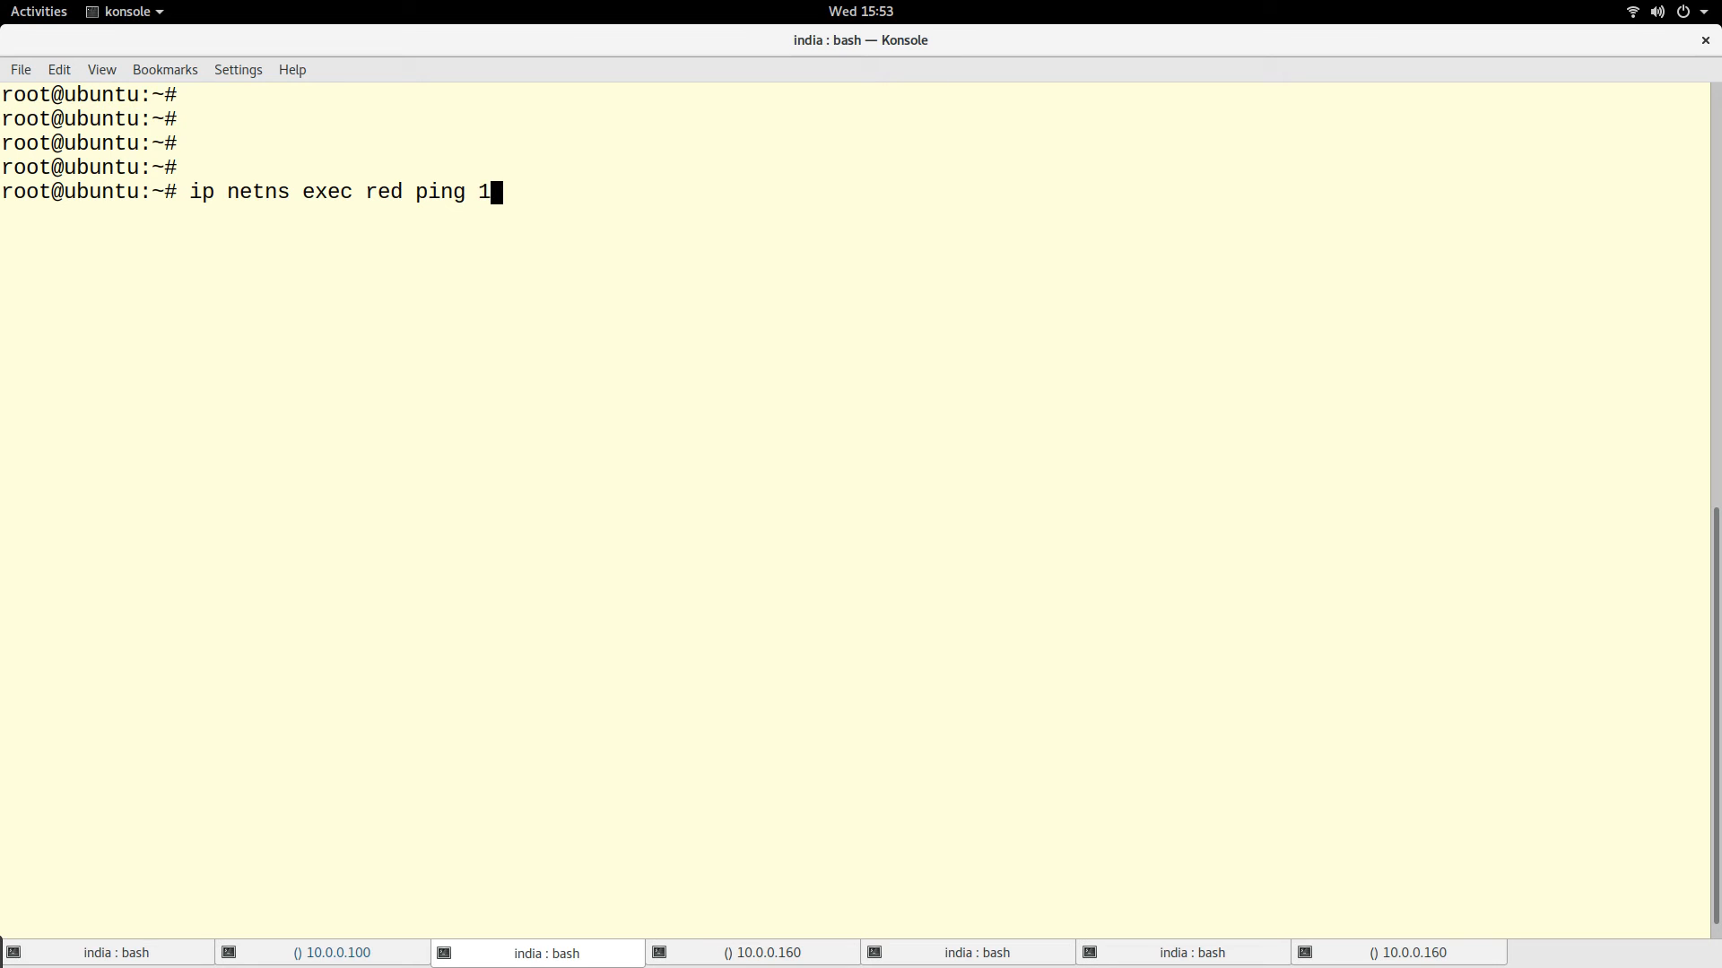
{"action": "type", "text": "92.168.1.2"}
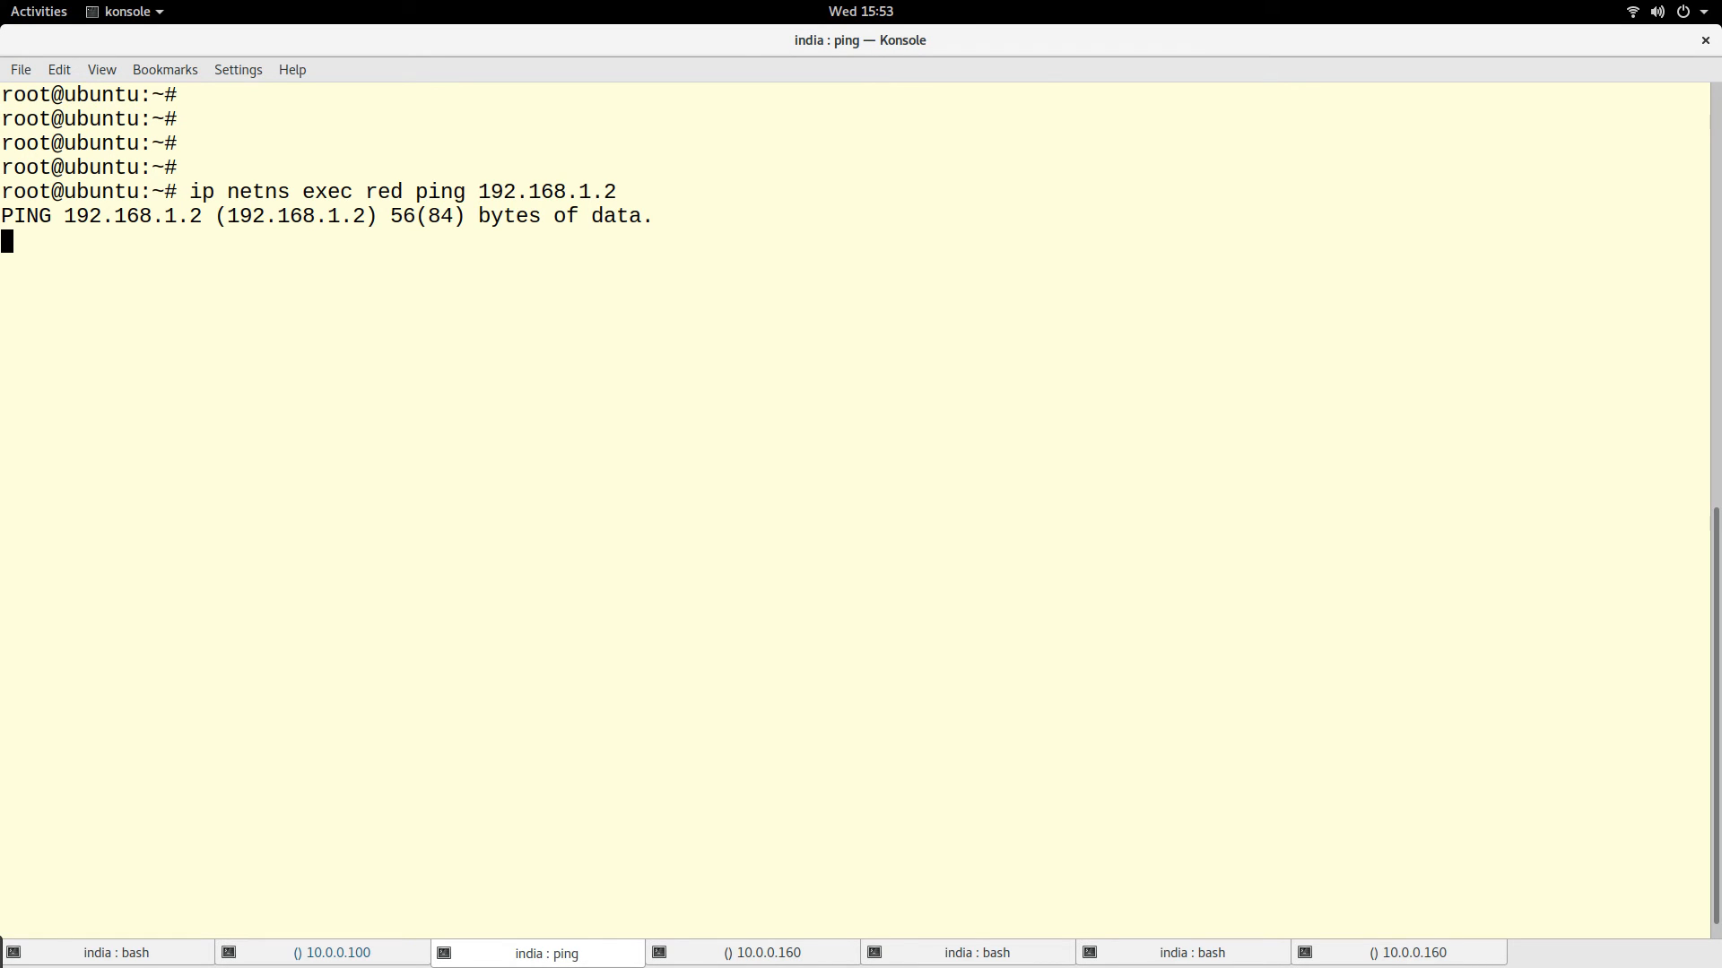
{"action": "key", "text": "ctrl+c"}
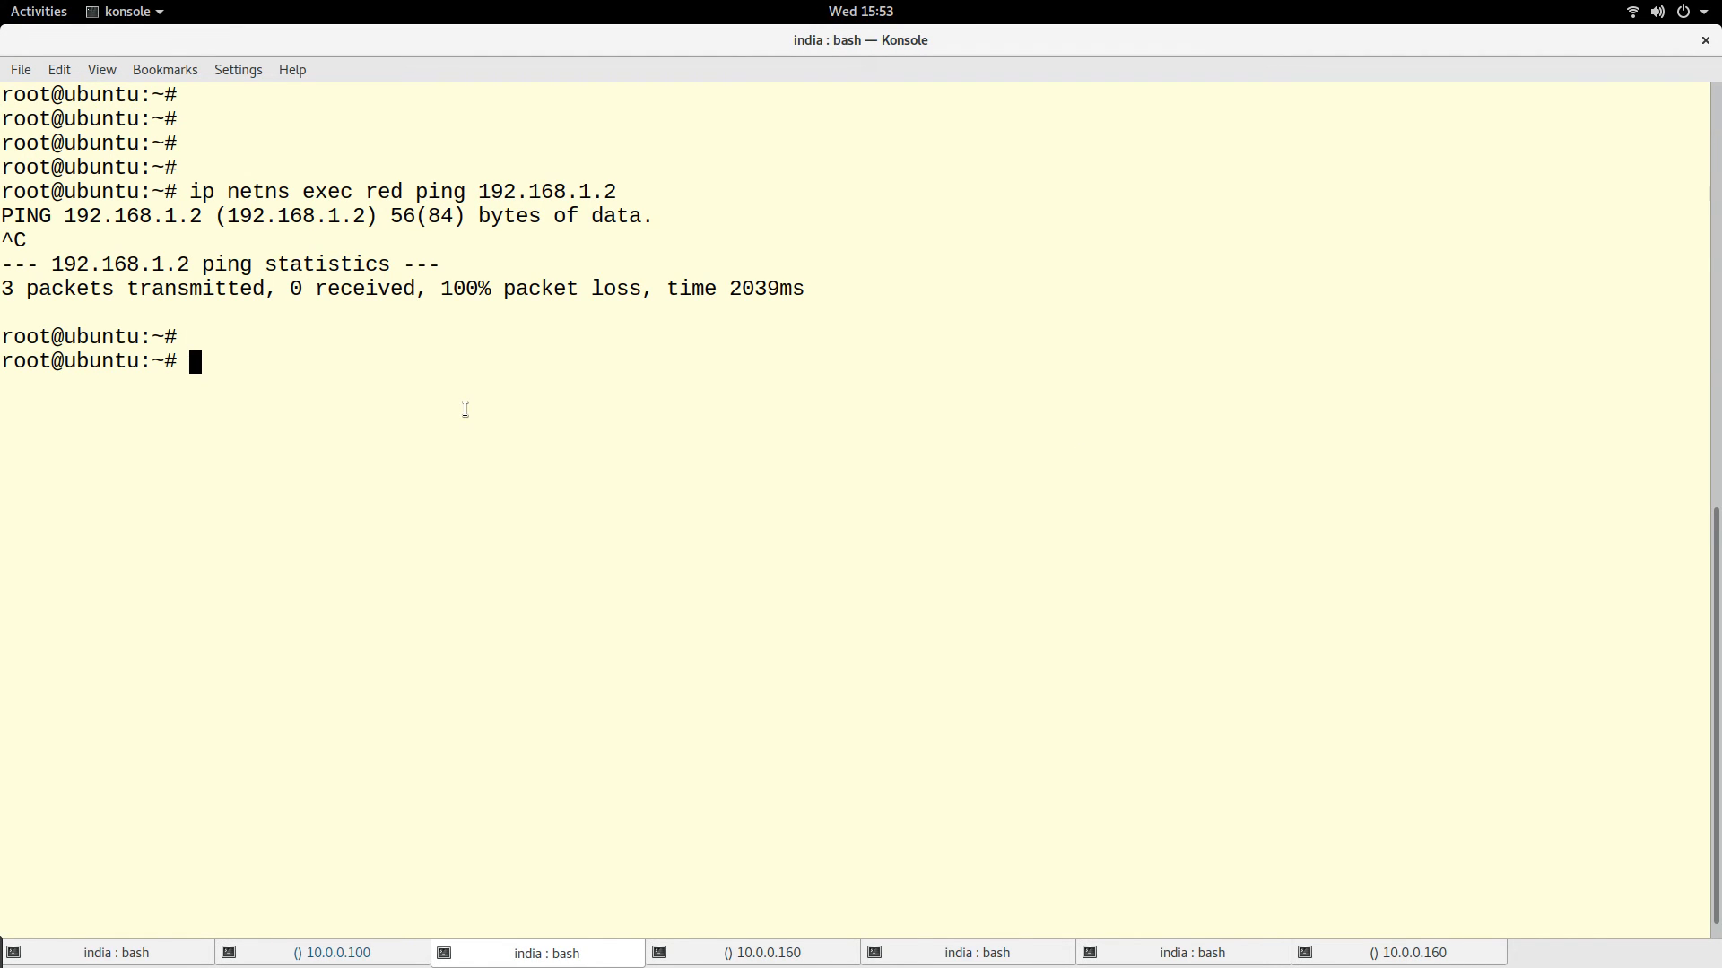
- List red's addresses showing 192.168.1.2/24 on tap1, then ping 192.168.1.3 and get replies
{"action": "type", "text": "ip netns exec red ping"}
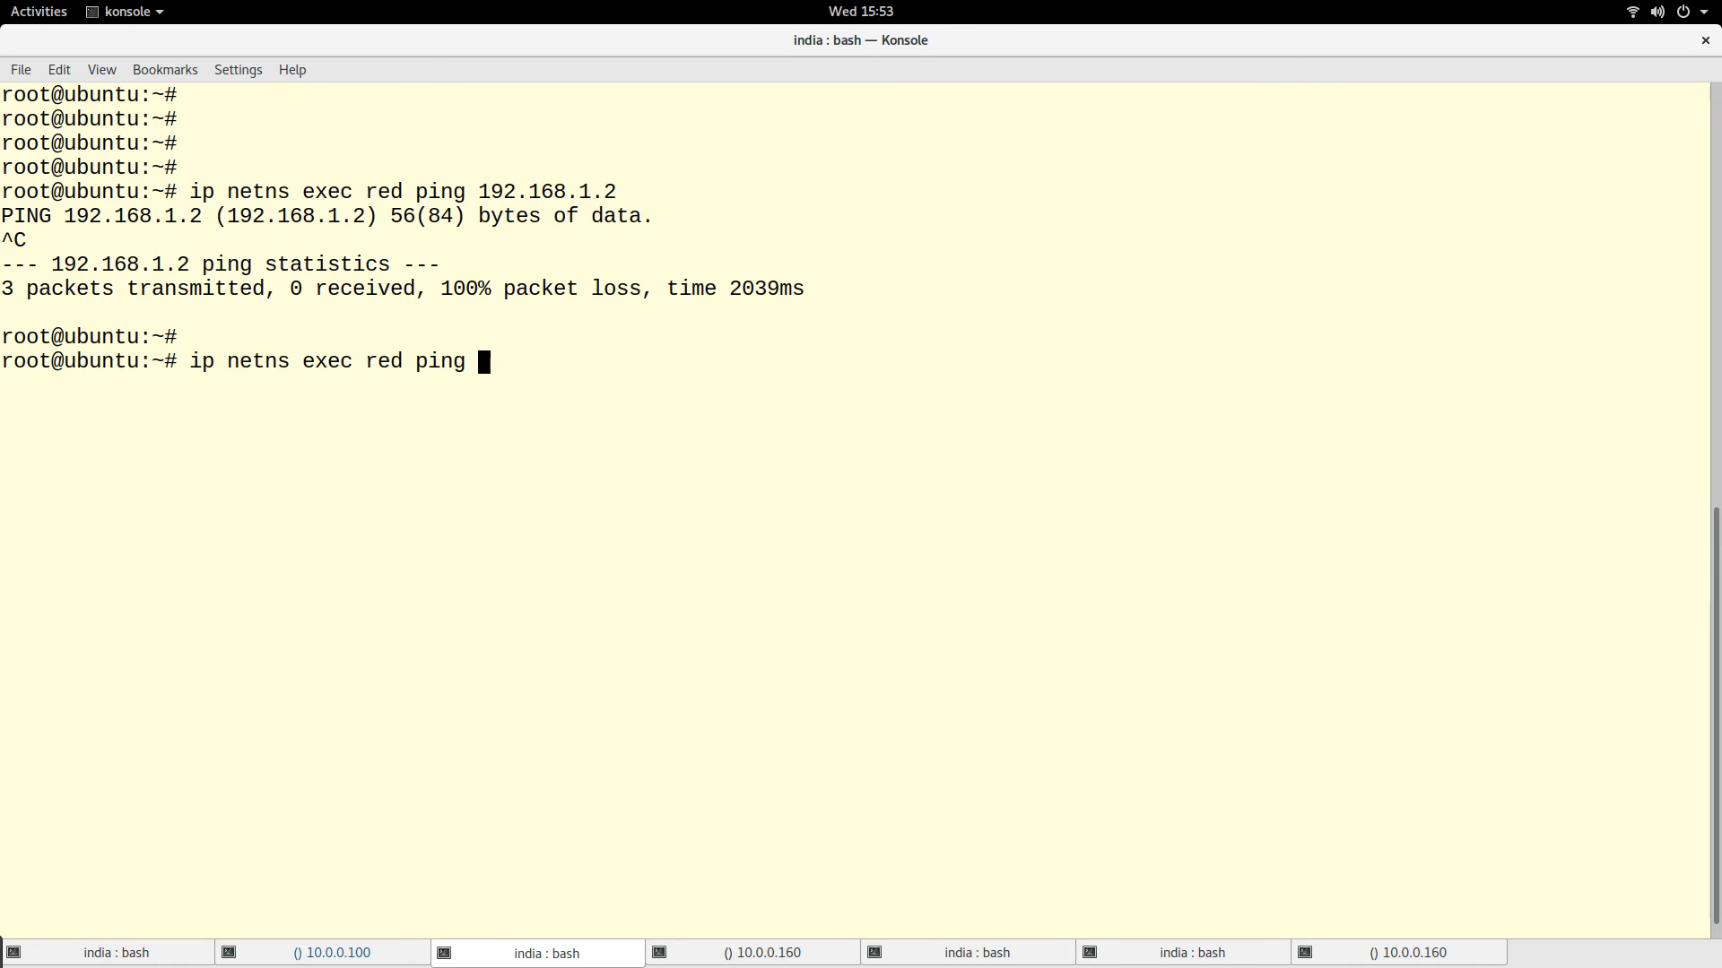
{"action": "type", "text": "ip a"}
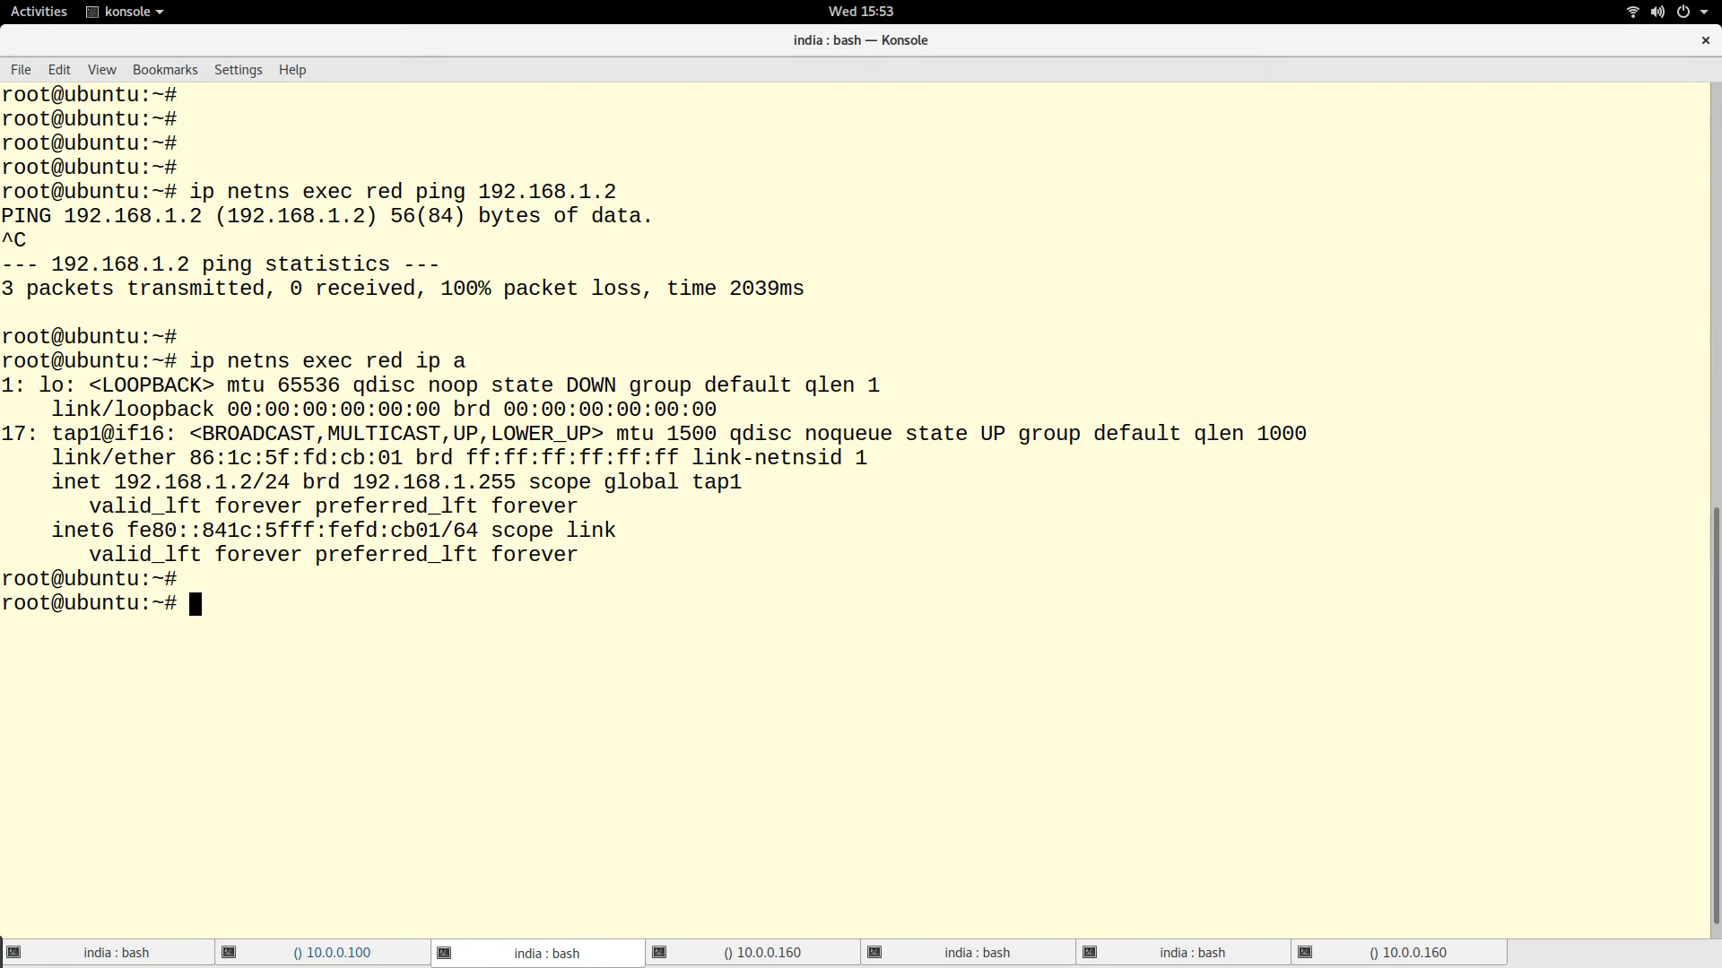
{"action": "type", "text": "ip netns exec red ping 192.168.1.3"}
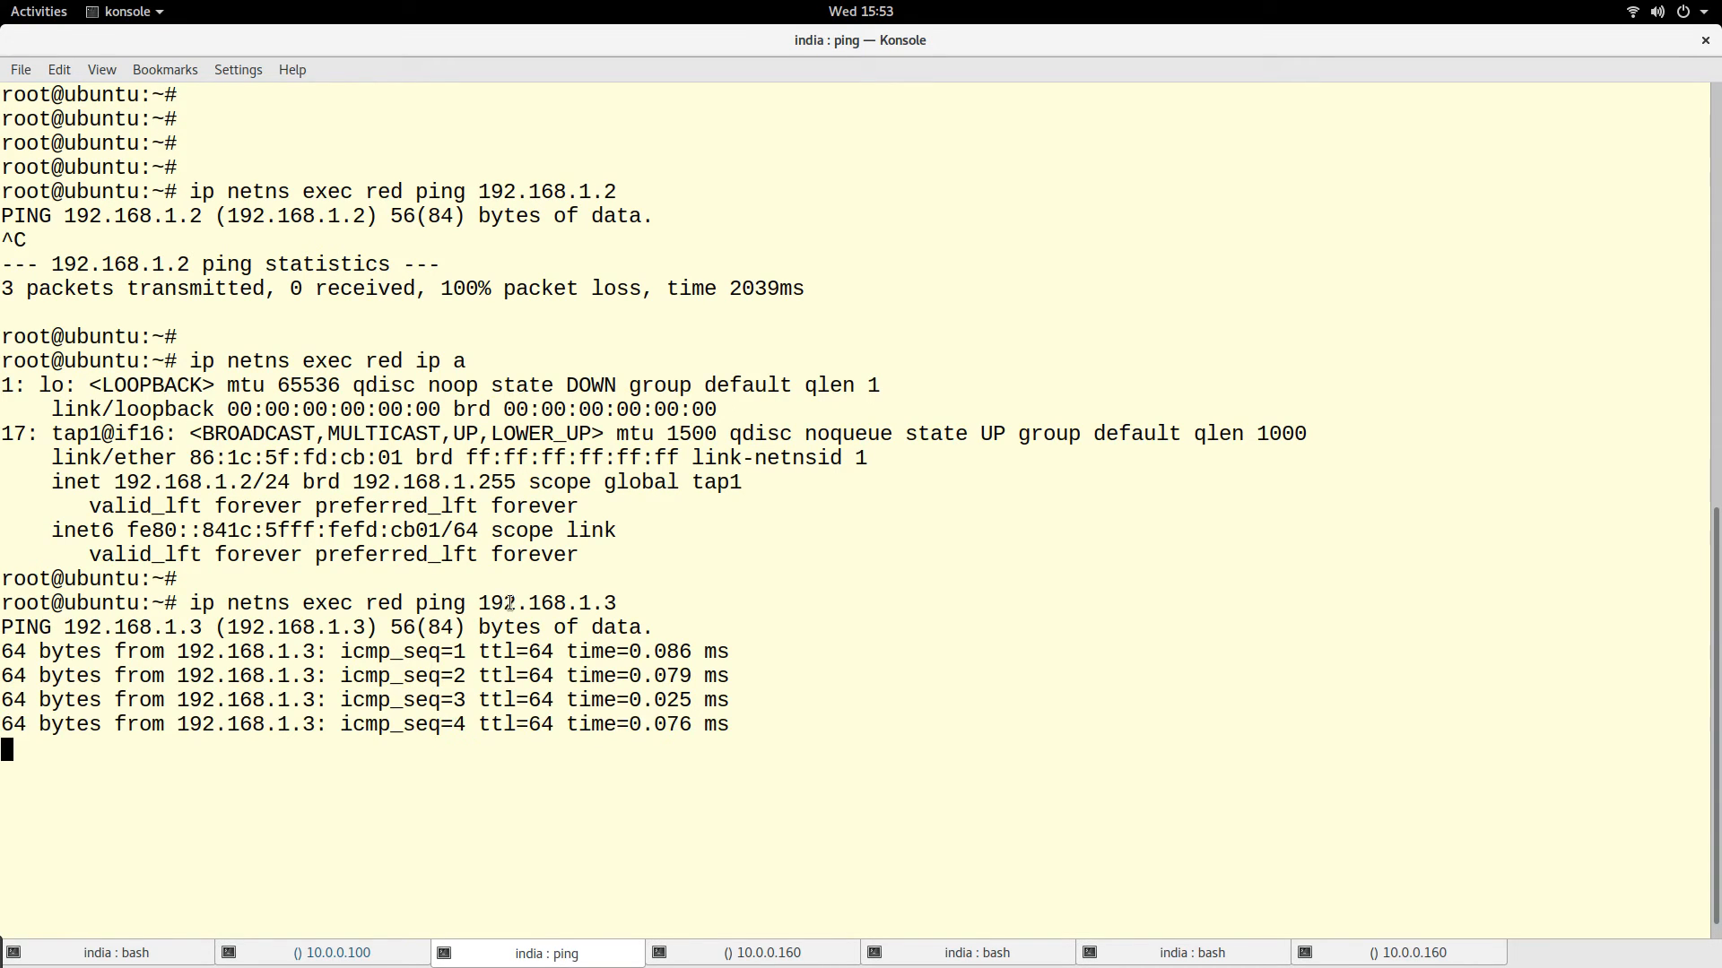
{"action": "double_click", "coordinate": [545, 603]}
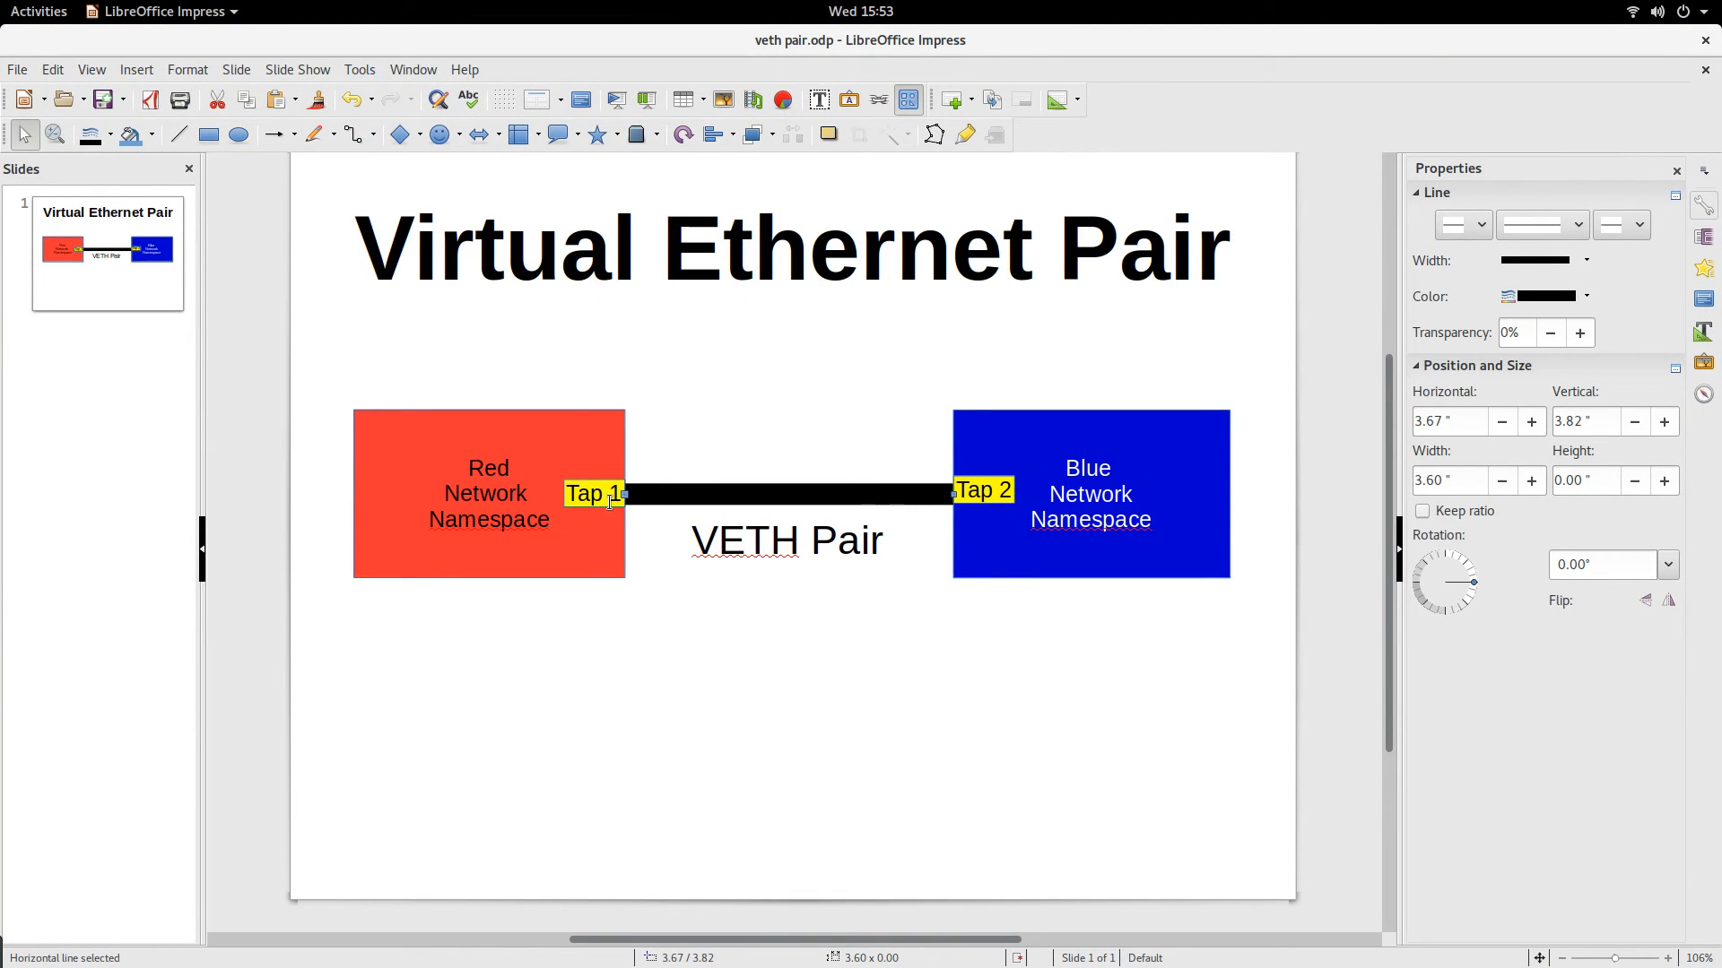
{"action": "mouse_move", "coordinate": [1008, 506]}
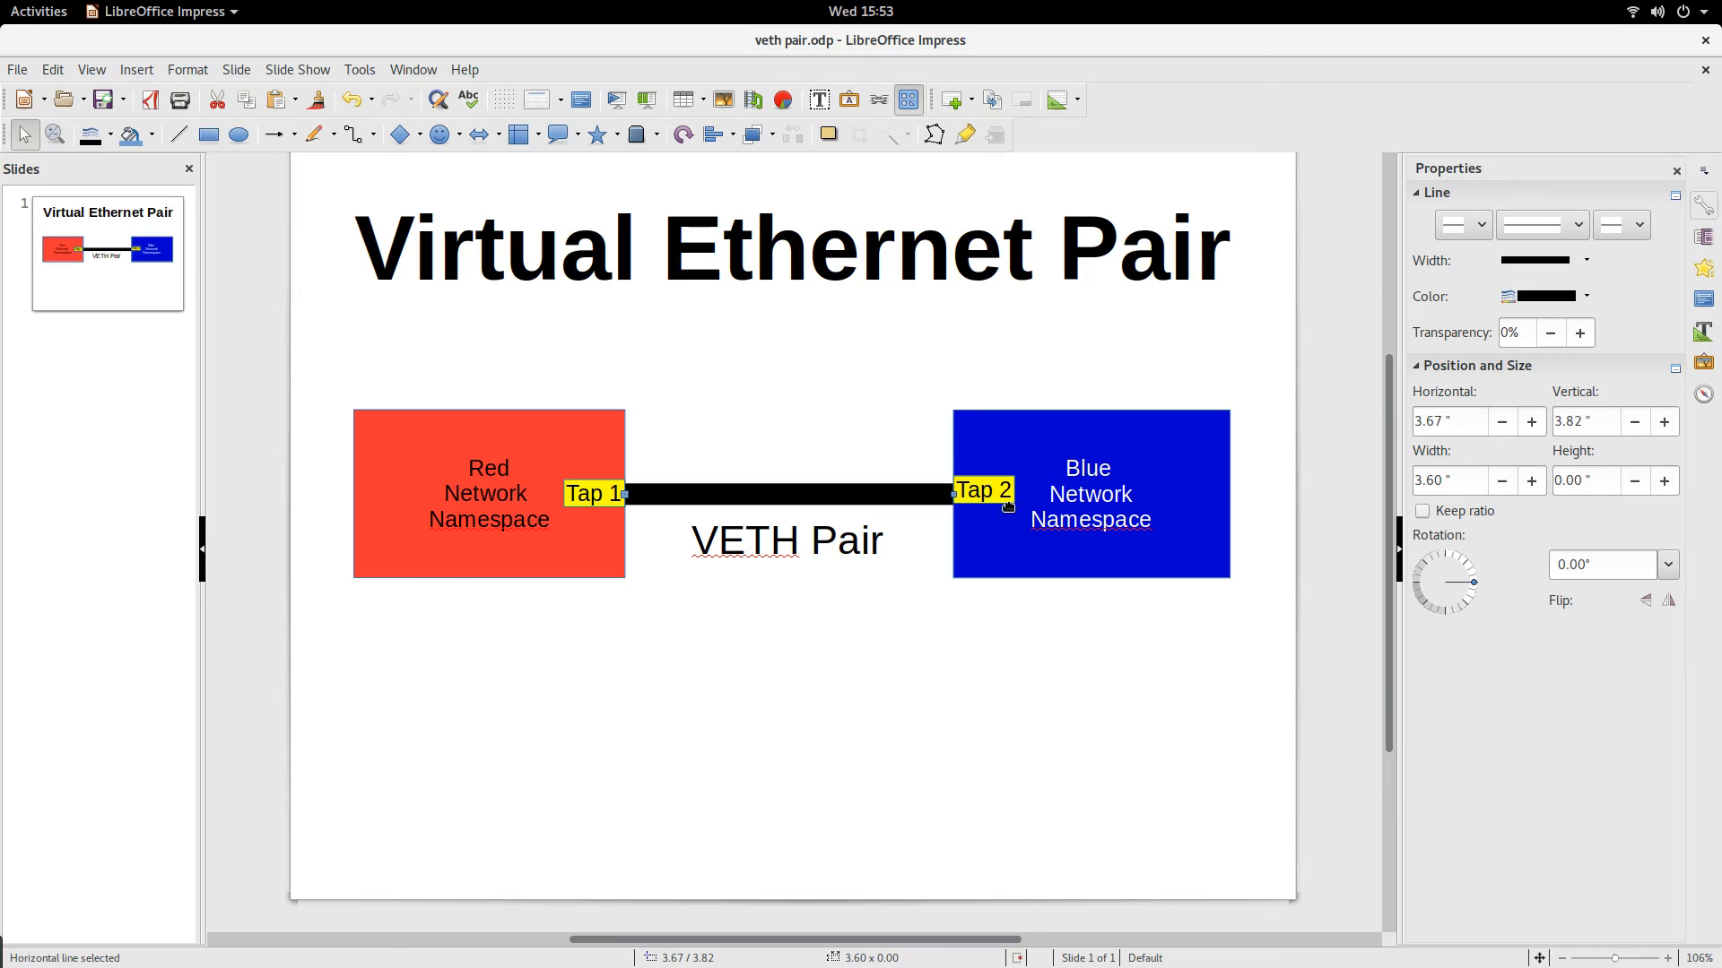
- Return from the Impress diagram to the terminal holding the ping command
{"action": "left_click", "coordinate": [39, 11]}
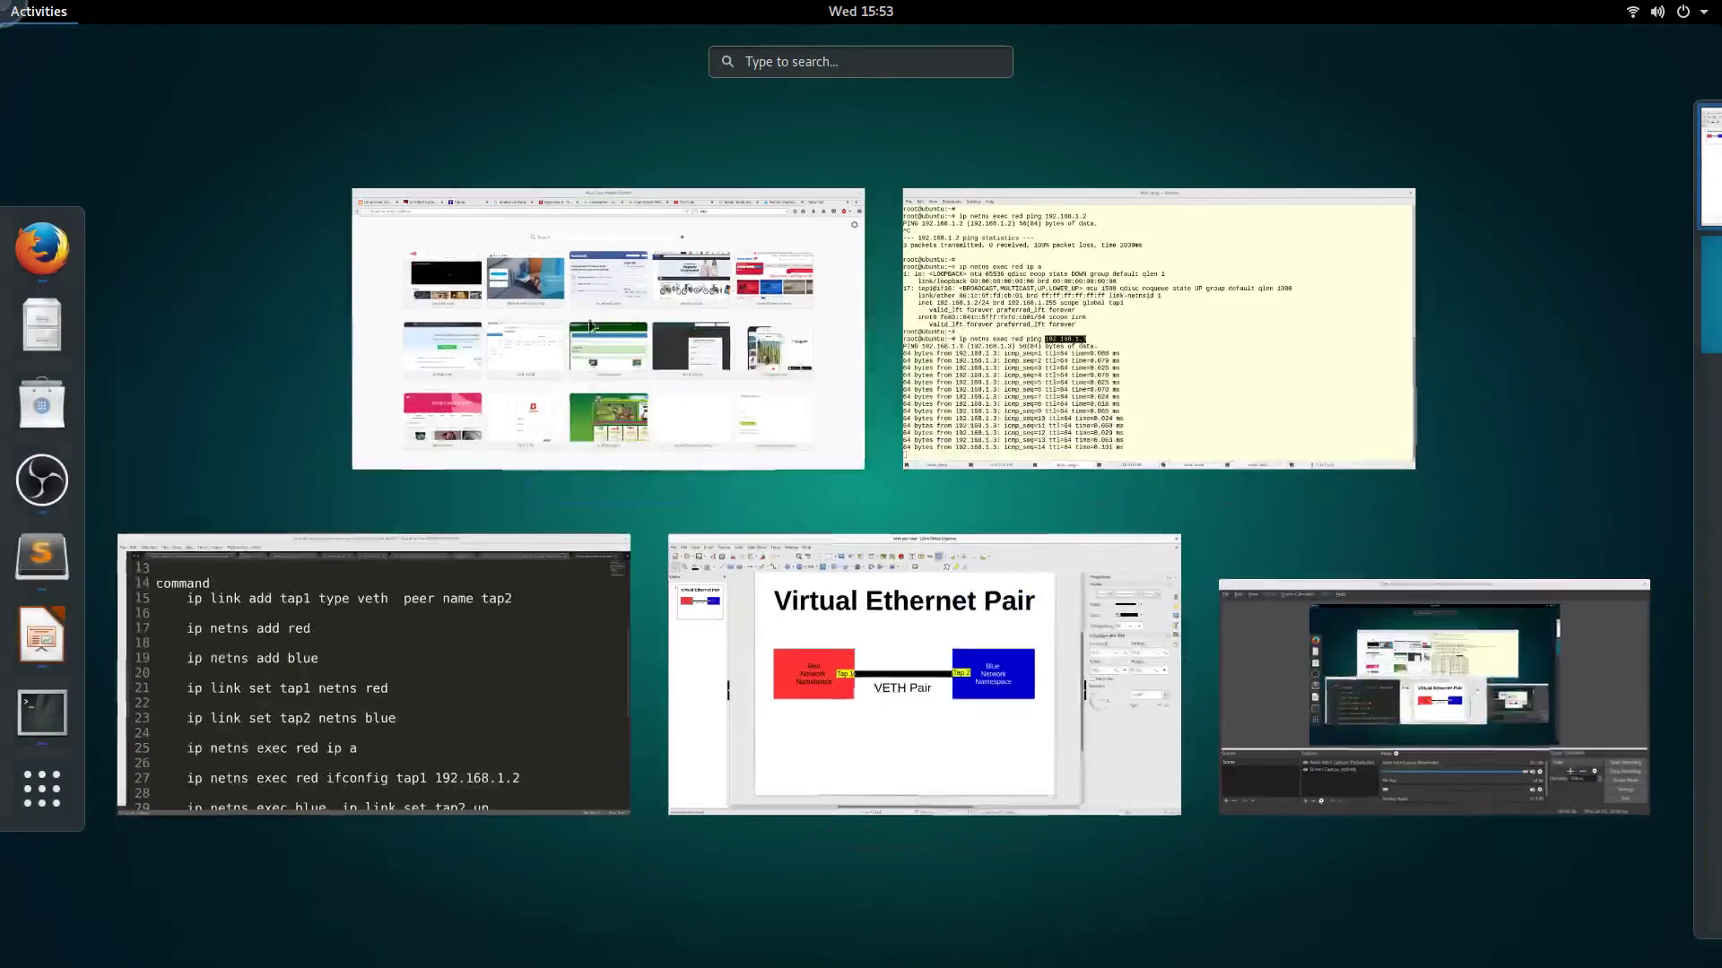
{"action": "left_click", "coordinate": [1155, 330]}
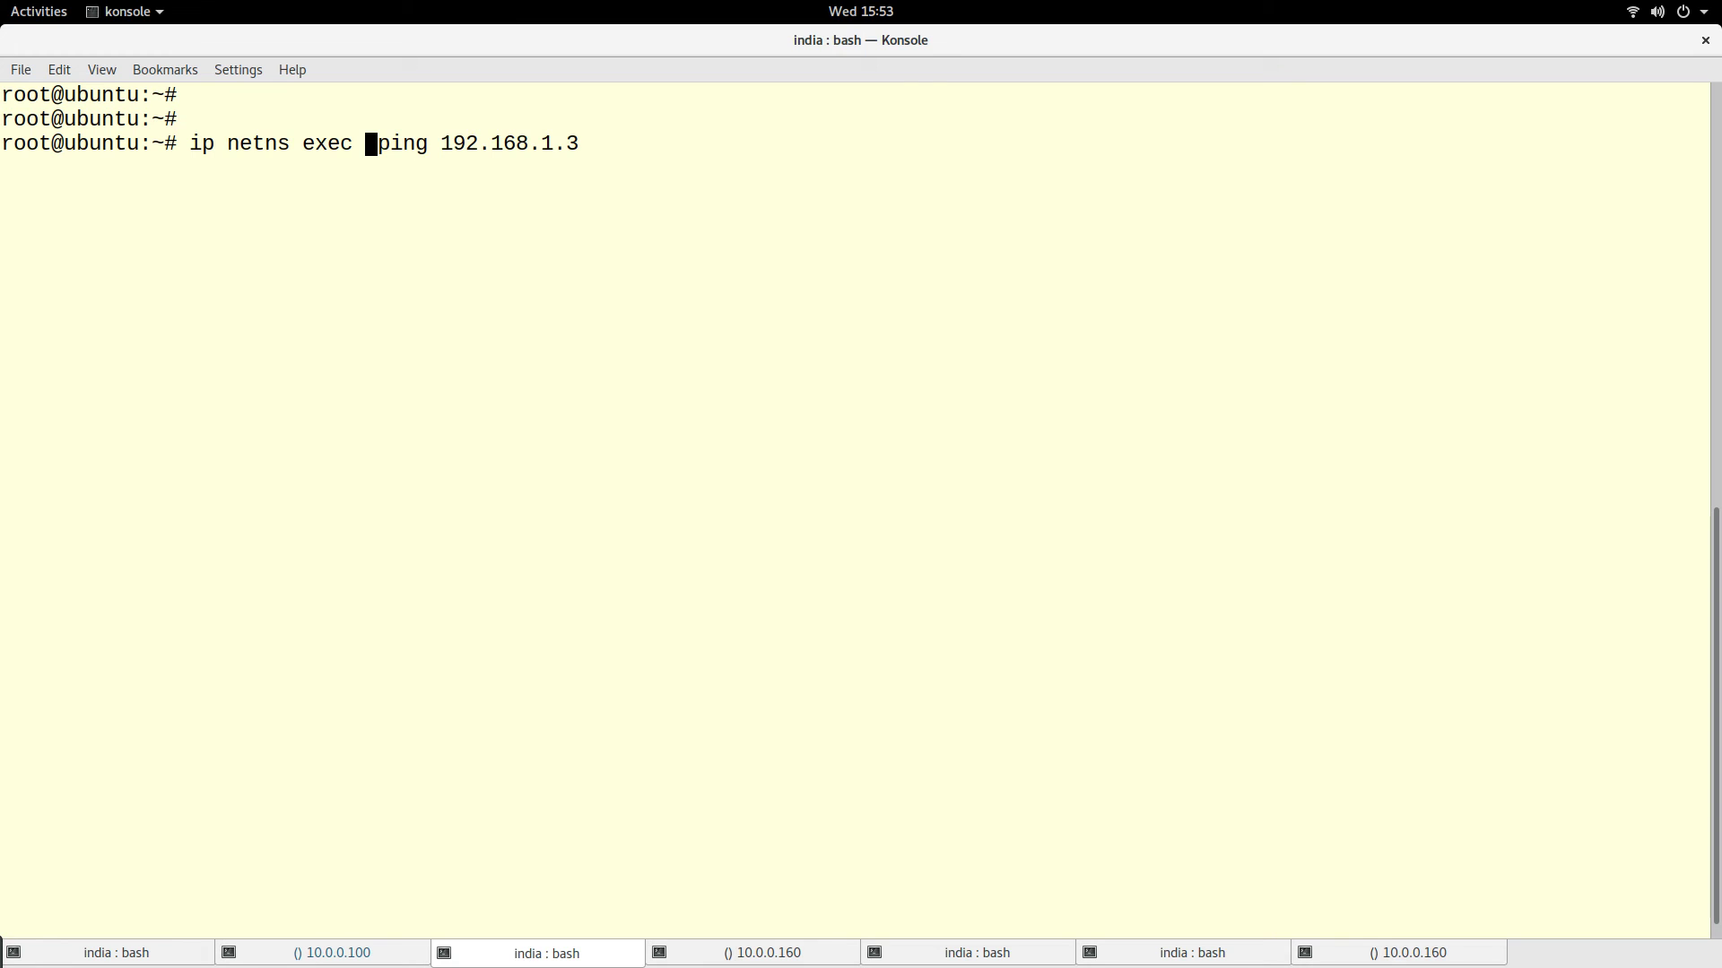
- Ping 192.168.1.2 from the blue namespace and highlight the replying address
{"action": "type", "text": "blue"}
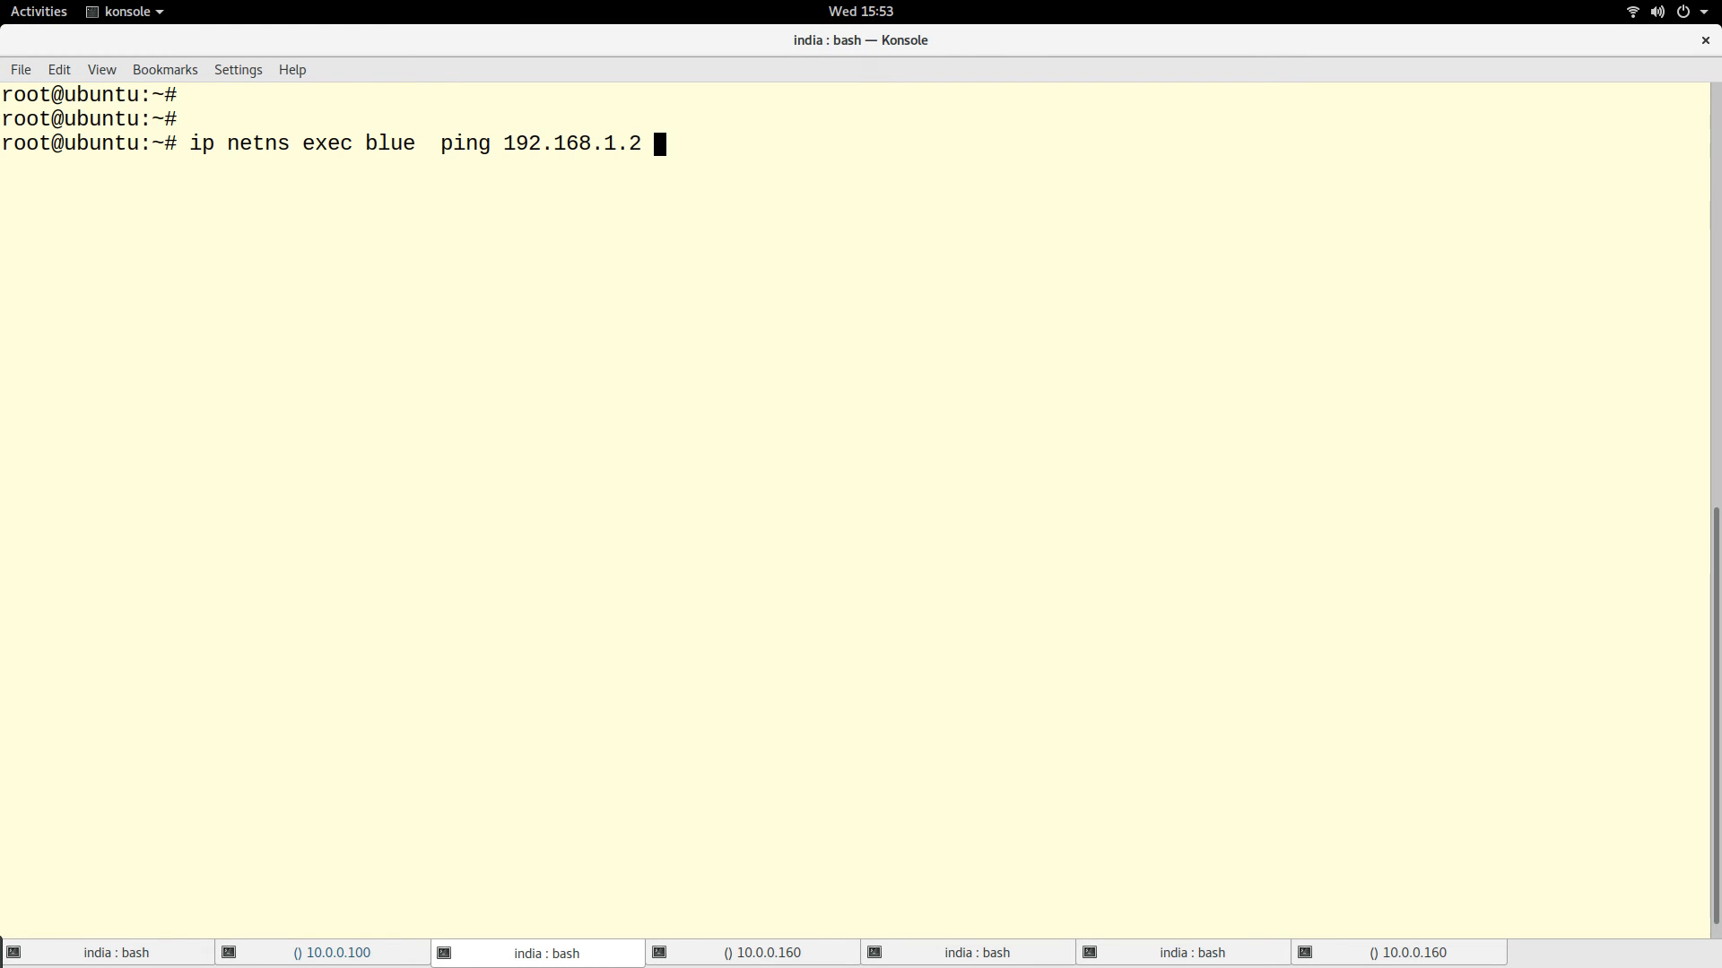
{"action": "mouse_move", "coordinate": [595, 143]}
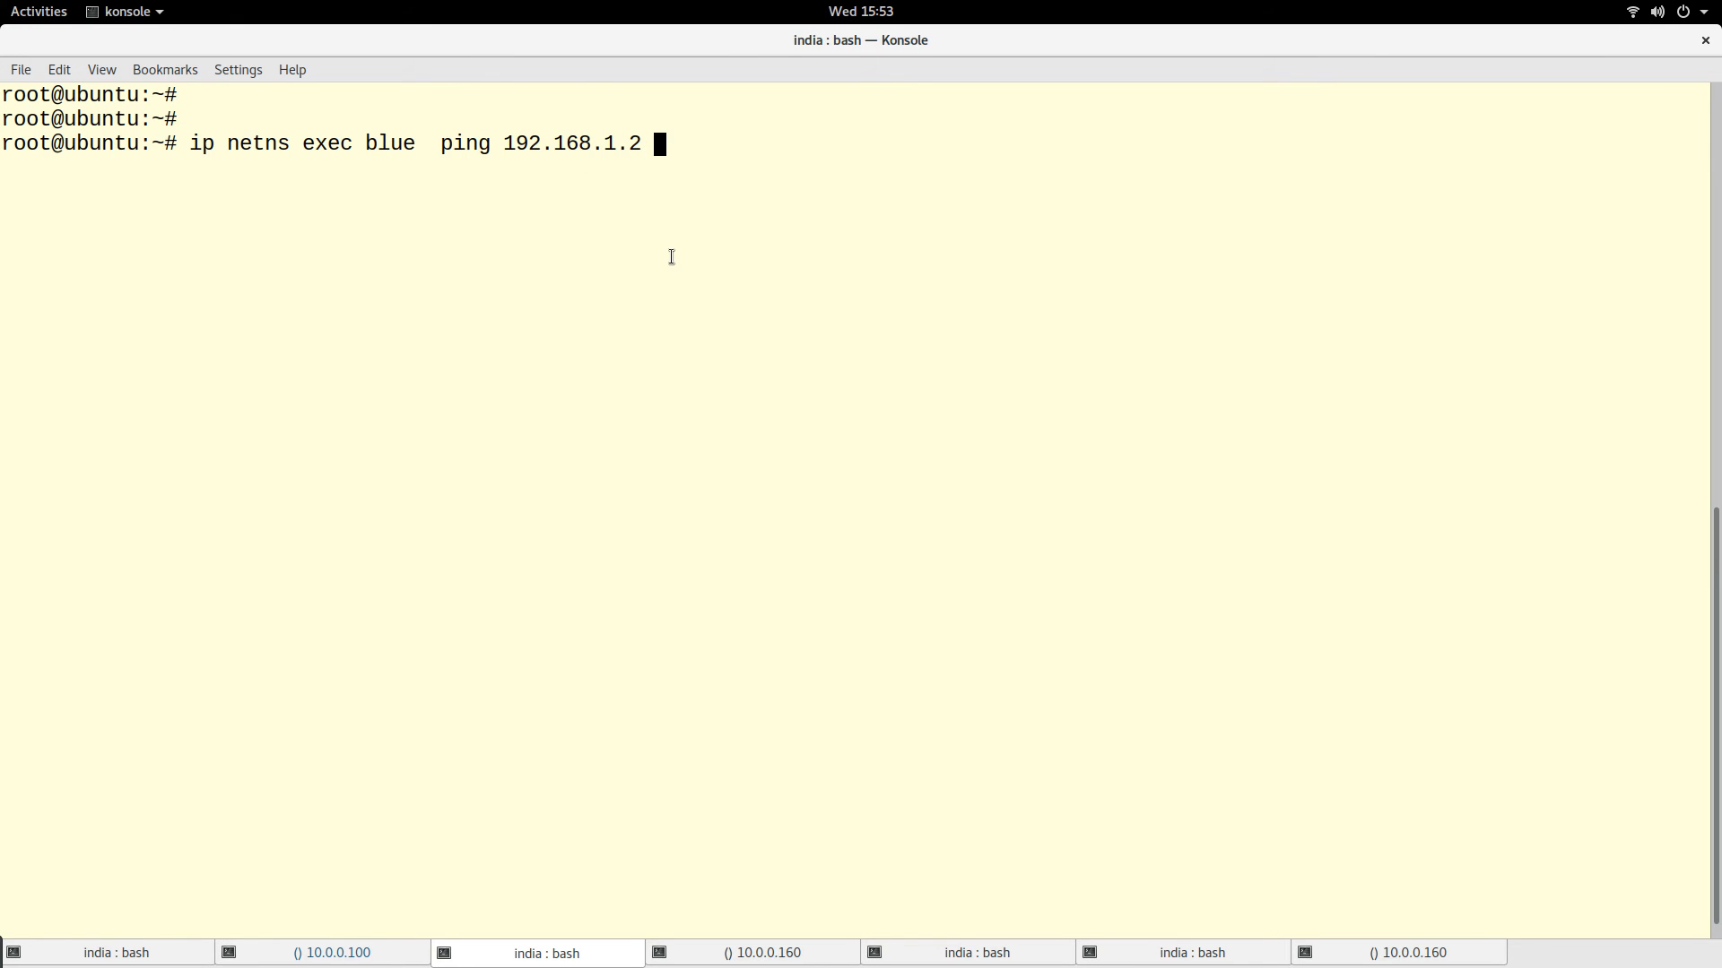
{"action": "key", "text": "Return"}
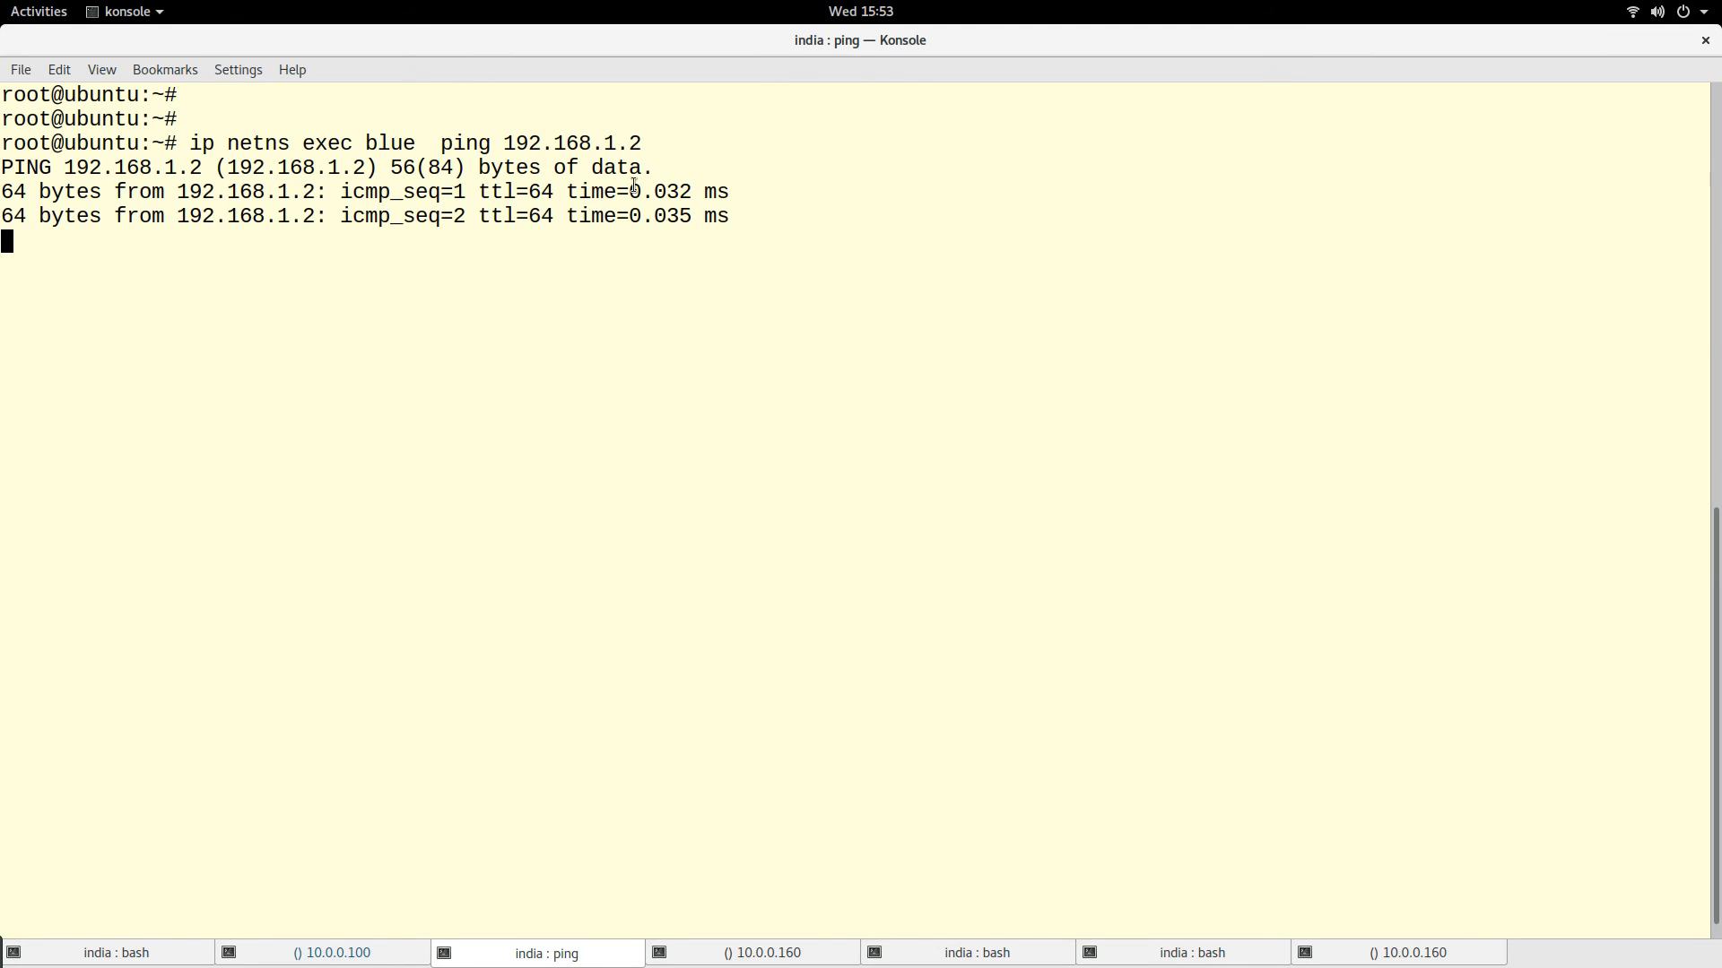
{"action": "double_click", "coordinate": [570, 143]}
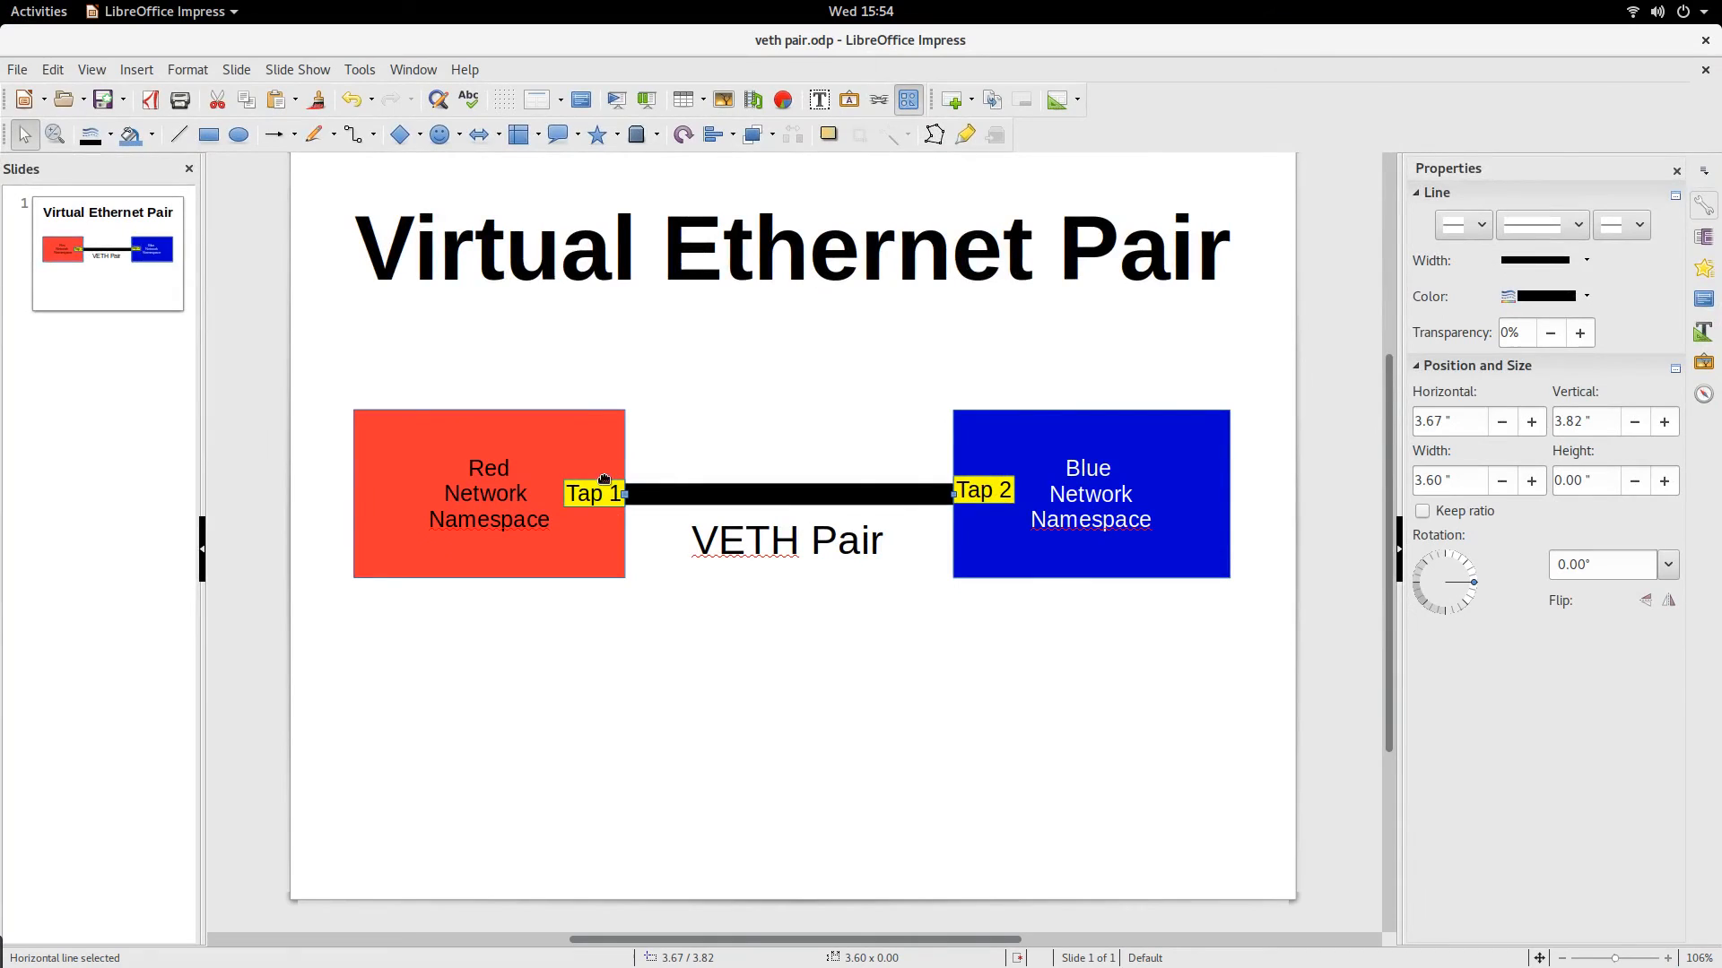
- Point out the Red Network Namespace box on the diagram, switching between windows and back to the slide
{"action": "left_click", "coordinate": [461, 466]}
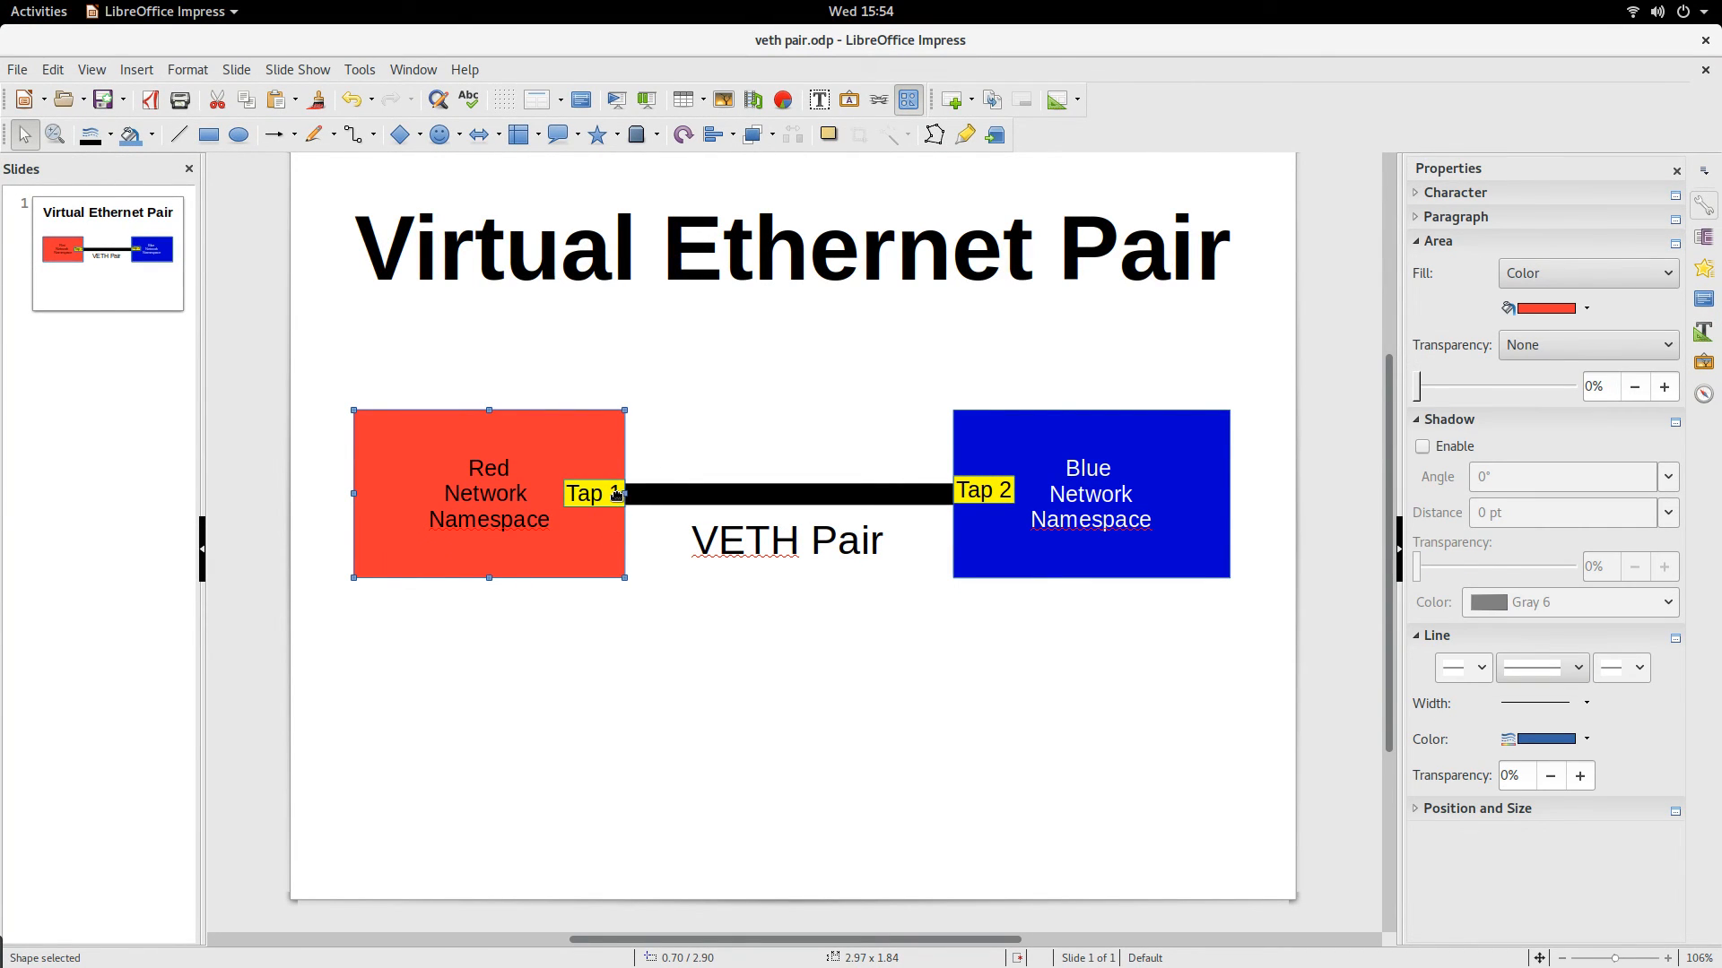
{"action": "left_click", "coordinate": [40, 11]}
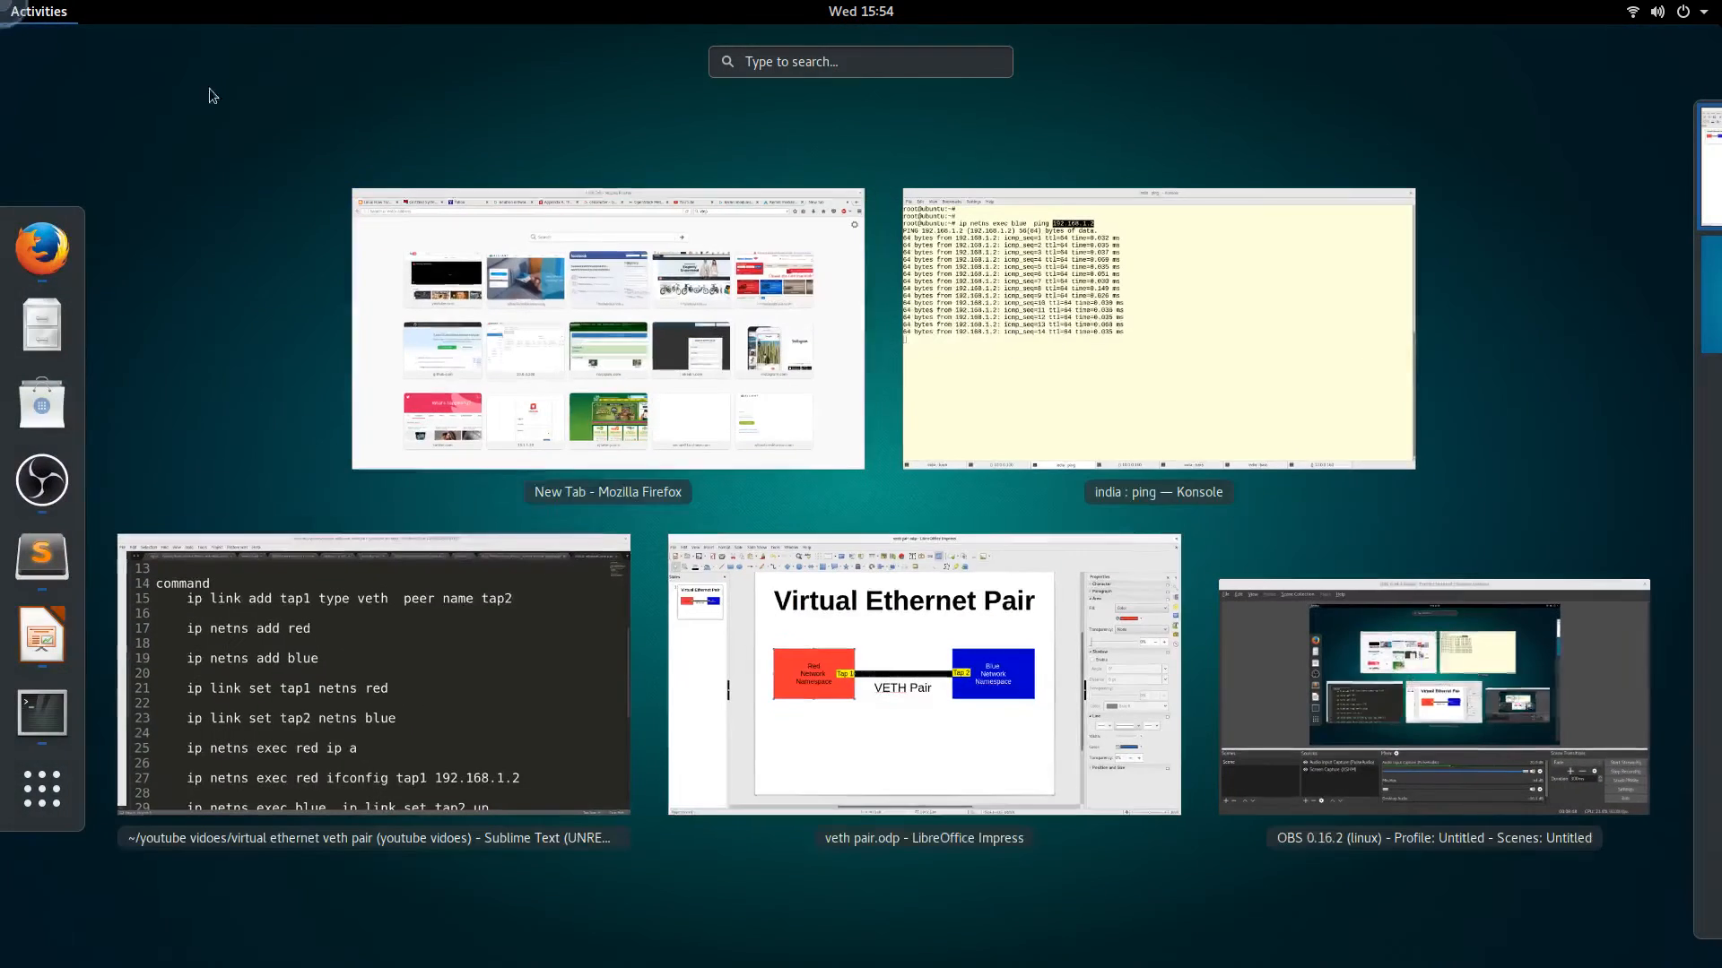
{"action": "left_click", "coordinate": [921, 678]}
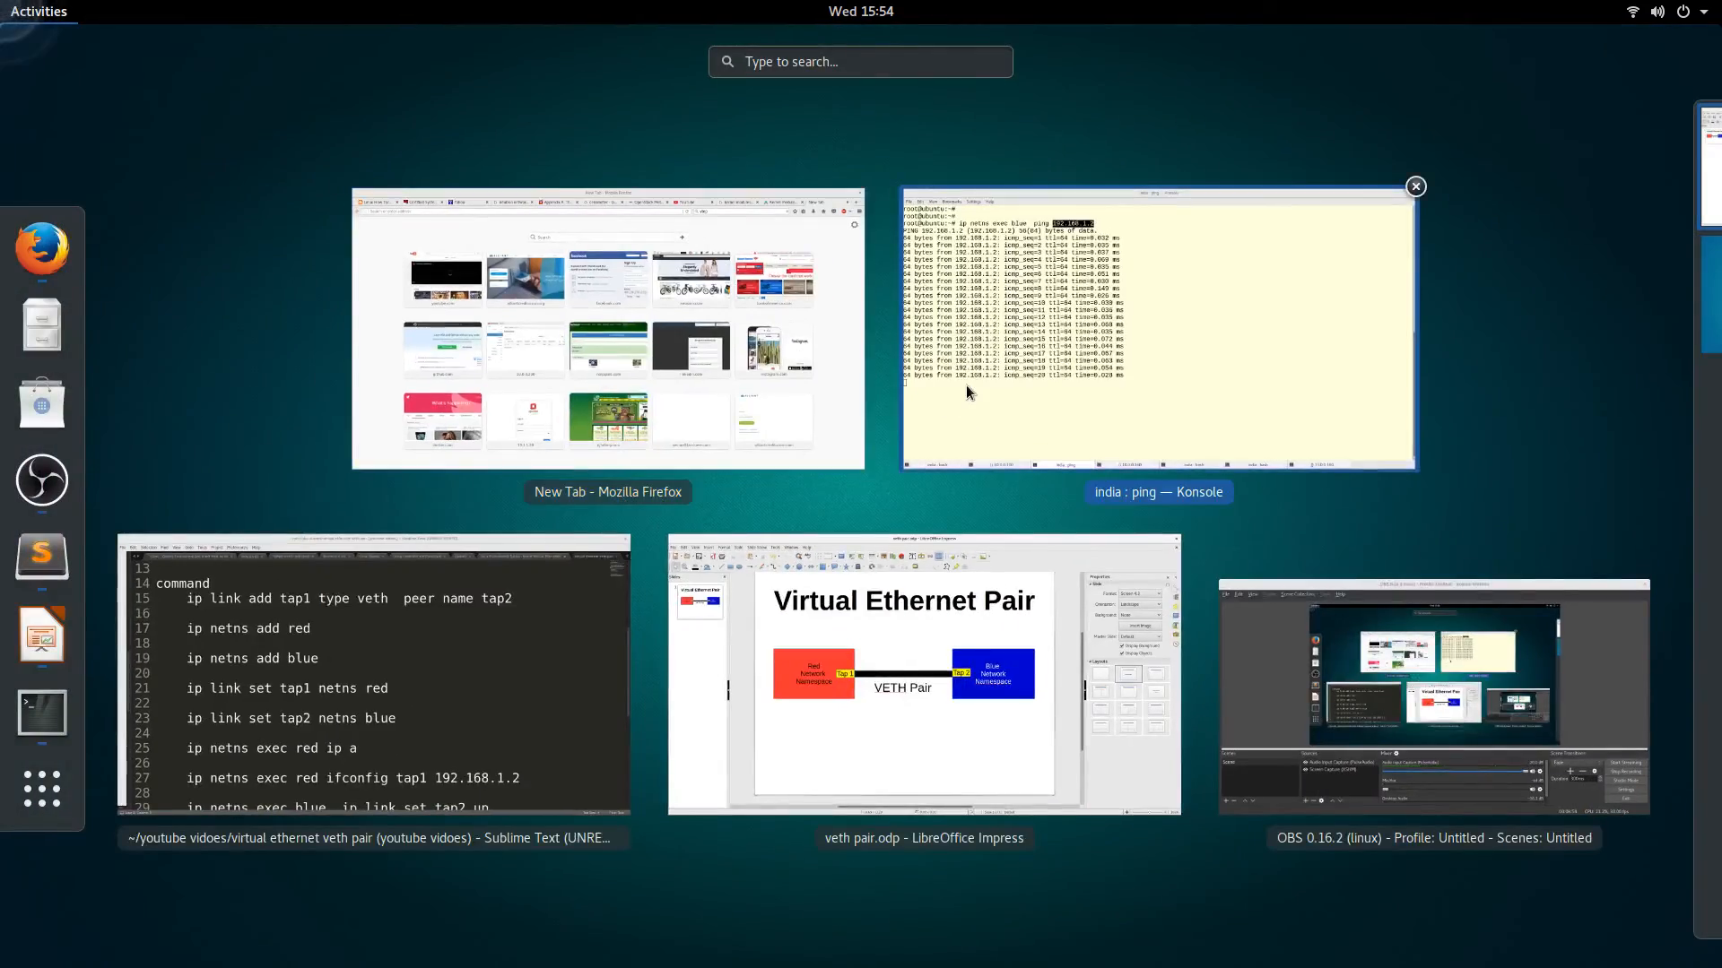
{"action": "left_click", "coordinate": [1155, 319]}
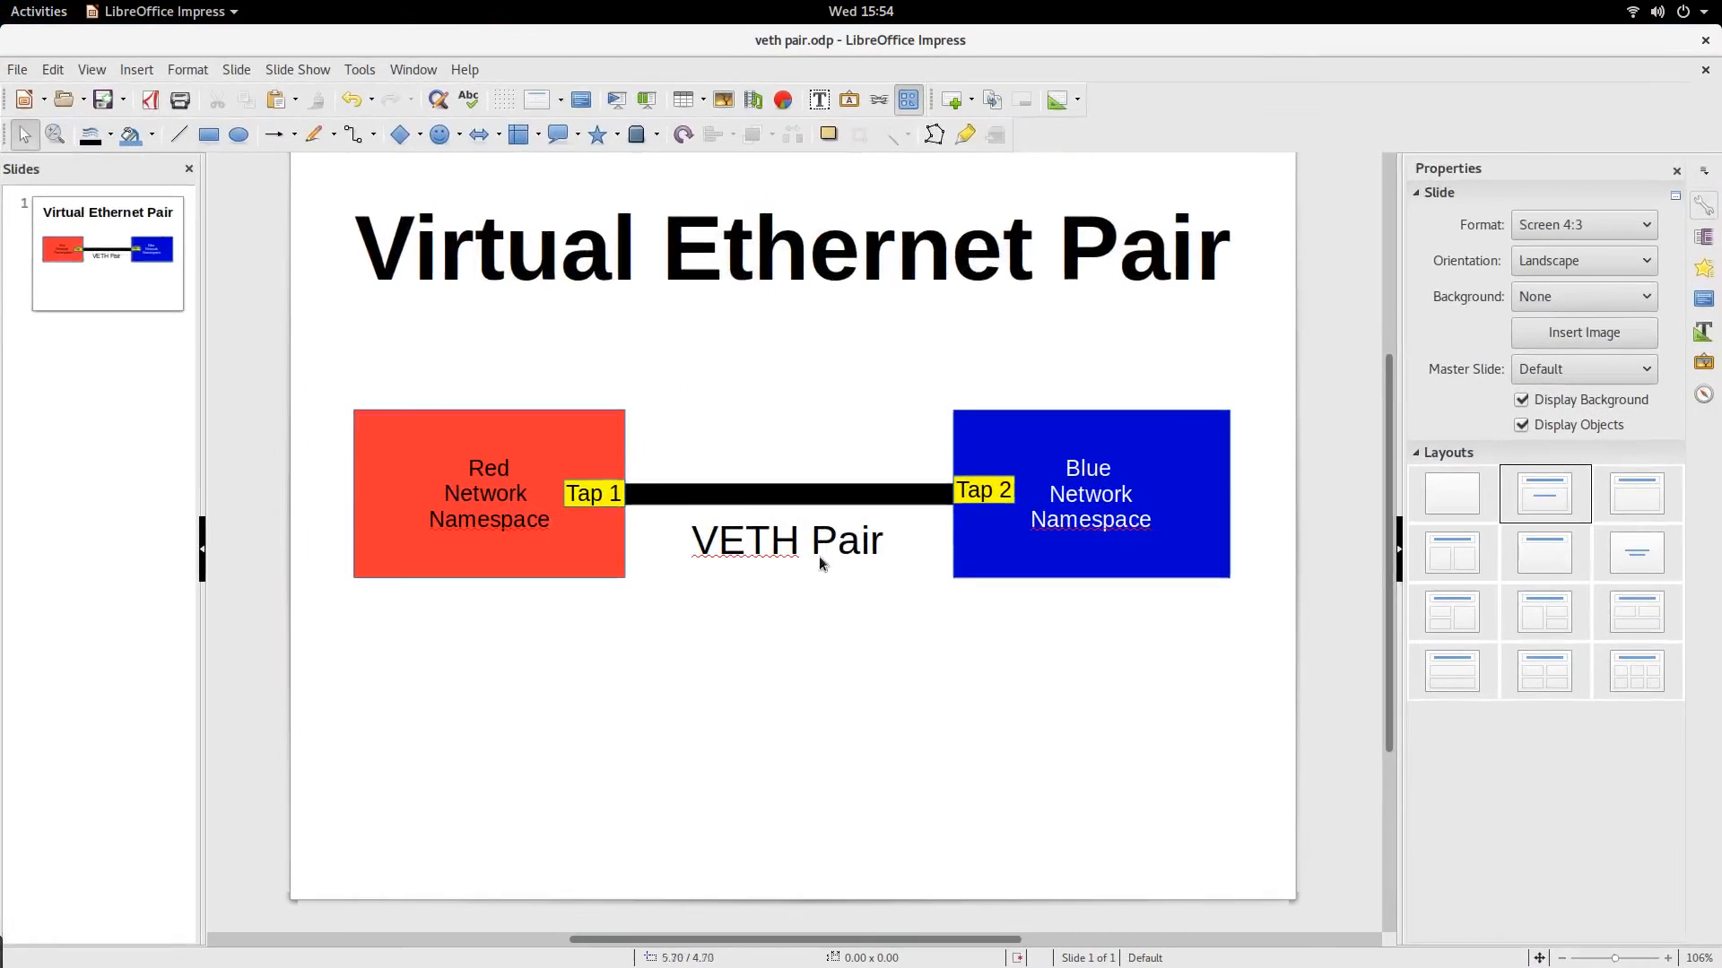
- Walk through the diagram's text area, deselect the slide, then switch toward the virtual ethernet pair notes
{"action": "double_click", "coordinate": [785, 542]}
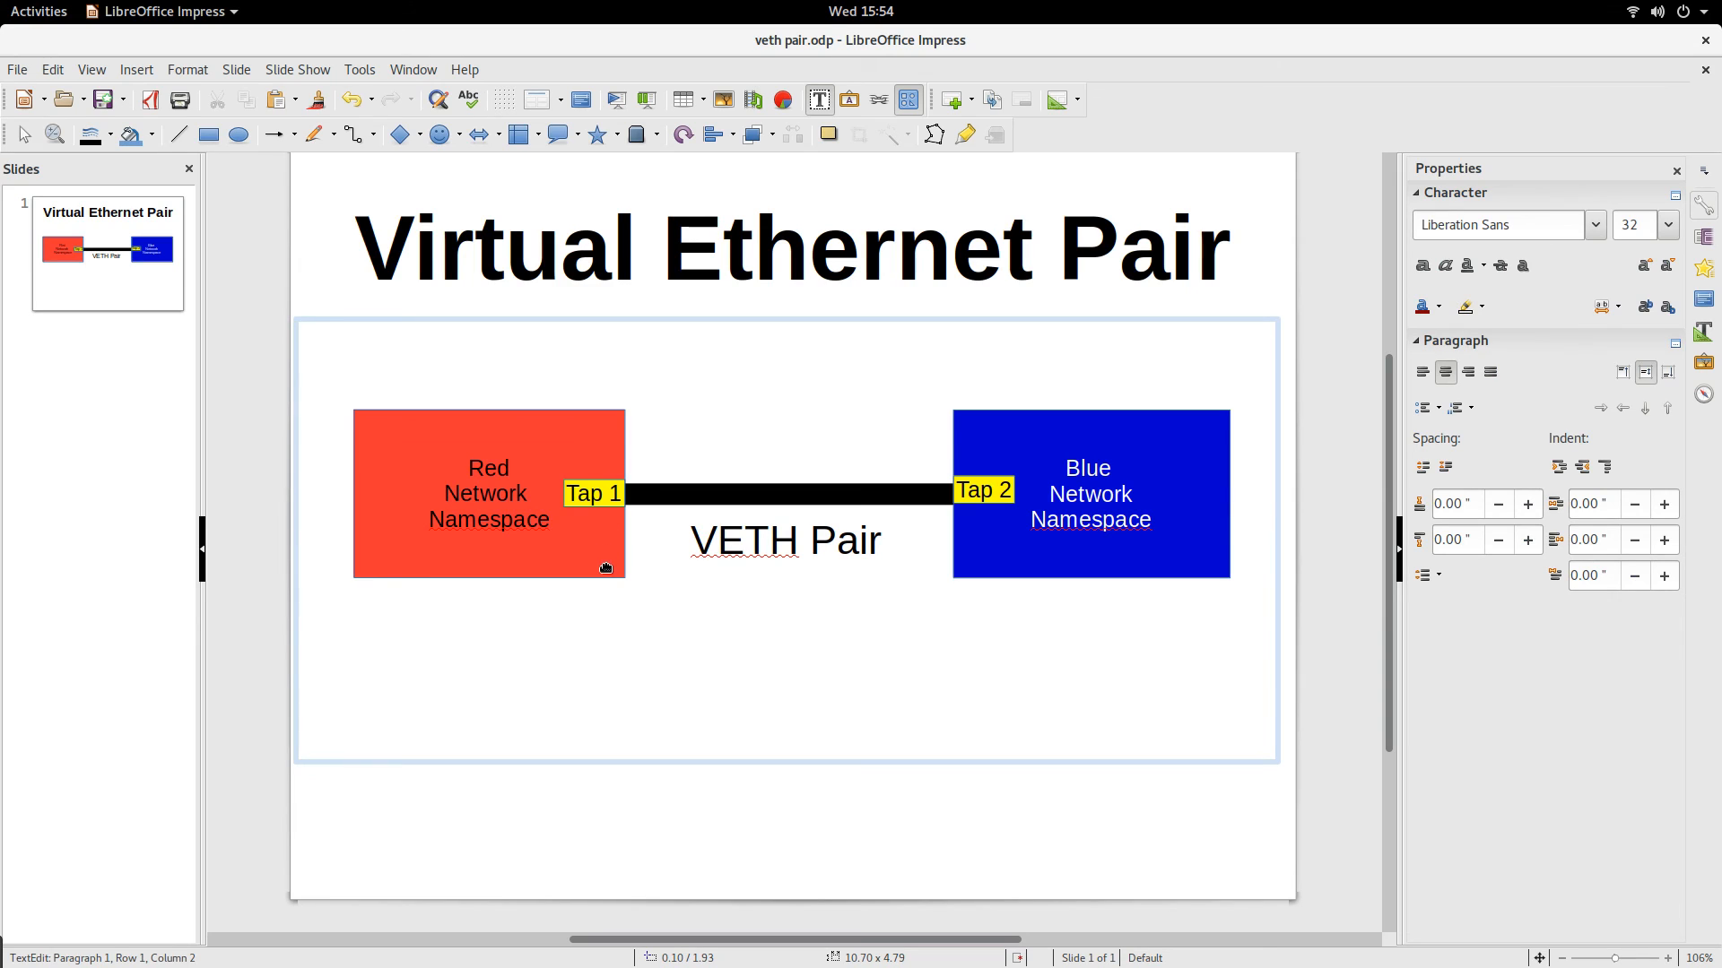
{"action": "left_click", "coordinate": [718, 540]}
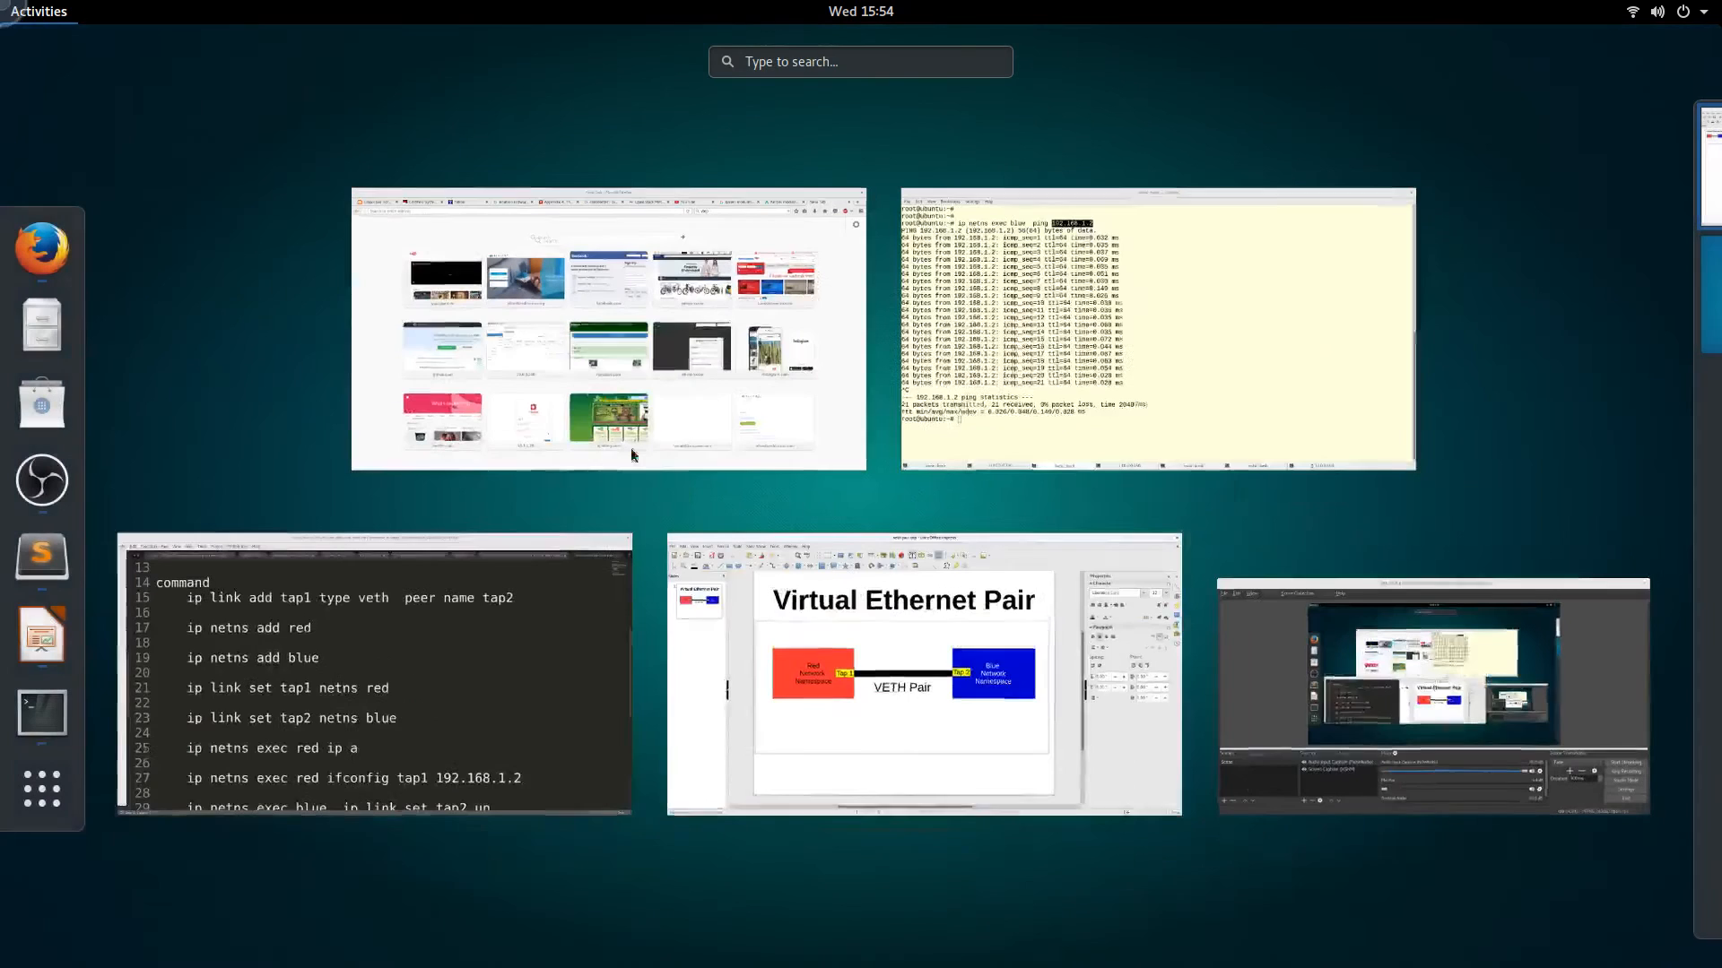
{"action": "left_click", "coordinate": [373, 678]}
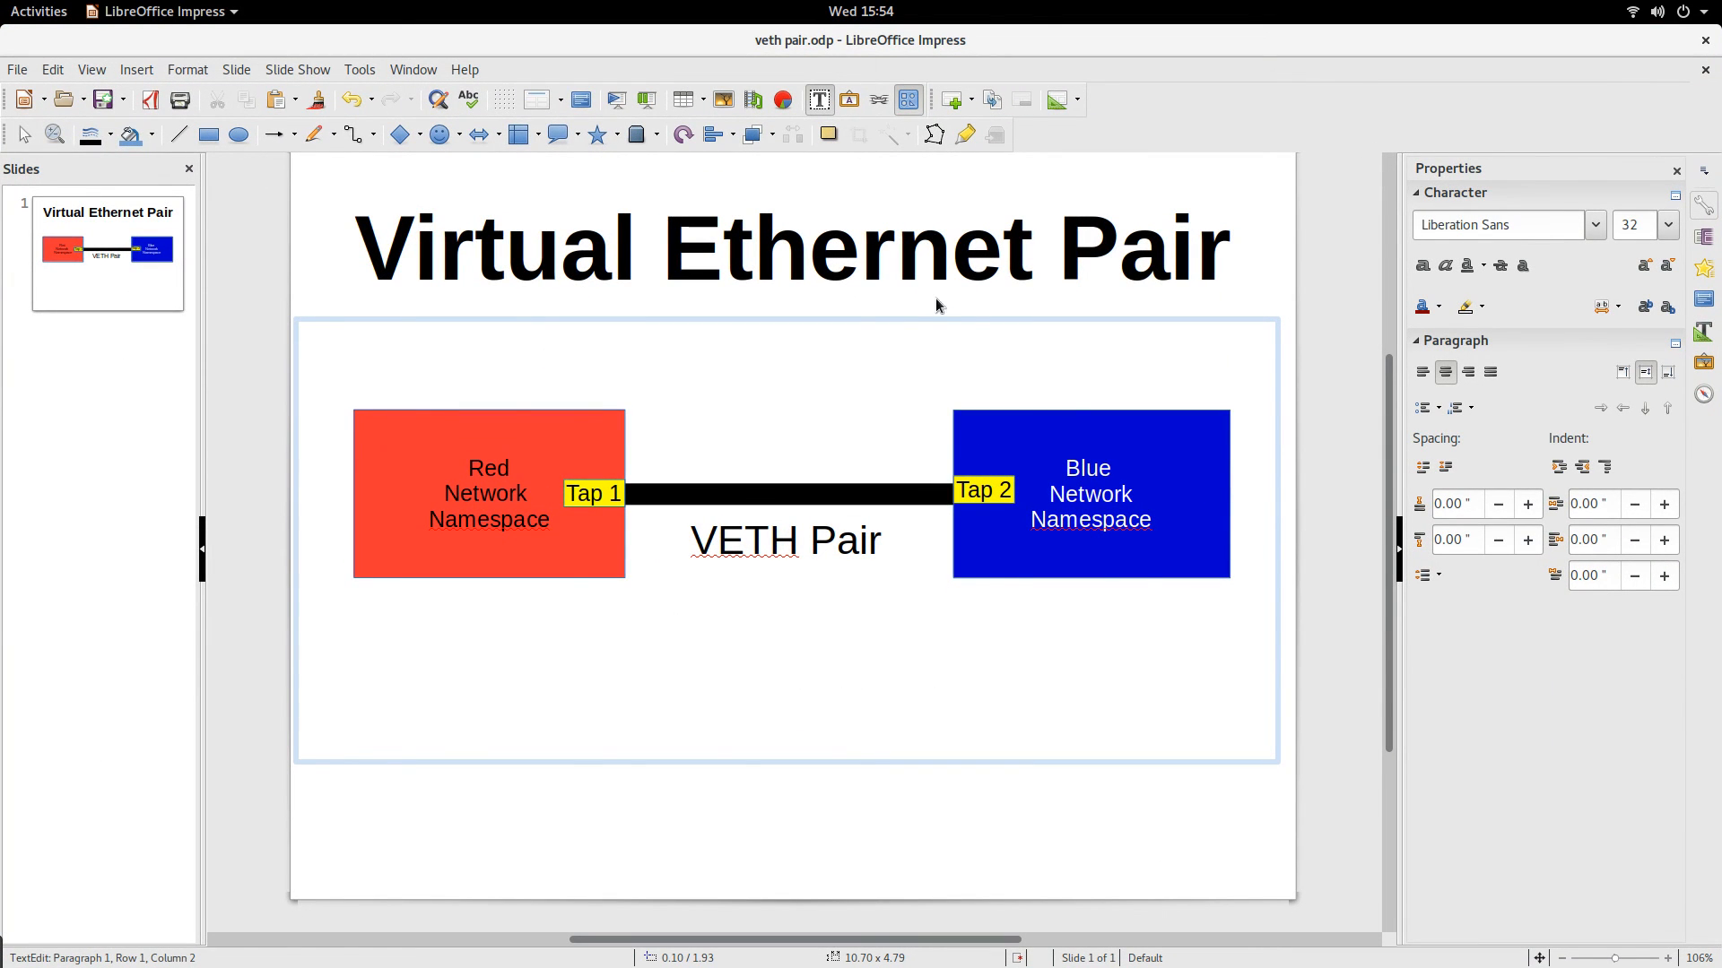
{"action": "left_click", "coordinate": [717, 539]}
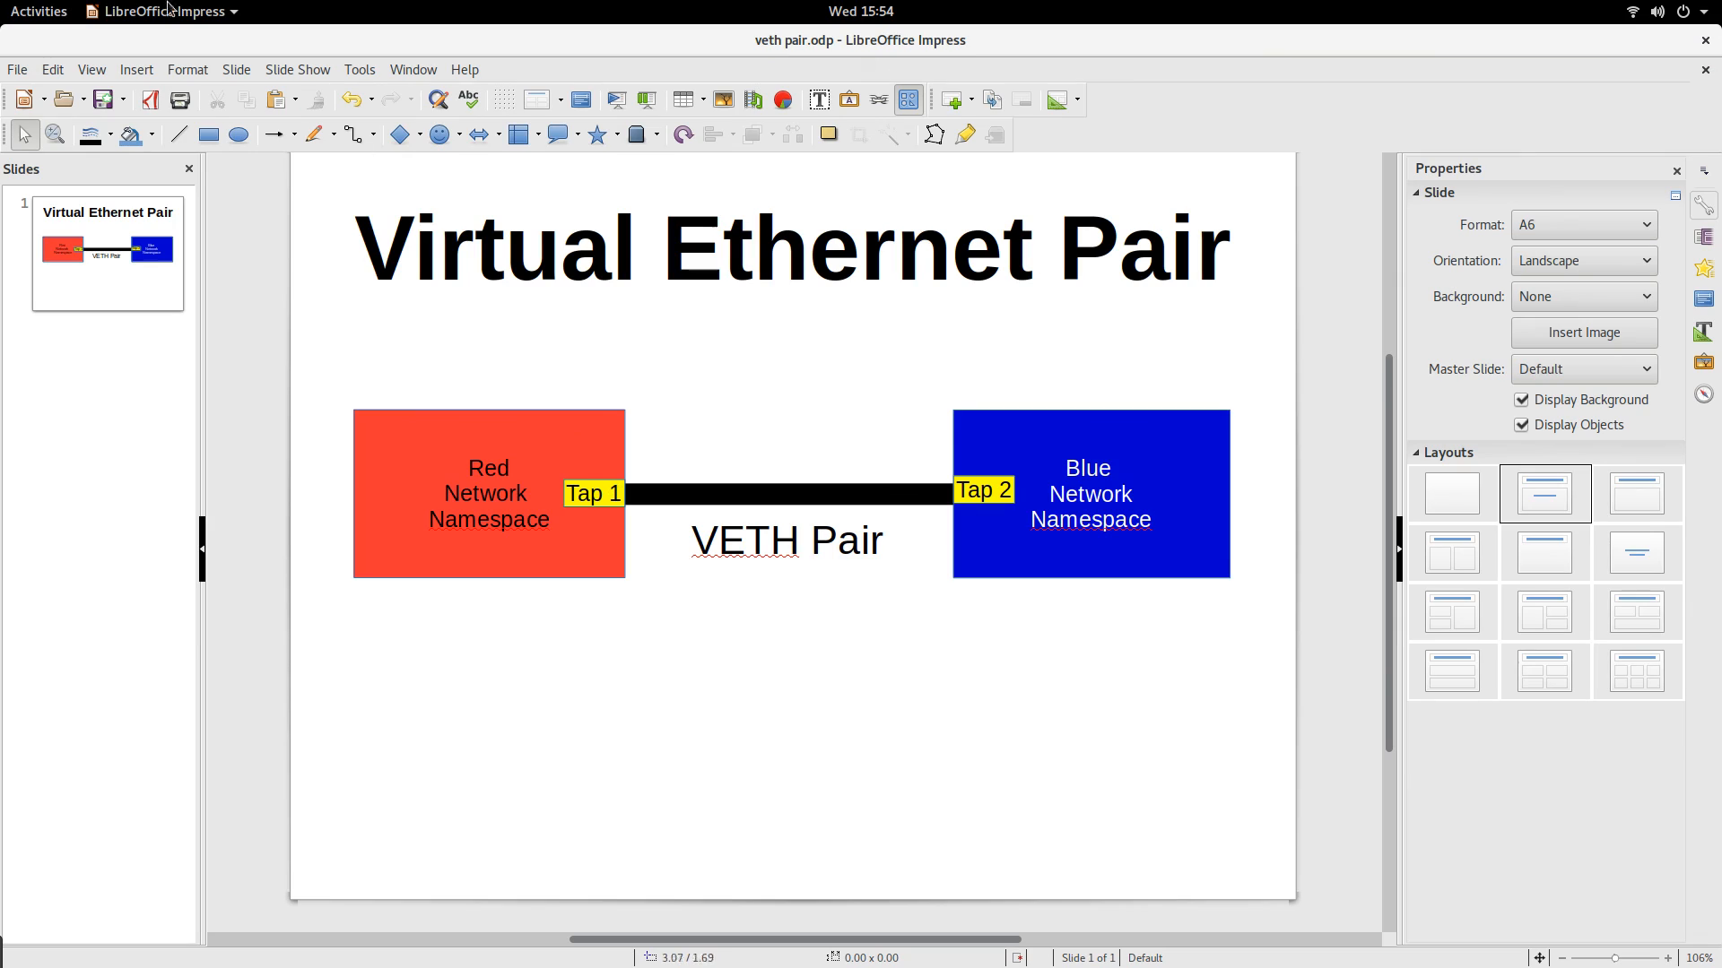
{"action": "left_click", "coordinate": [37, 11]}
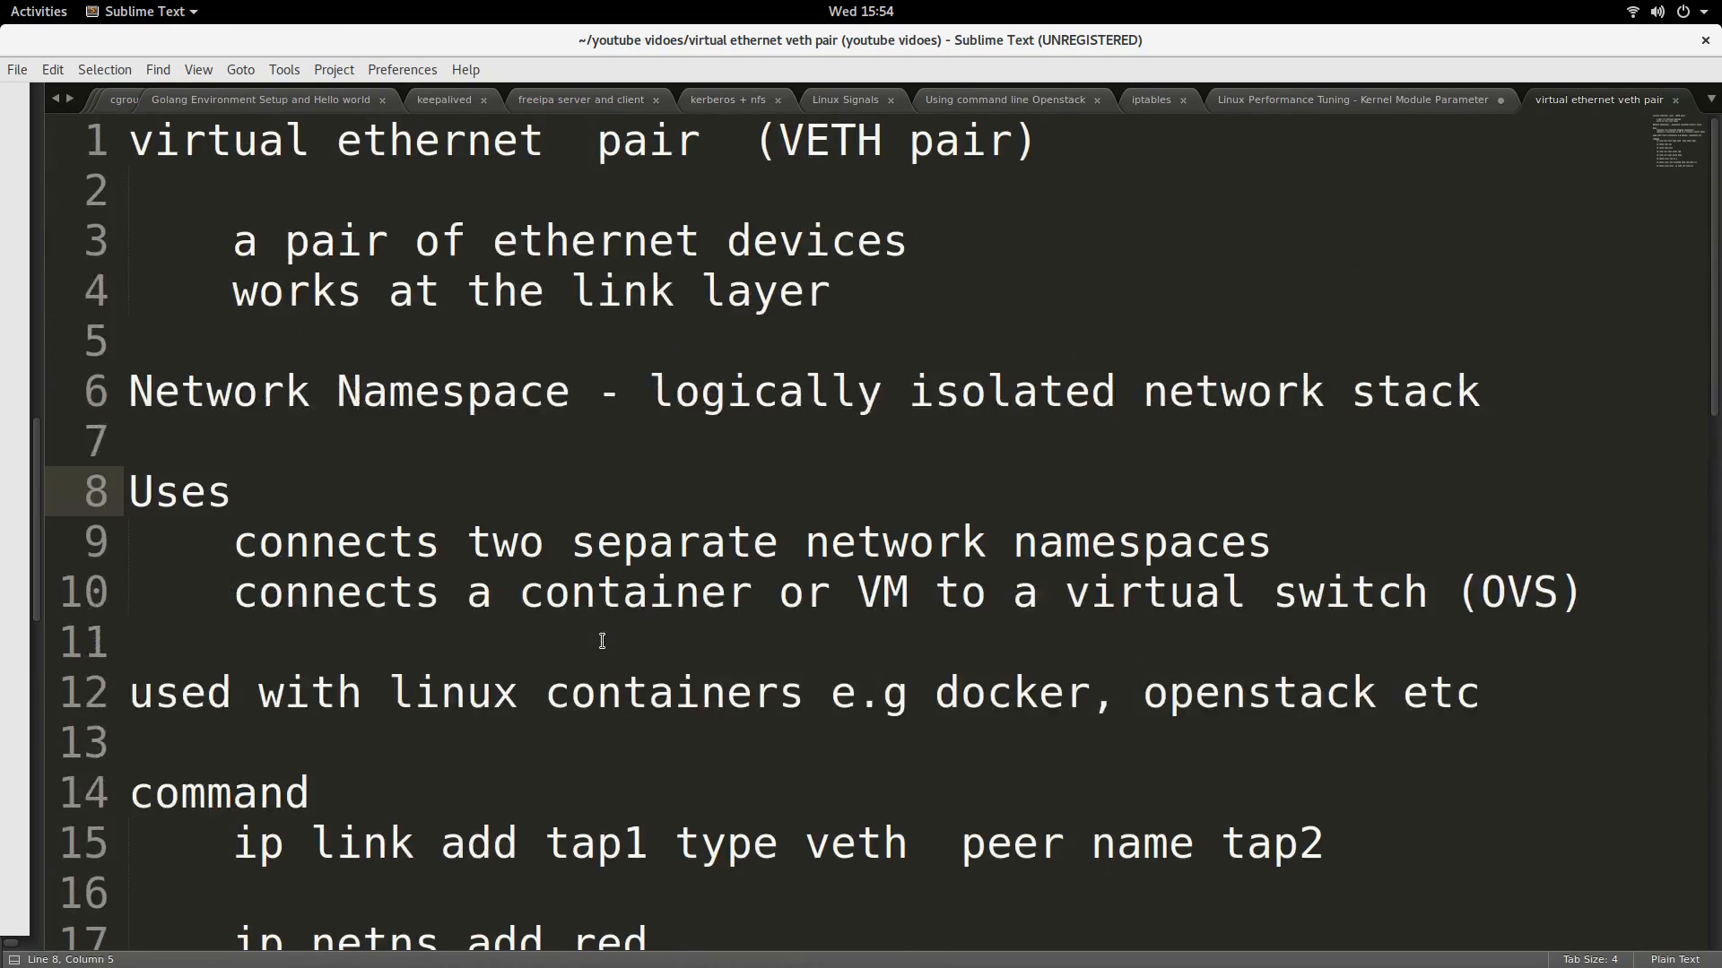
{"action": "left_click", "coordinate": [39, 11]}
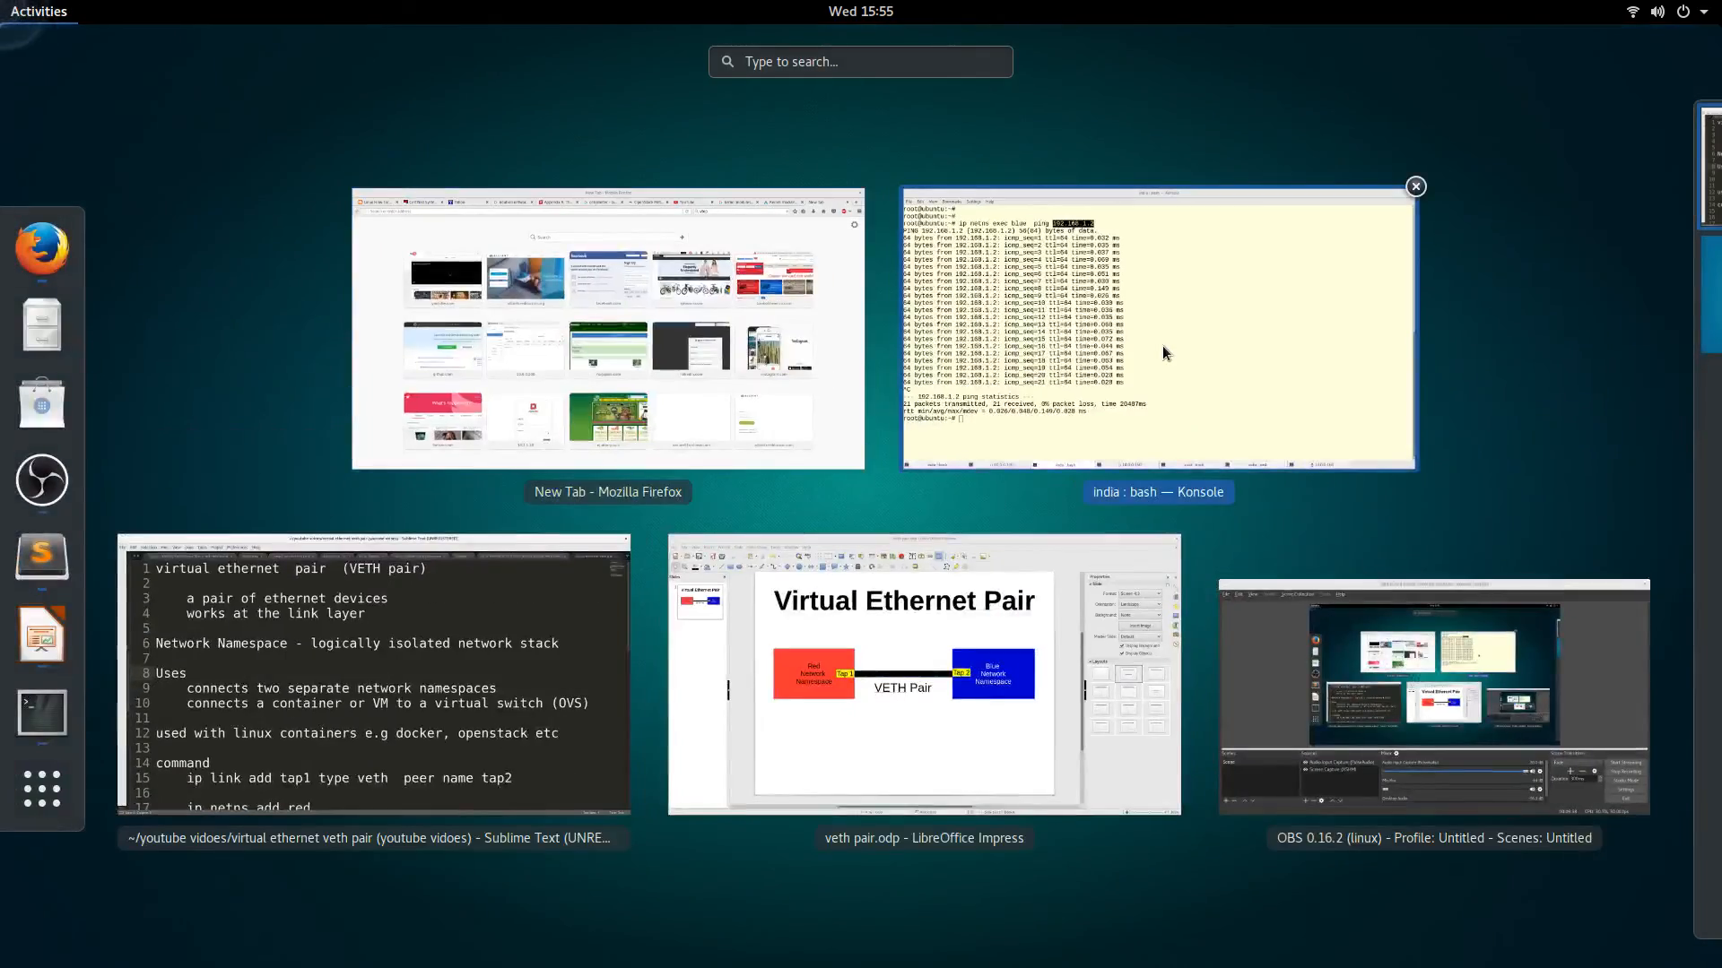
{"action": "left_click", "coordinate": [1164, 353]}
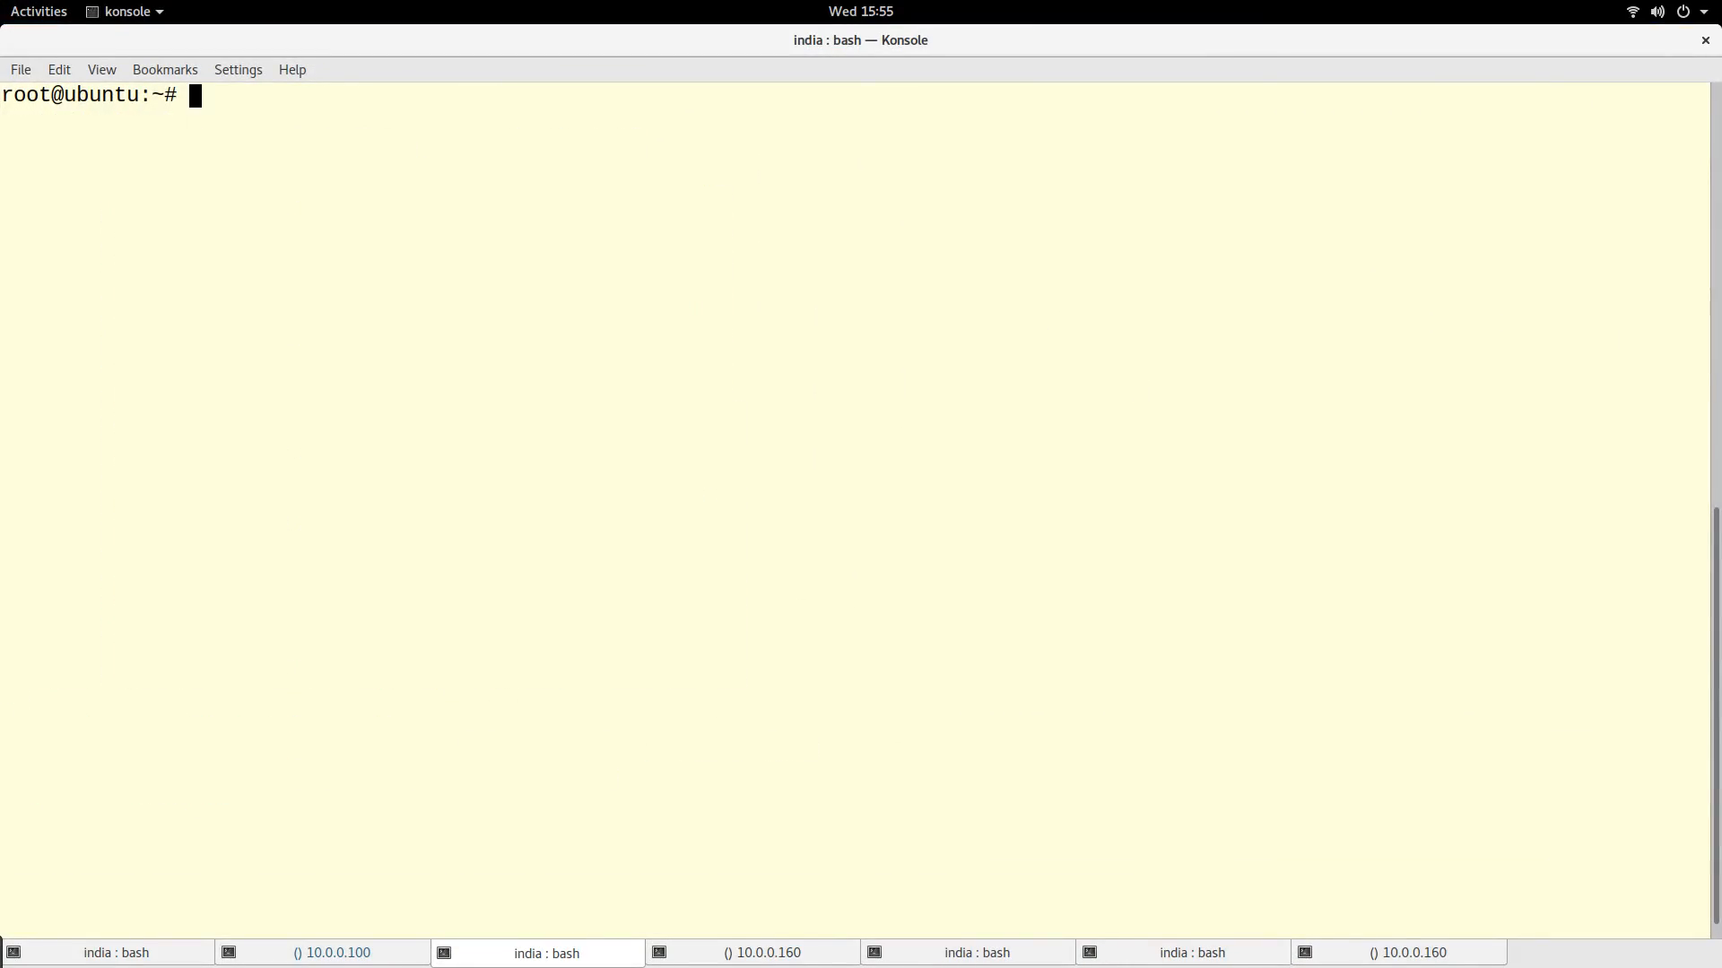
{"action": "left_click", "coordinate": [40, 11]}
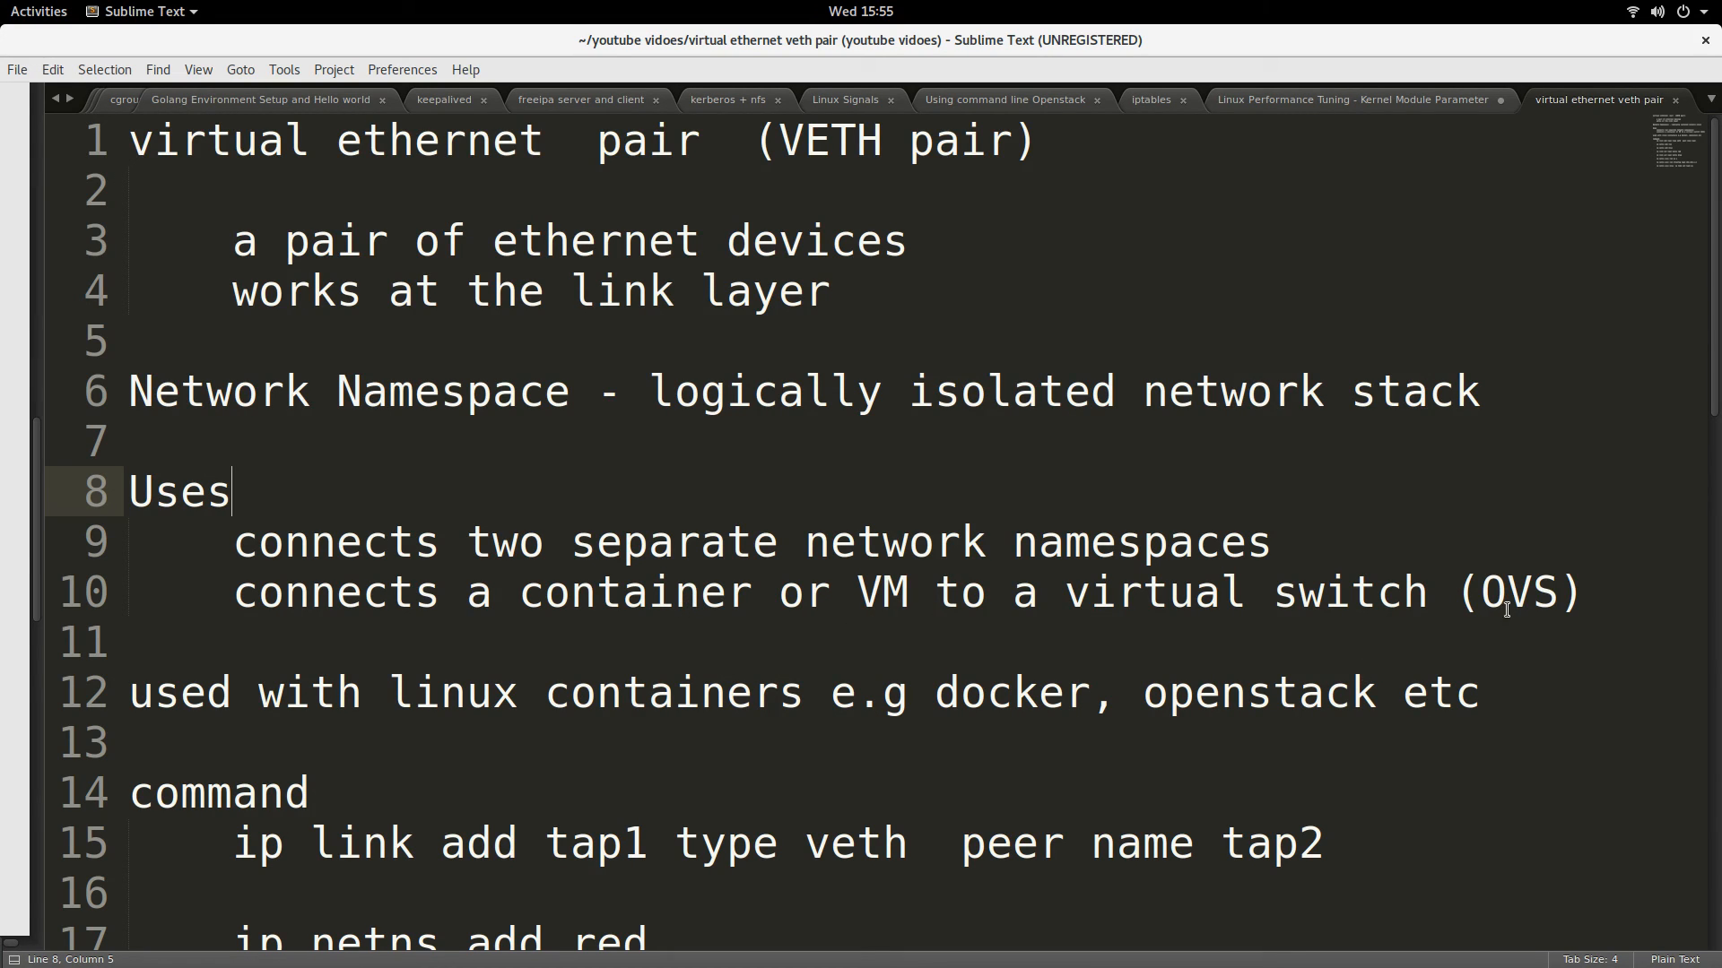
{"action": "double_click", "coordinate": [1532, 592]}
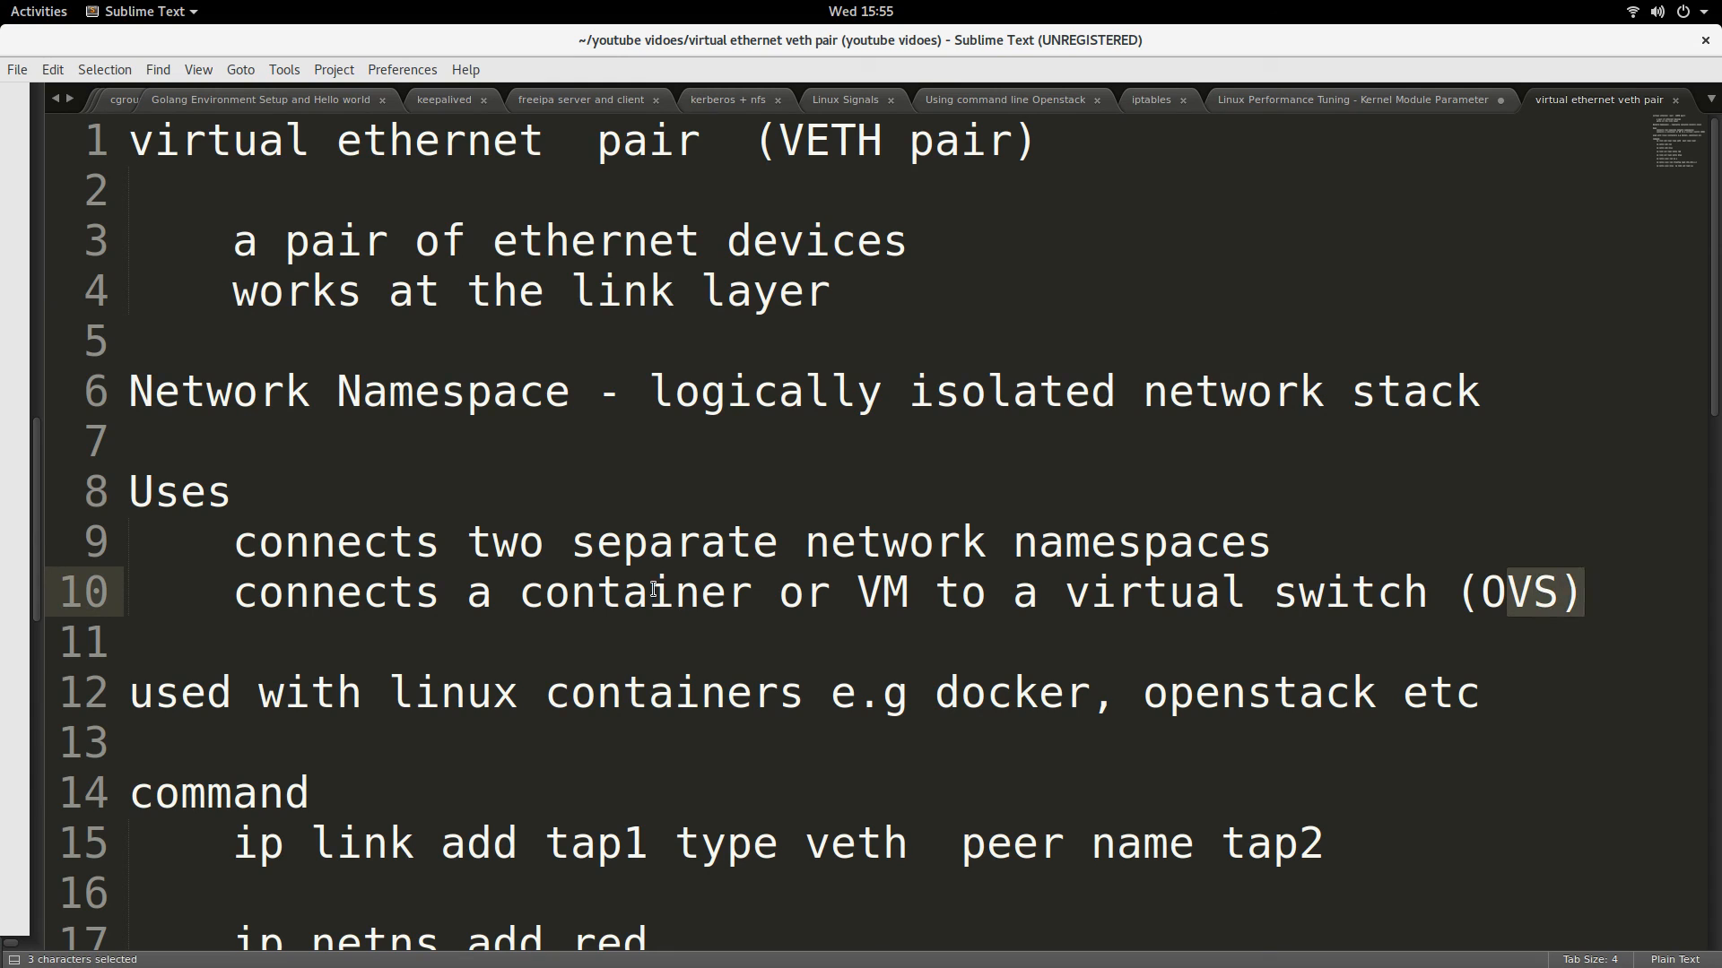